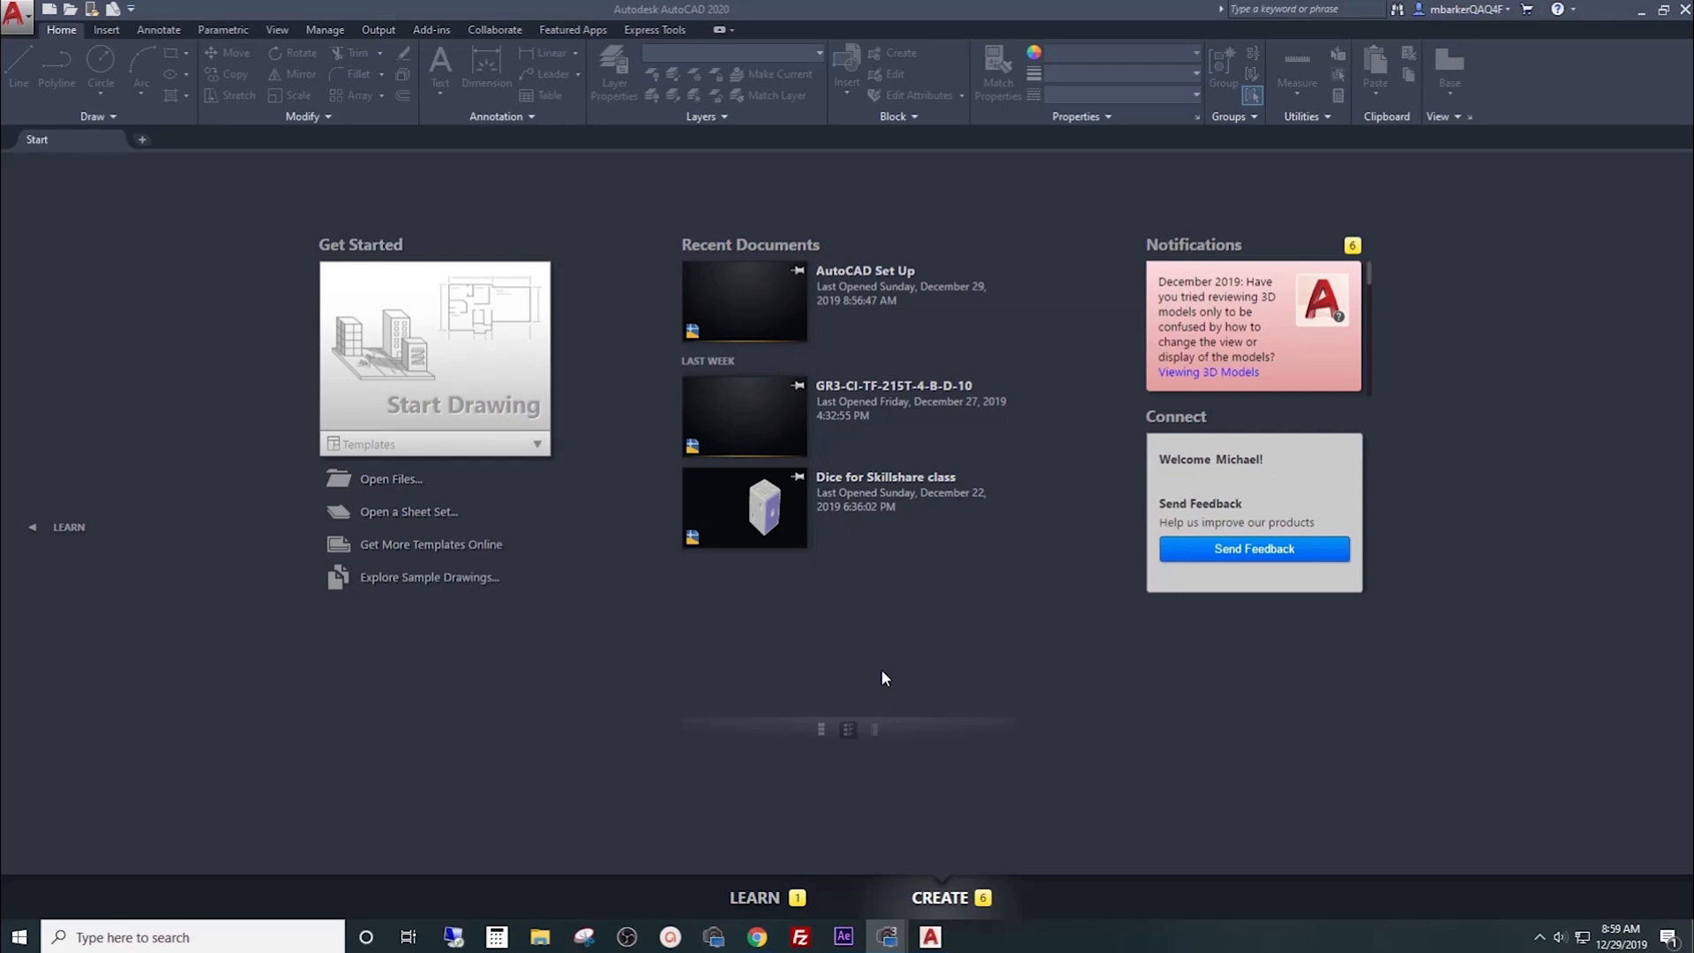
mouse_move(106, 745)
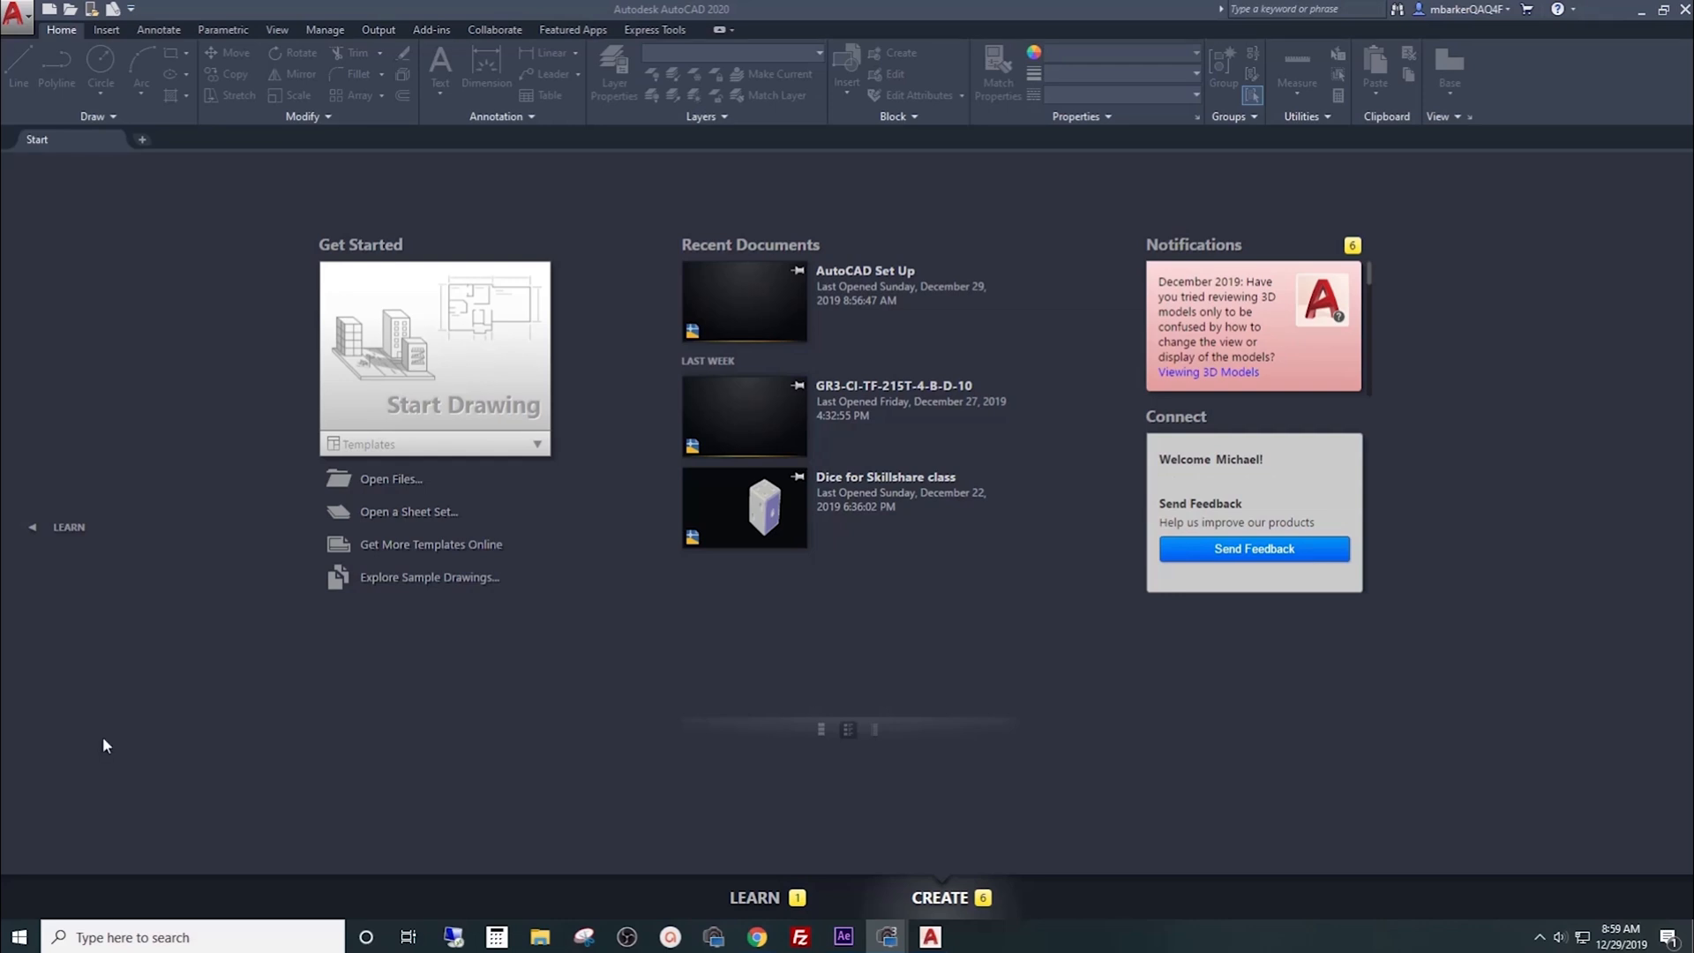
mouse_move(757, 645)
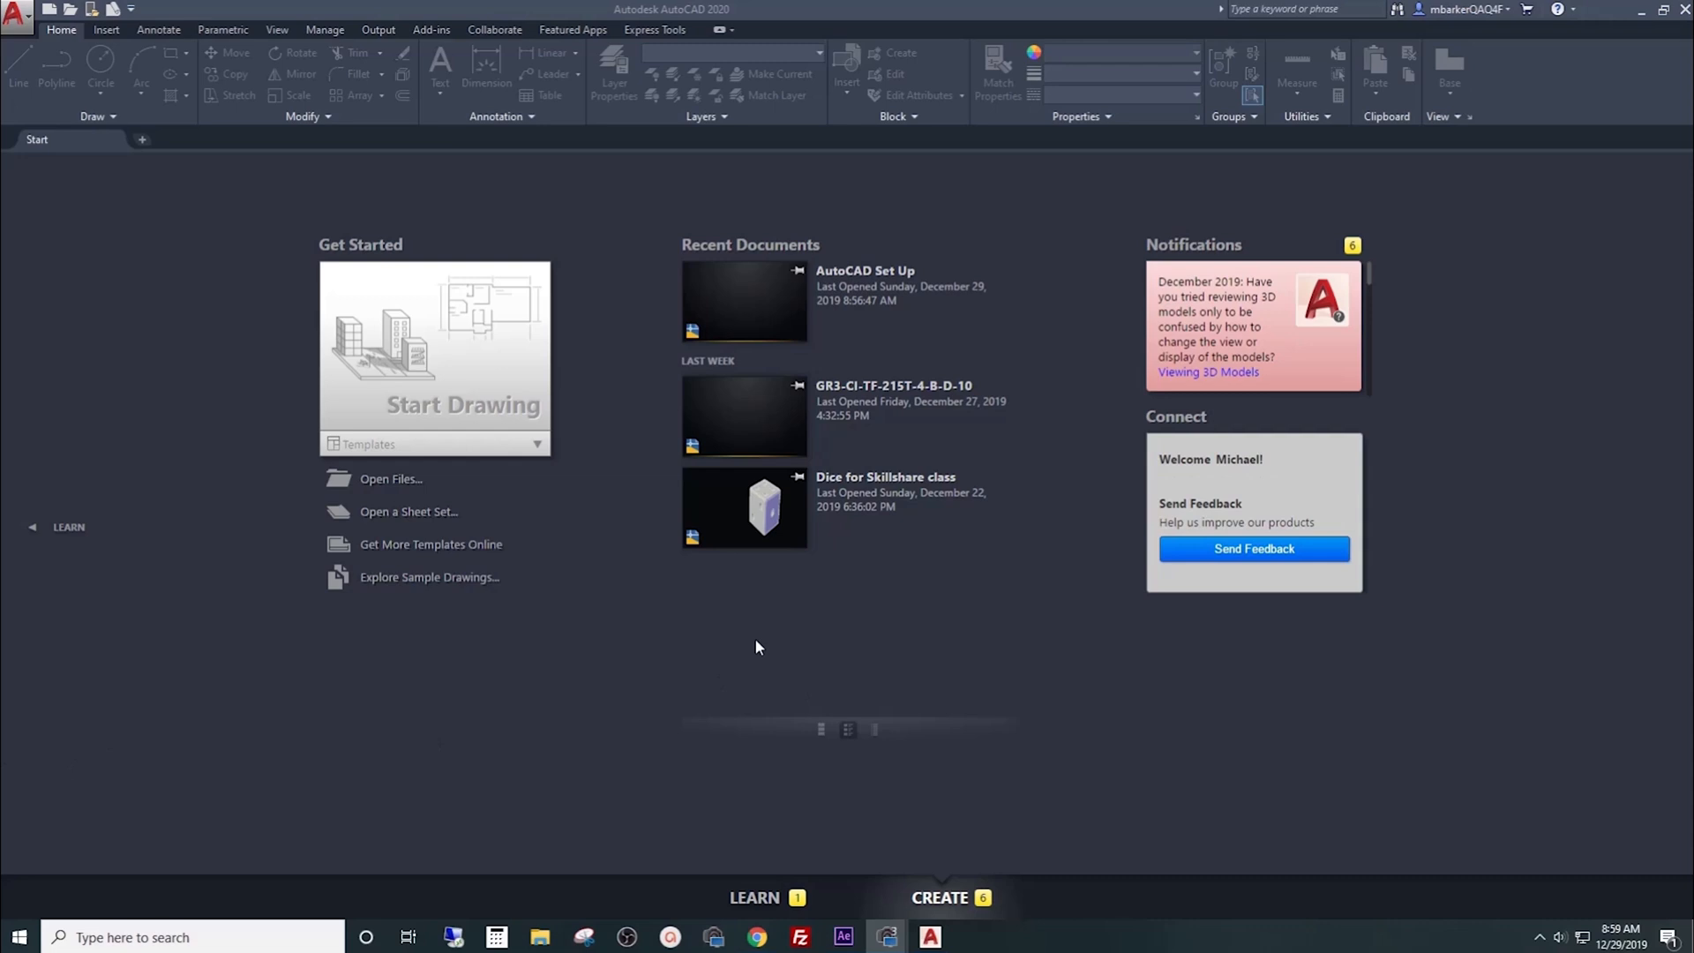
mouse_move(369, 249)
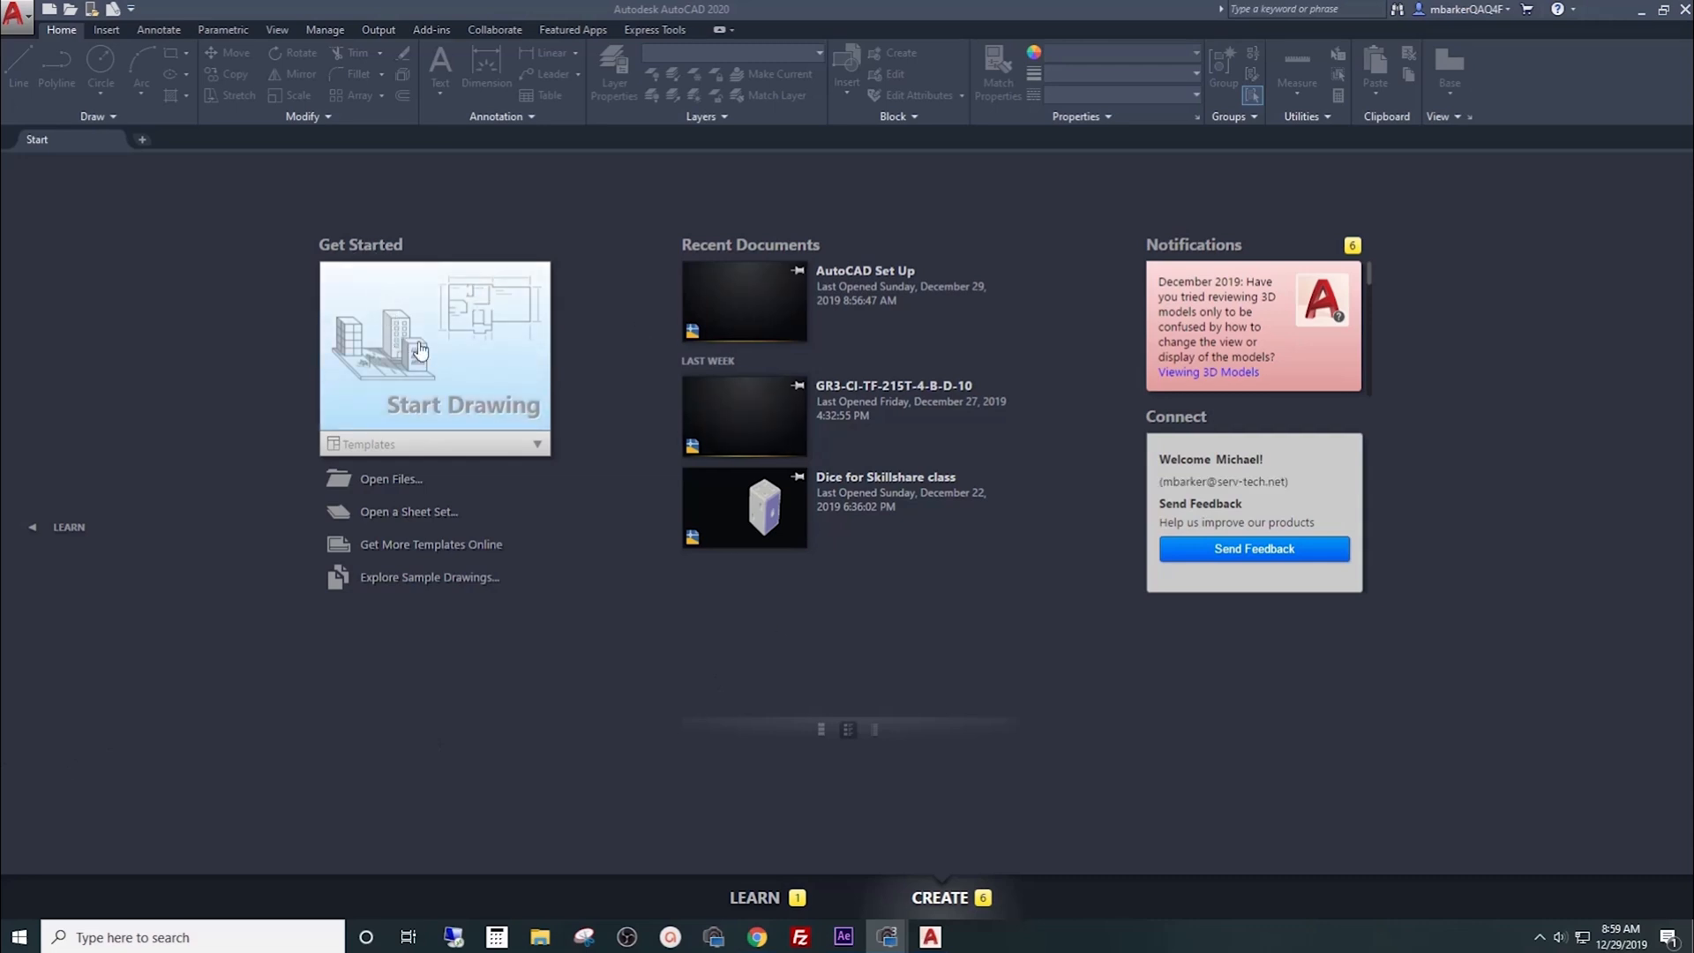
Step: Start a new blank drawing from the Start Drawing tile
left_click(434, 358)
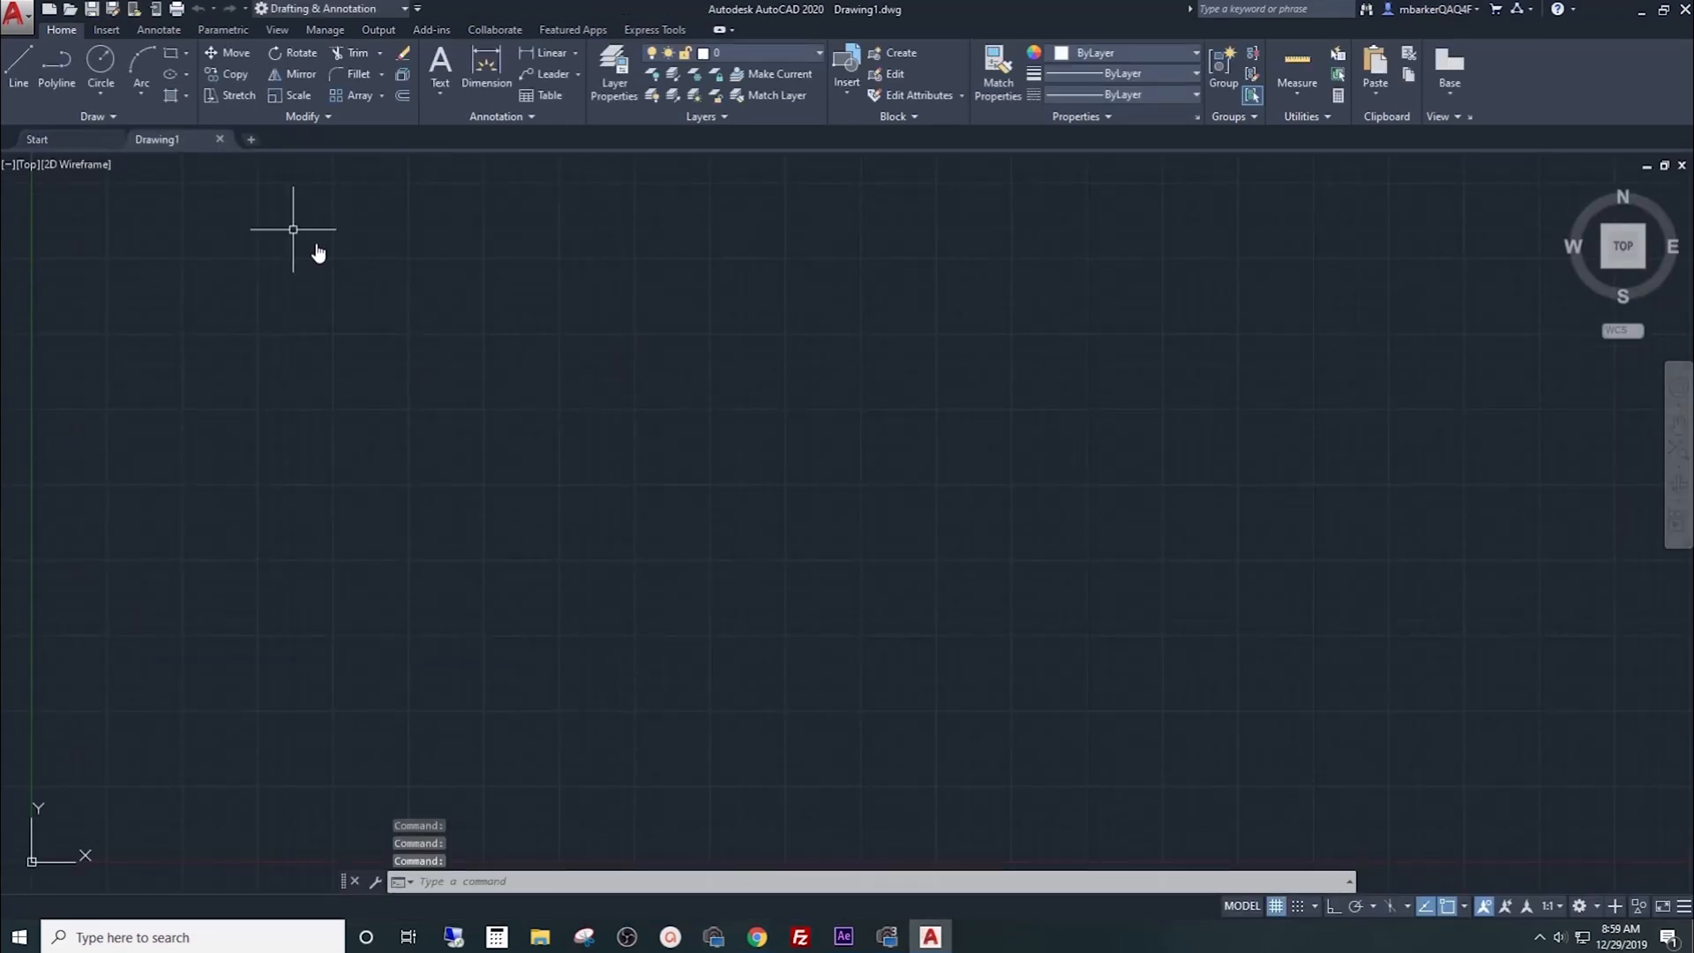
mouse_move(90, 9)
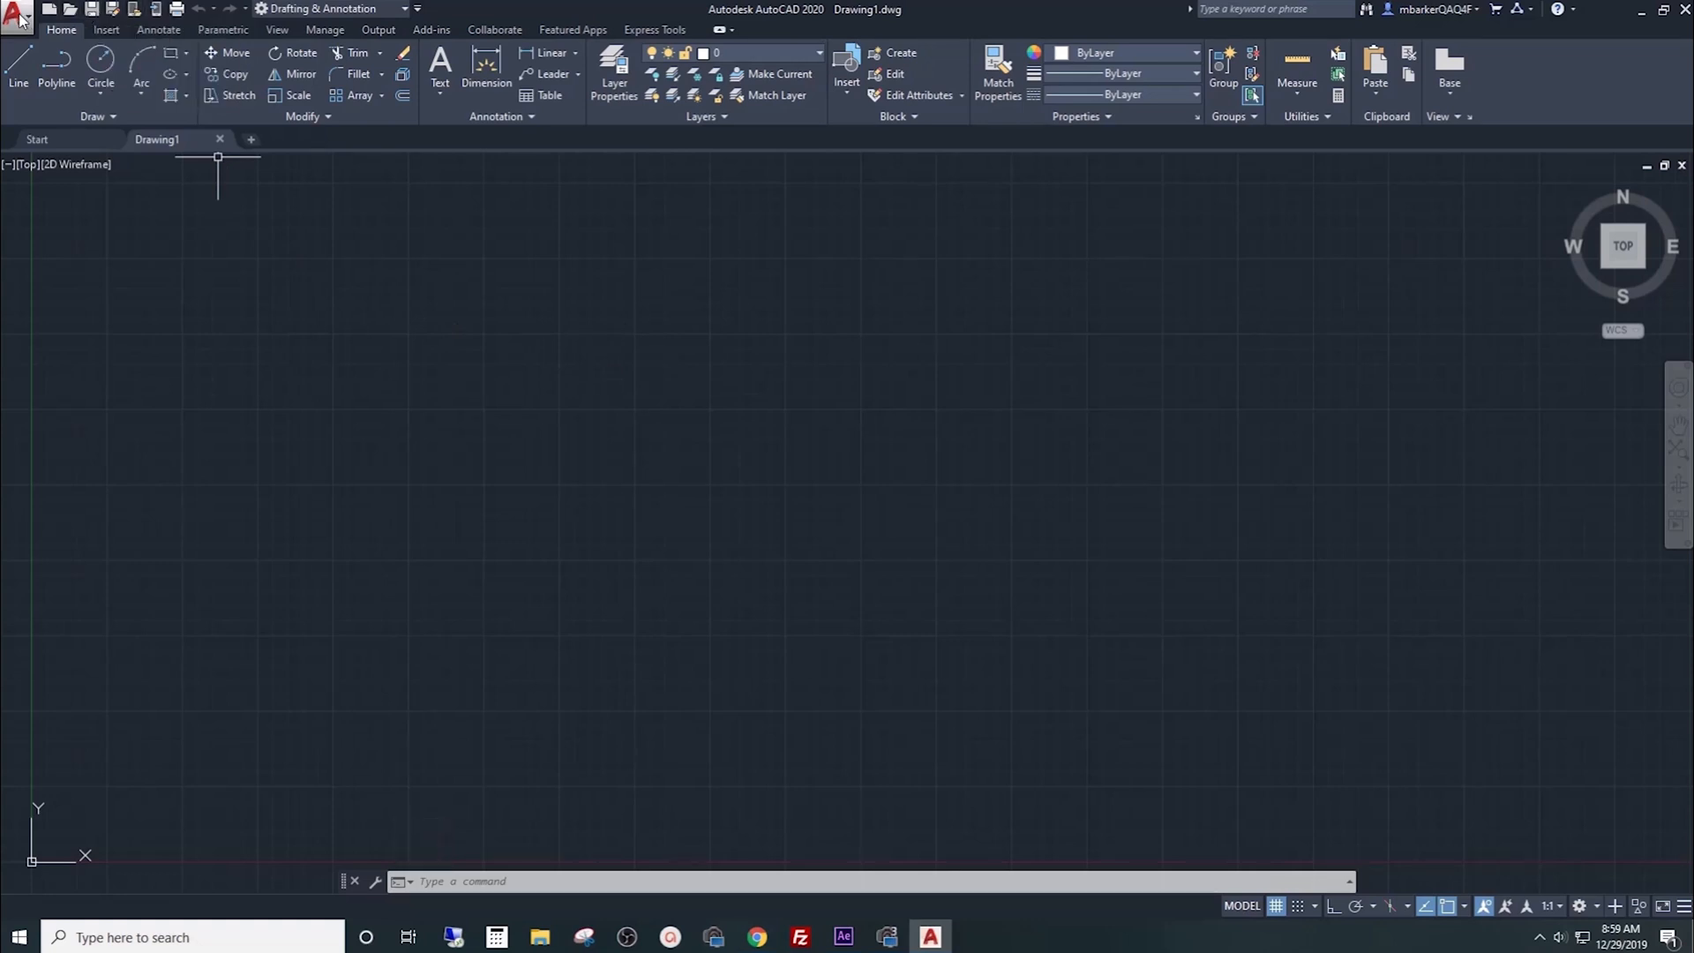
Step: Save the drawing to the Desktop as 'AutoCAD Set Up.dwg' via Save As > Drawing
left_click(18, 15)
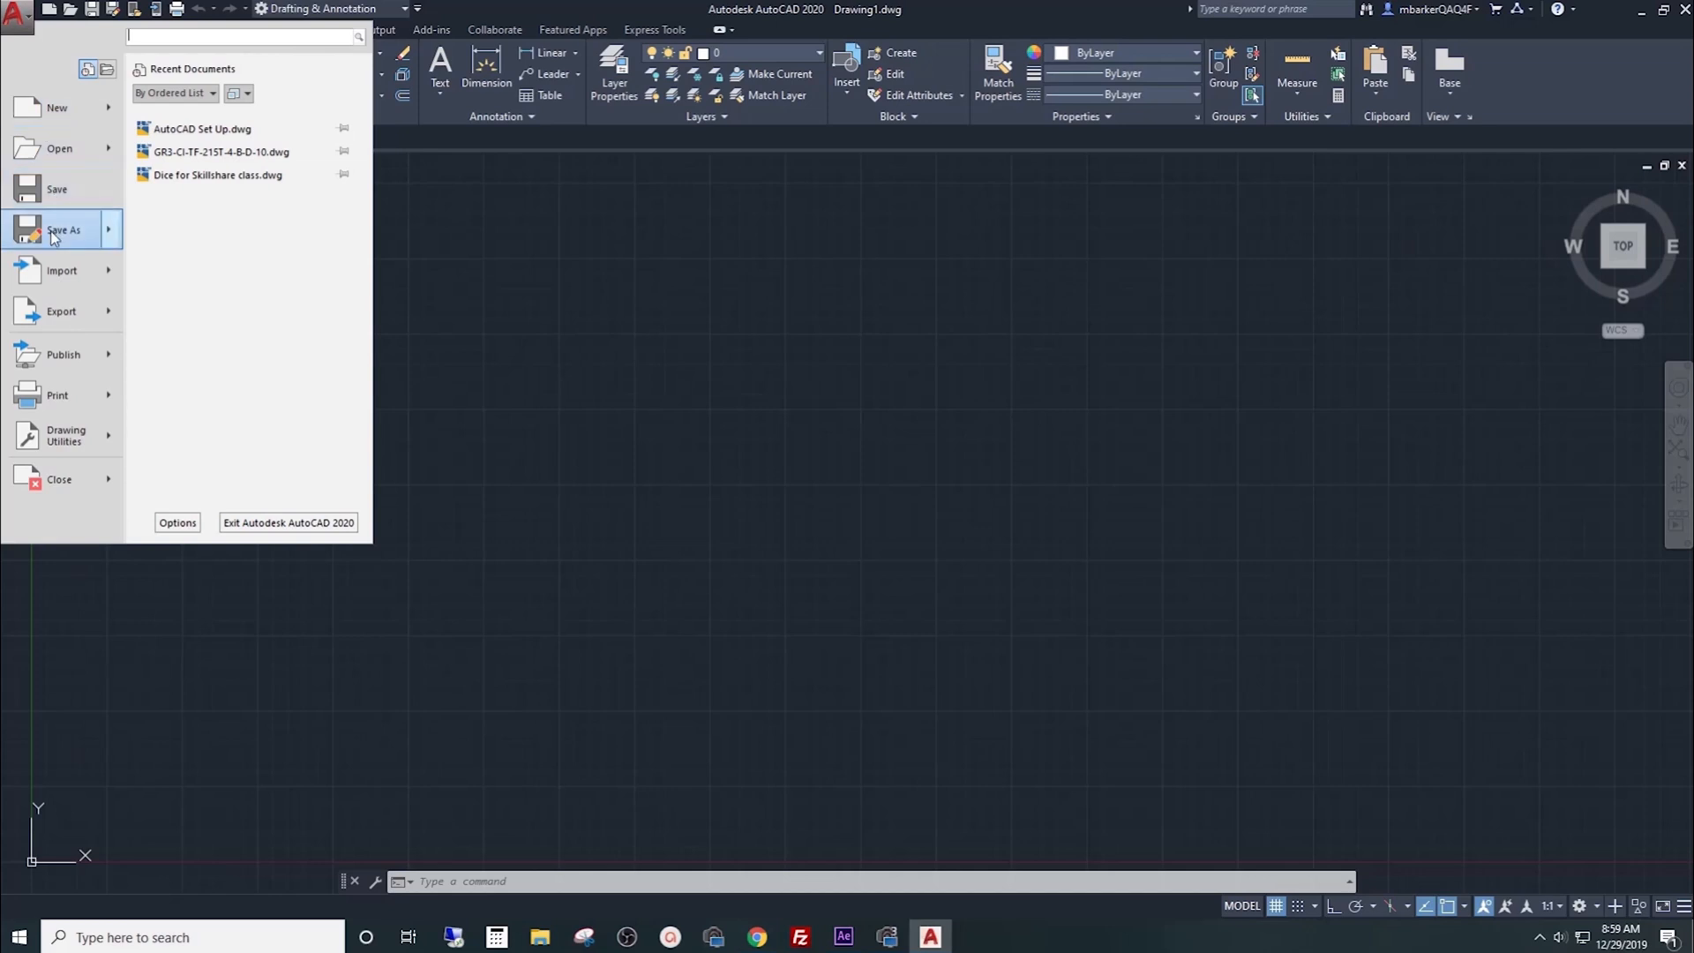
left_click(63, 229)
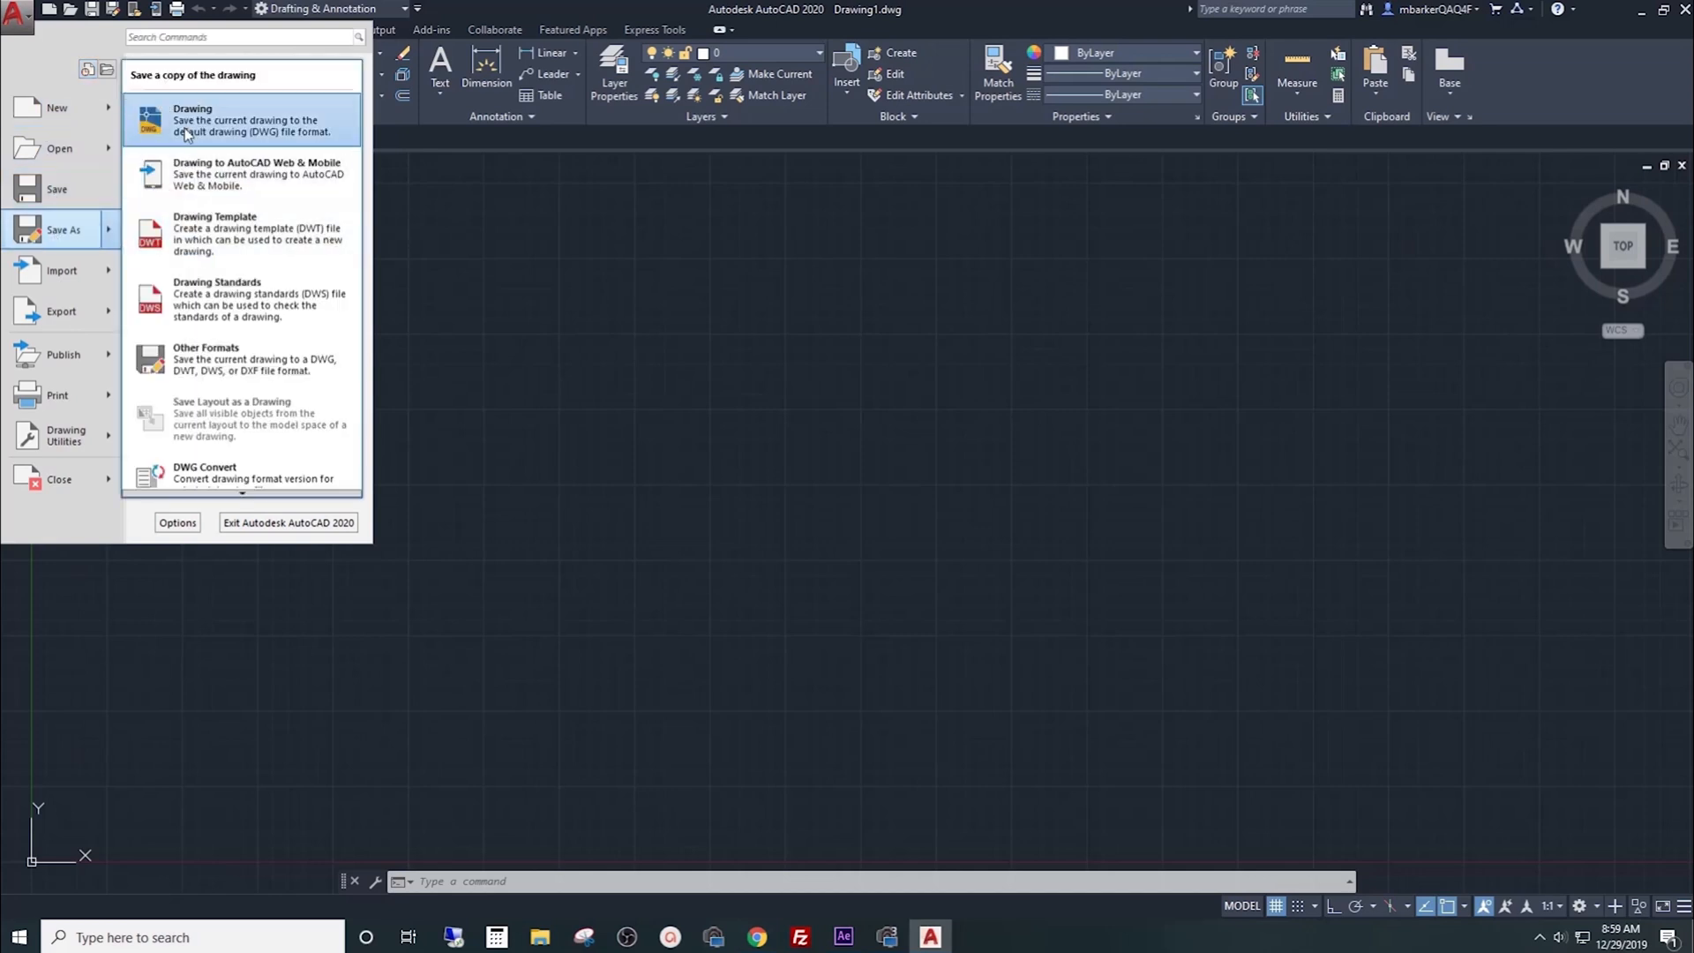
left_click(192, 118)
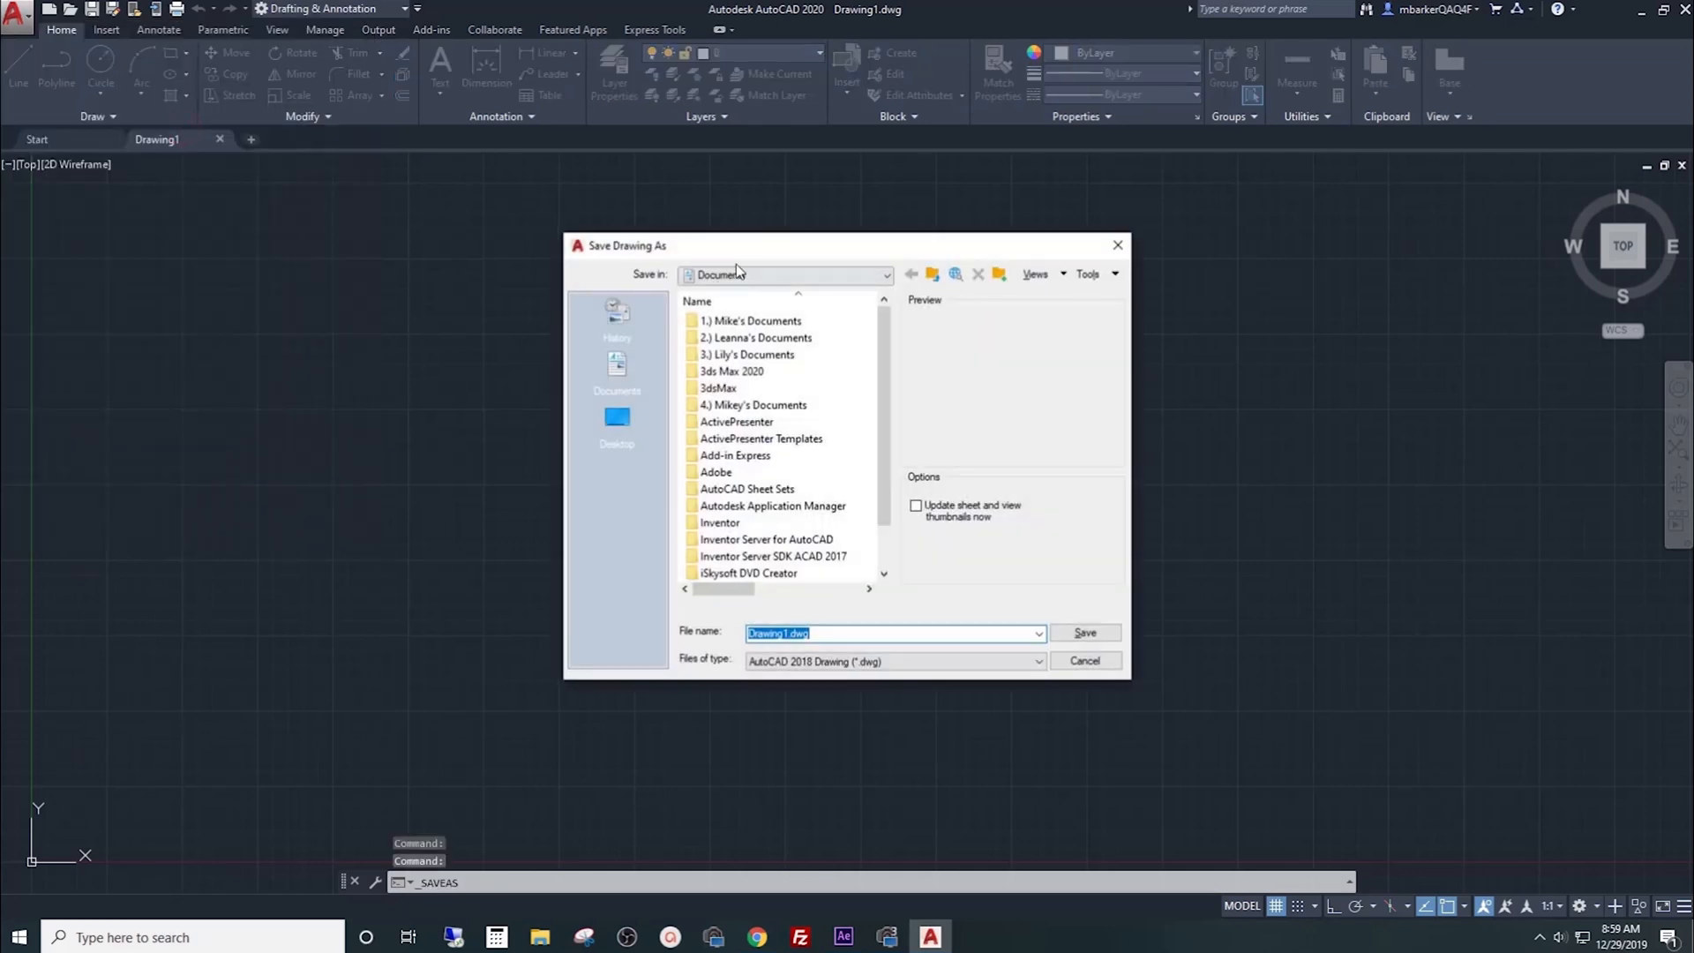
left_click(883, 275)
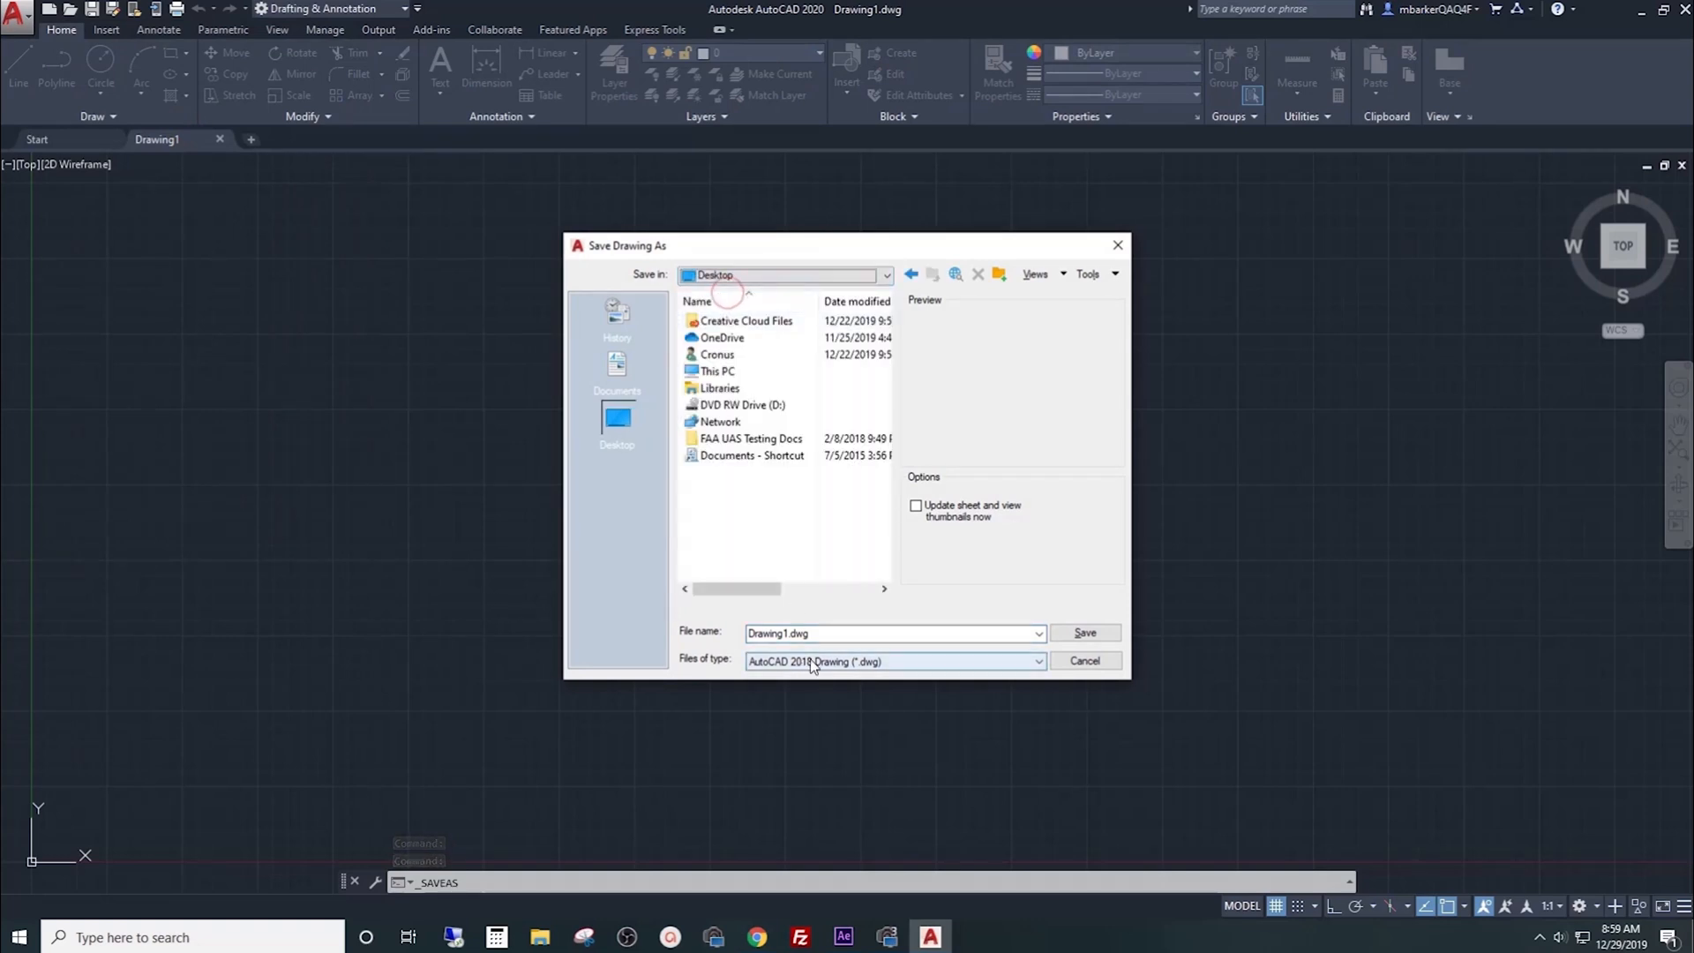
left_click(891, 631)
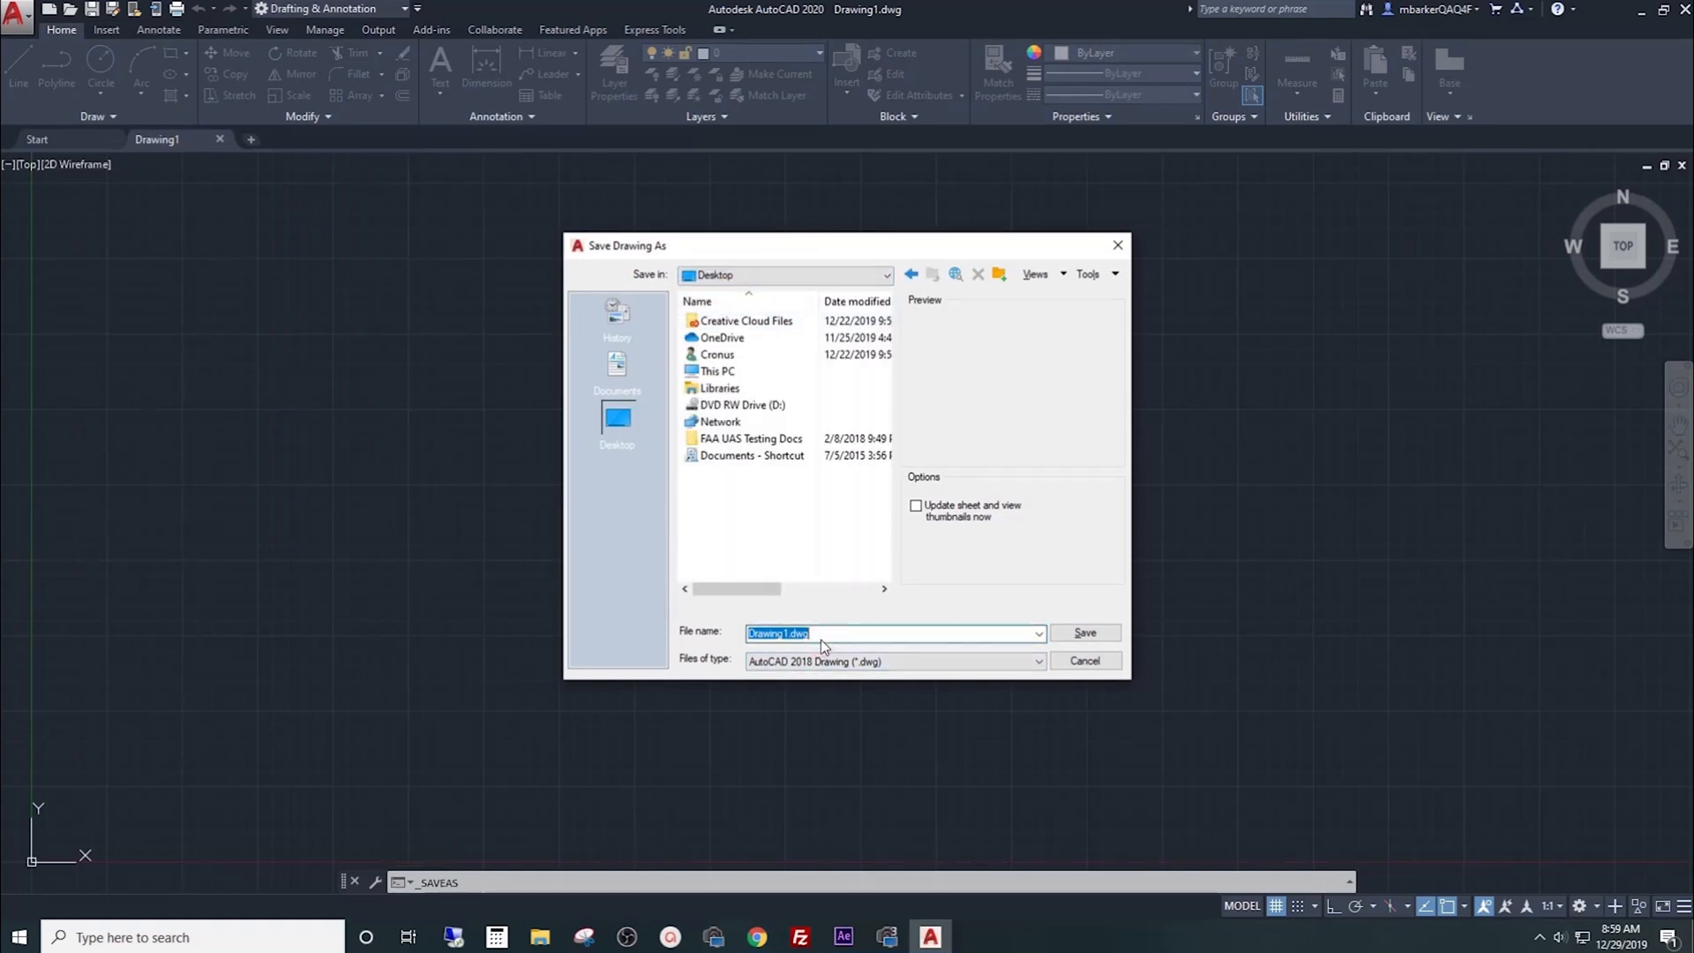
type("AutoCAD Set")
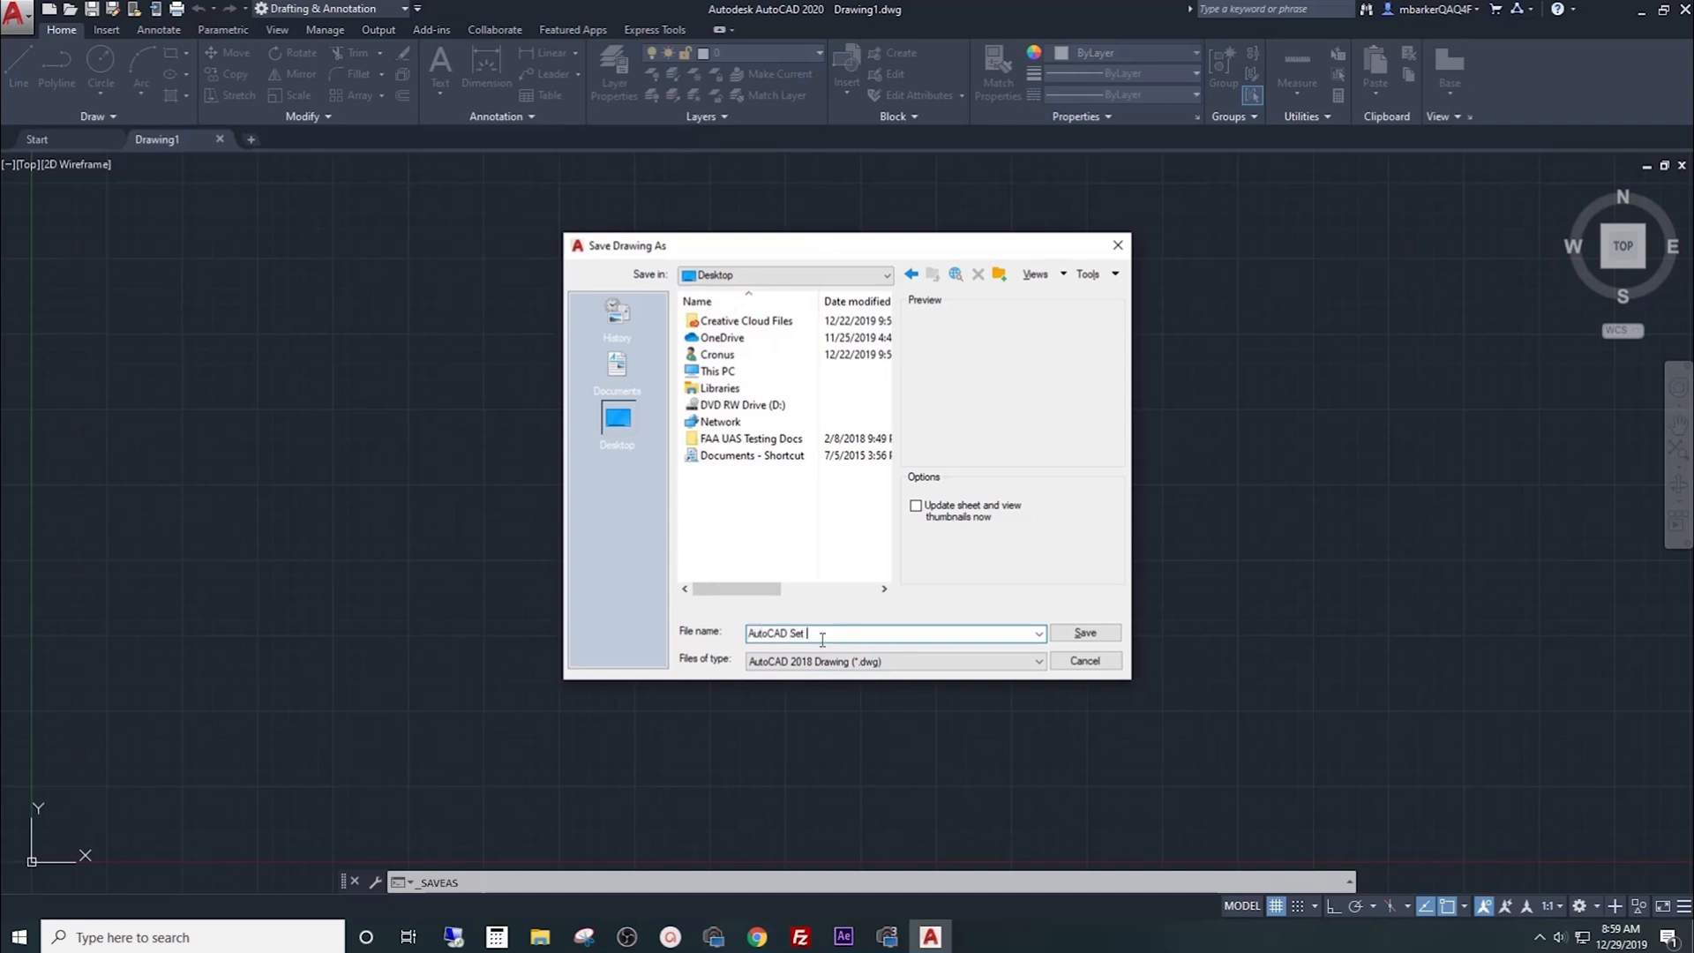
type("Up")
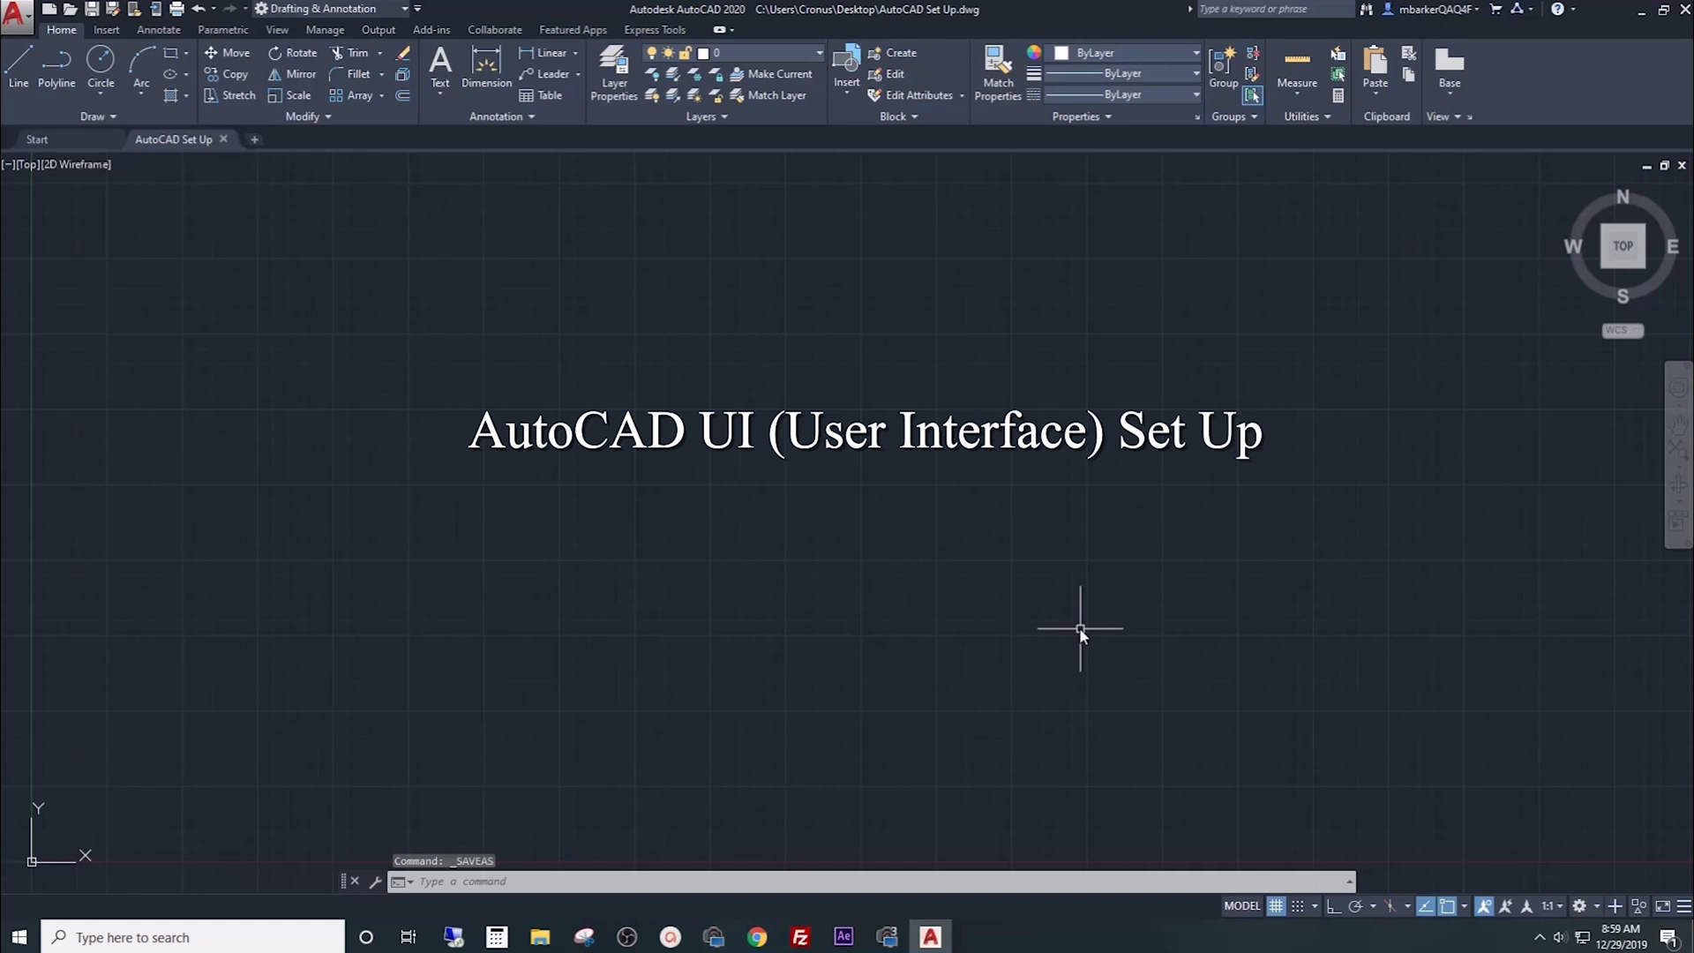
mouse_move(1074, 623)
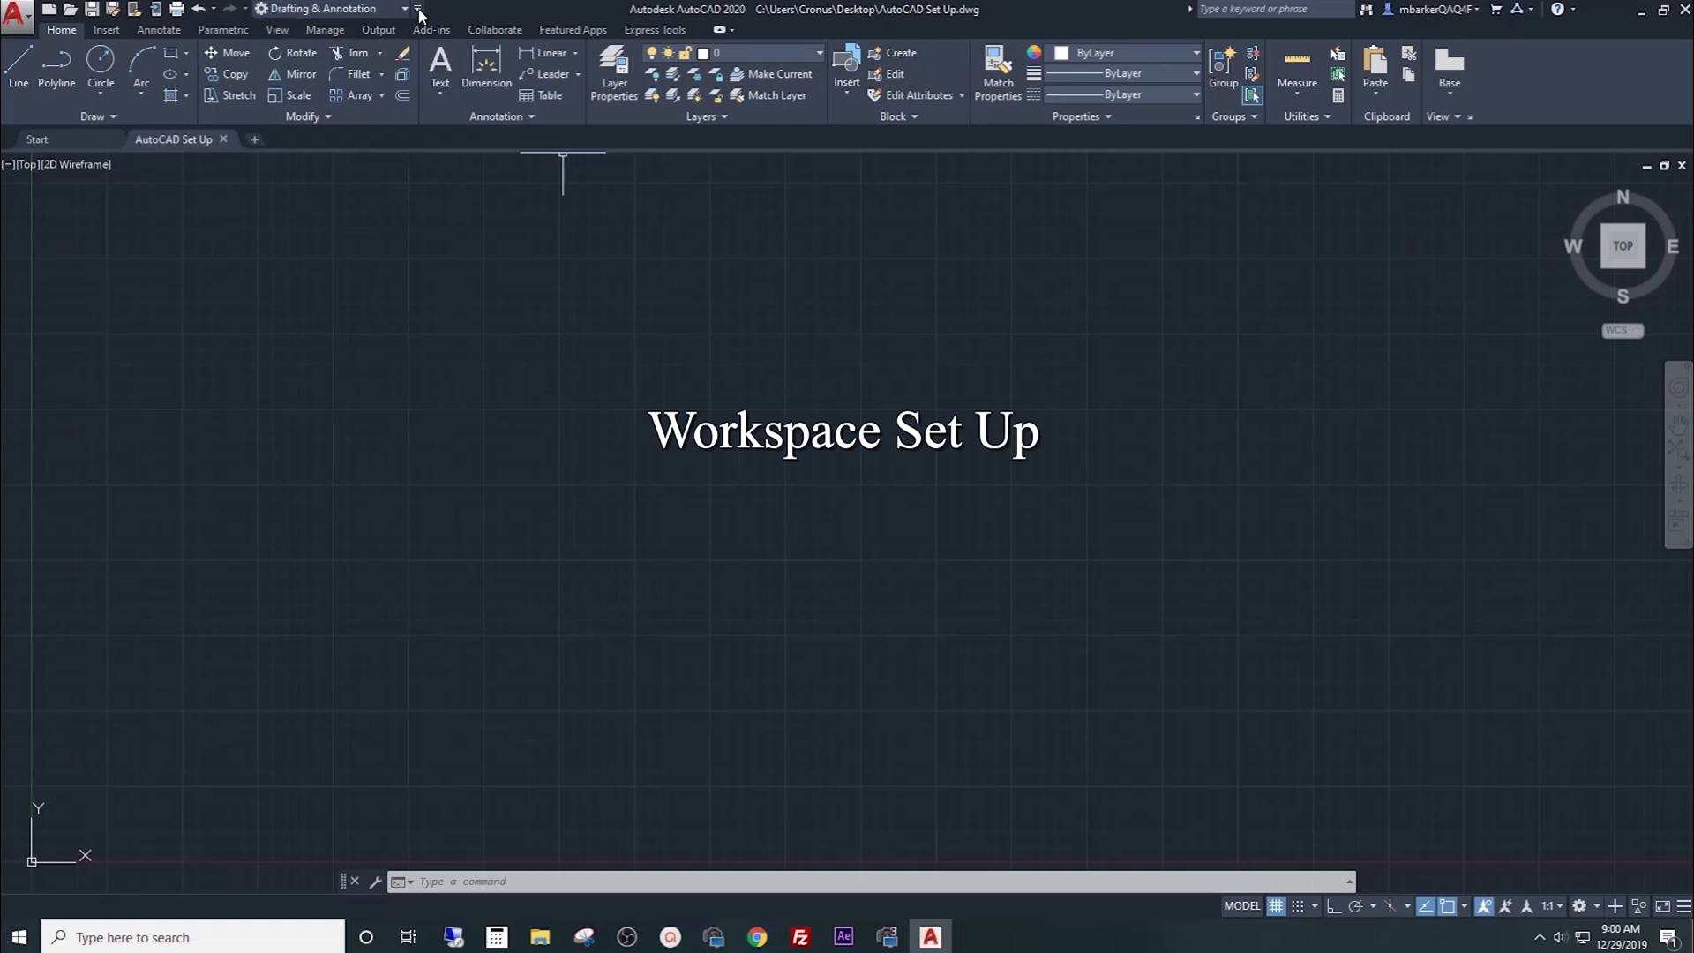
Step: Restore the Workspace switcher to the Quick Access Toolbar and switch to 3D Modeling
left_click(417, 9)
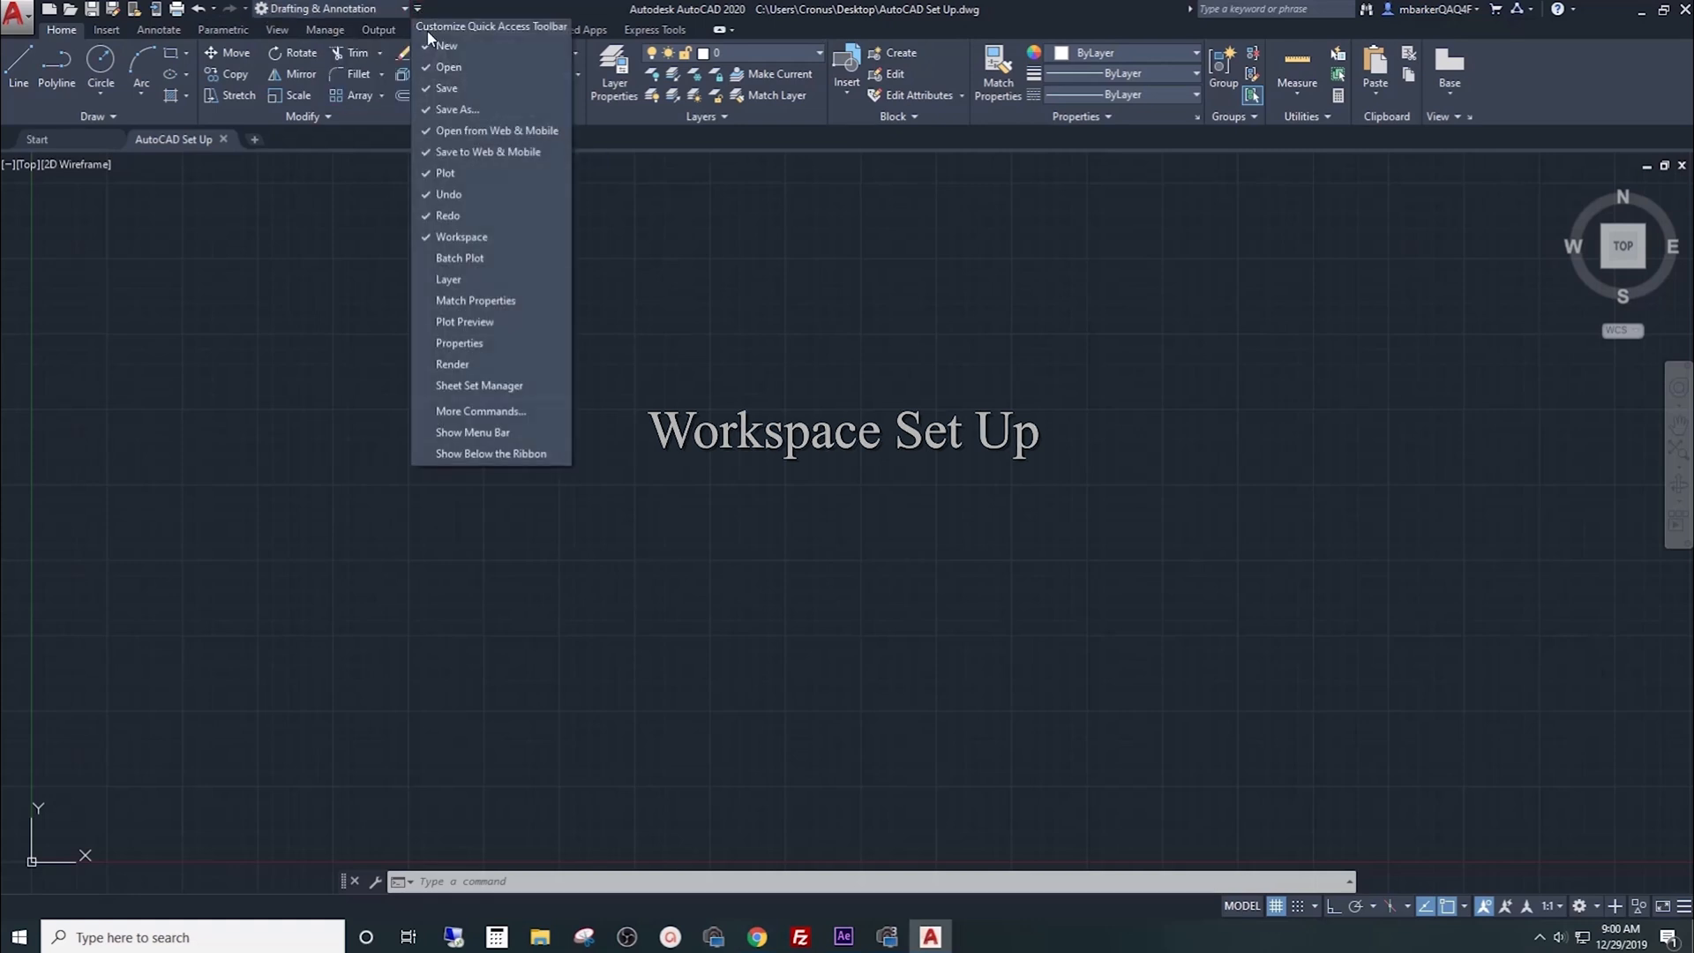
mouse_move(478, 386)
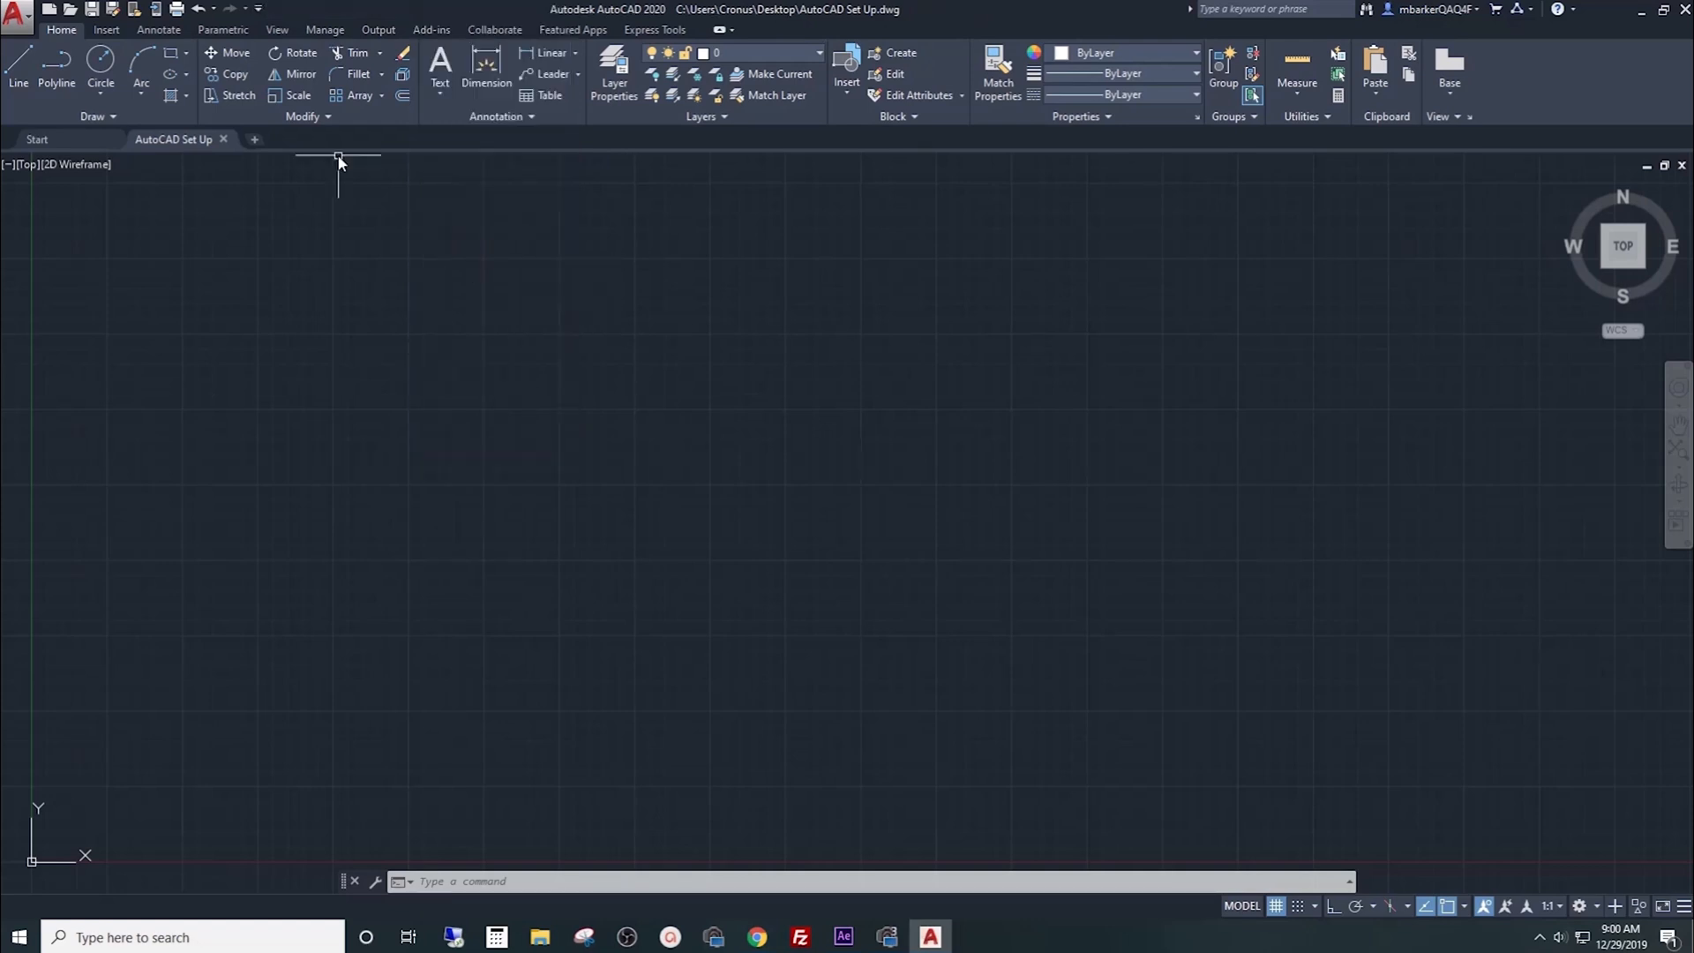
left_click(257, 9)
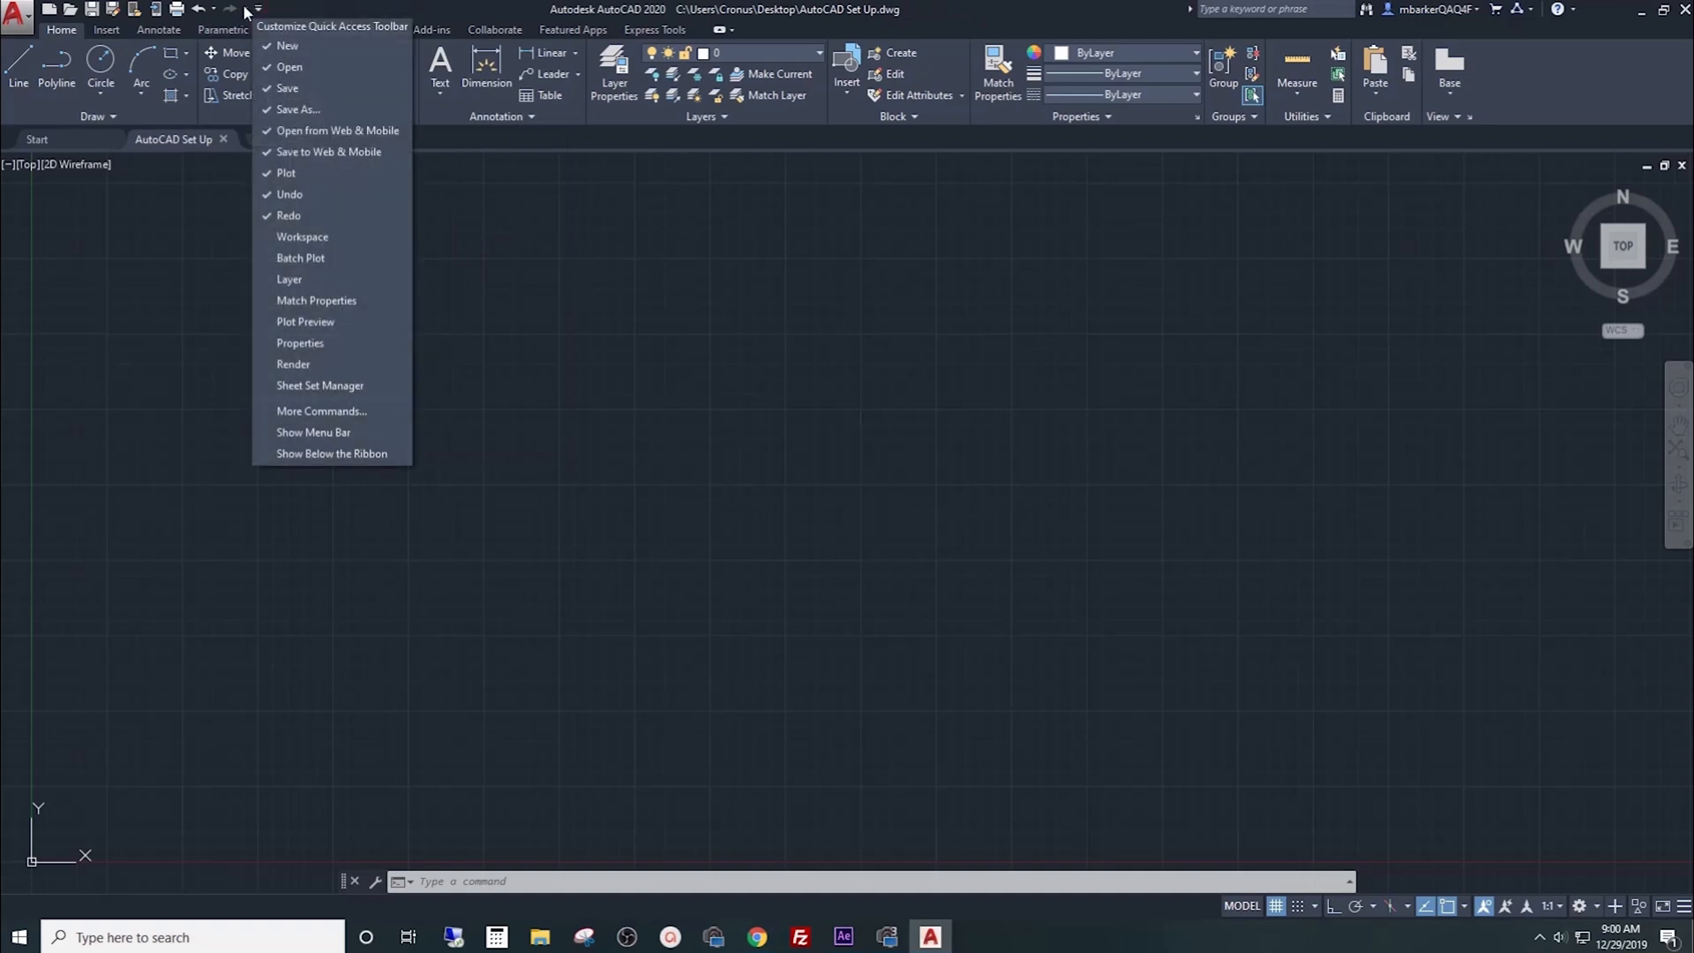
mouse_move(302, 237)
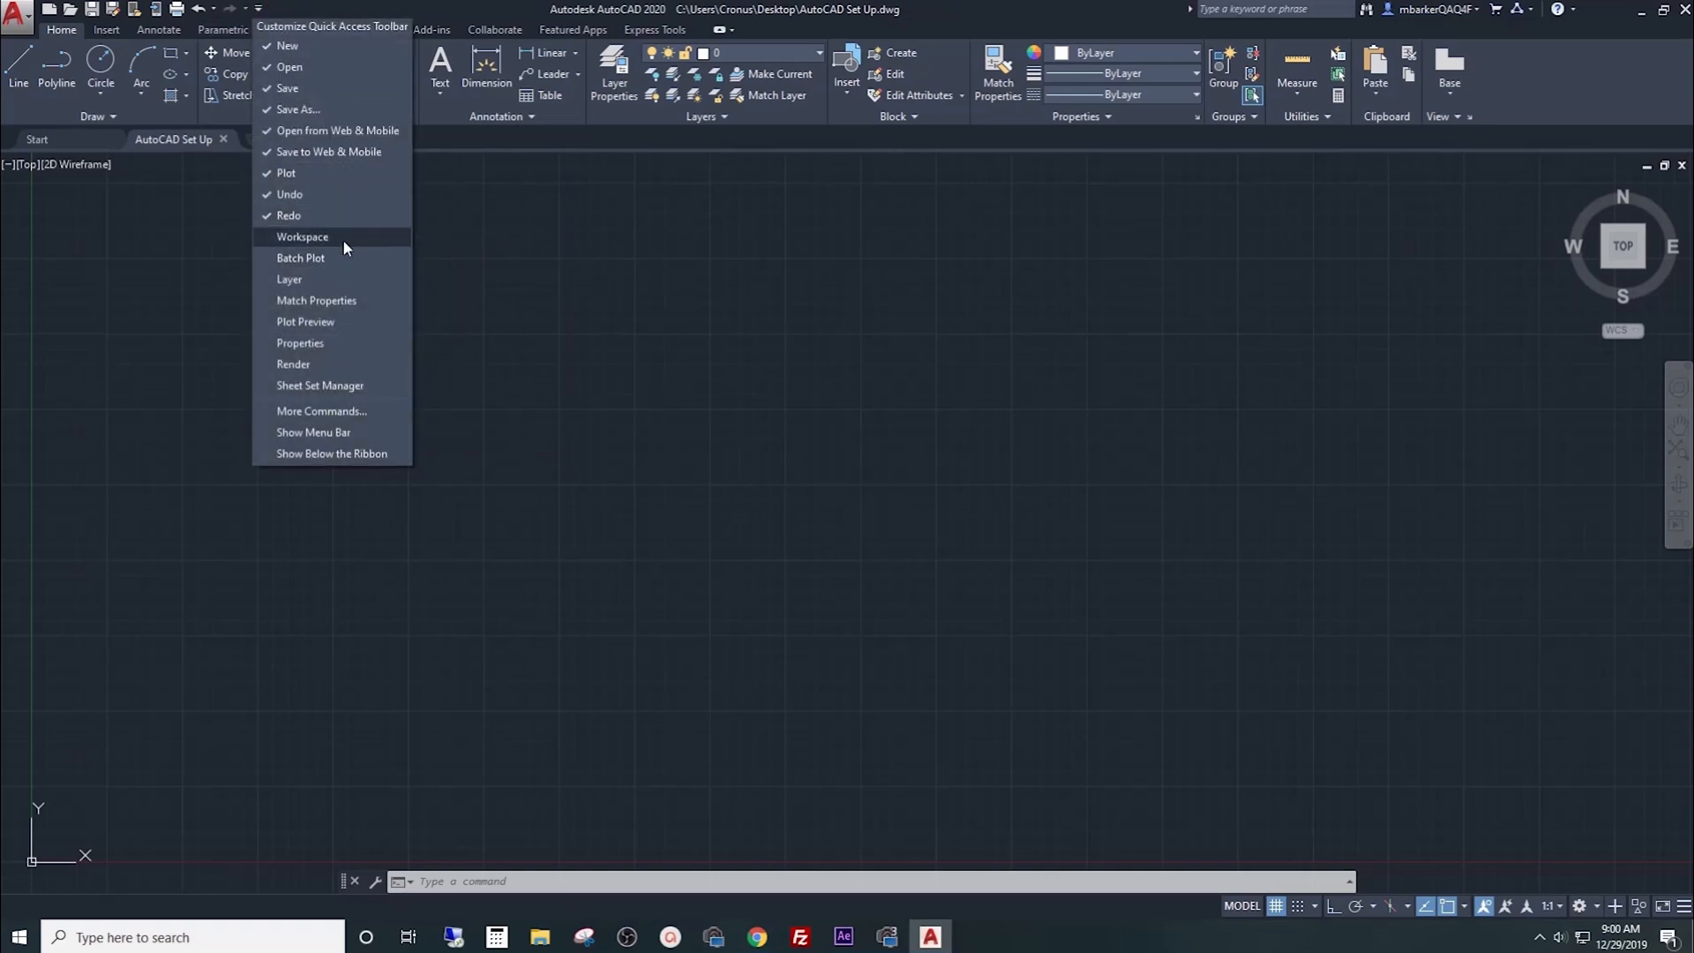
left_click(302, 237)
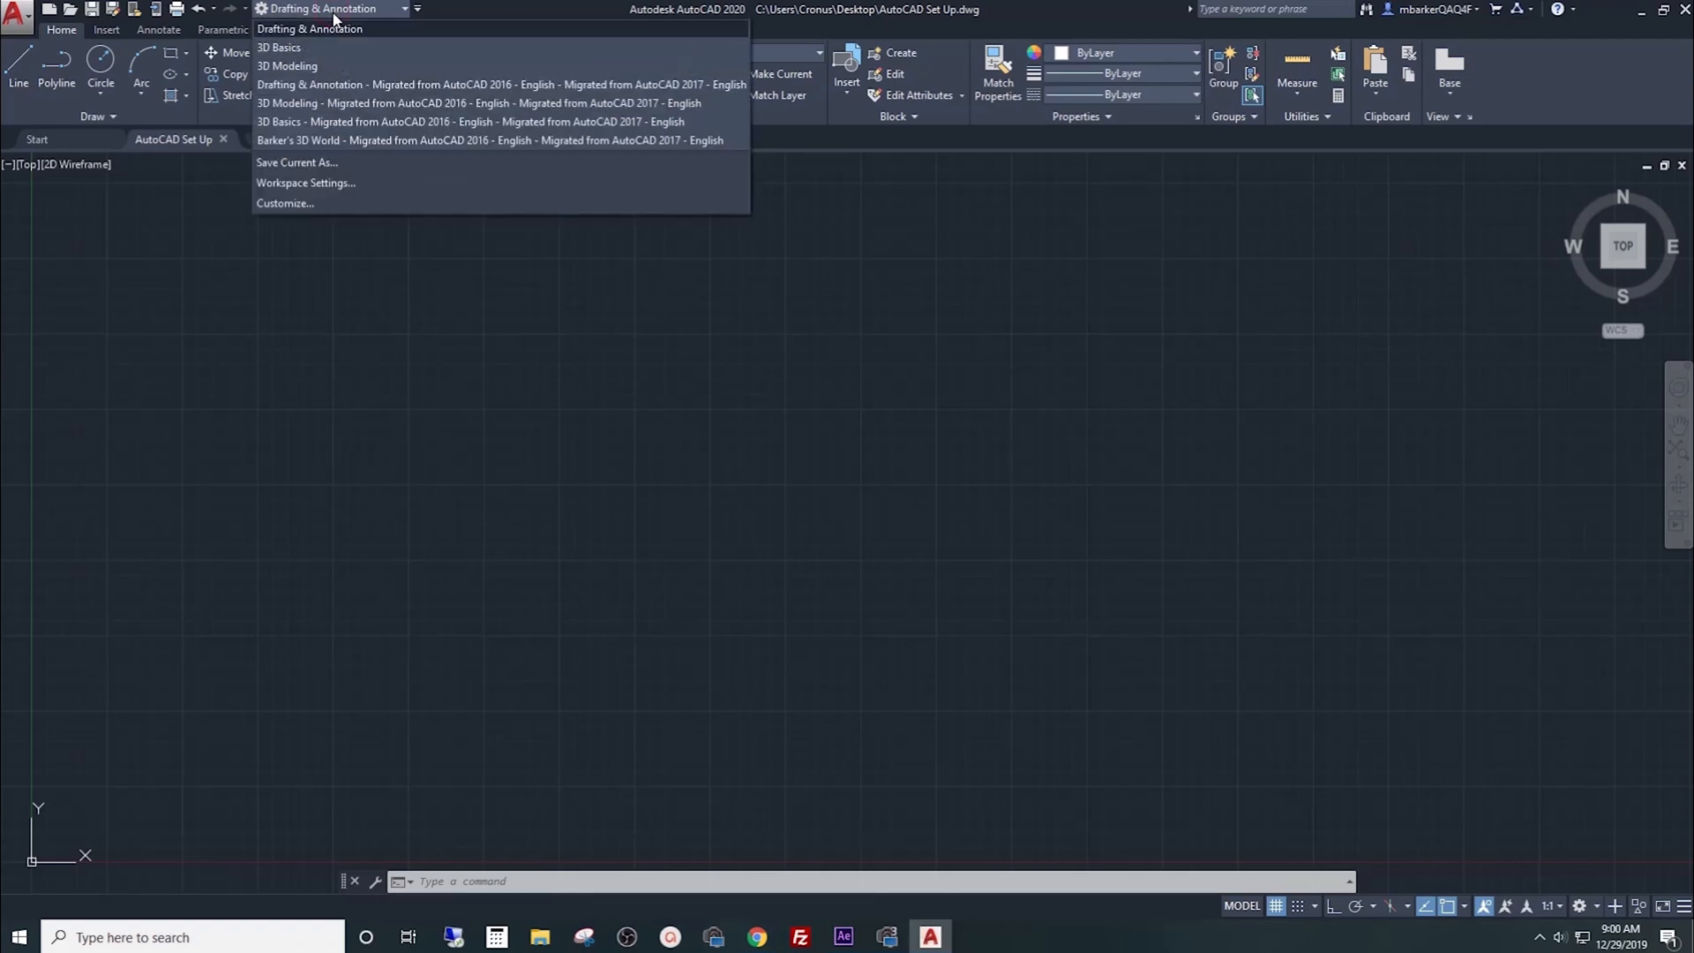
mouse_move(287, 66)
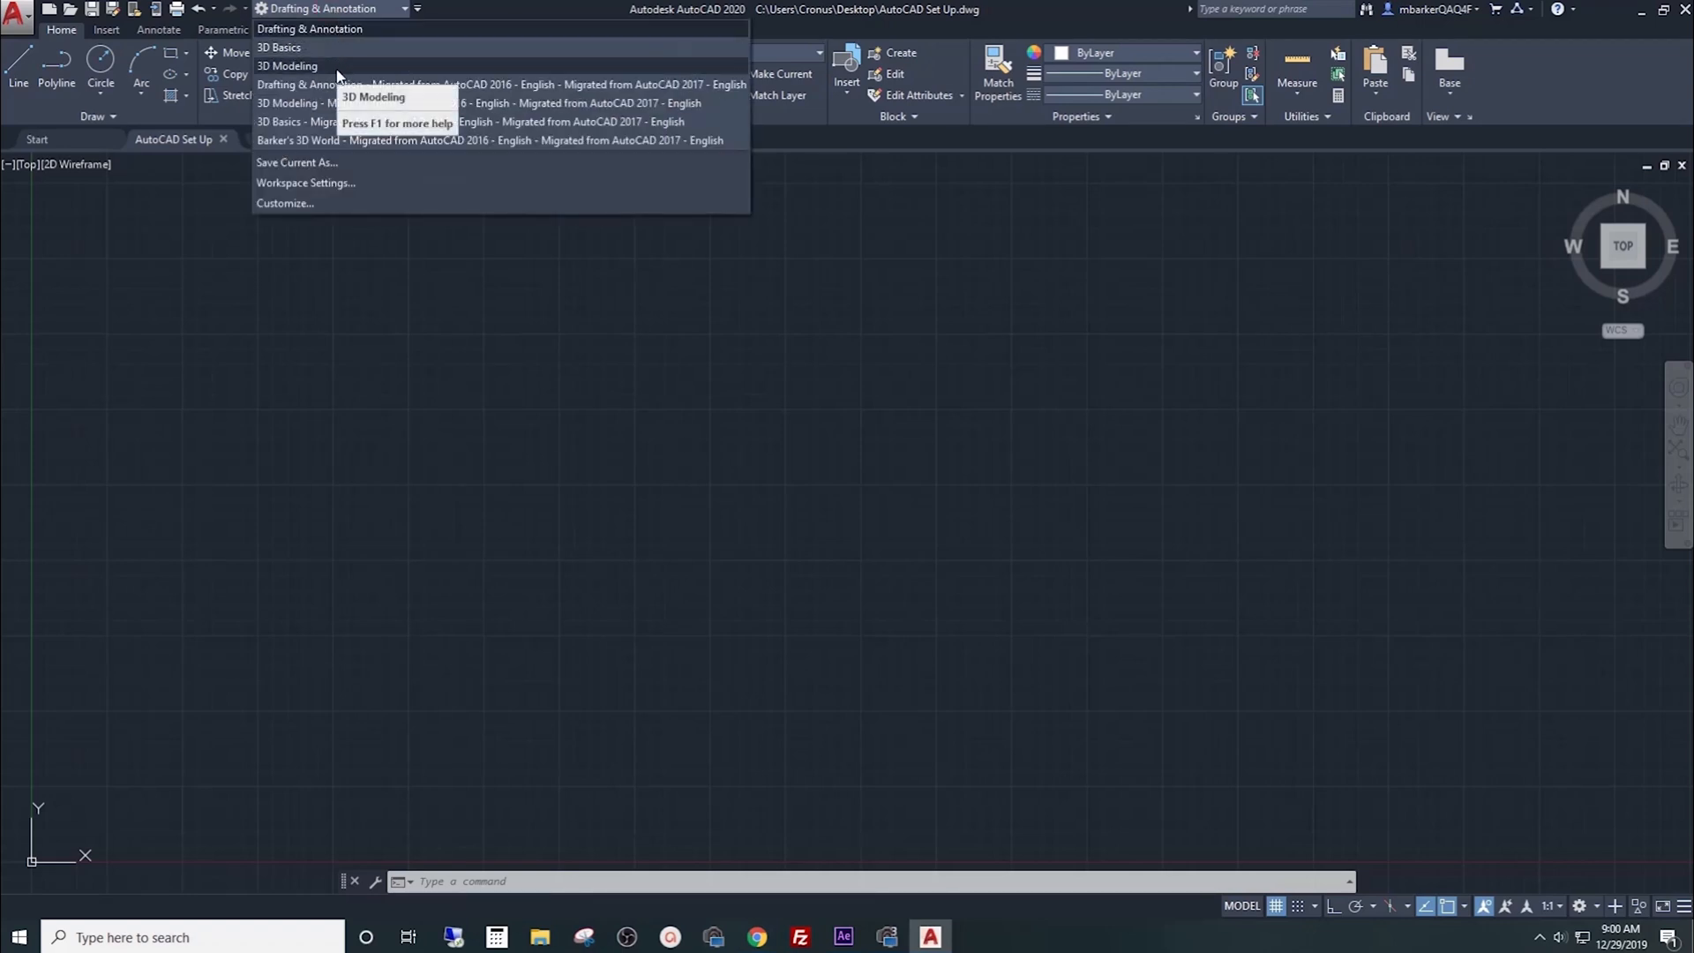
left_click(288, 66)
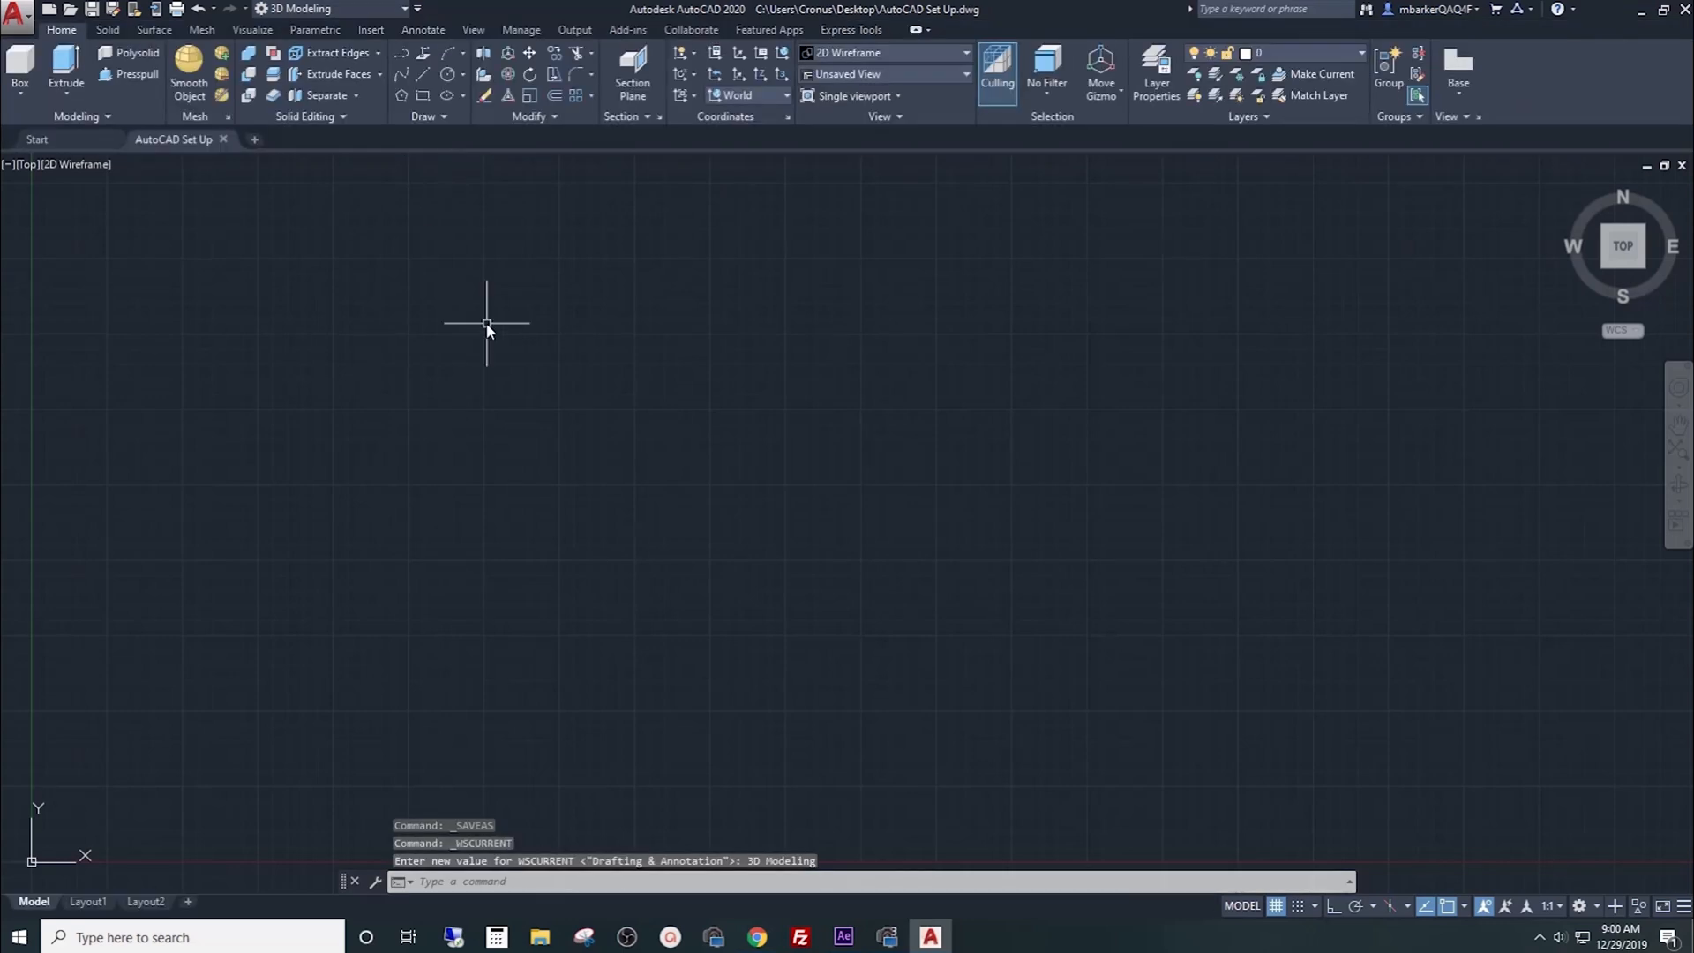
mouse_move(809, 239)
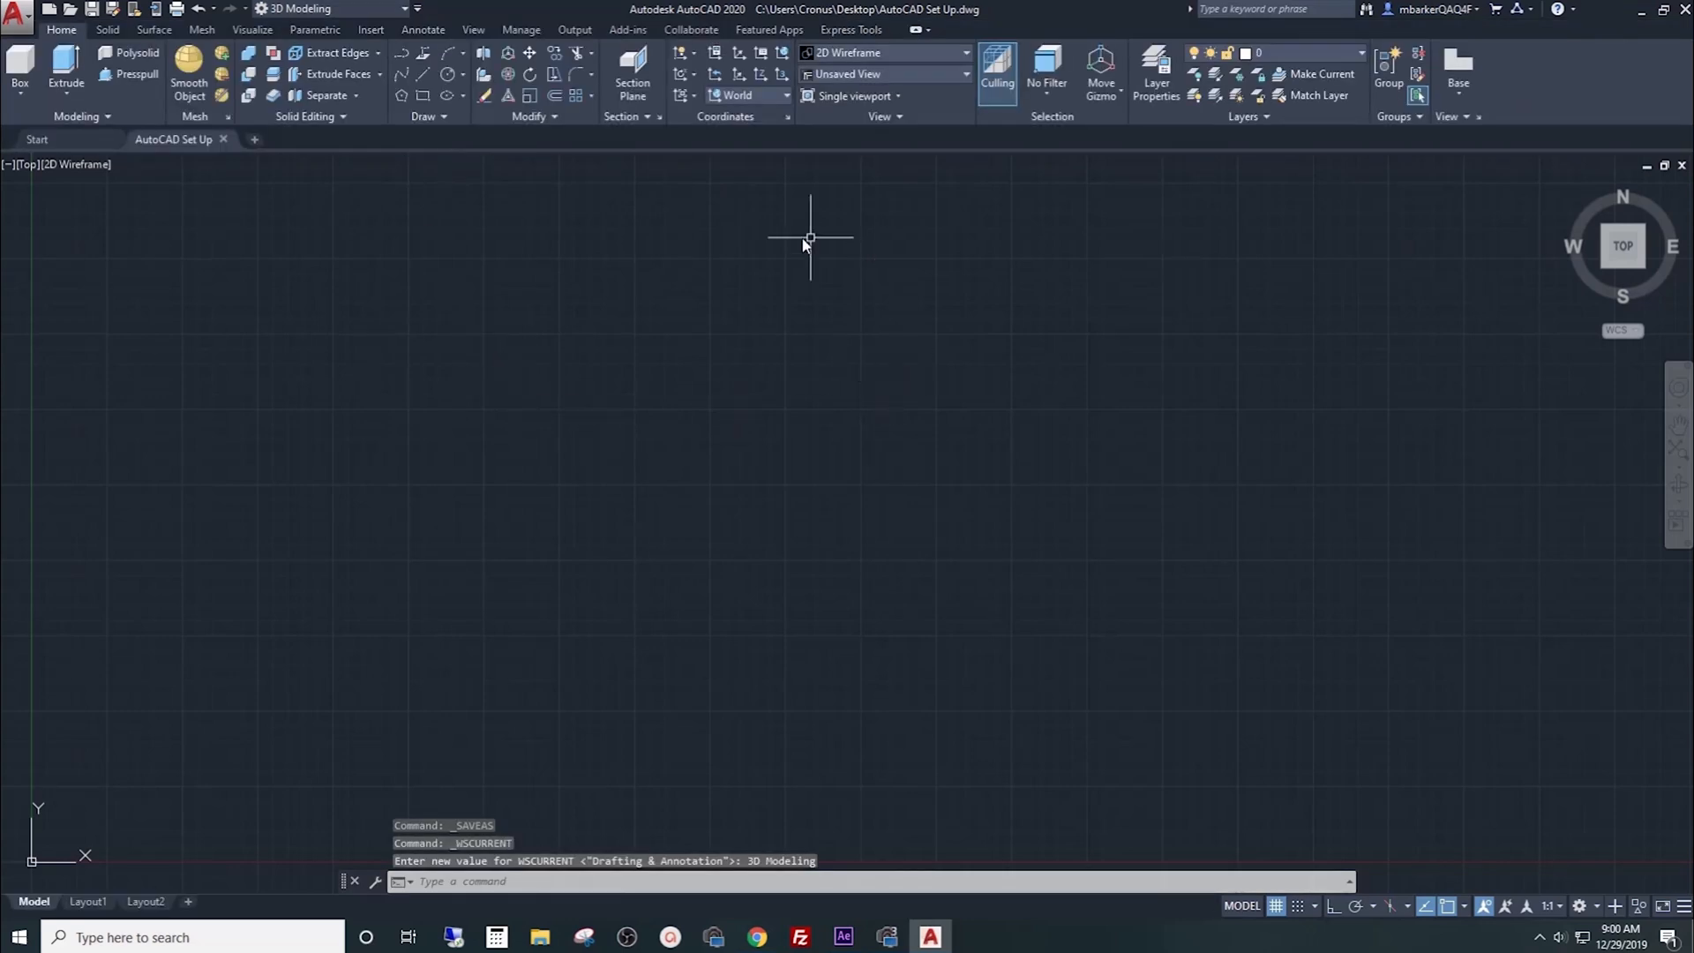
mouse_move(734, 167)
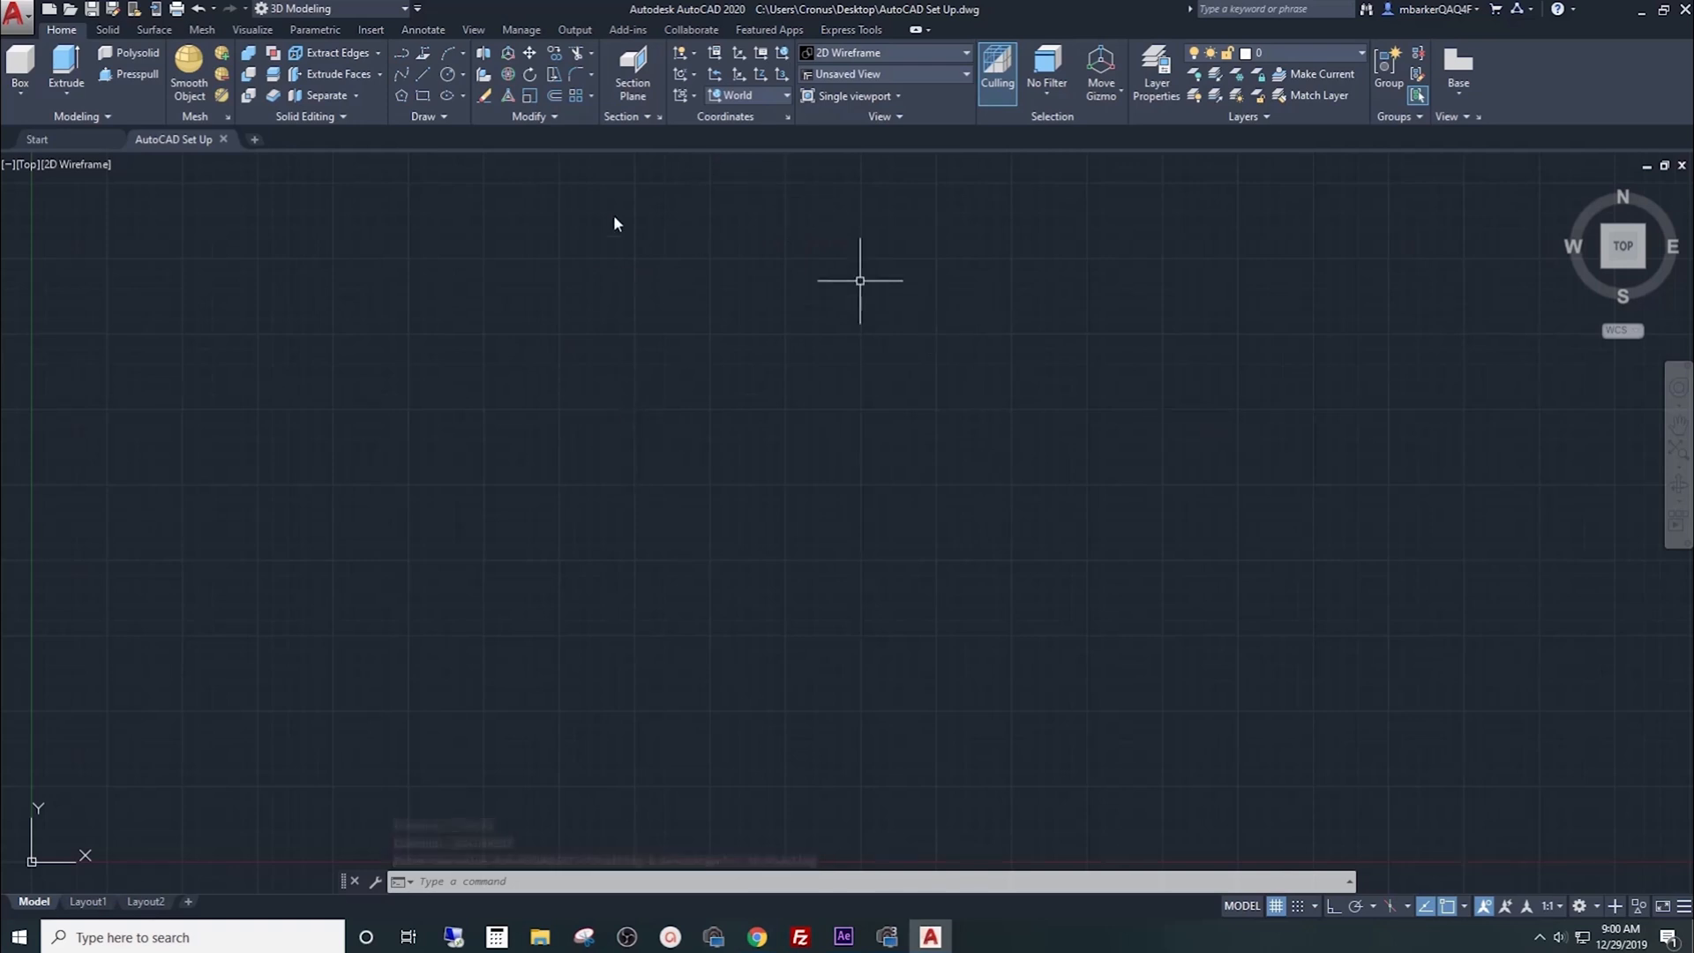
mouse_move(743, 351)
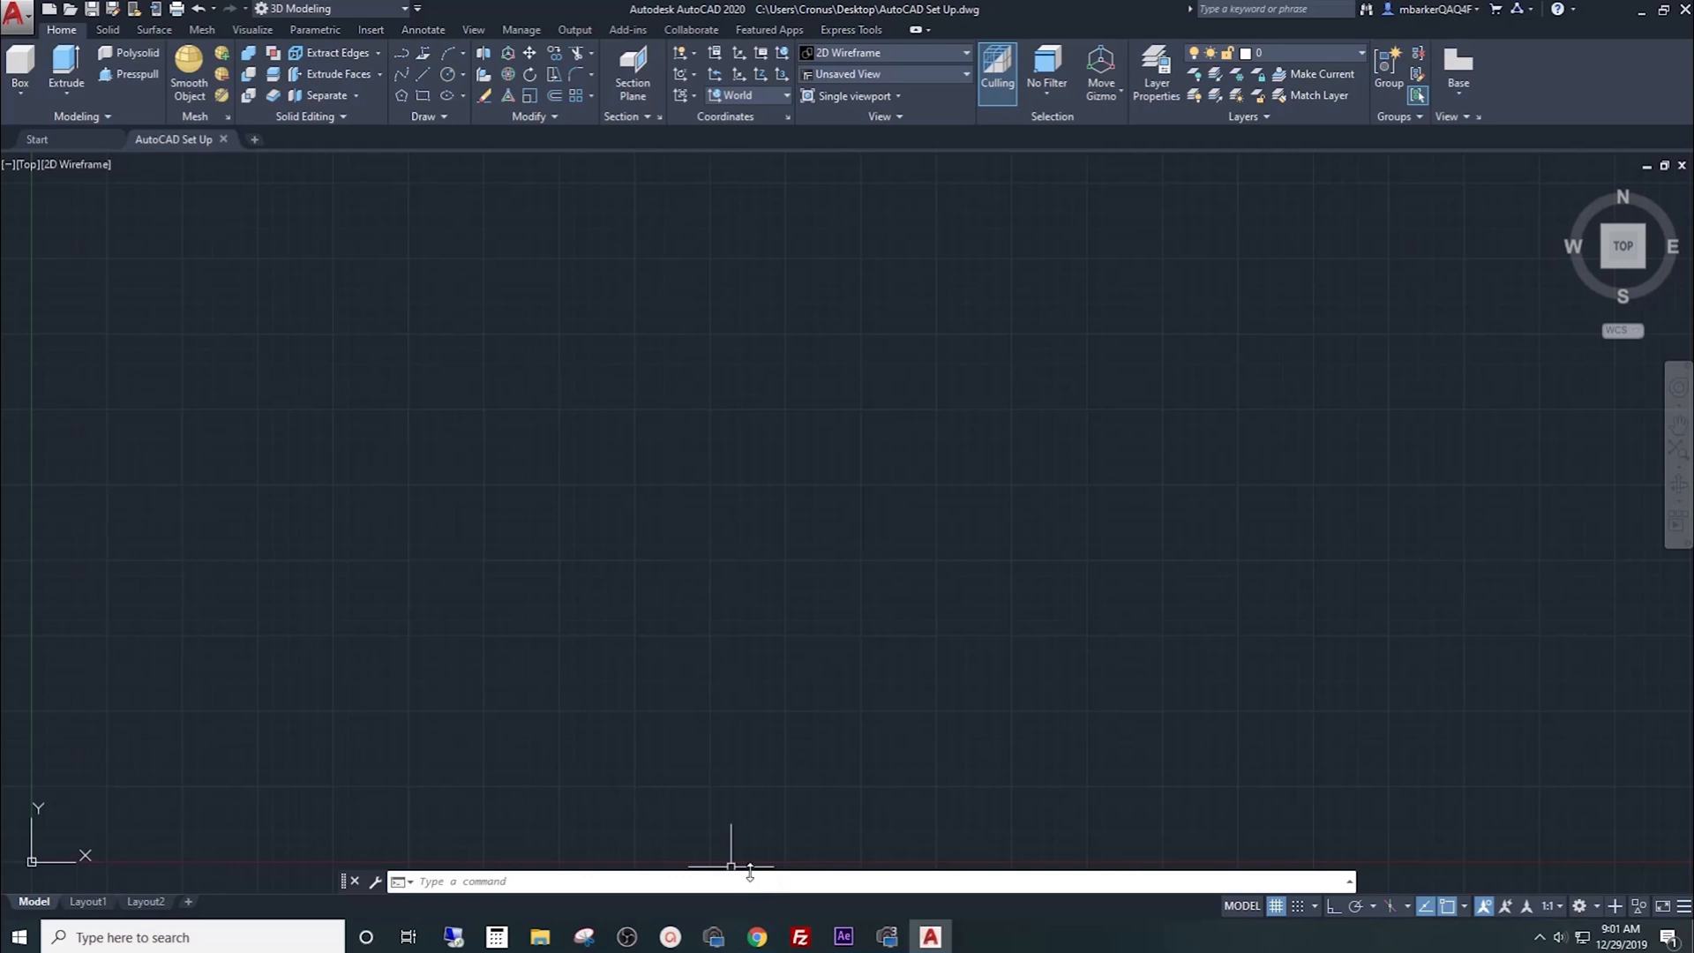
mouse_move(741, 697)
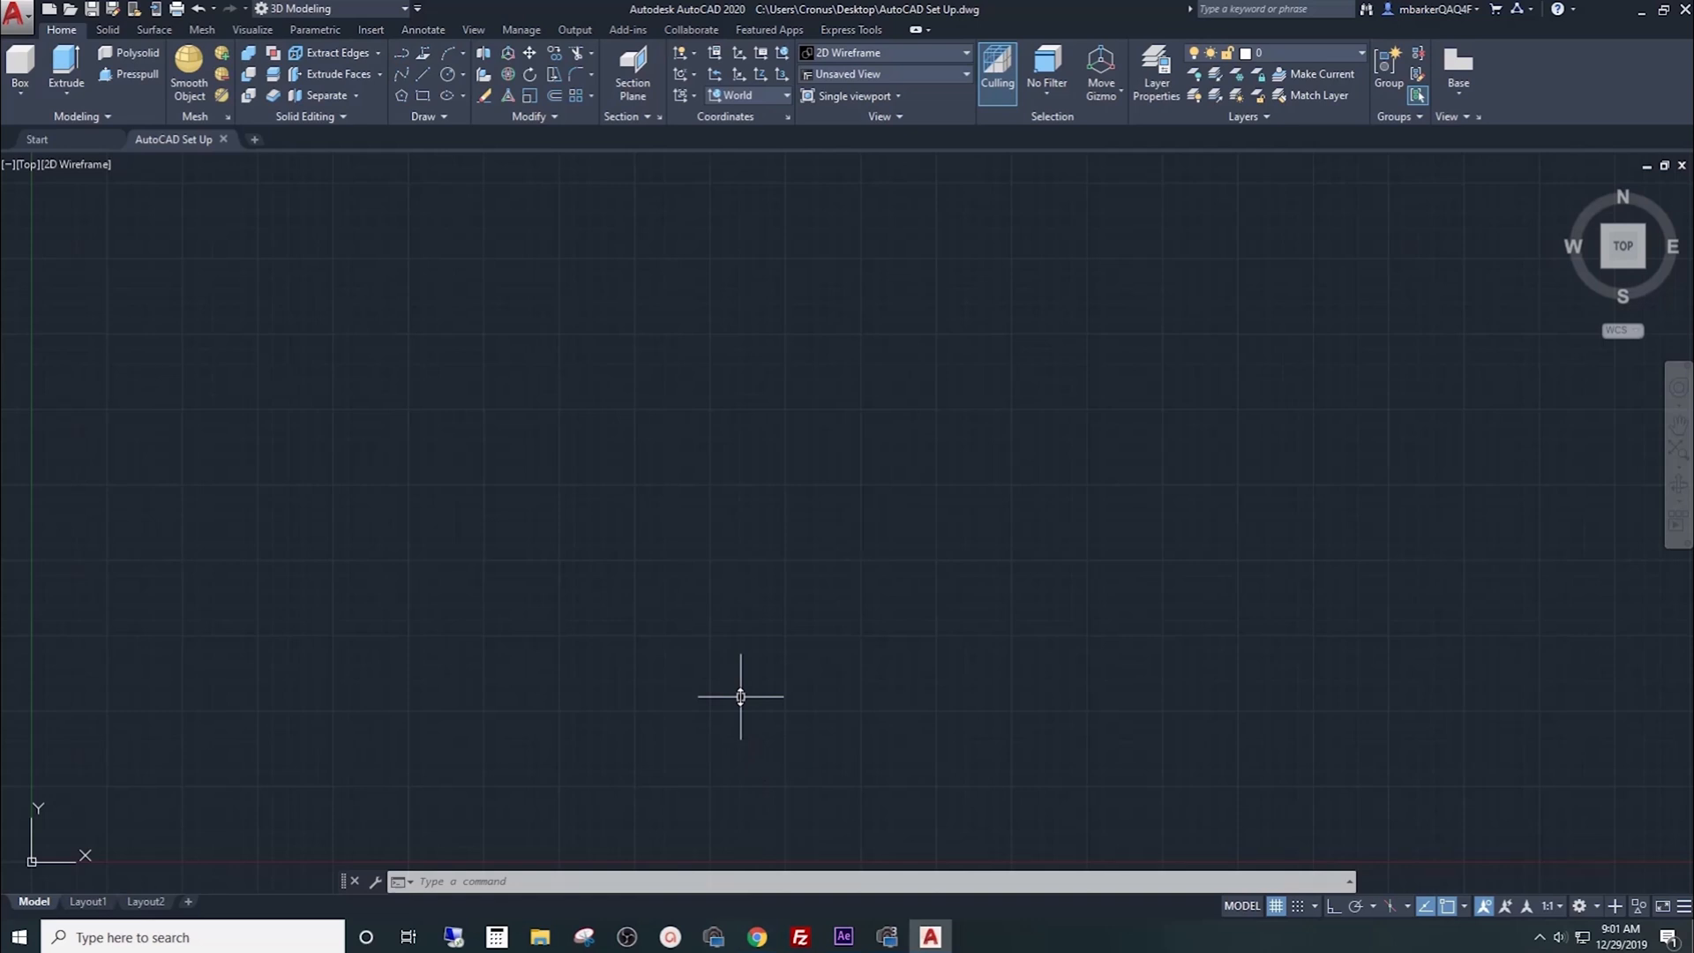
mouse_move(709, 775)
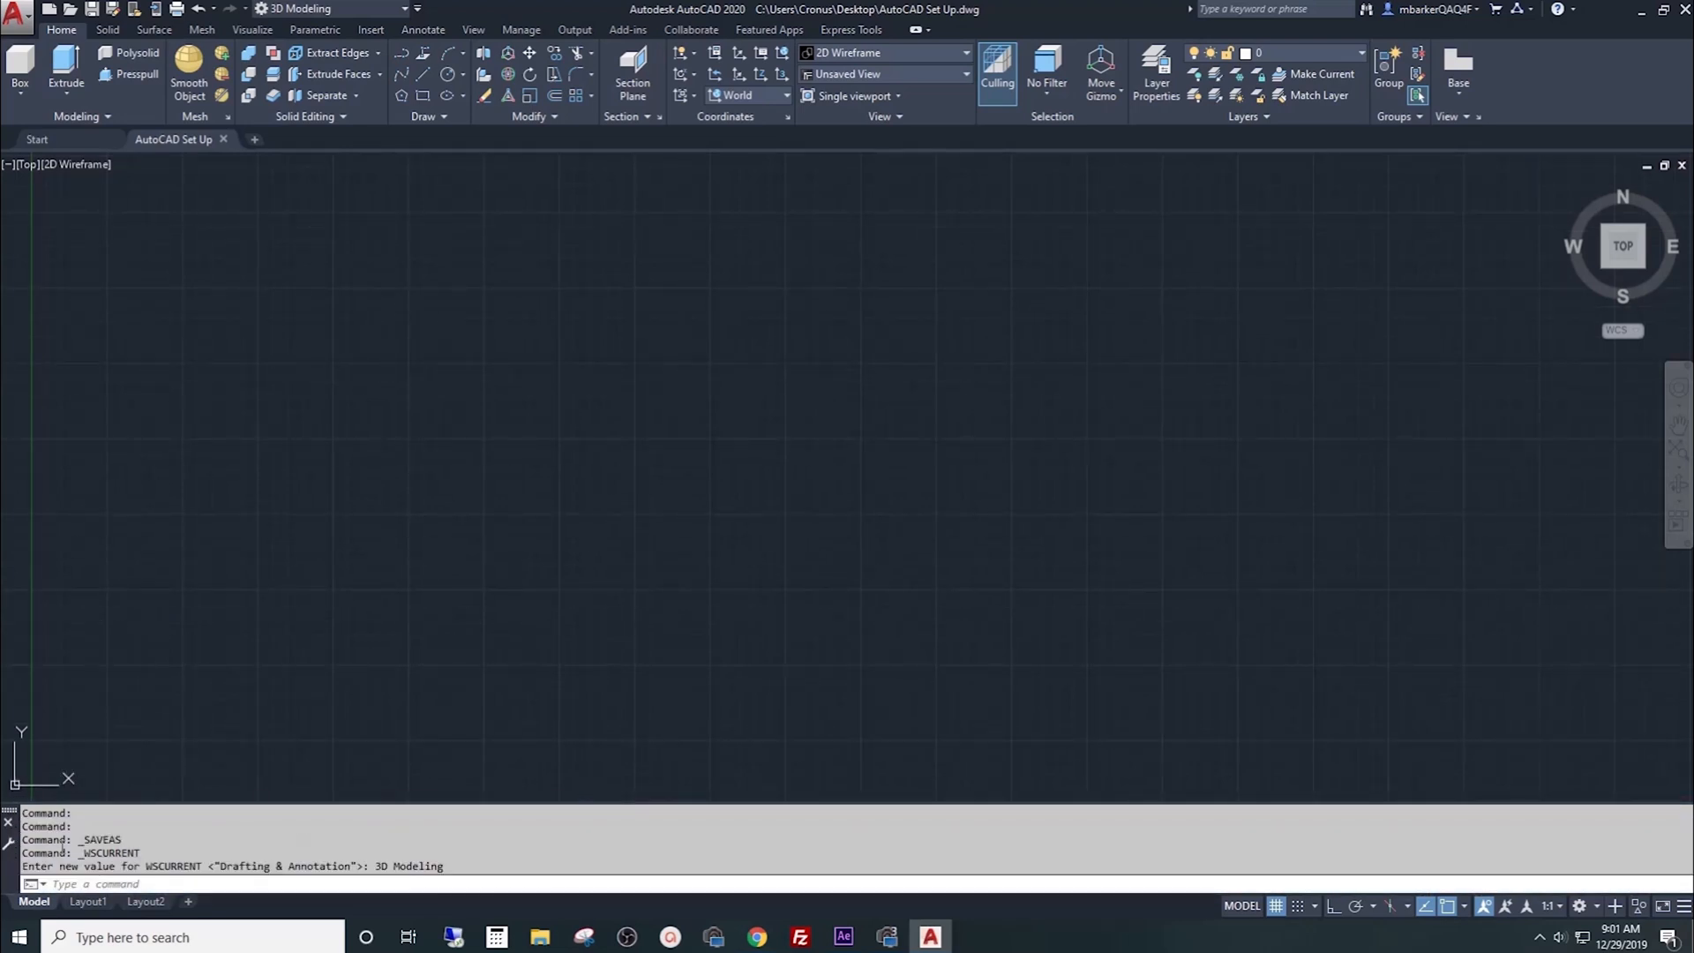
mouse_move(141, 778)
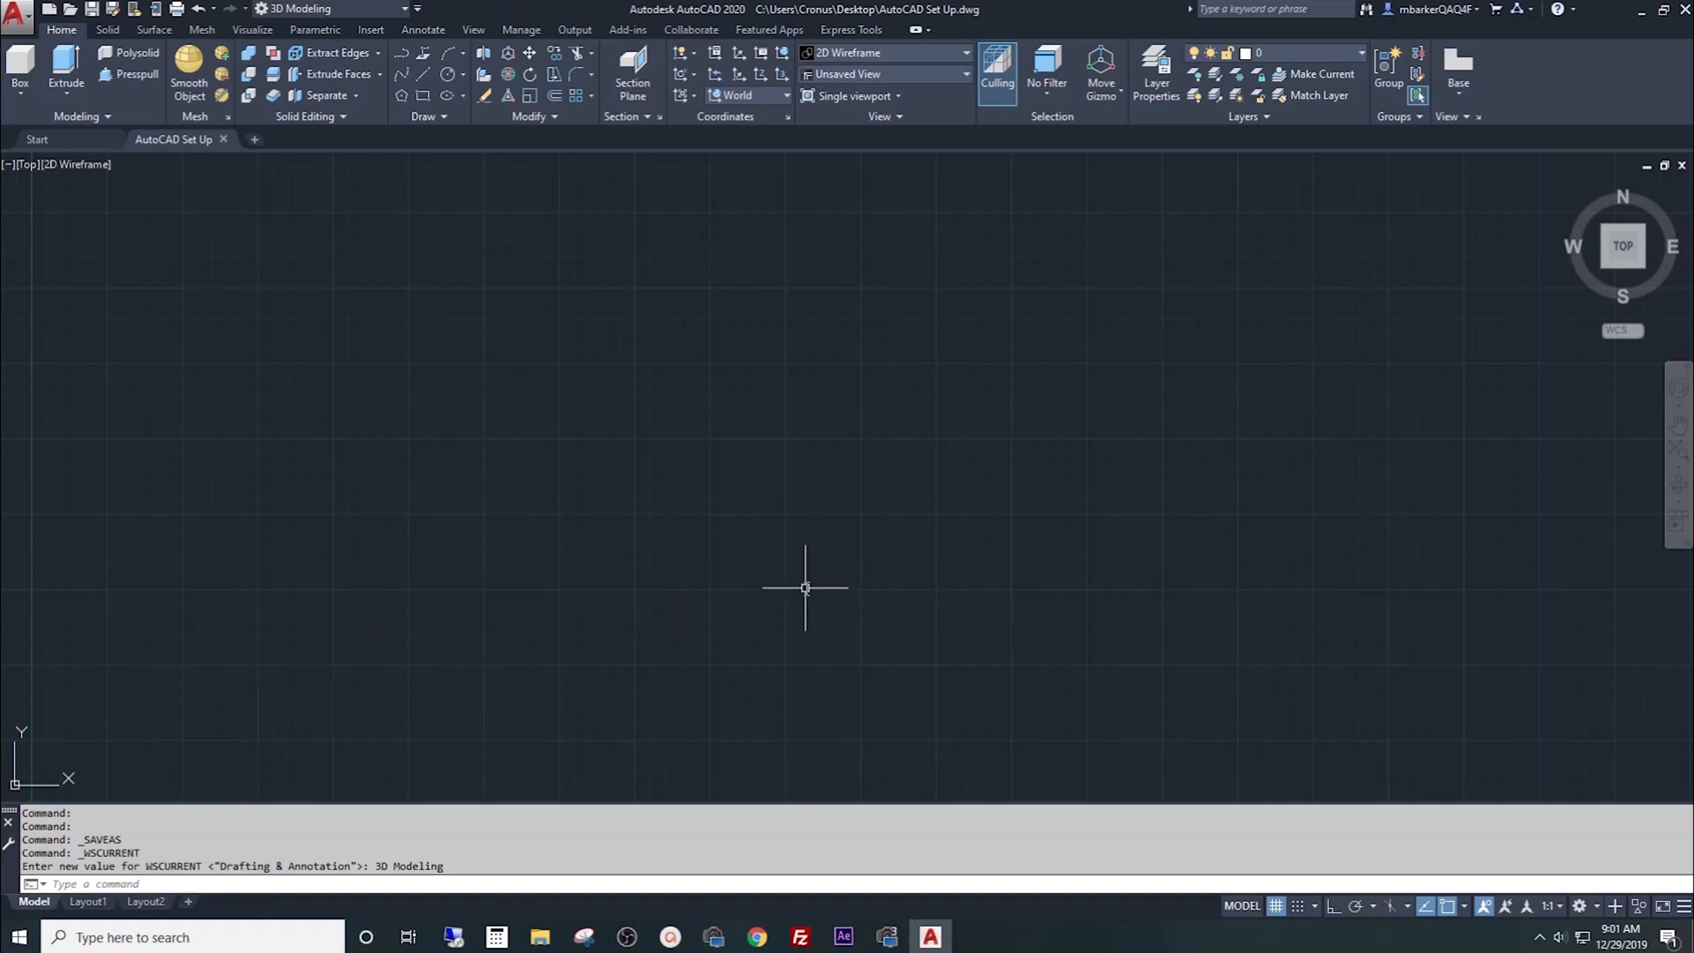
mouse_move(799, 572)
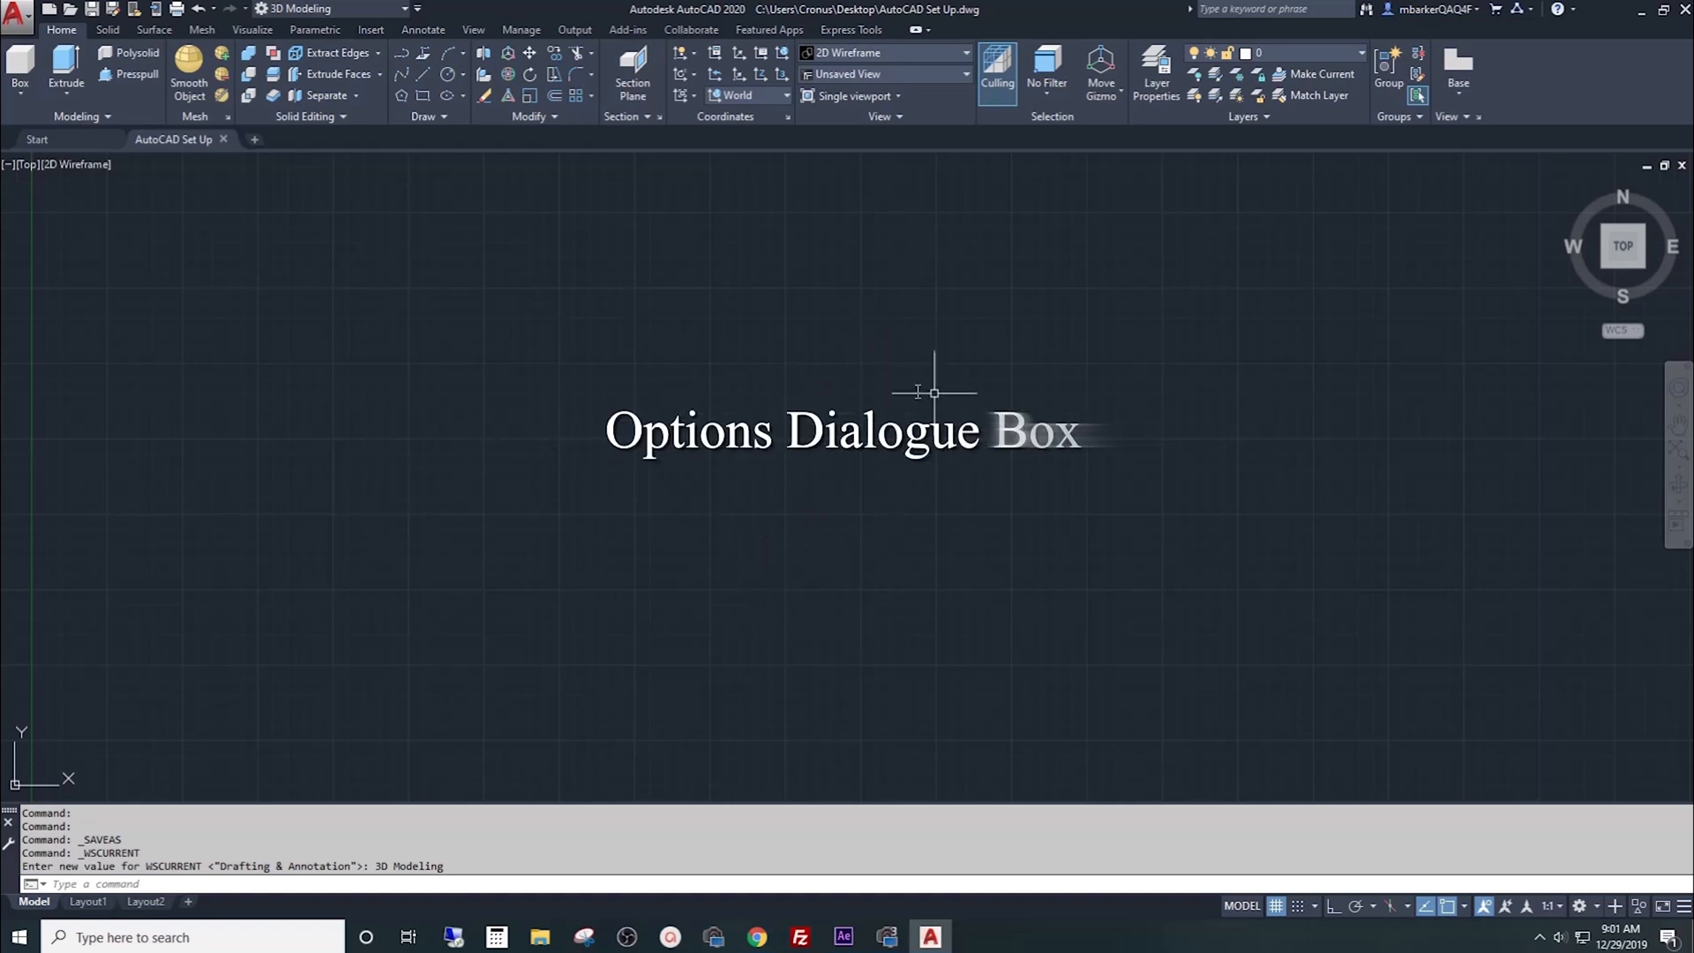
Step: In Options Display settings, enable drawing-window scroll bars and set crosshair size to 100
right_click(932, 392)
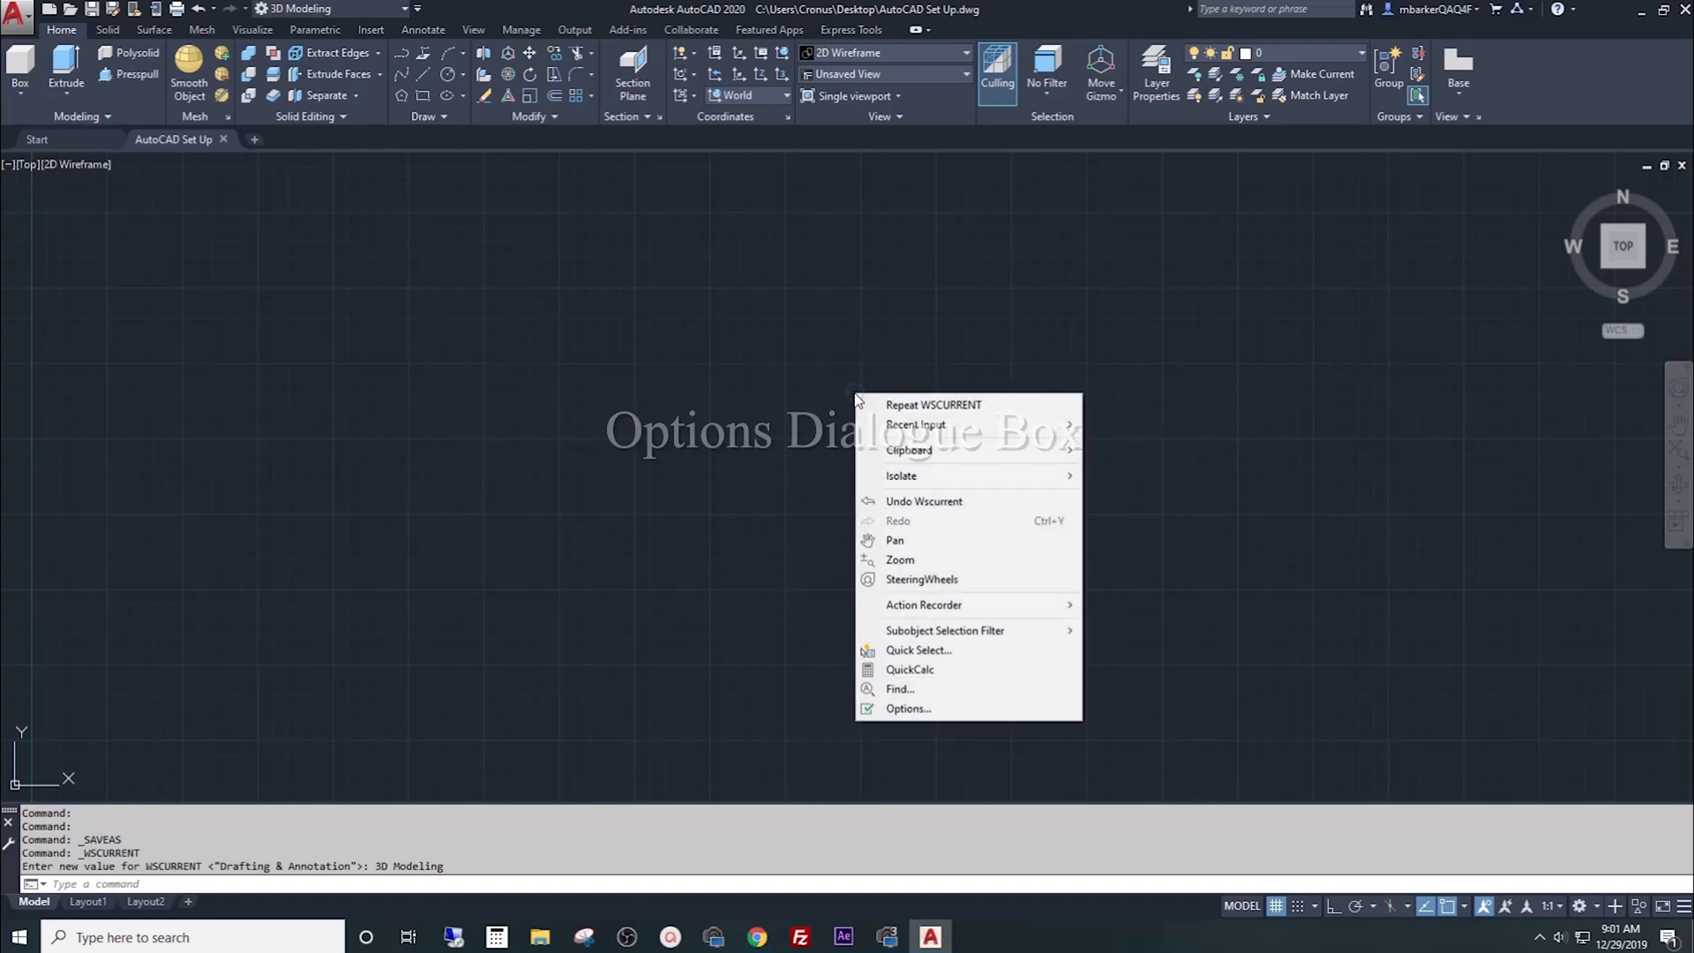
mouse_move(907, 707)
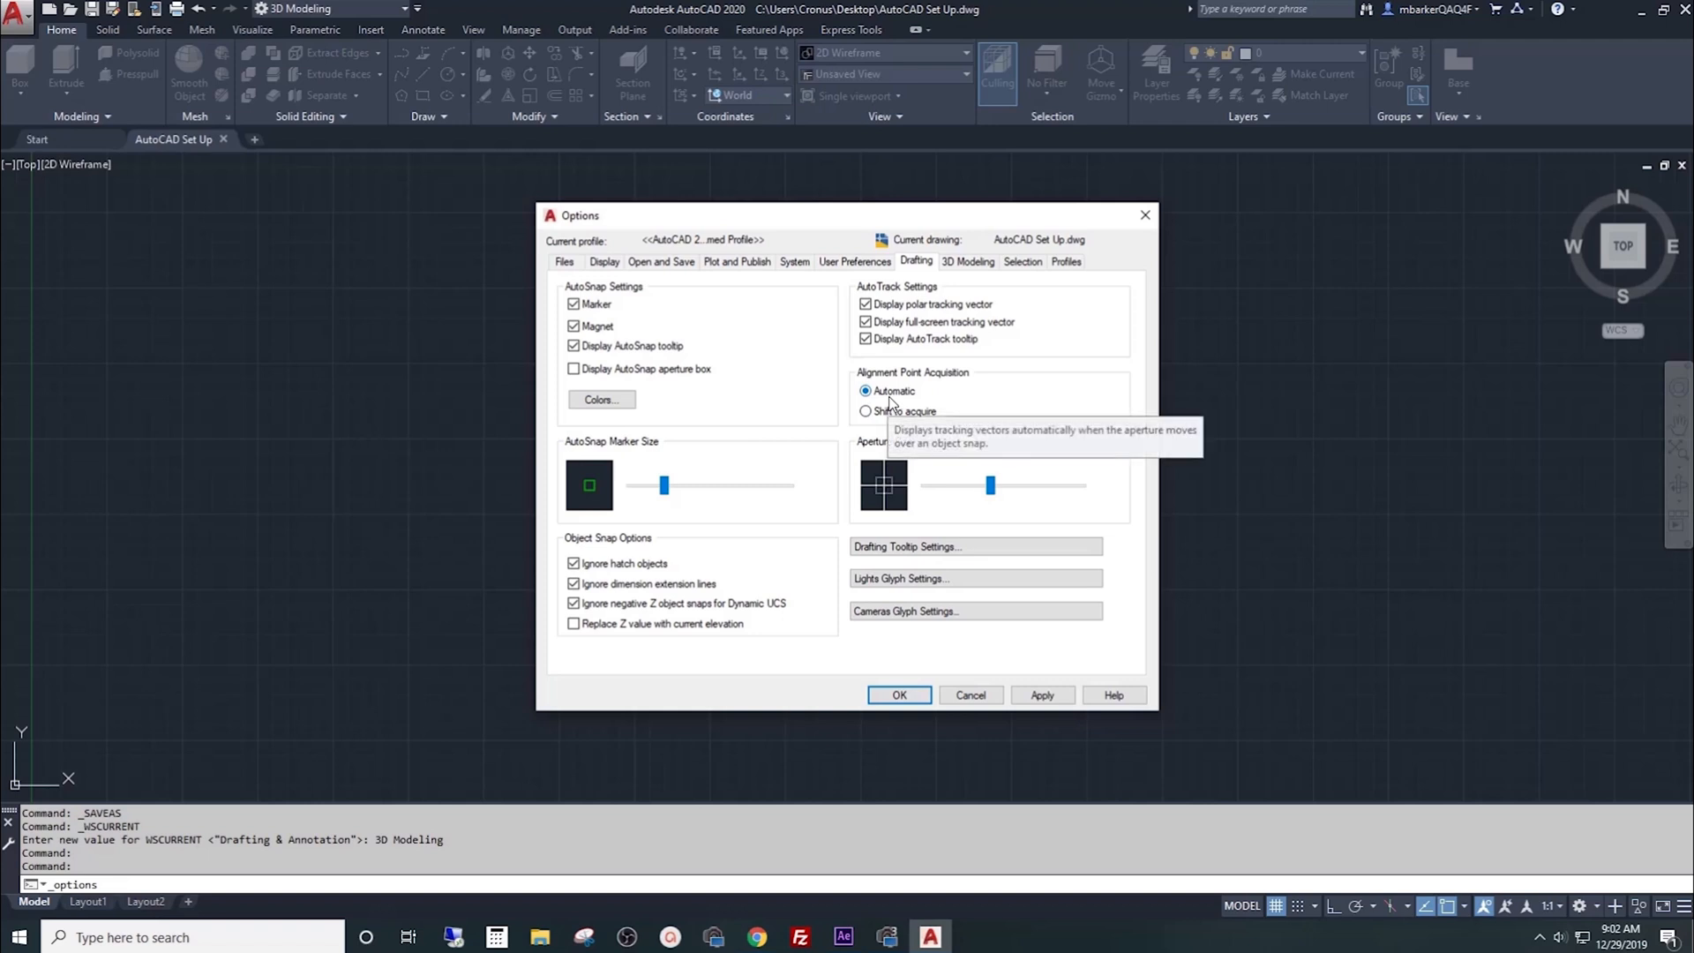
mouse_move(942, 452)
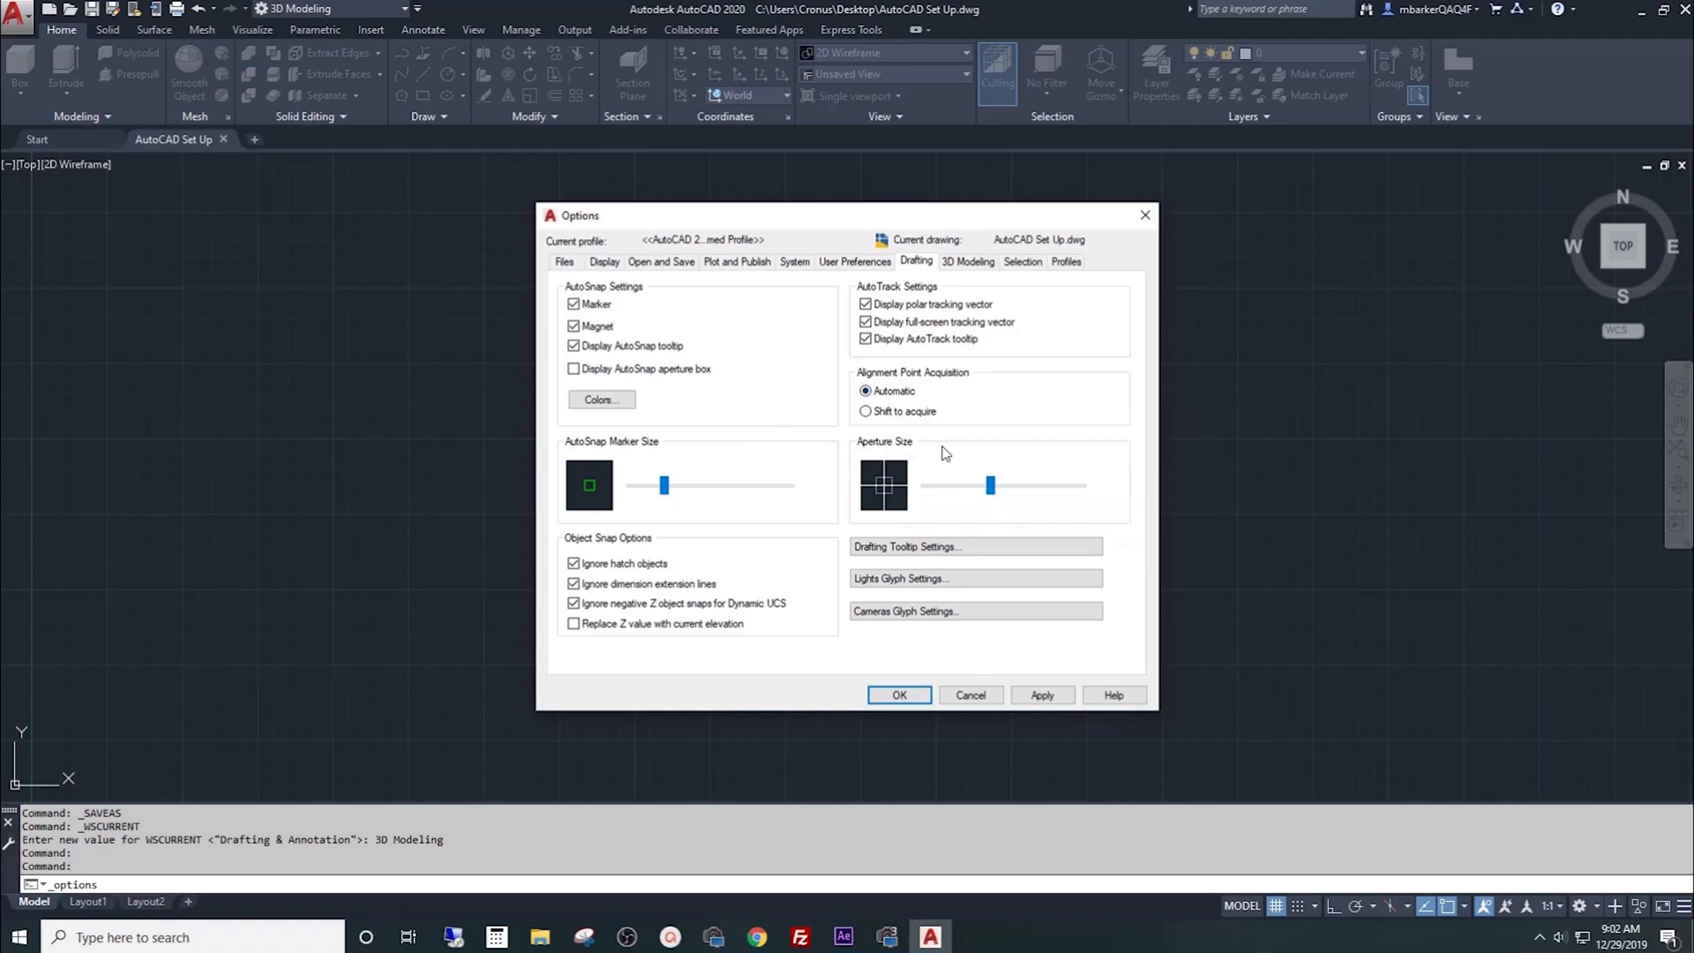
mouse_move(1027, 439)
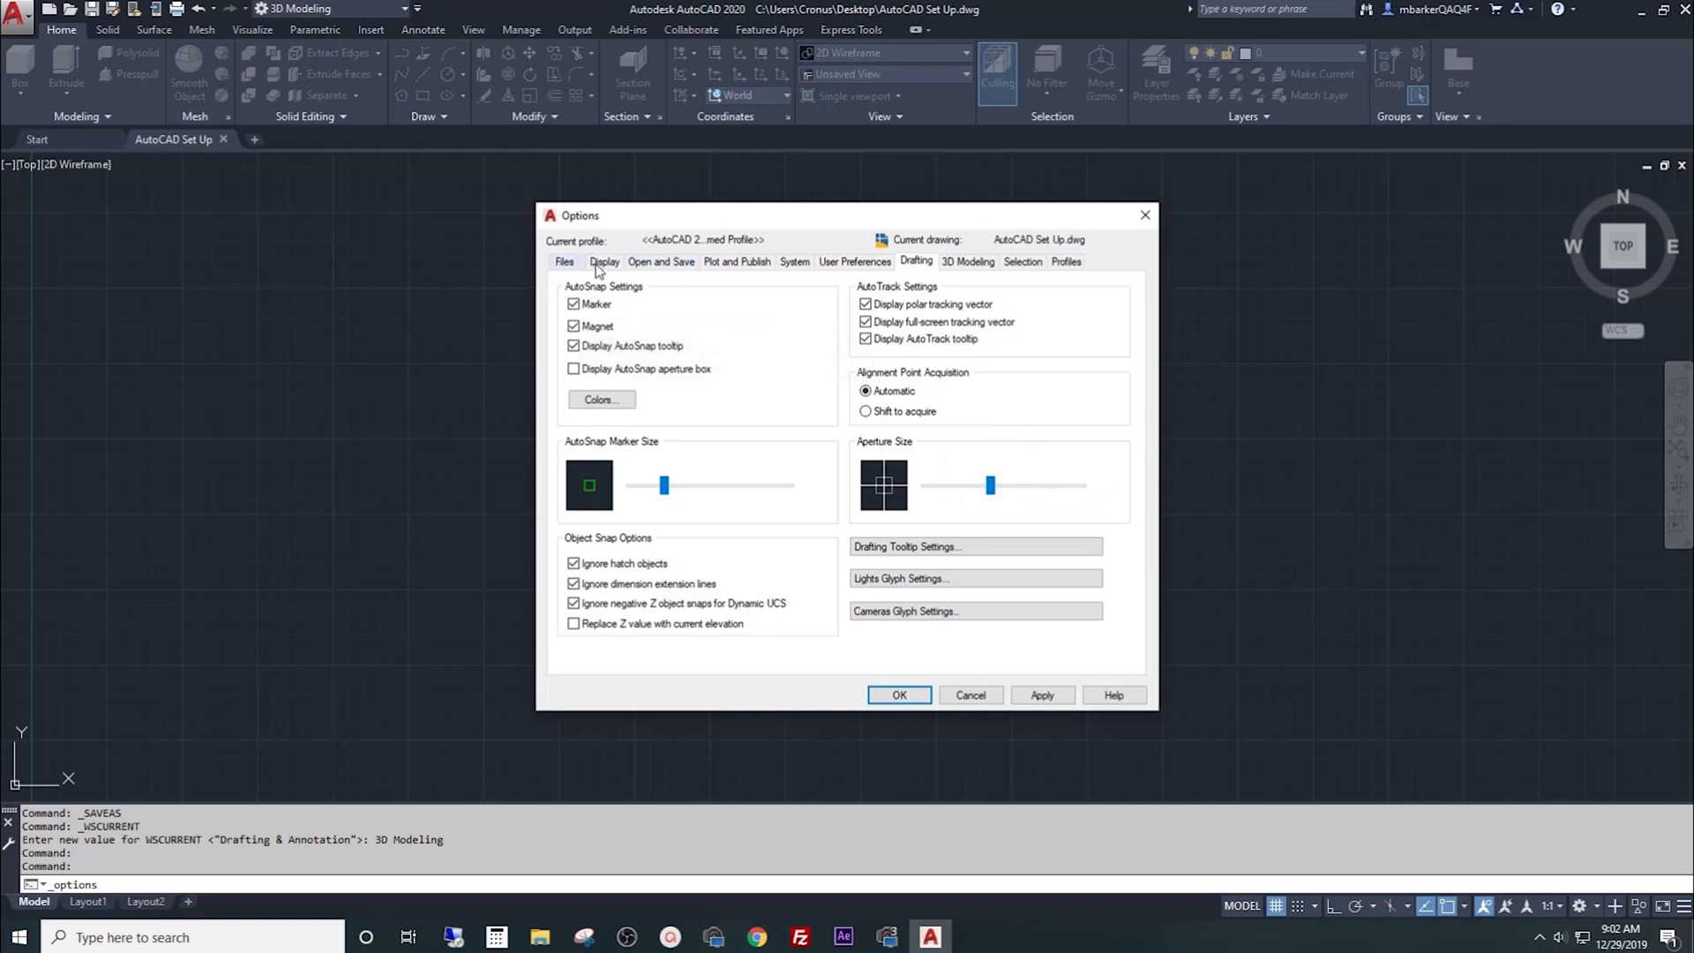
left_click(603, 261)
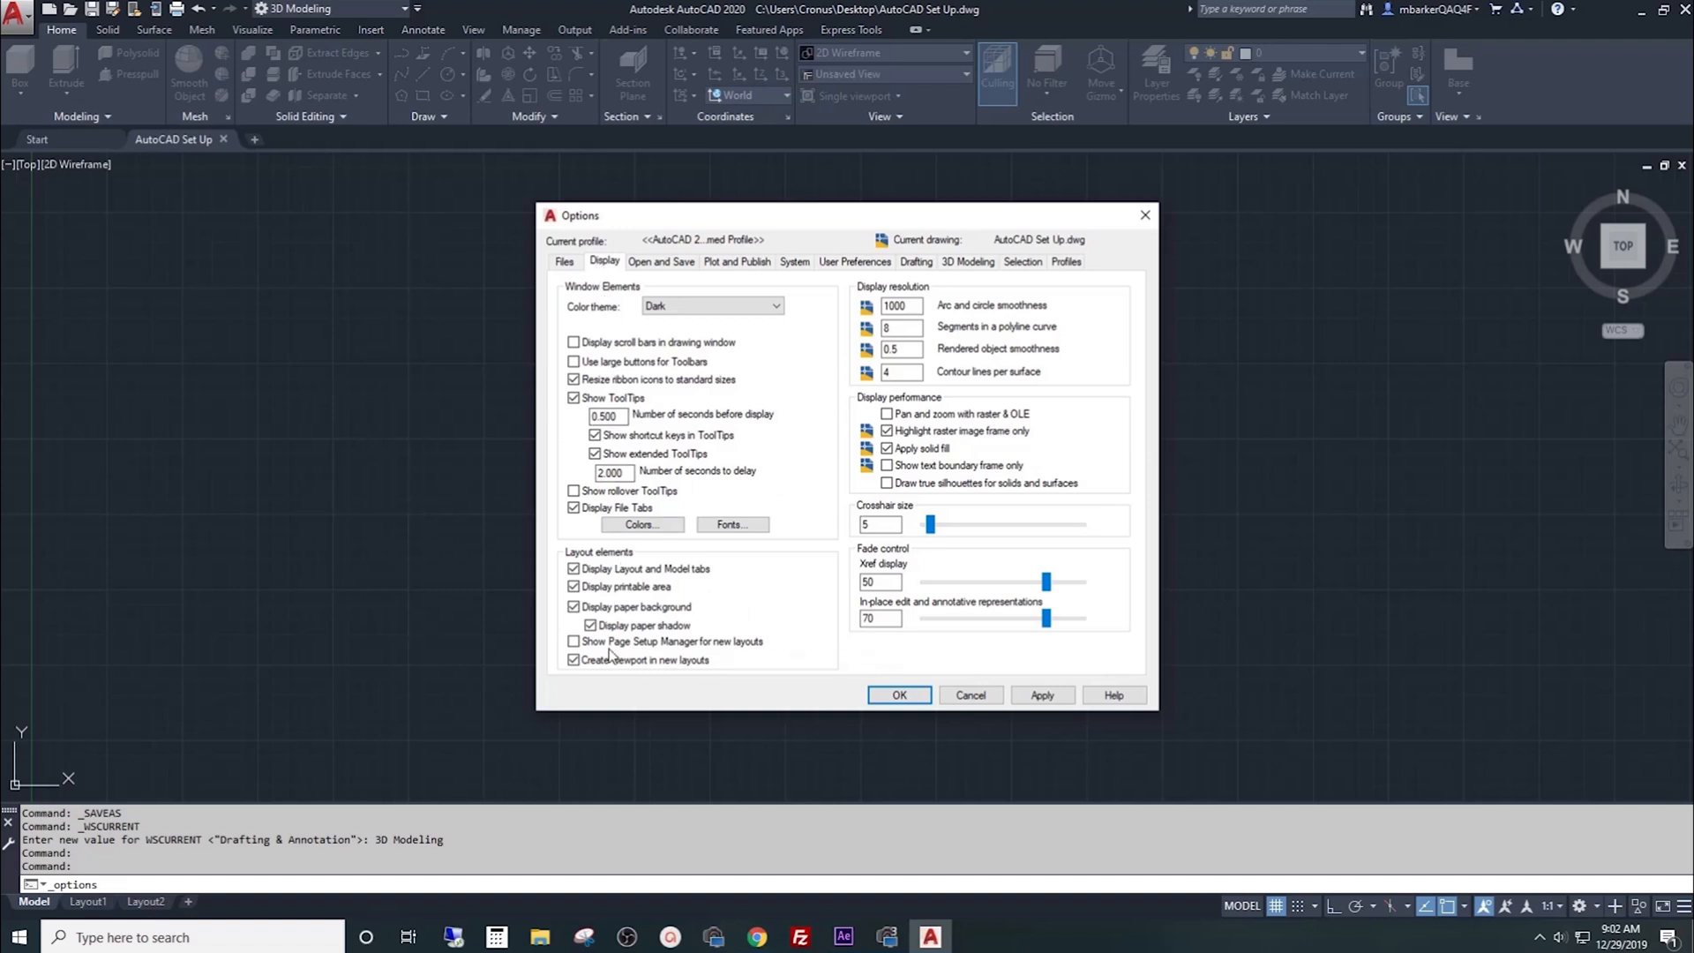
mouse_move(575, 342)
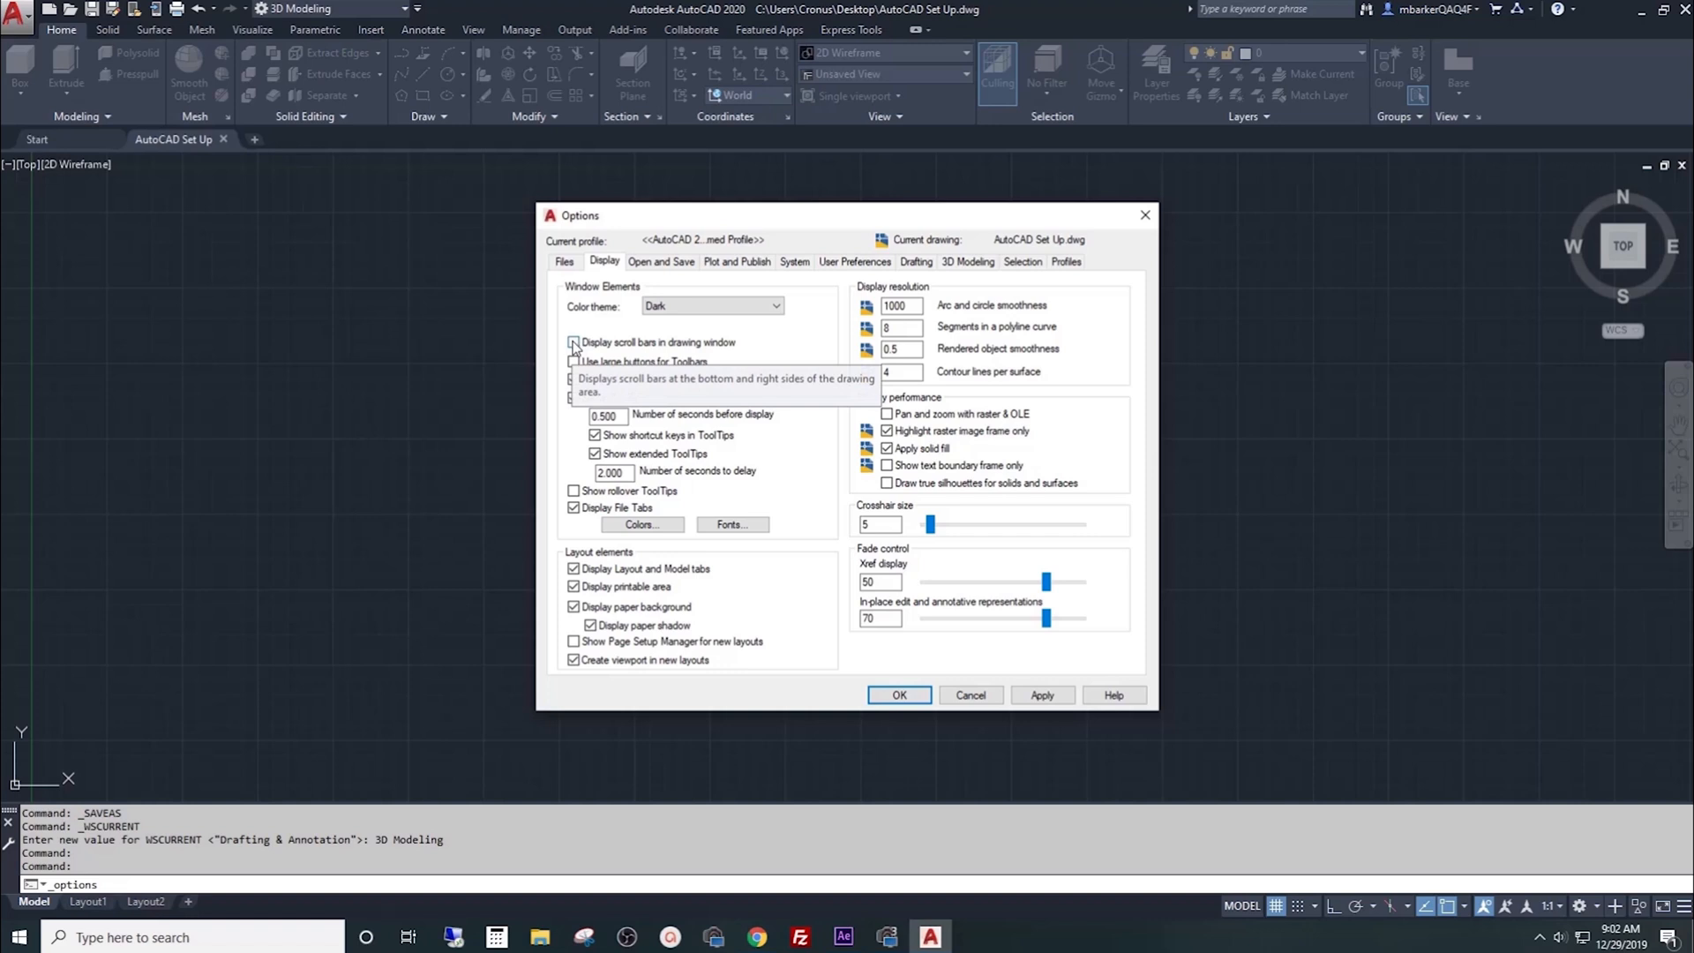
left_click(574, 343)
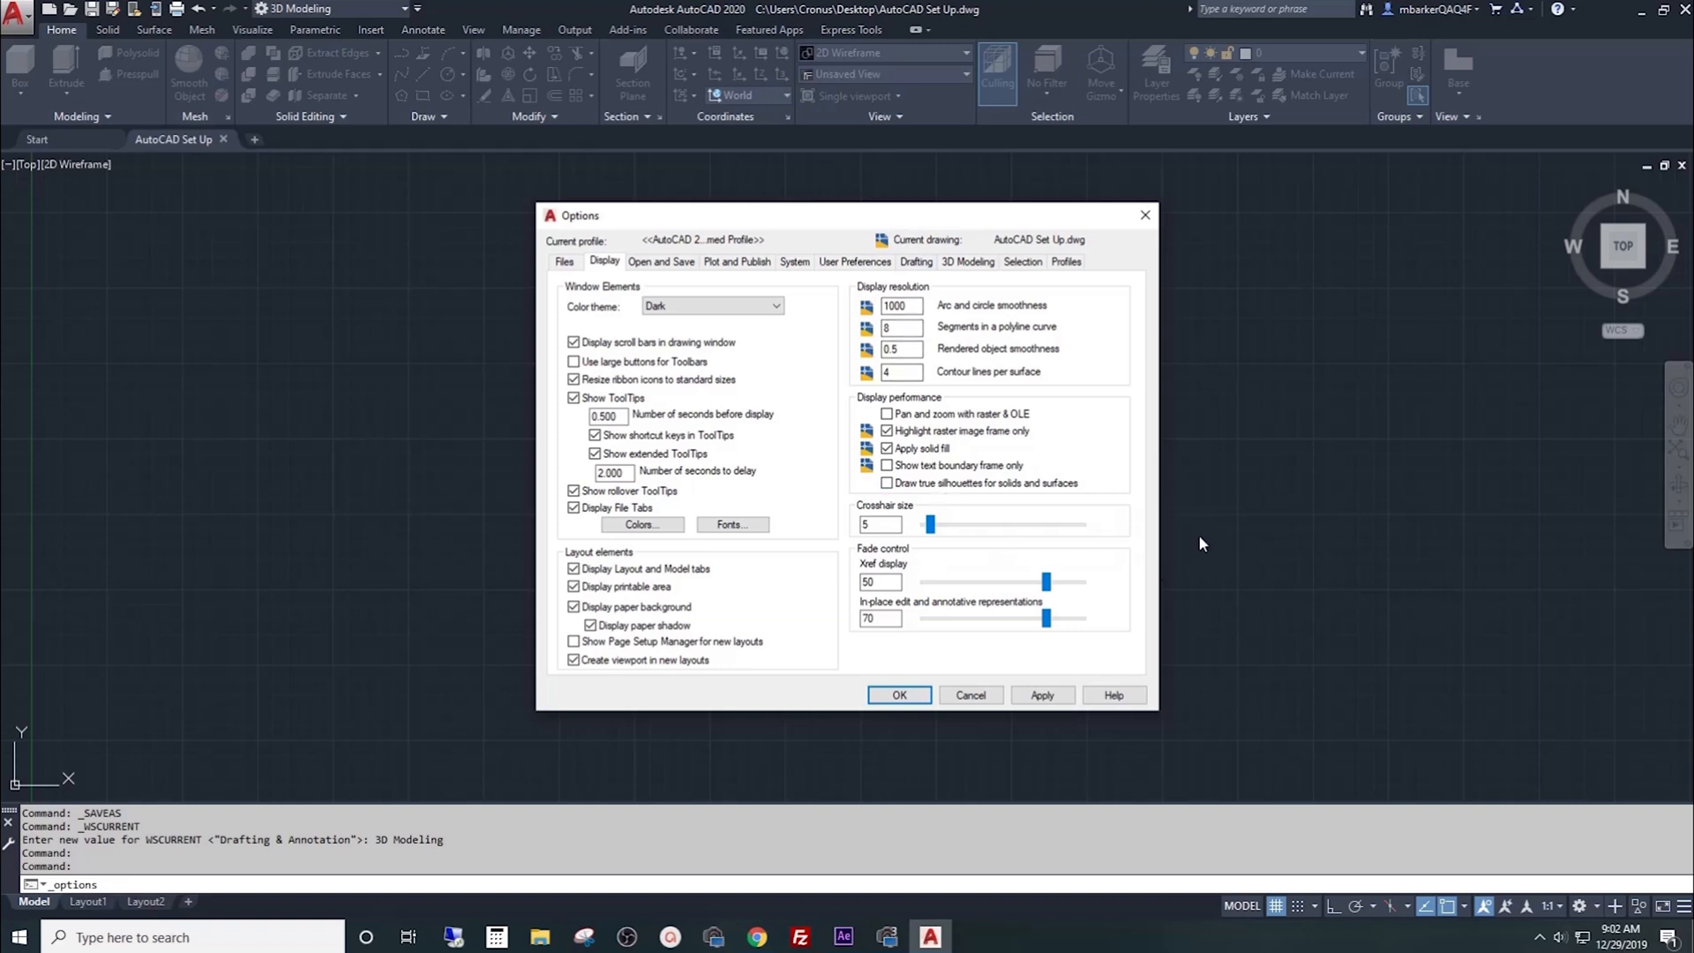
mouse_move(859, 390)
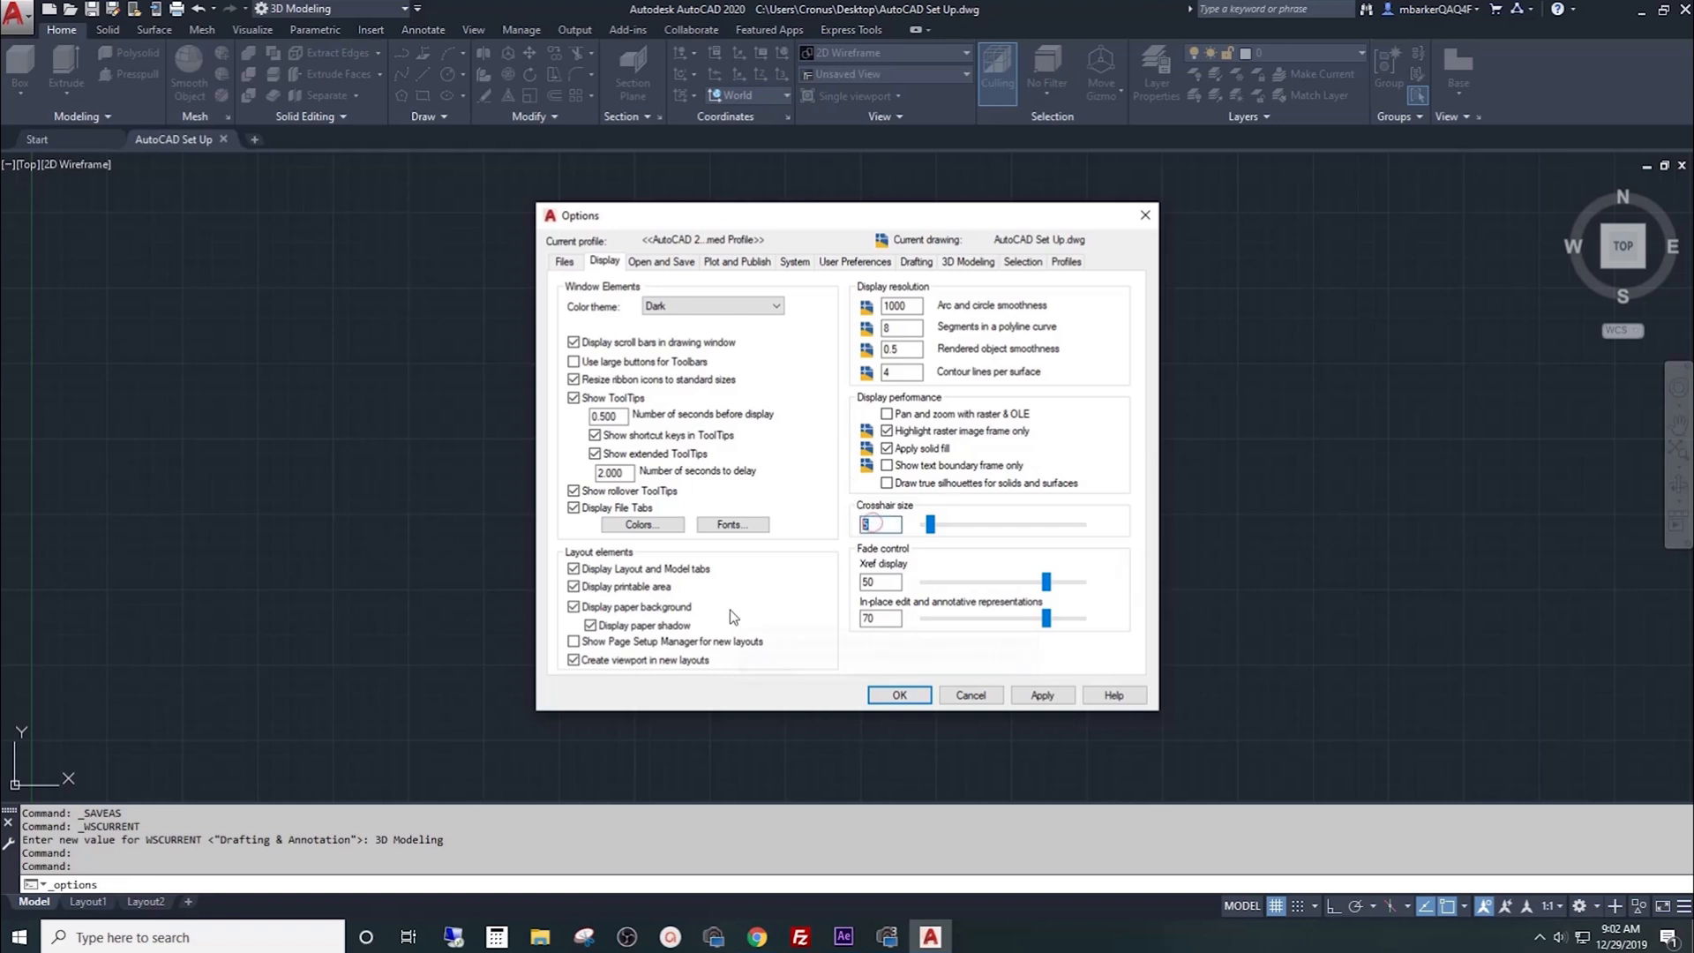
left_click(878, 524)
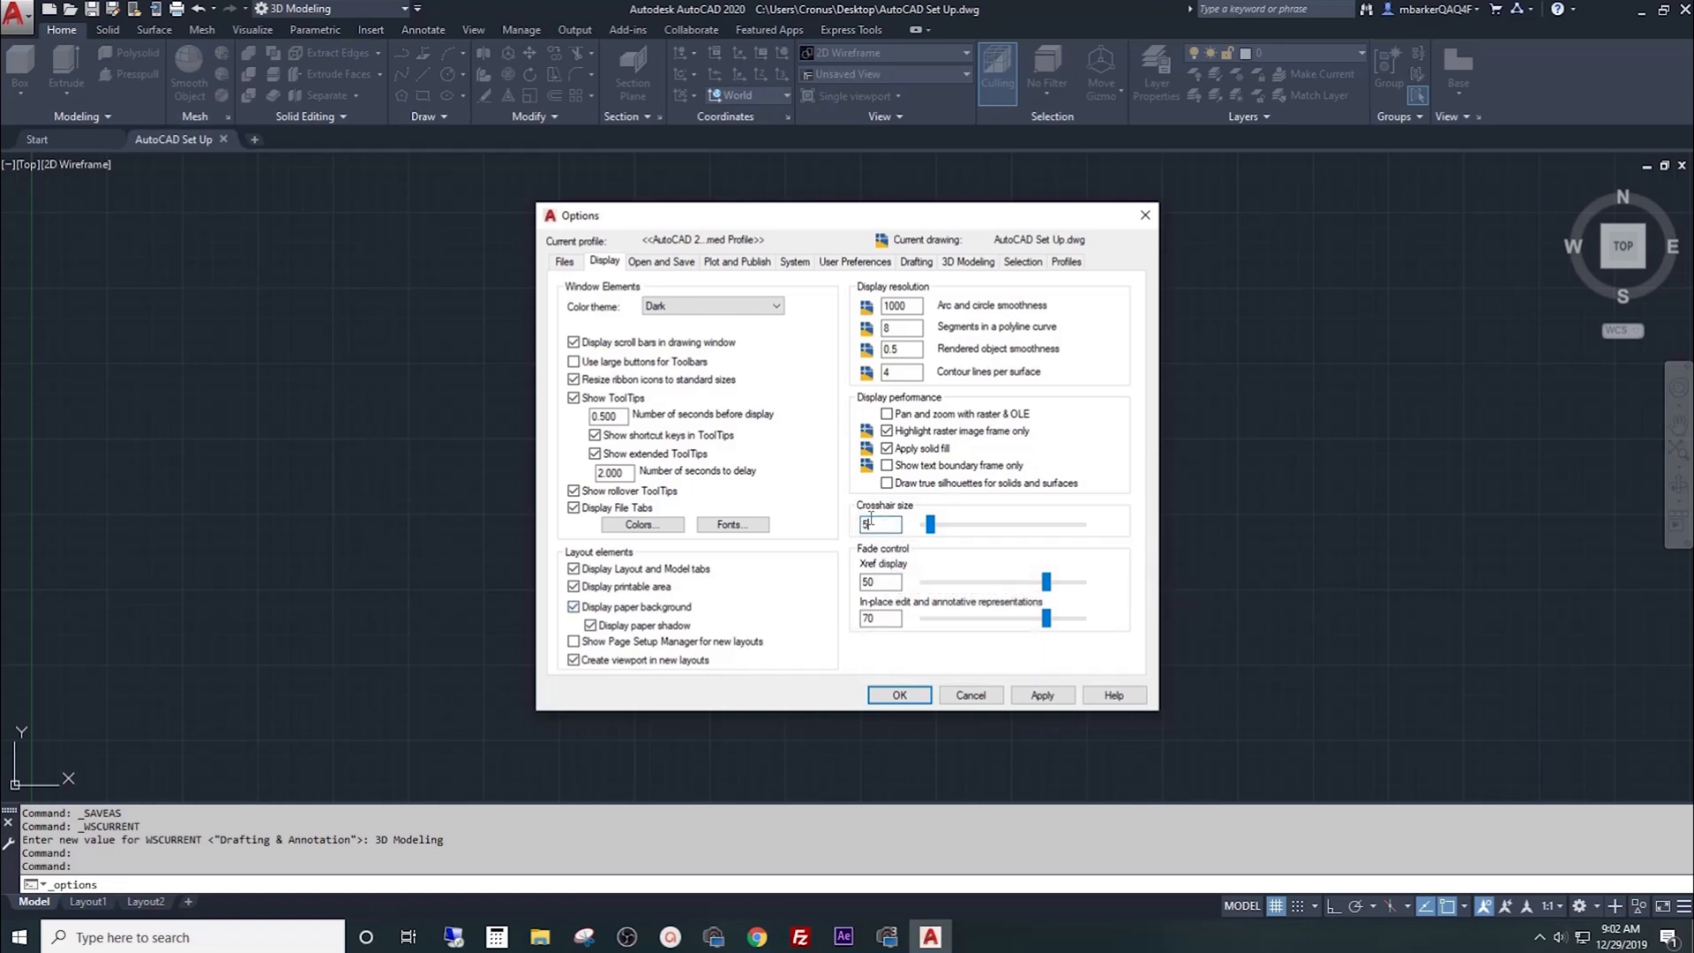
type("100")
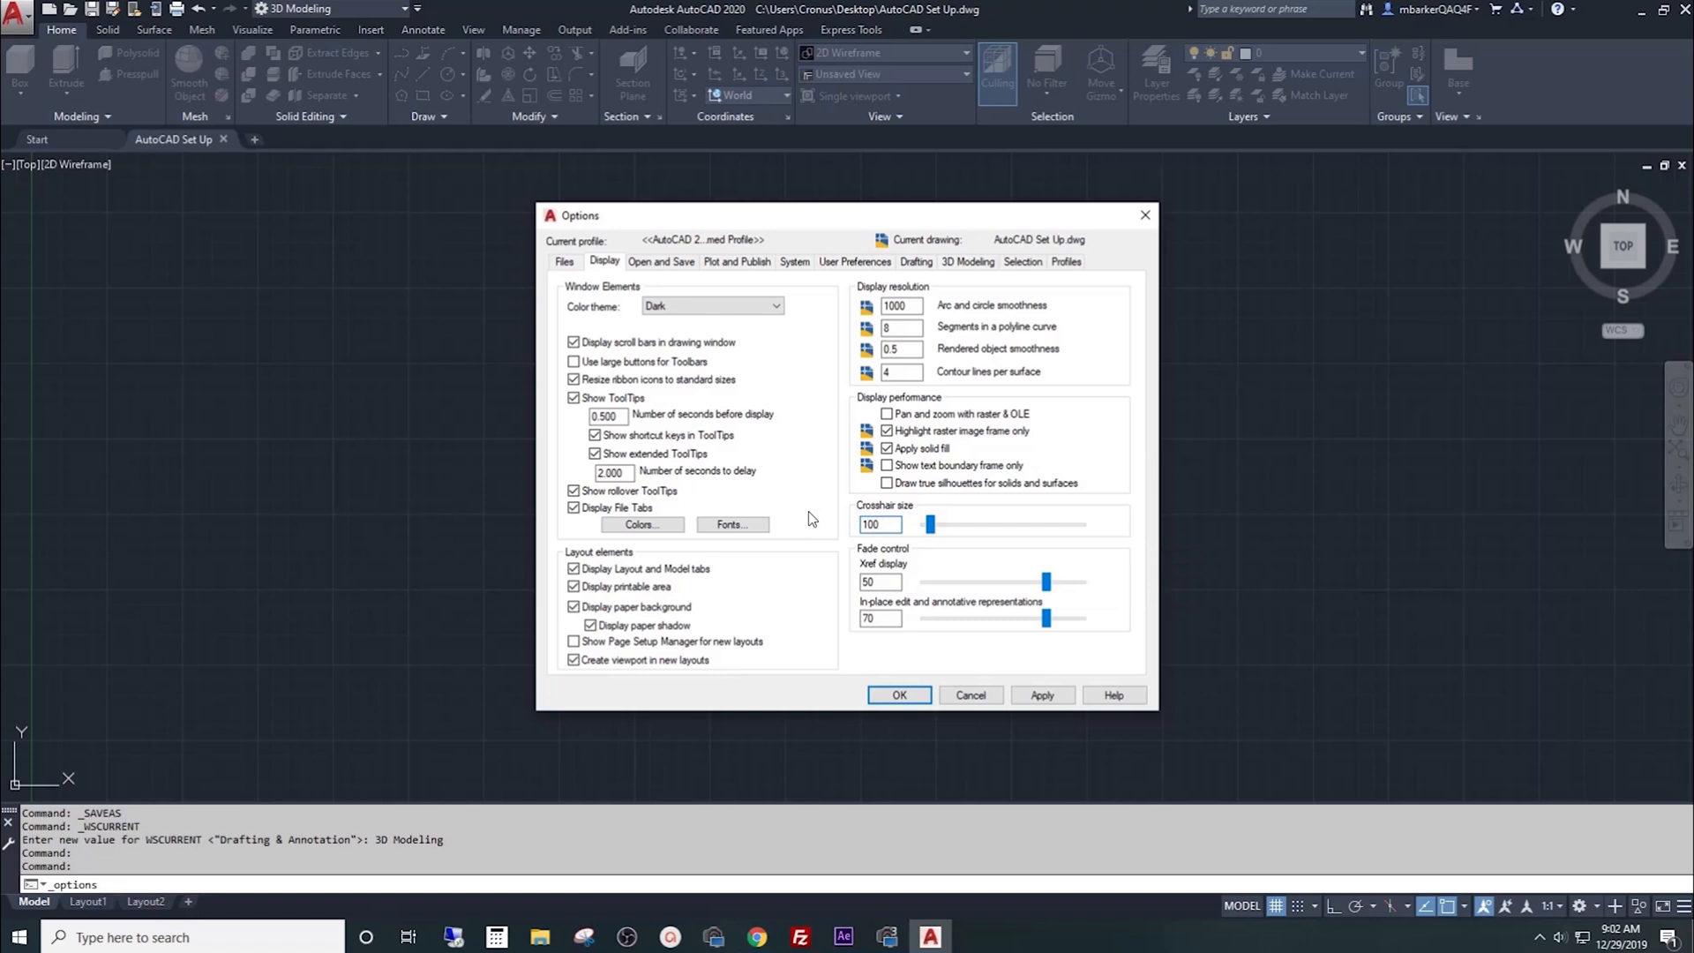
left_click(898, 695)
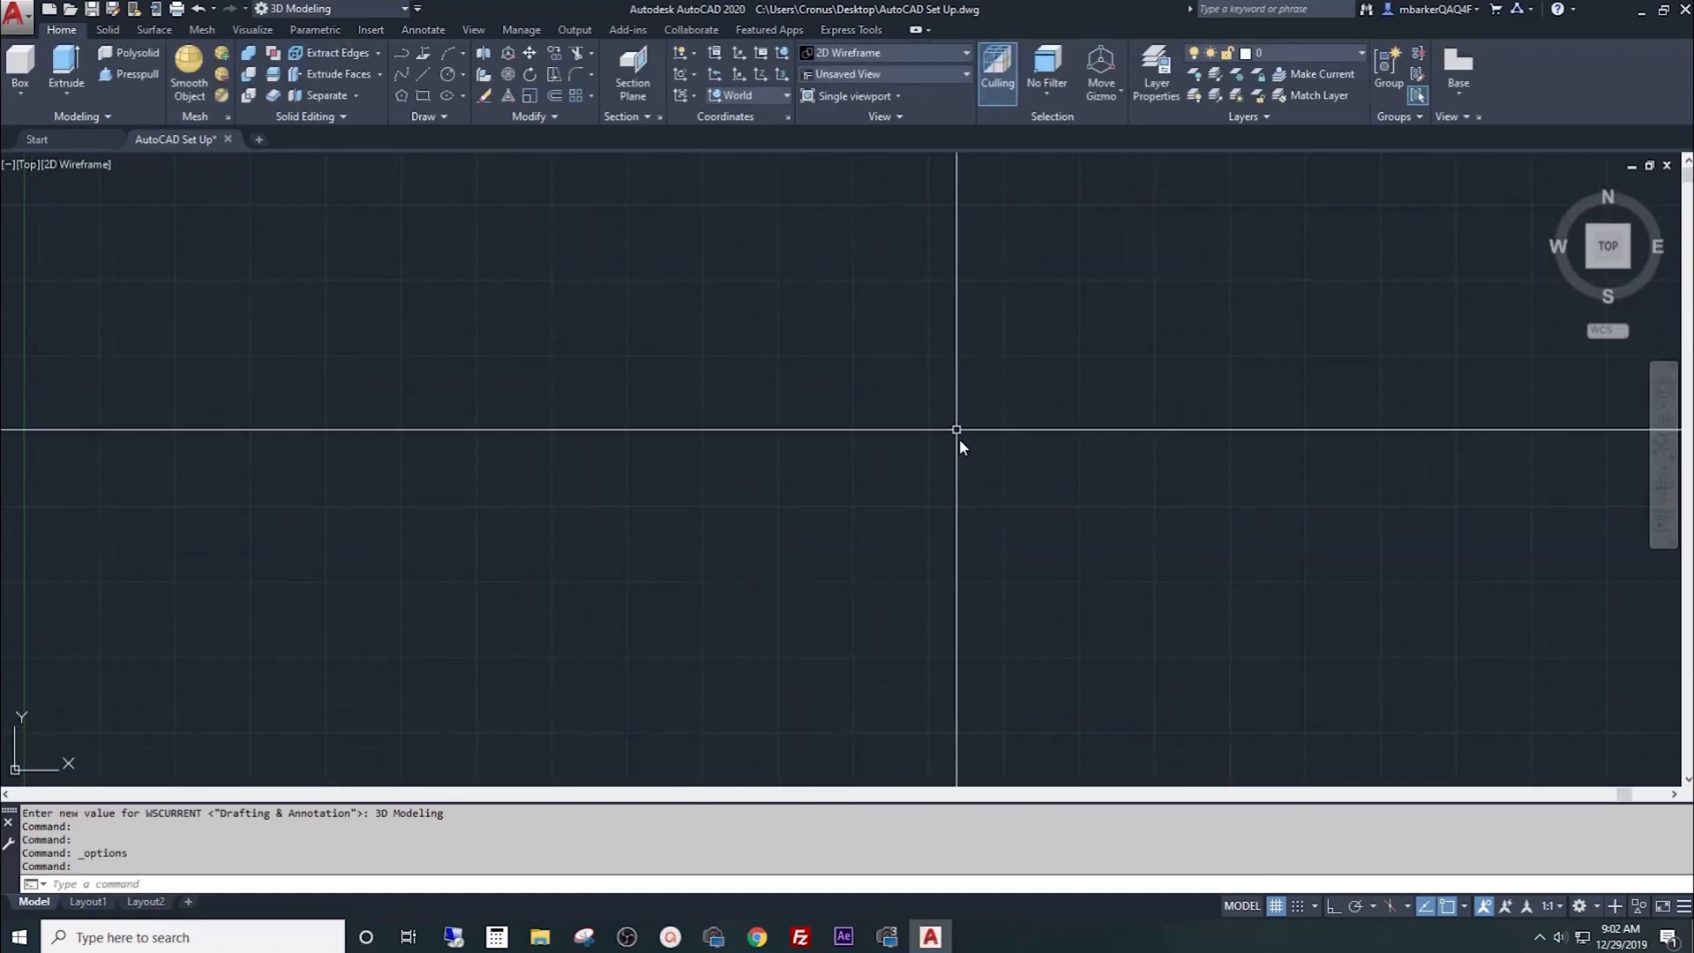
mouse_move(894, 441)
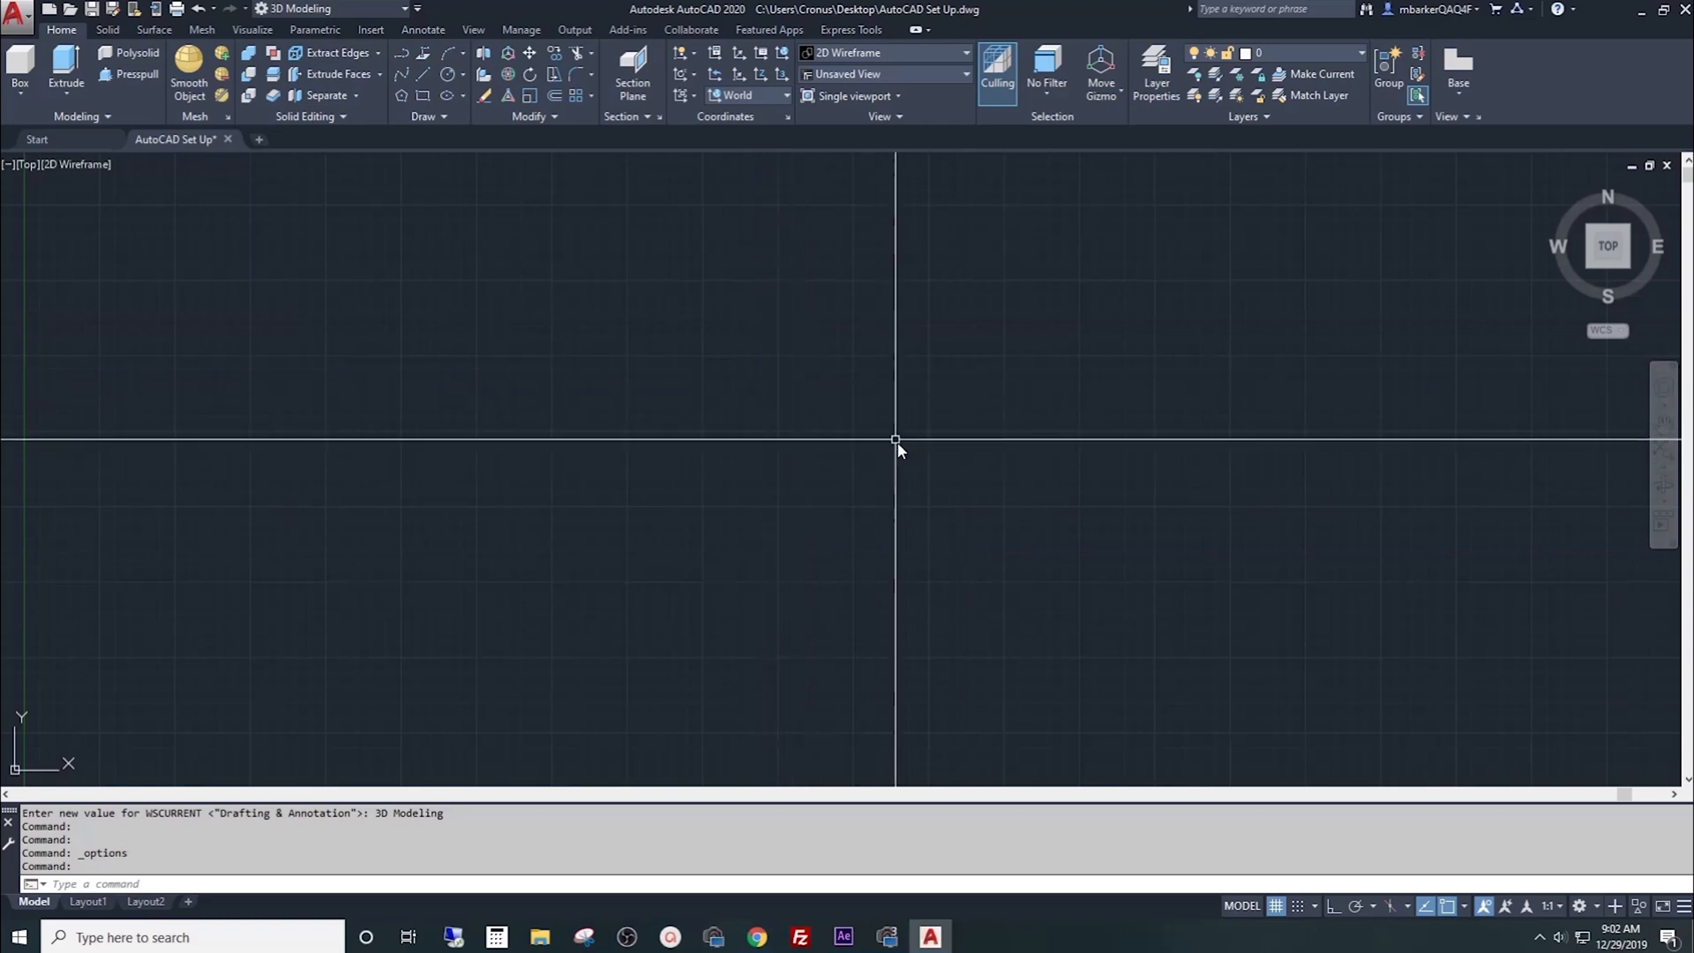
mouse_move(884, 485)
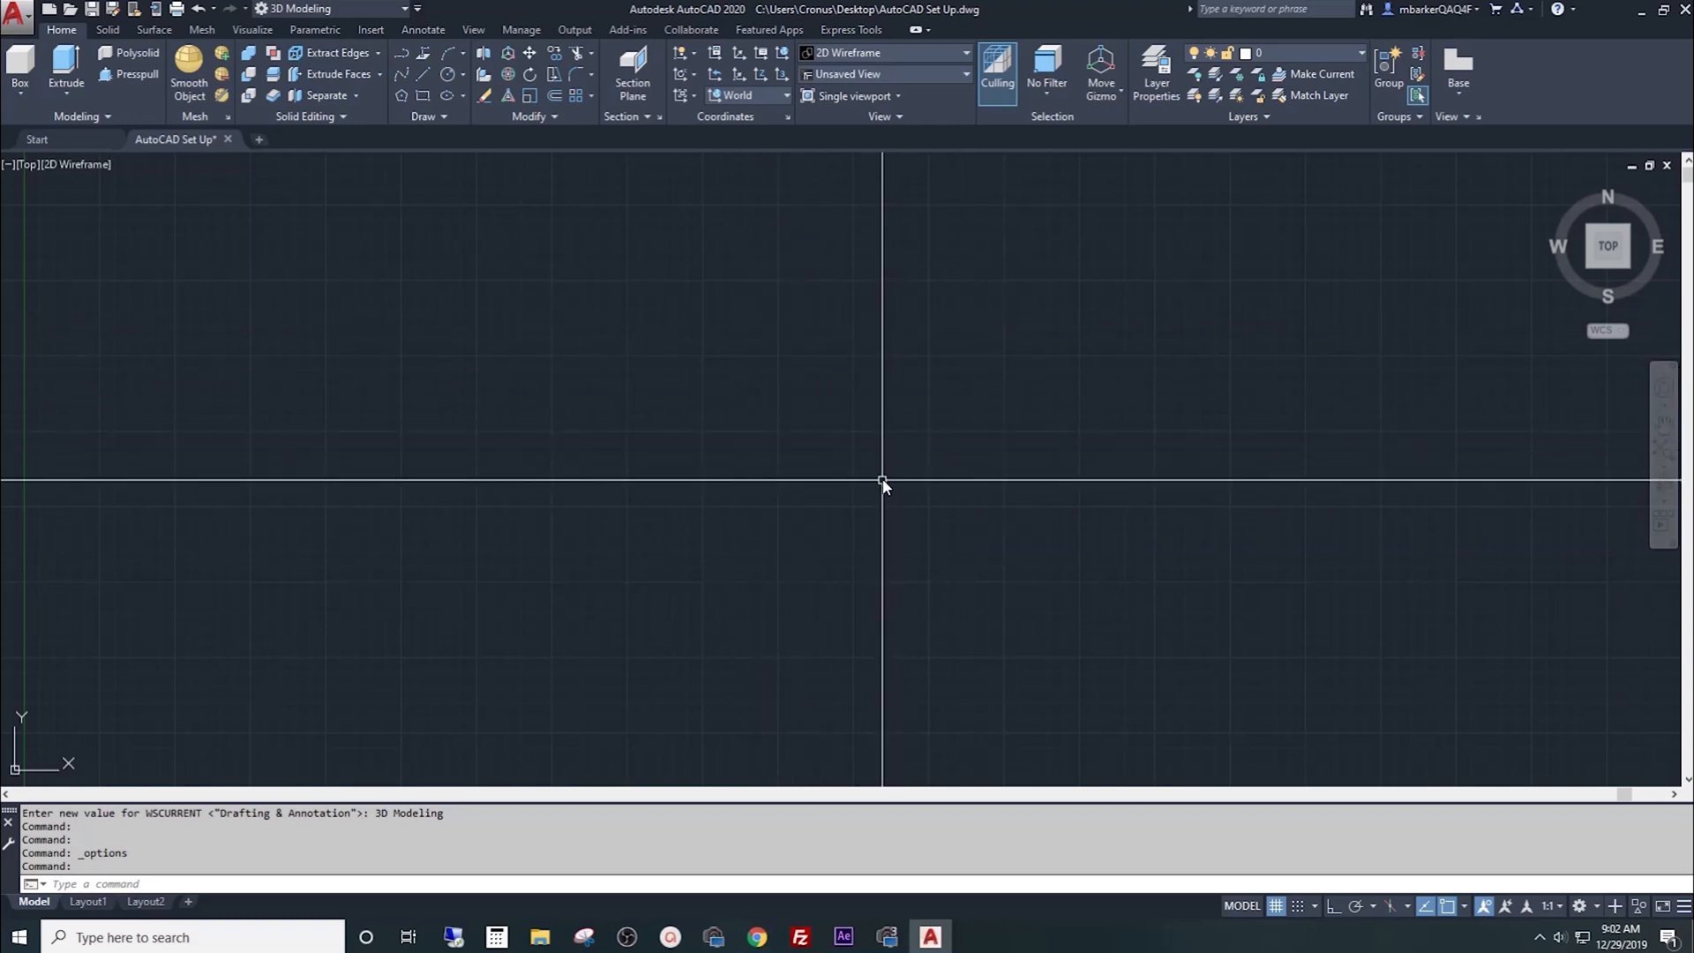
Step: Reopen Options from the drawing area's right-click shortcut menu
right_click(884, 483)
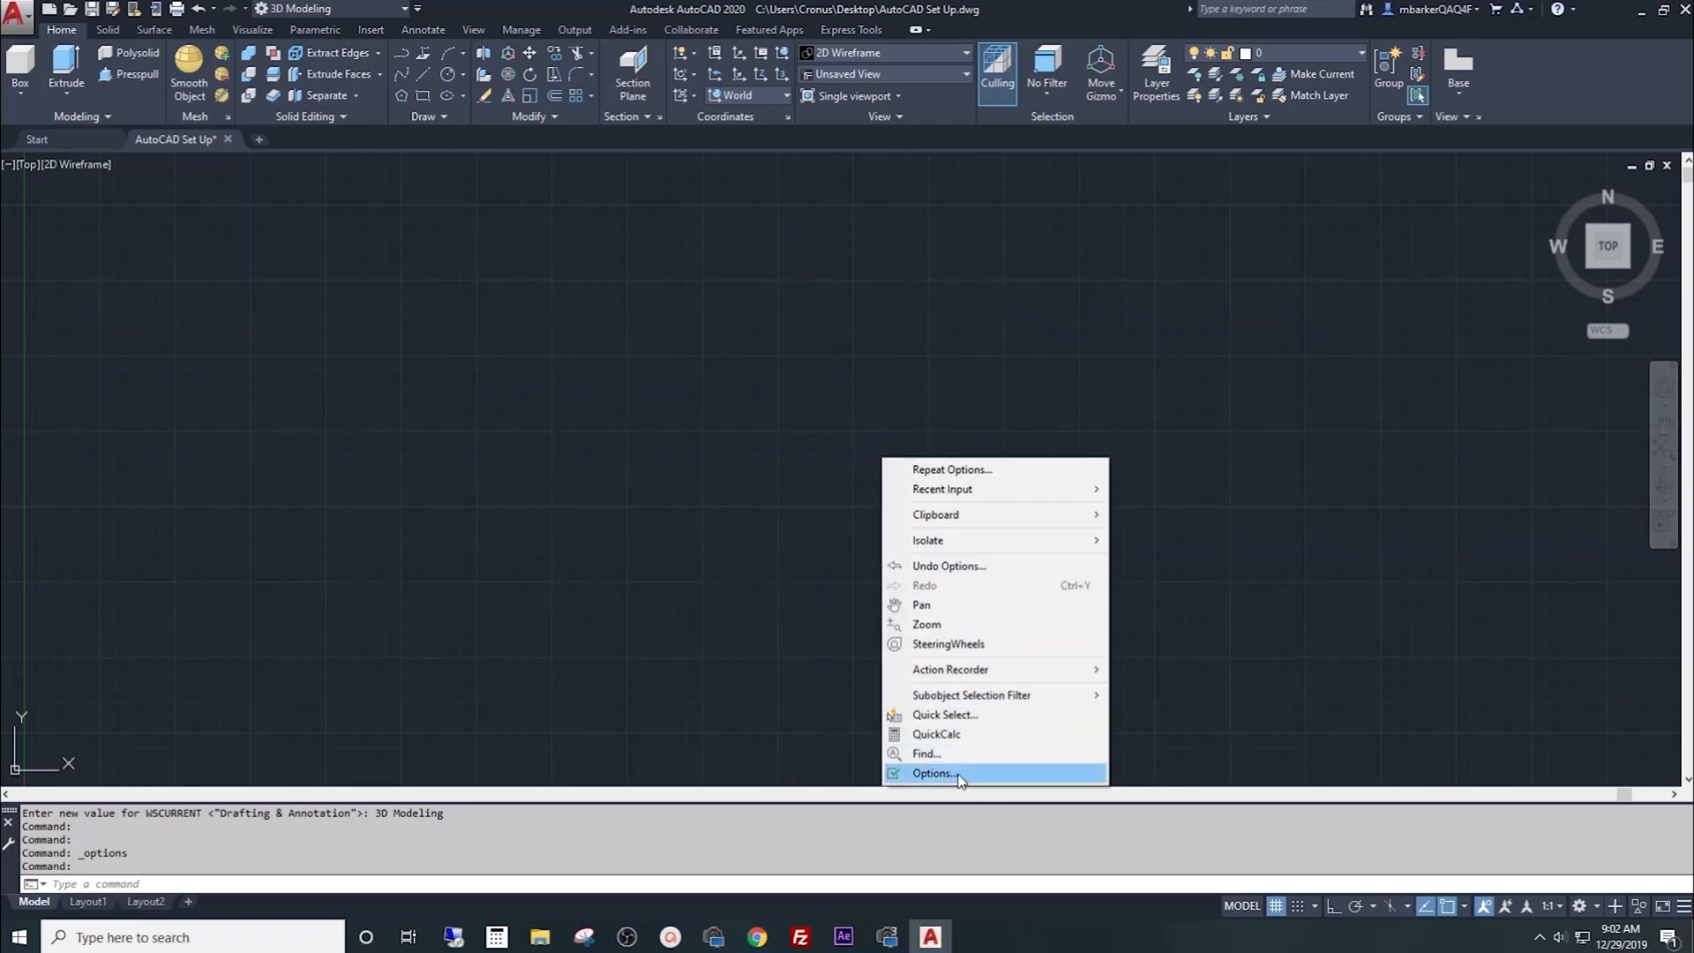
left_click(932, 772)
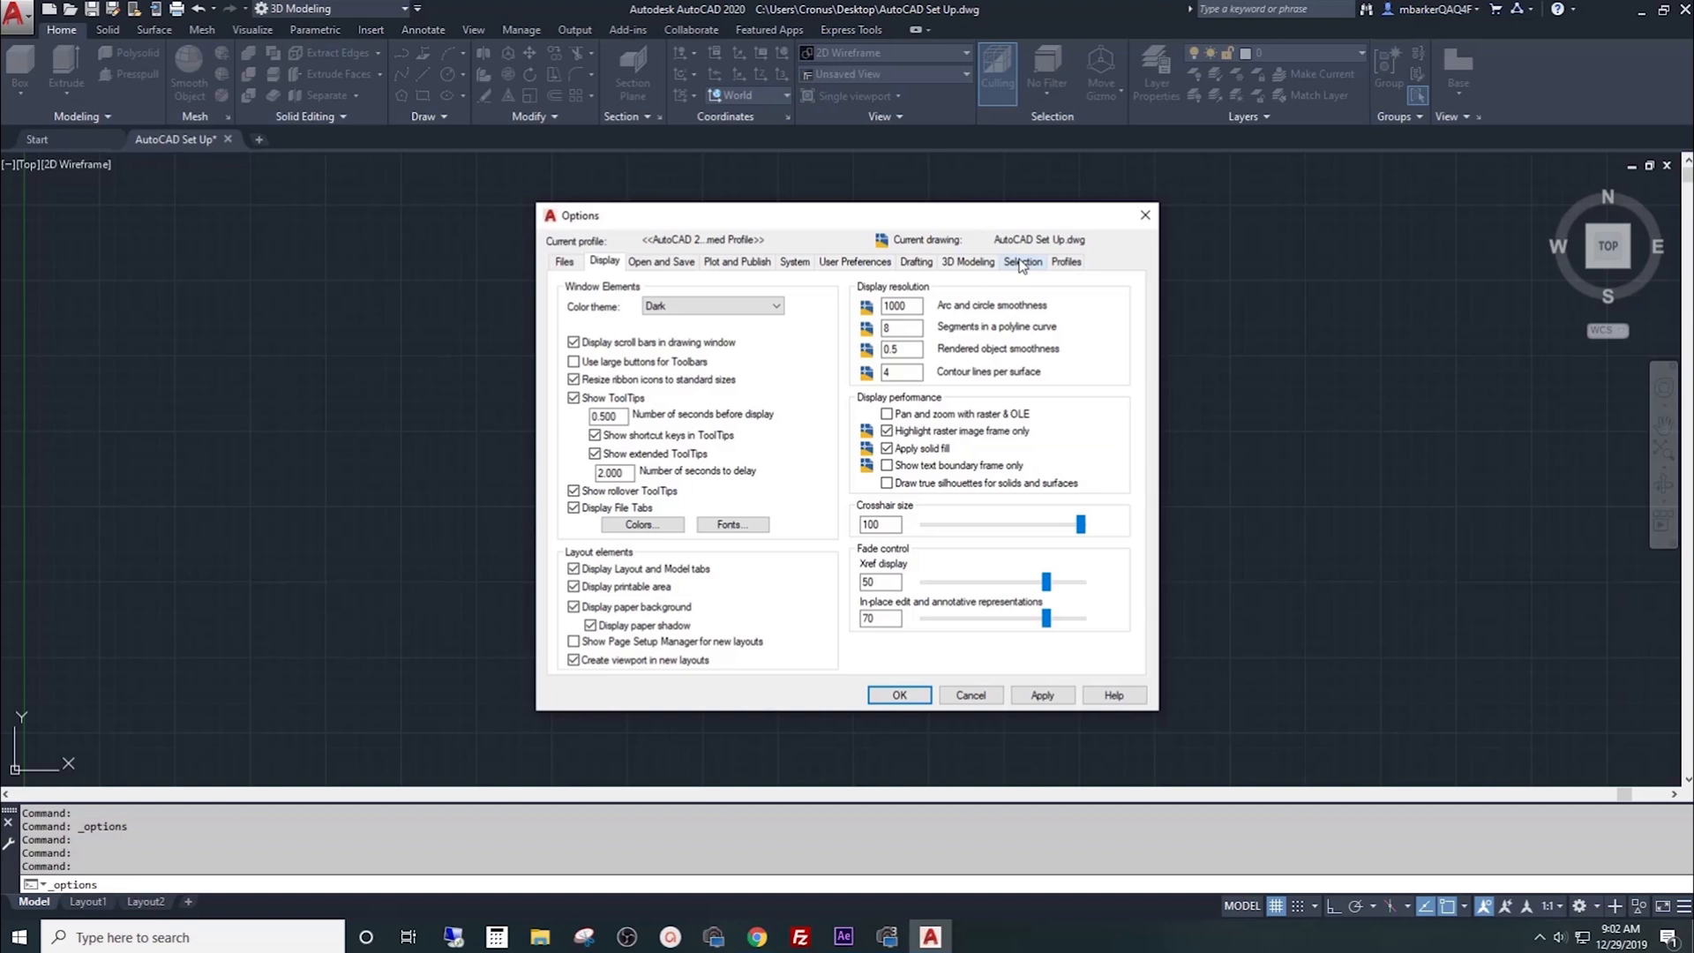
Step: Review pickbox and grip size on the Selection settings, then close Options
left_click(1020, 261)
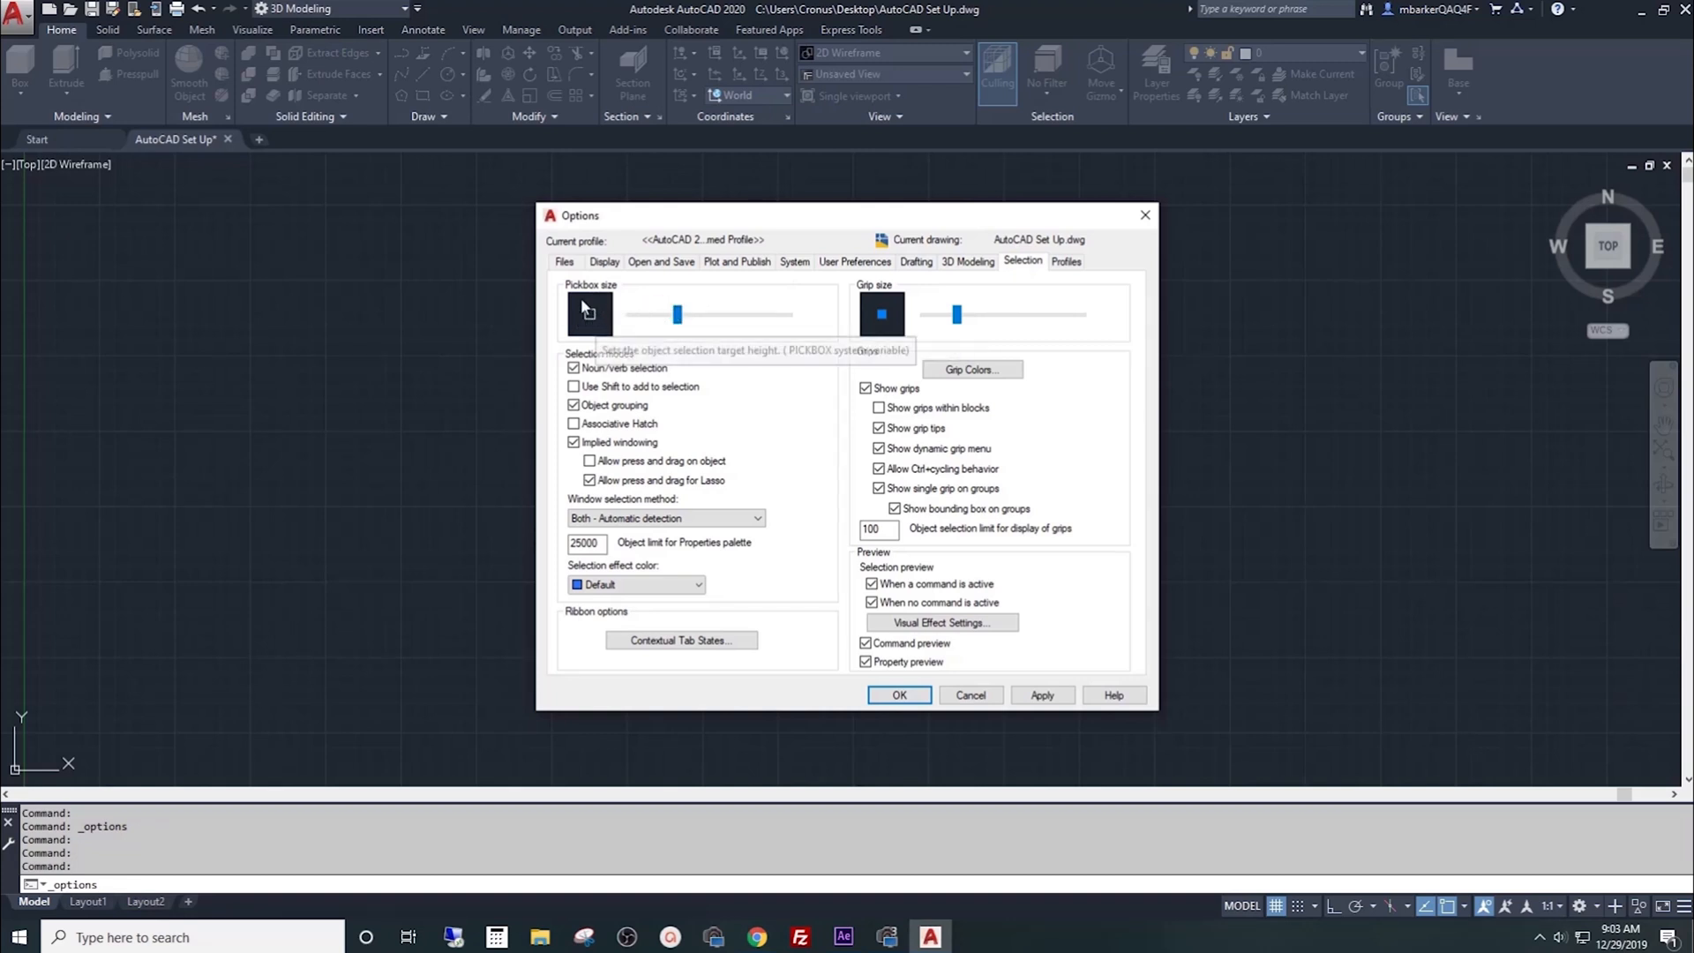
mouse_move(889, 314)
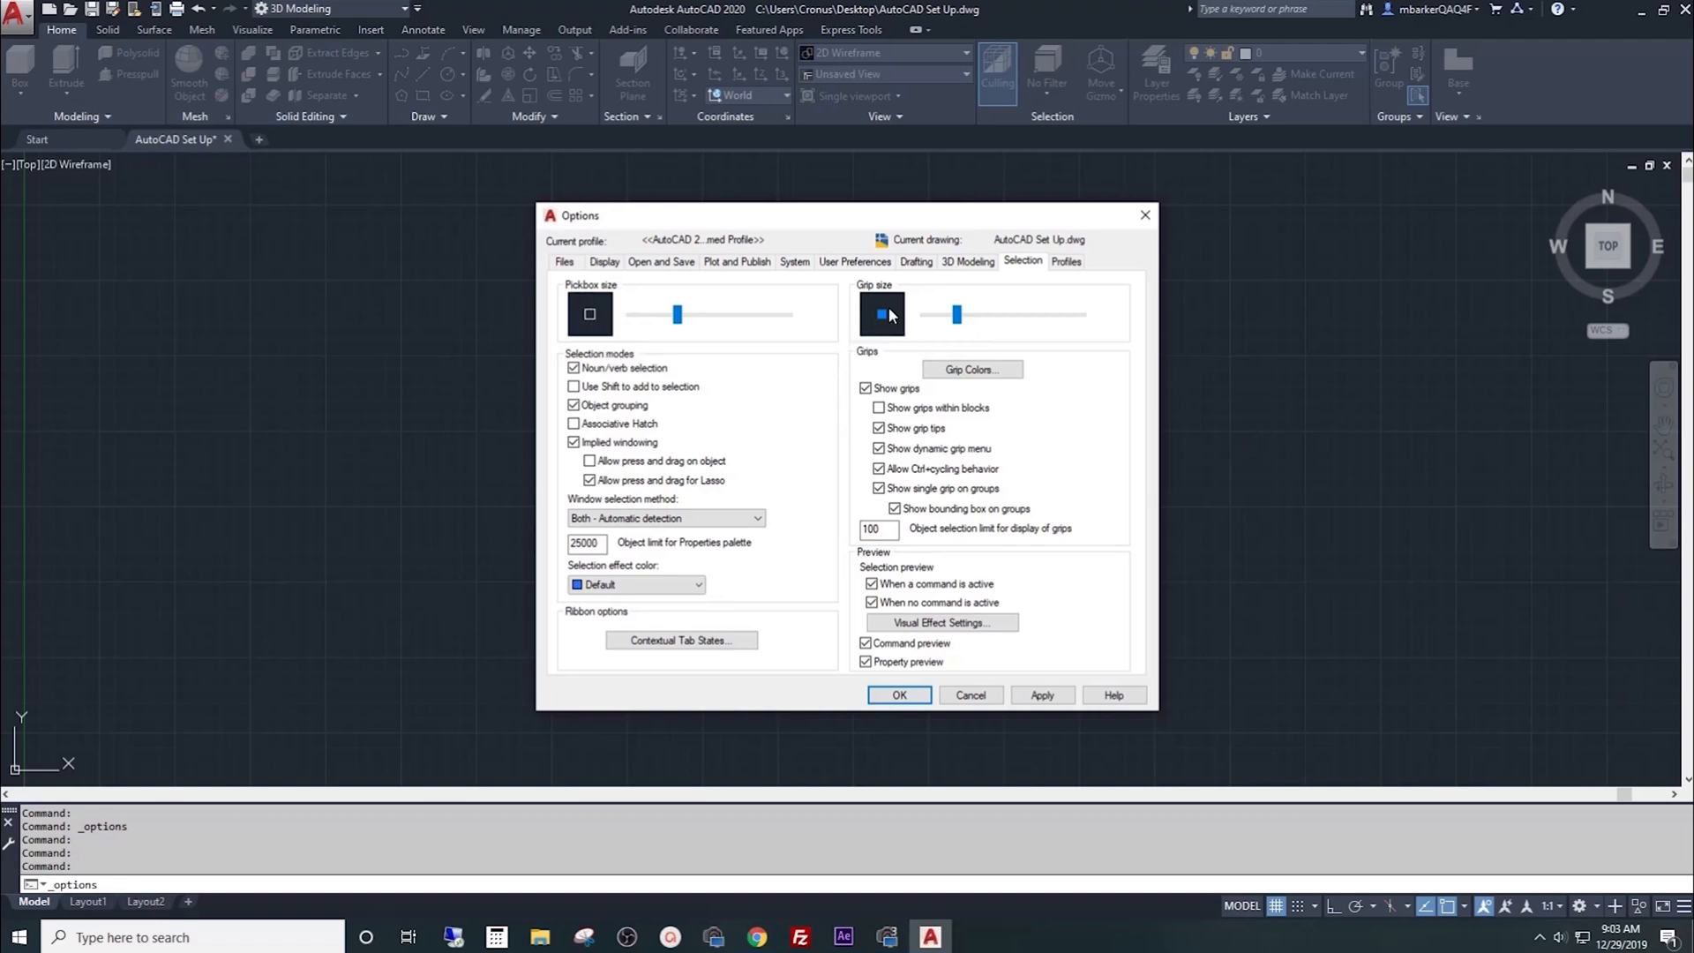
mouse_move(601, 314)
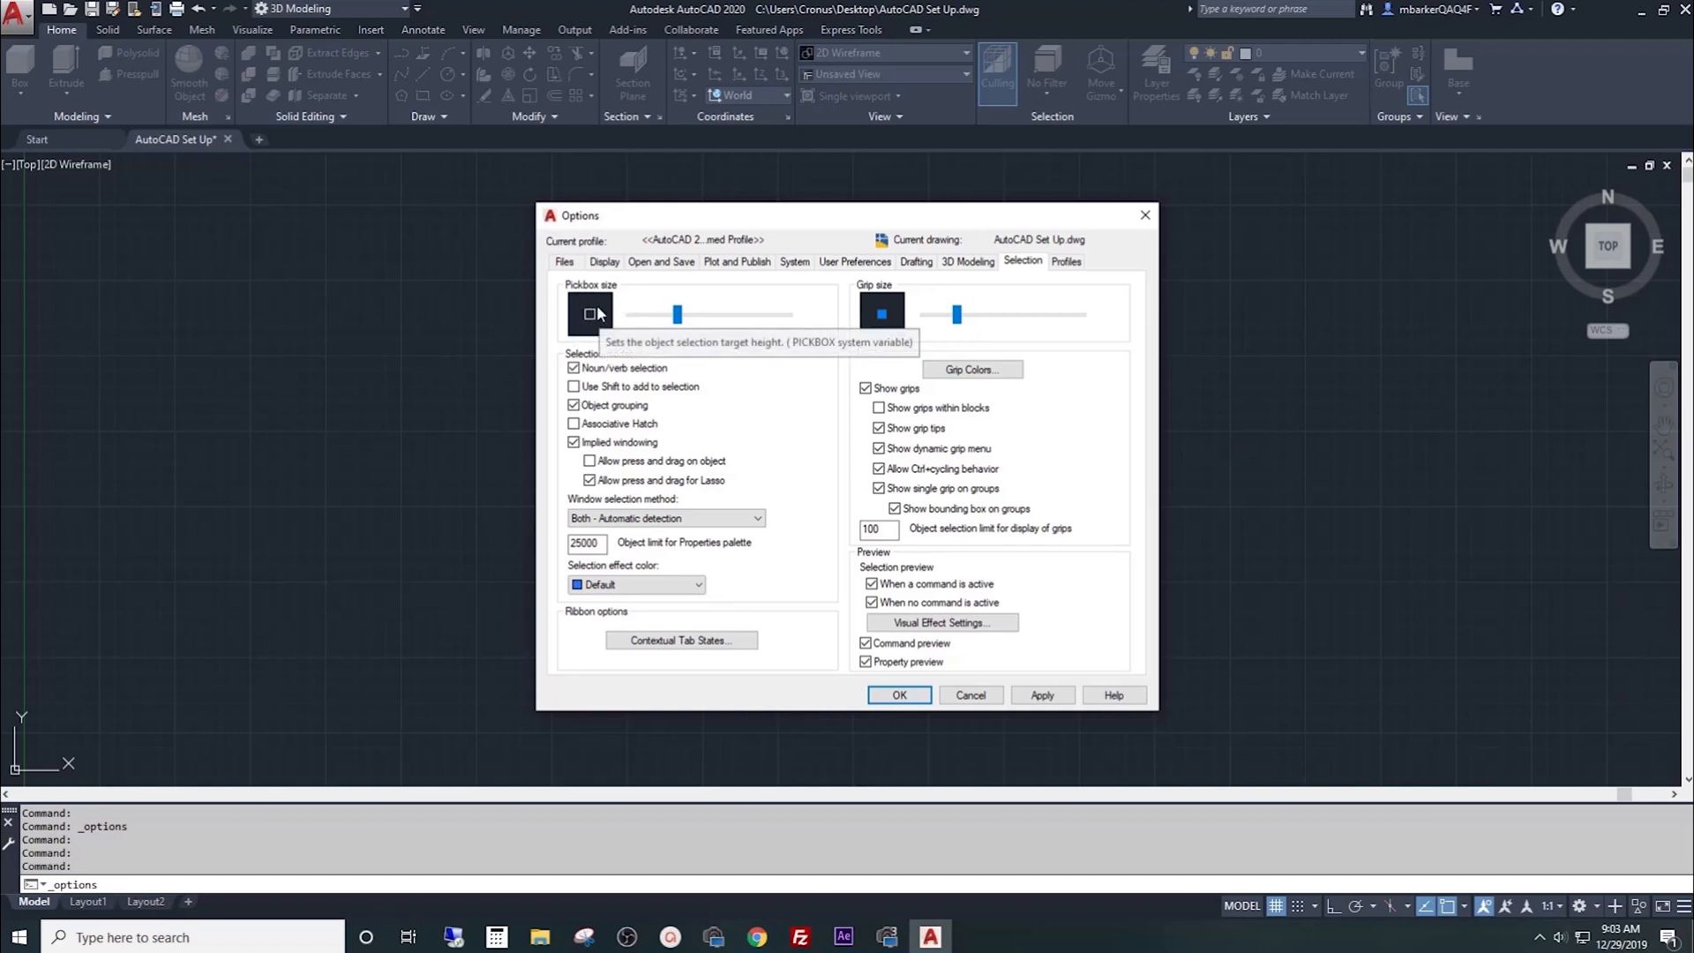
left_click(1041, 695)
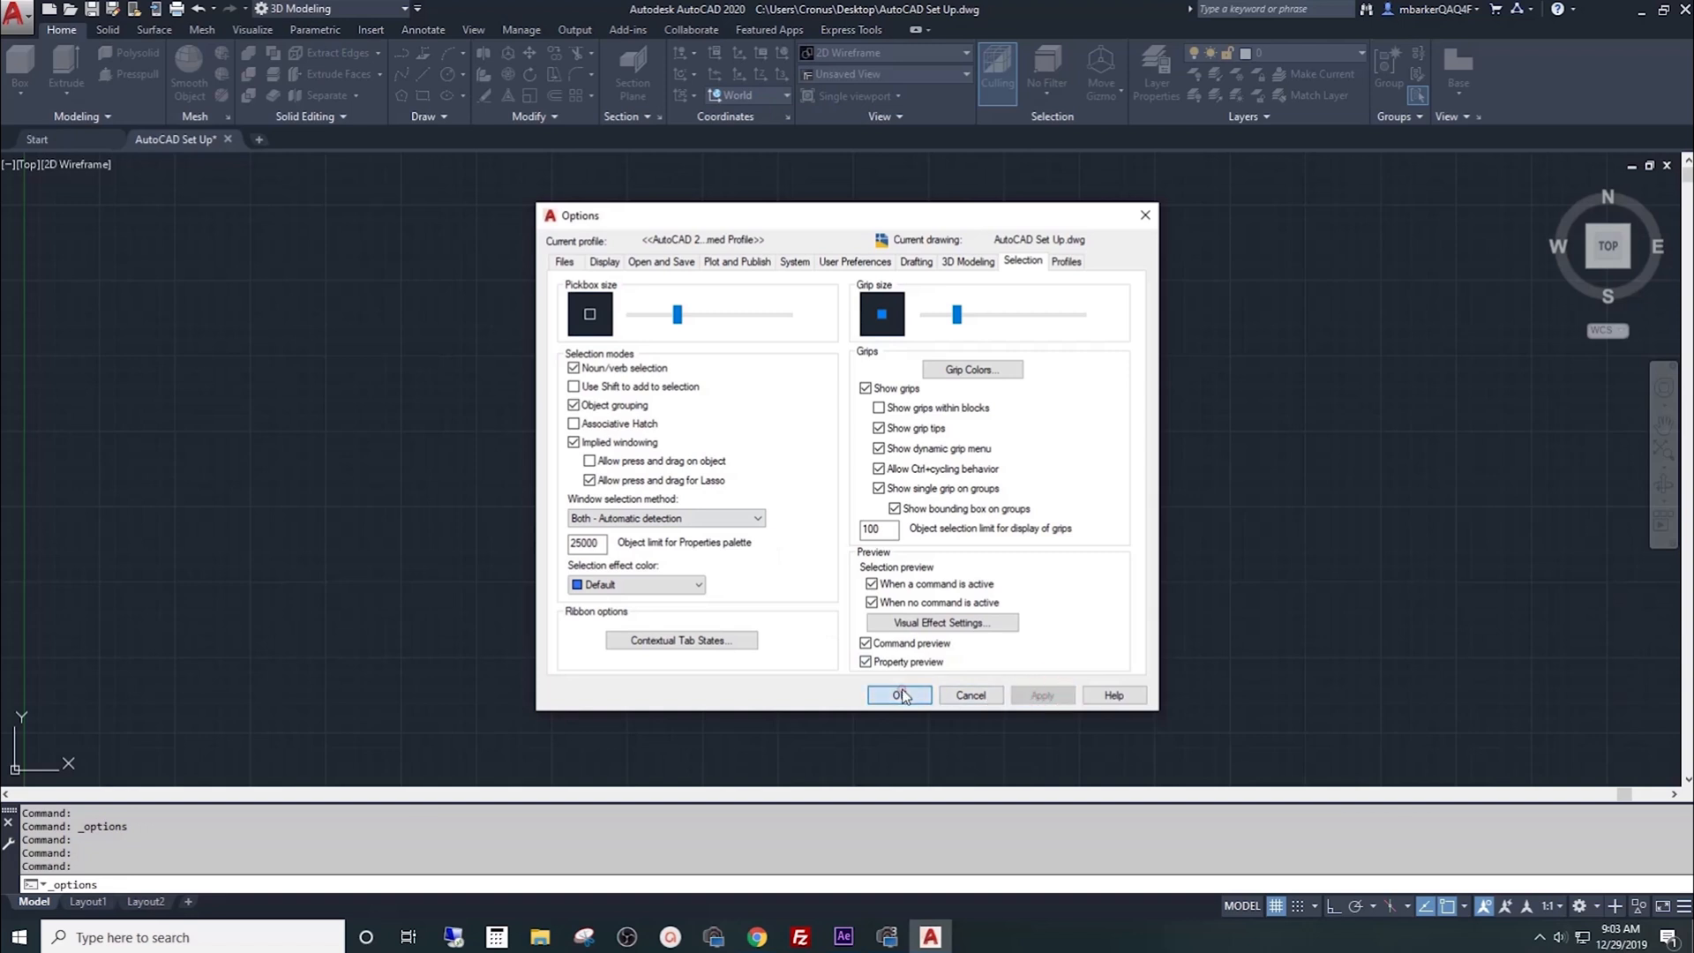
left_click(898, 695)
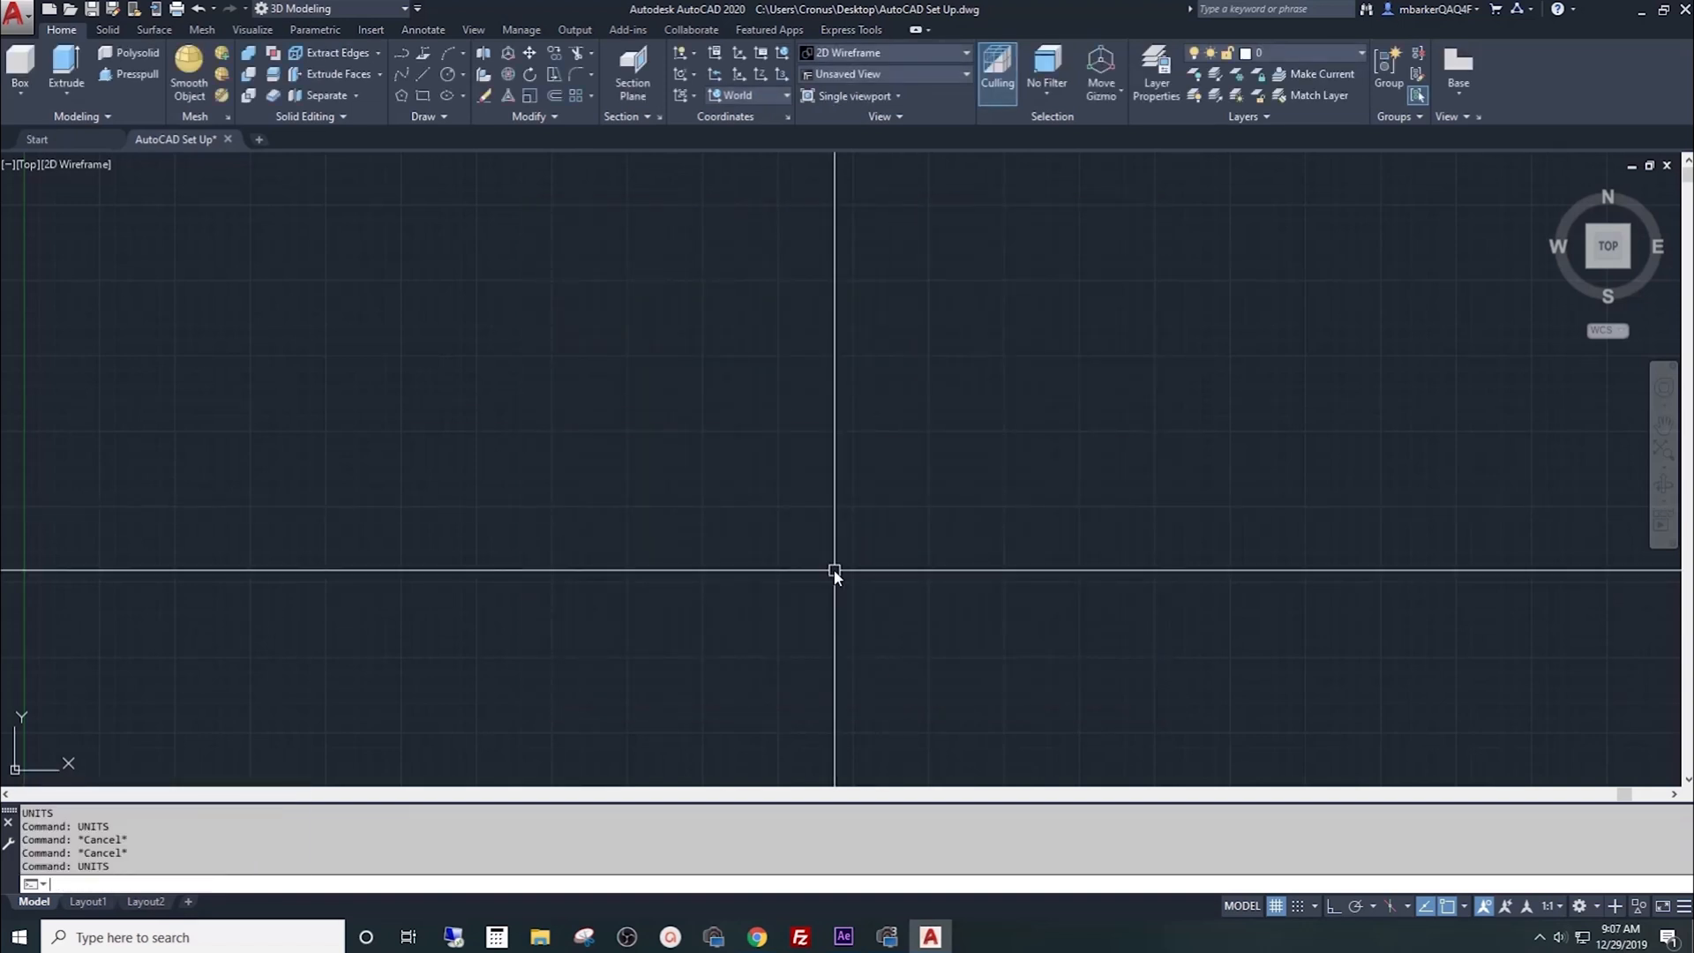
Step: Set drawing units (UNITS) to Architectural length with Inches insertion scale
type("uni")
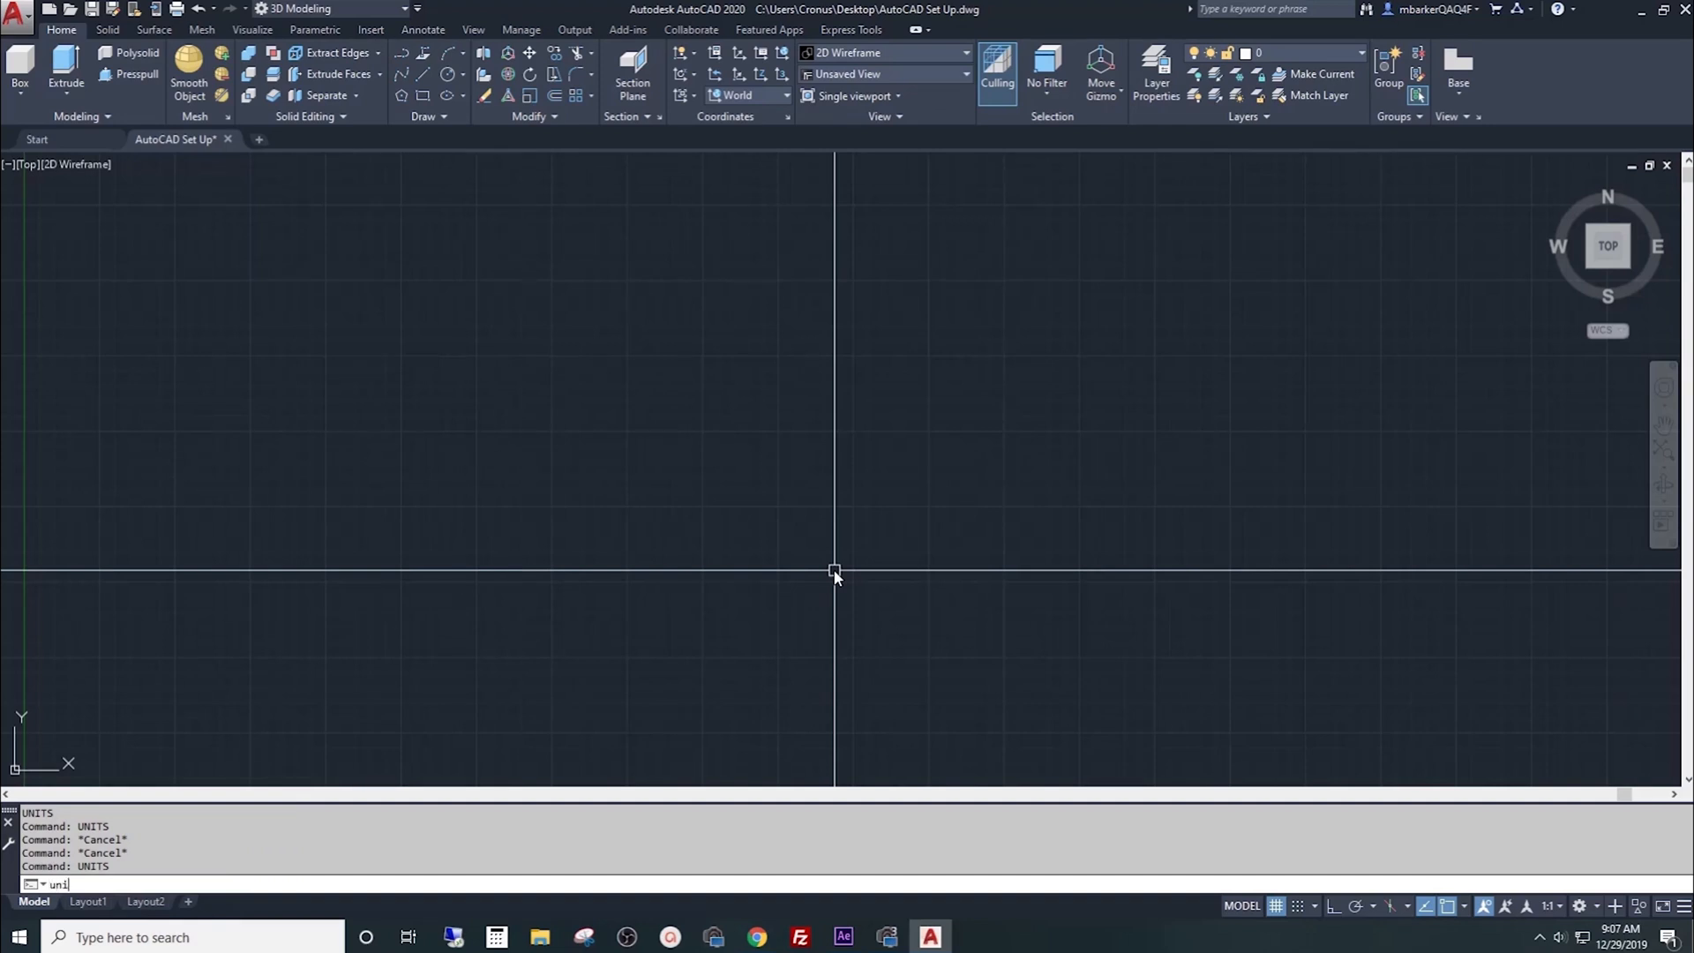
key("enter")
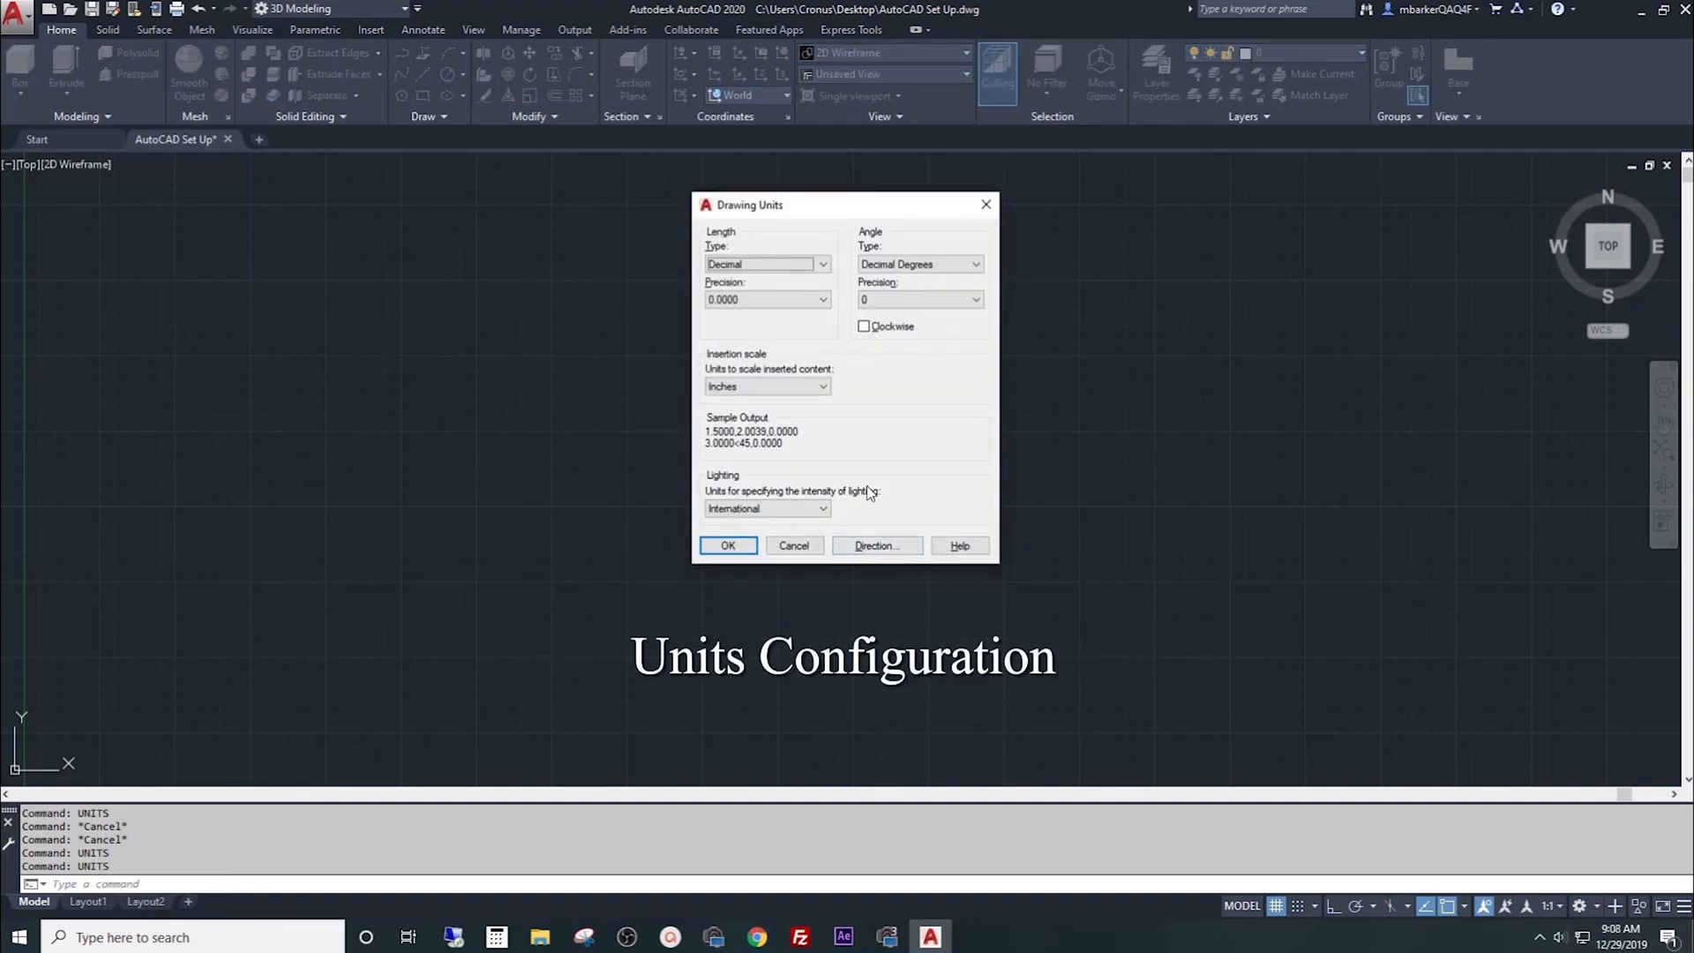
left_click(762, 262)
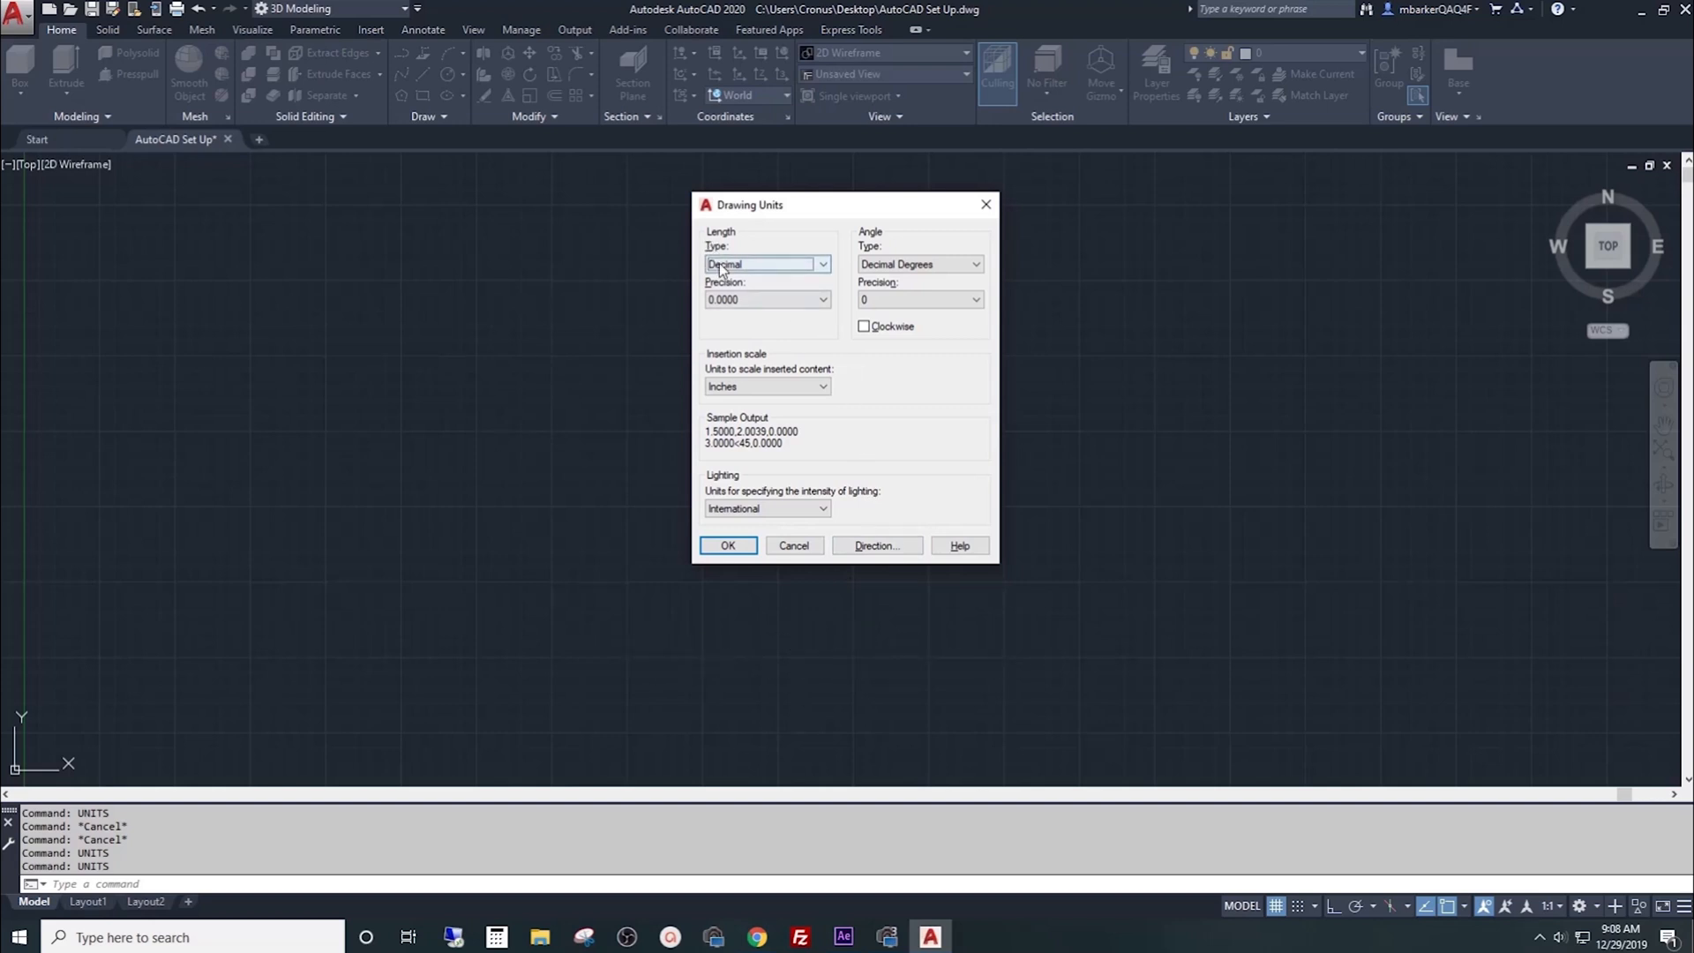
left_click(767, 263)
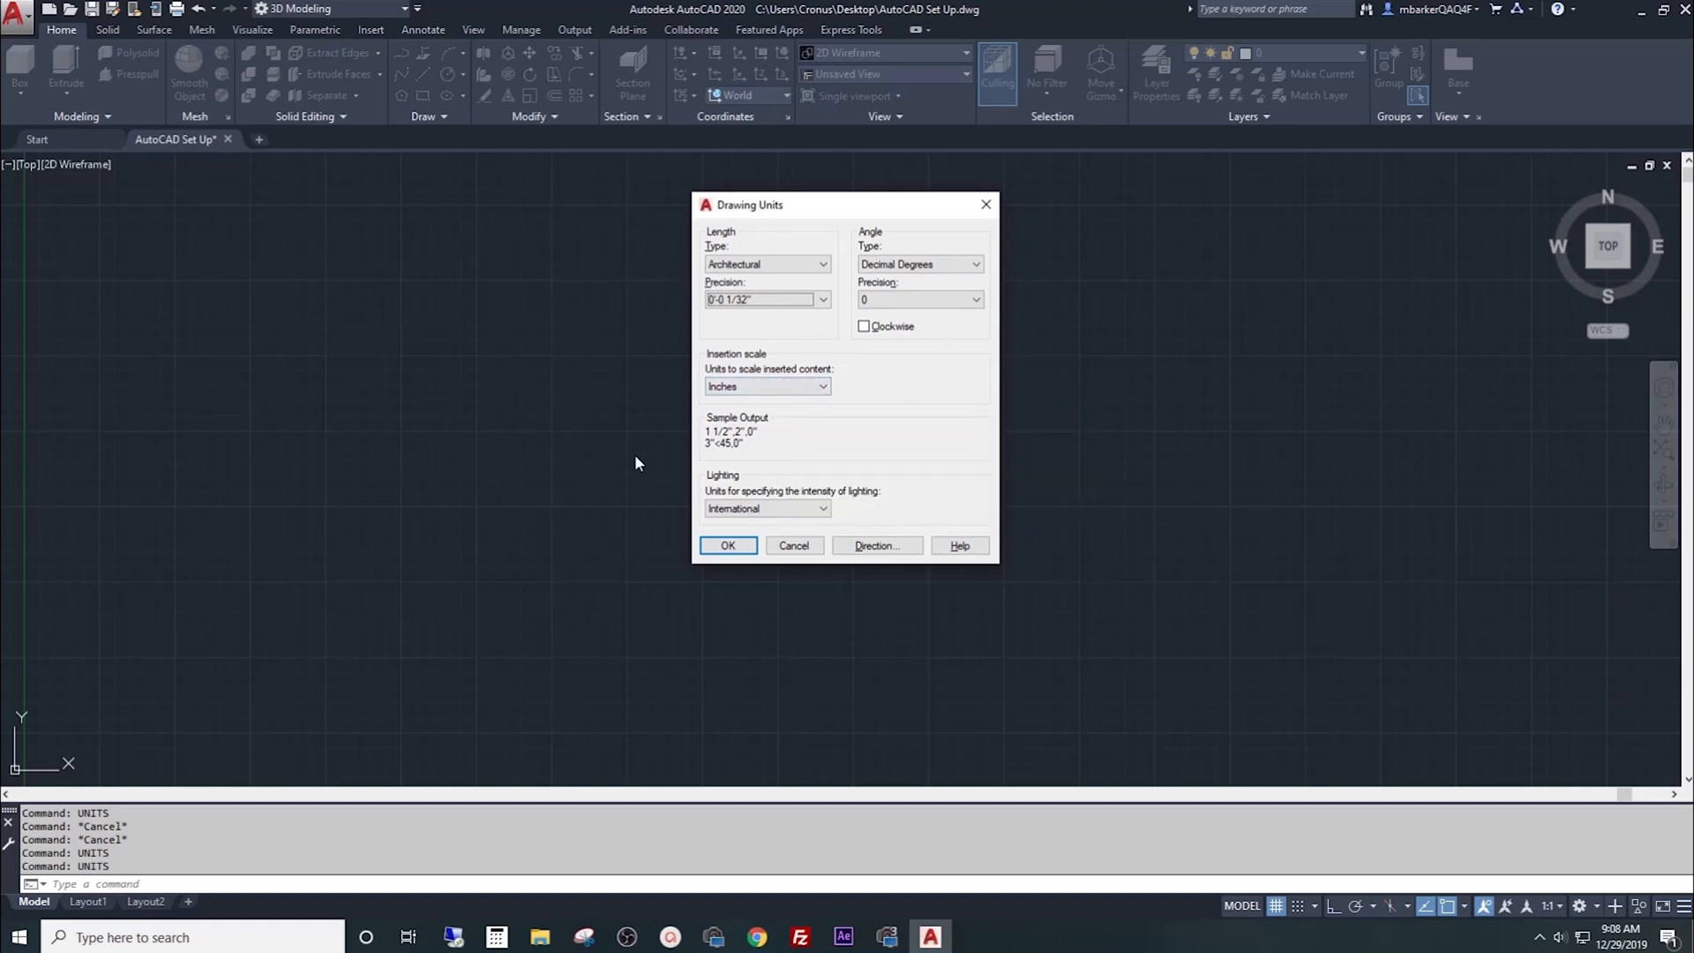
mouse_move(776, 424)
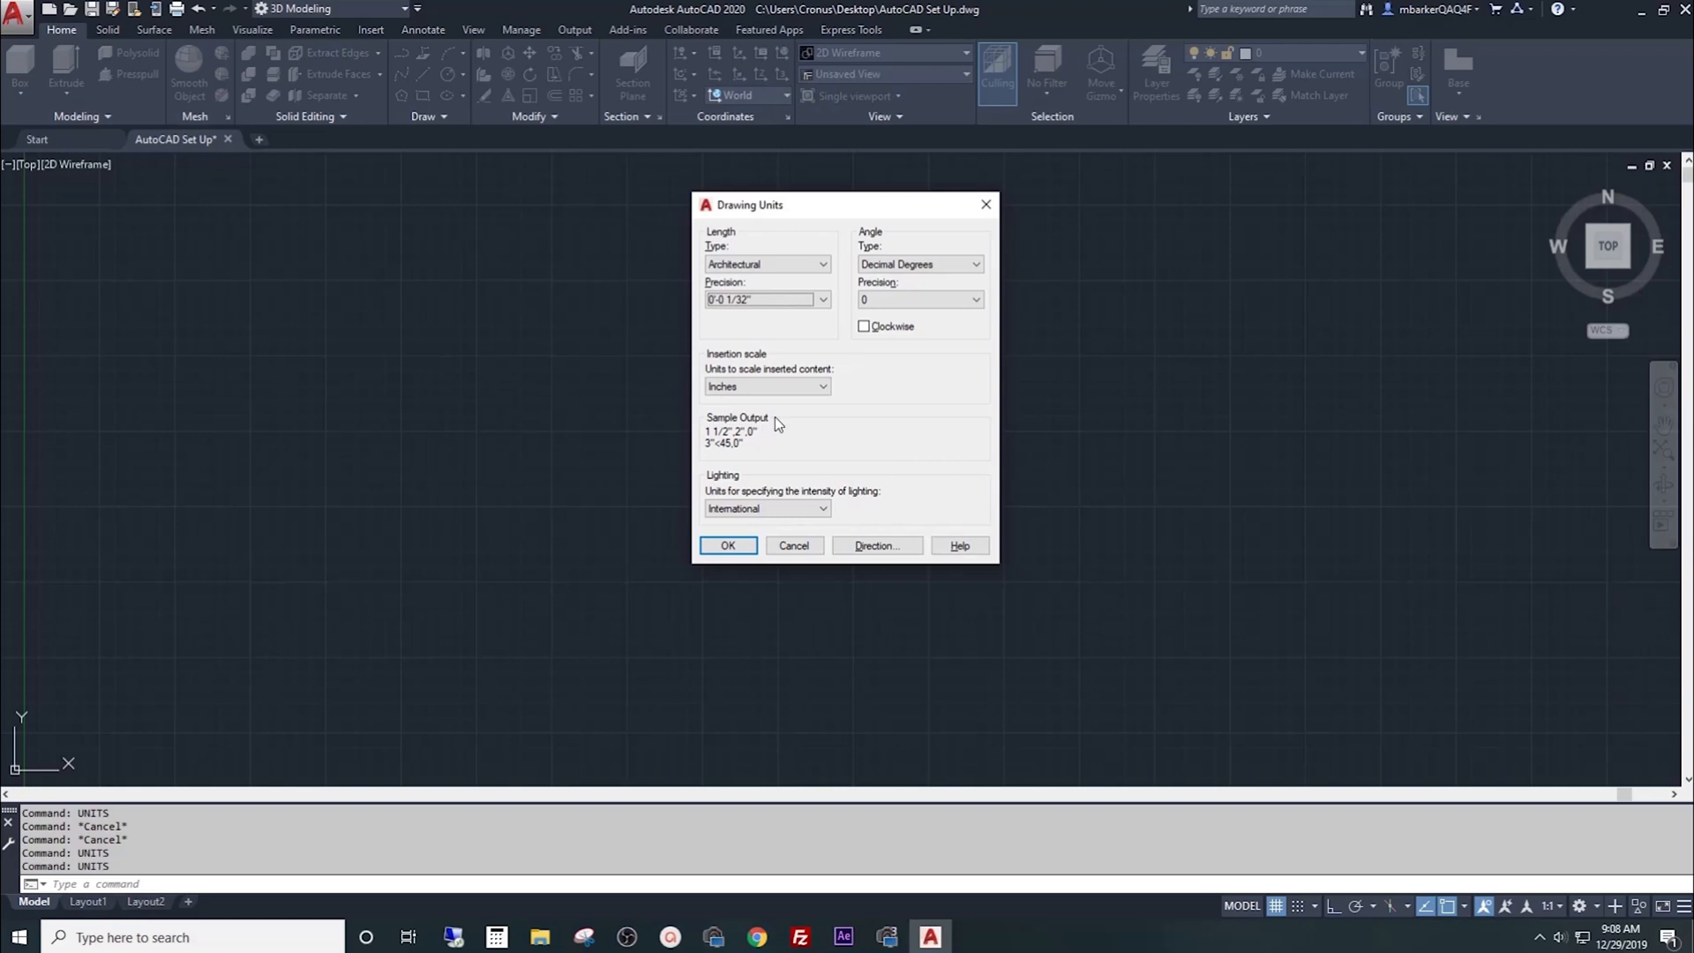
left_click(768, 263)
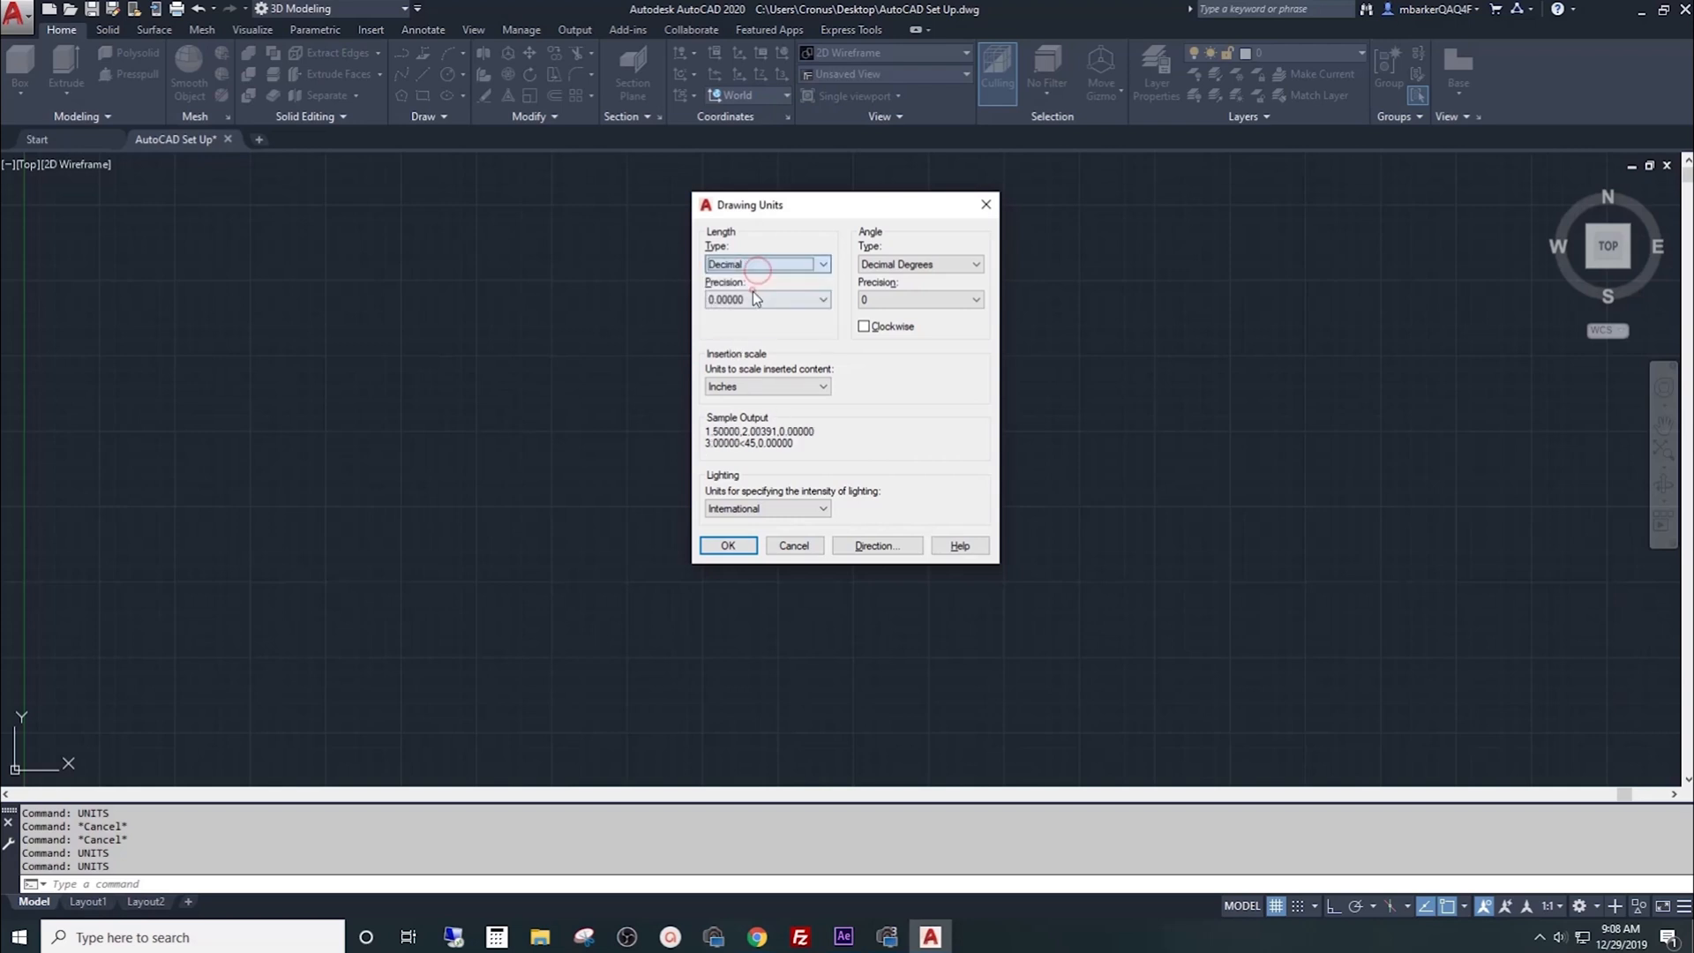
left_click(763, 387)
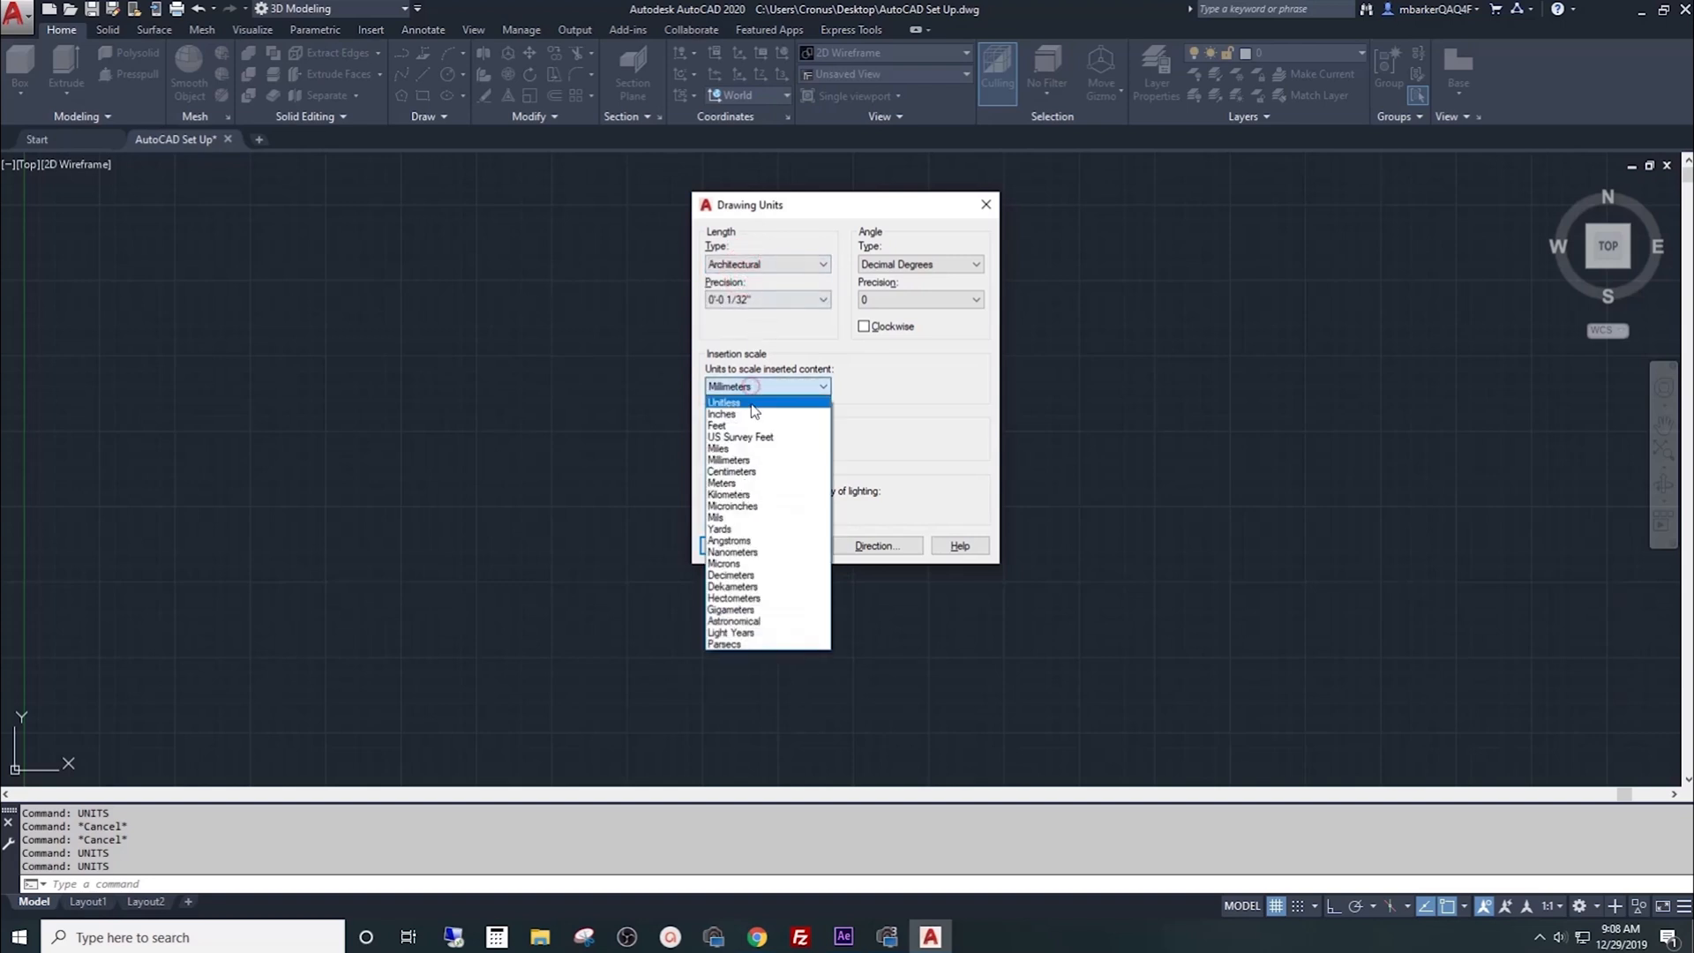
left_click(720, 413)
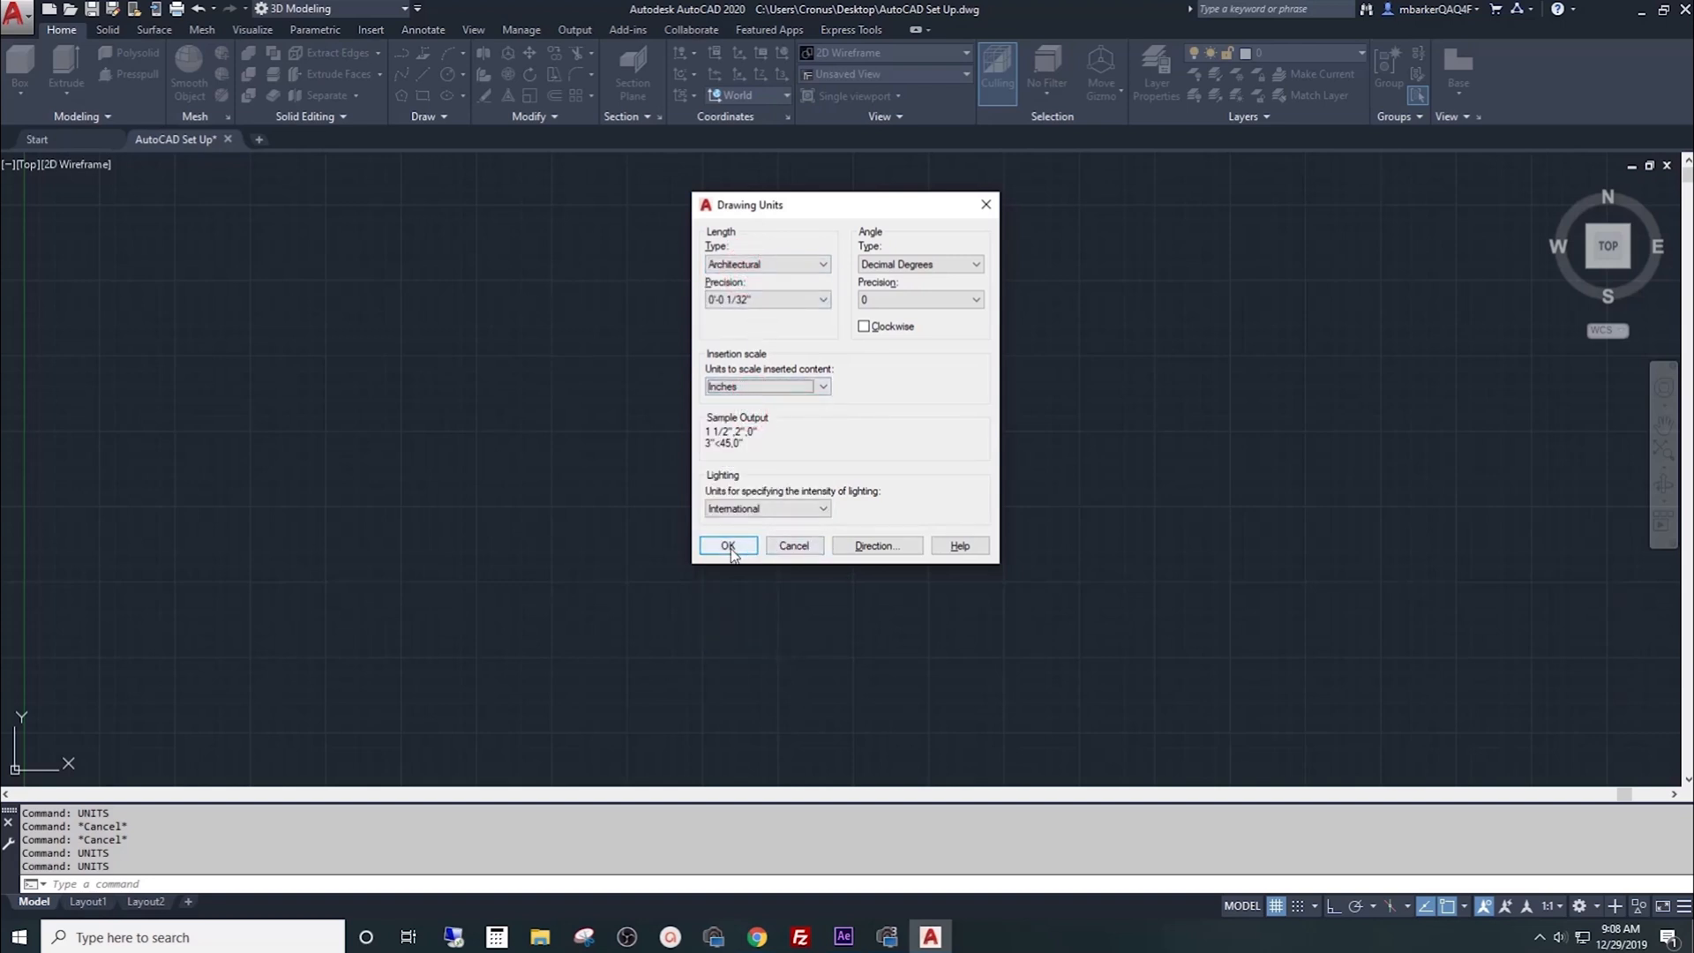
left_click(725, 545)
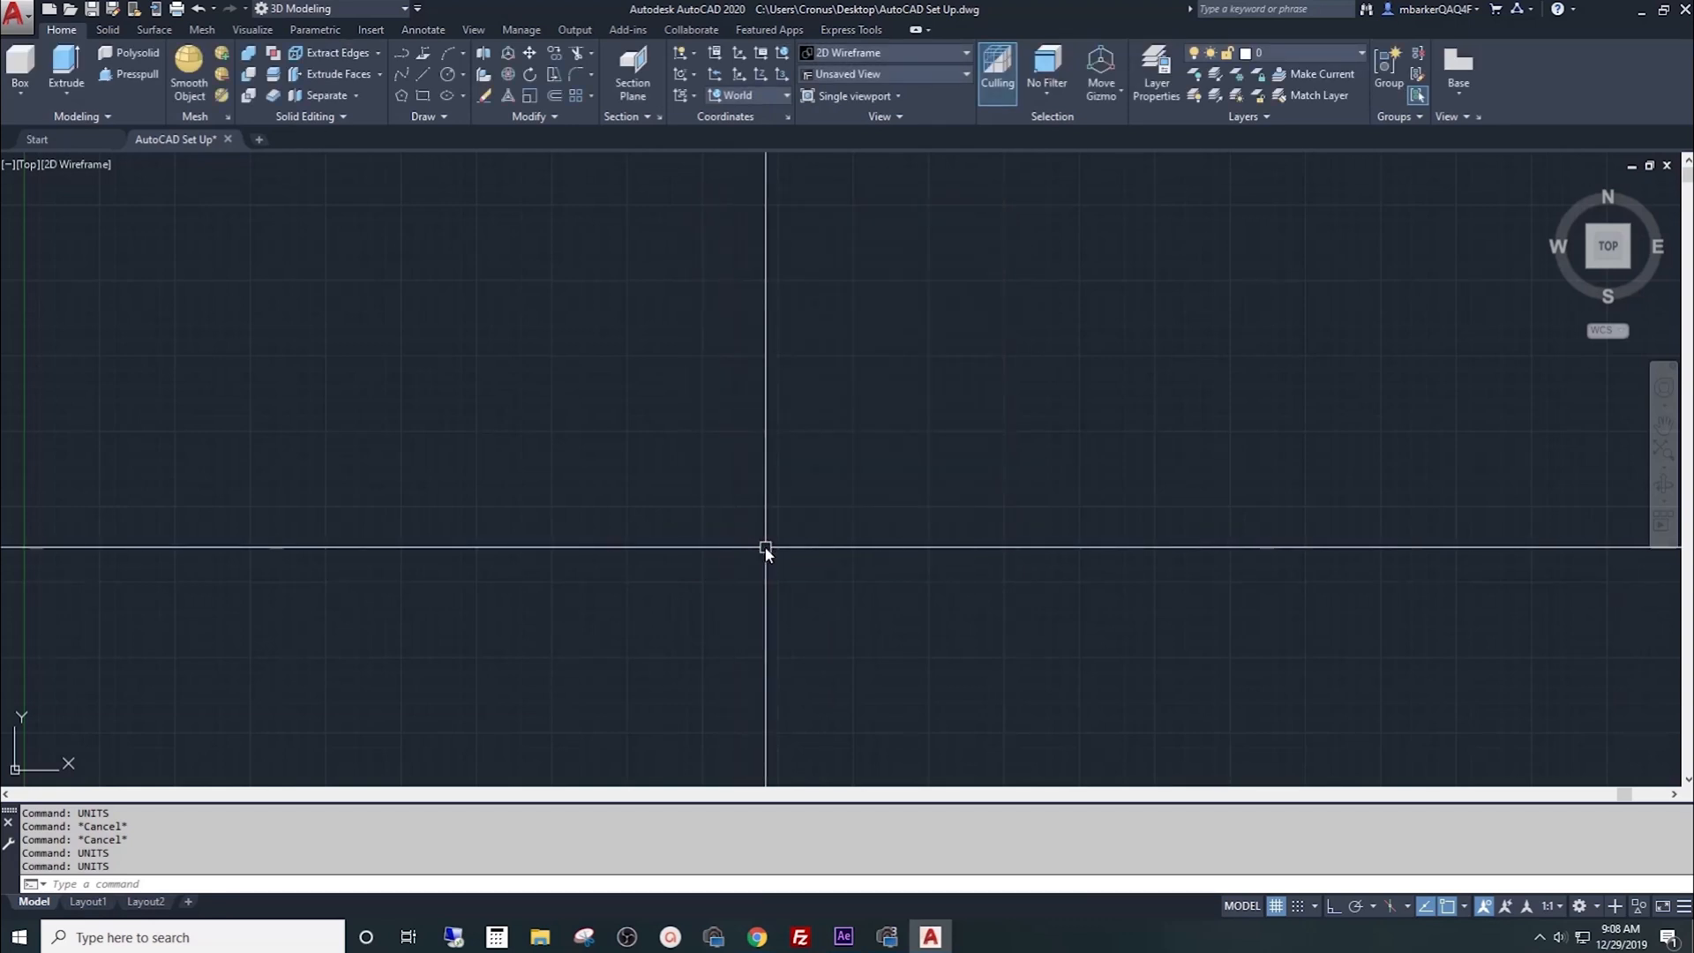
Step: Save the drawing with the new unit settings
key("ctrl+s")
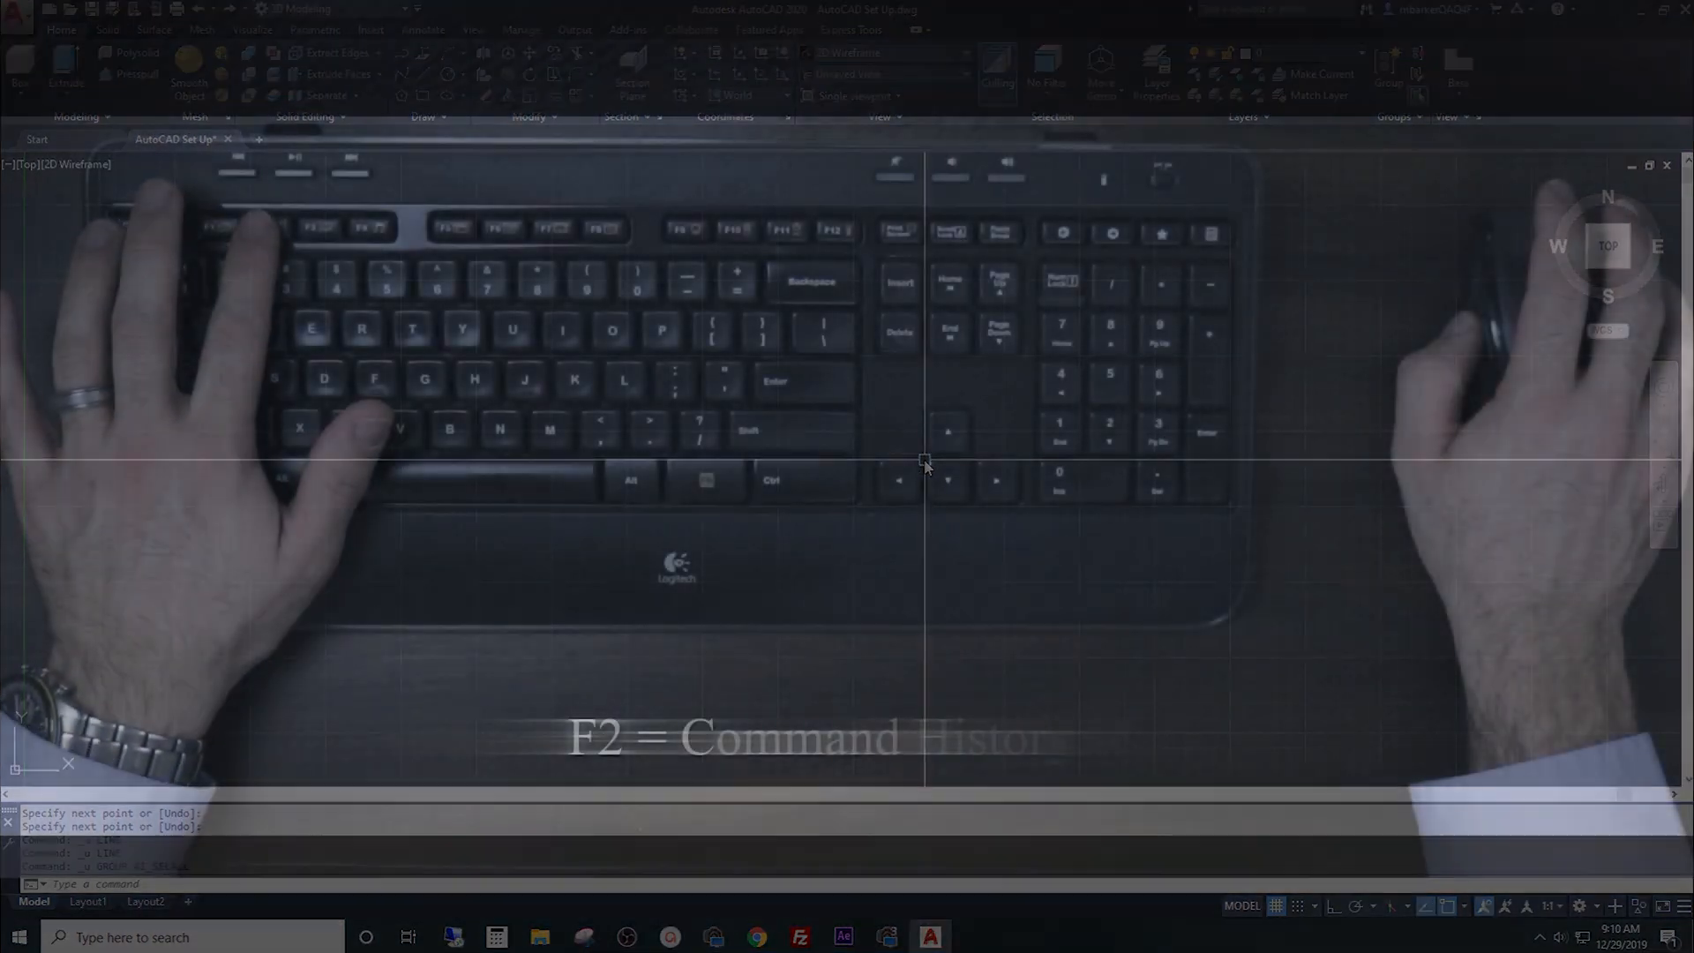
key("f2")
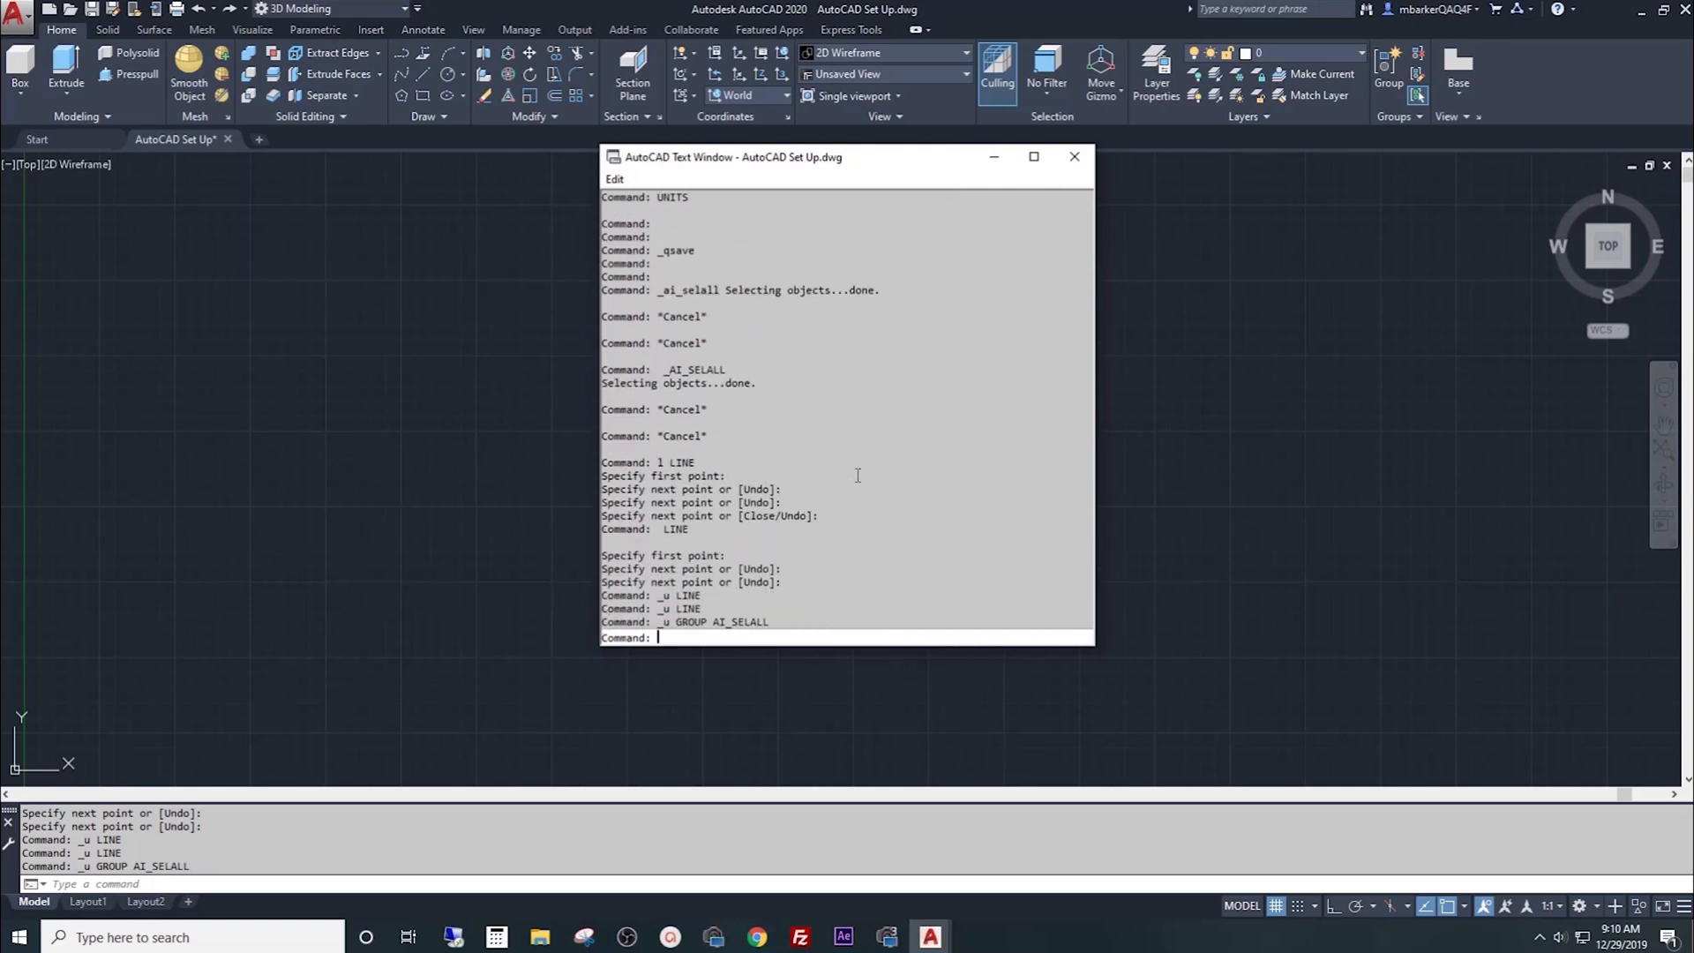
left_click(1075, 157)
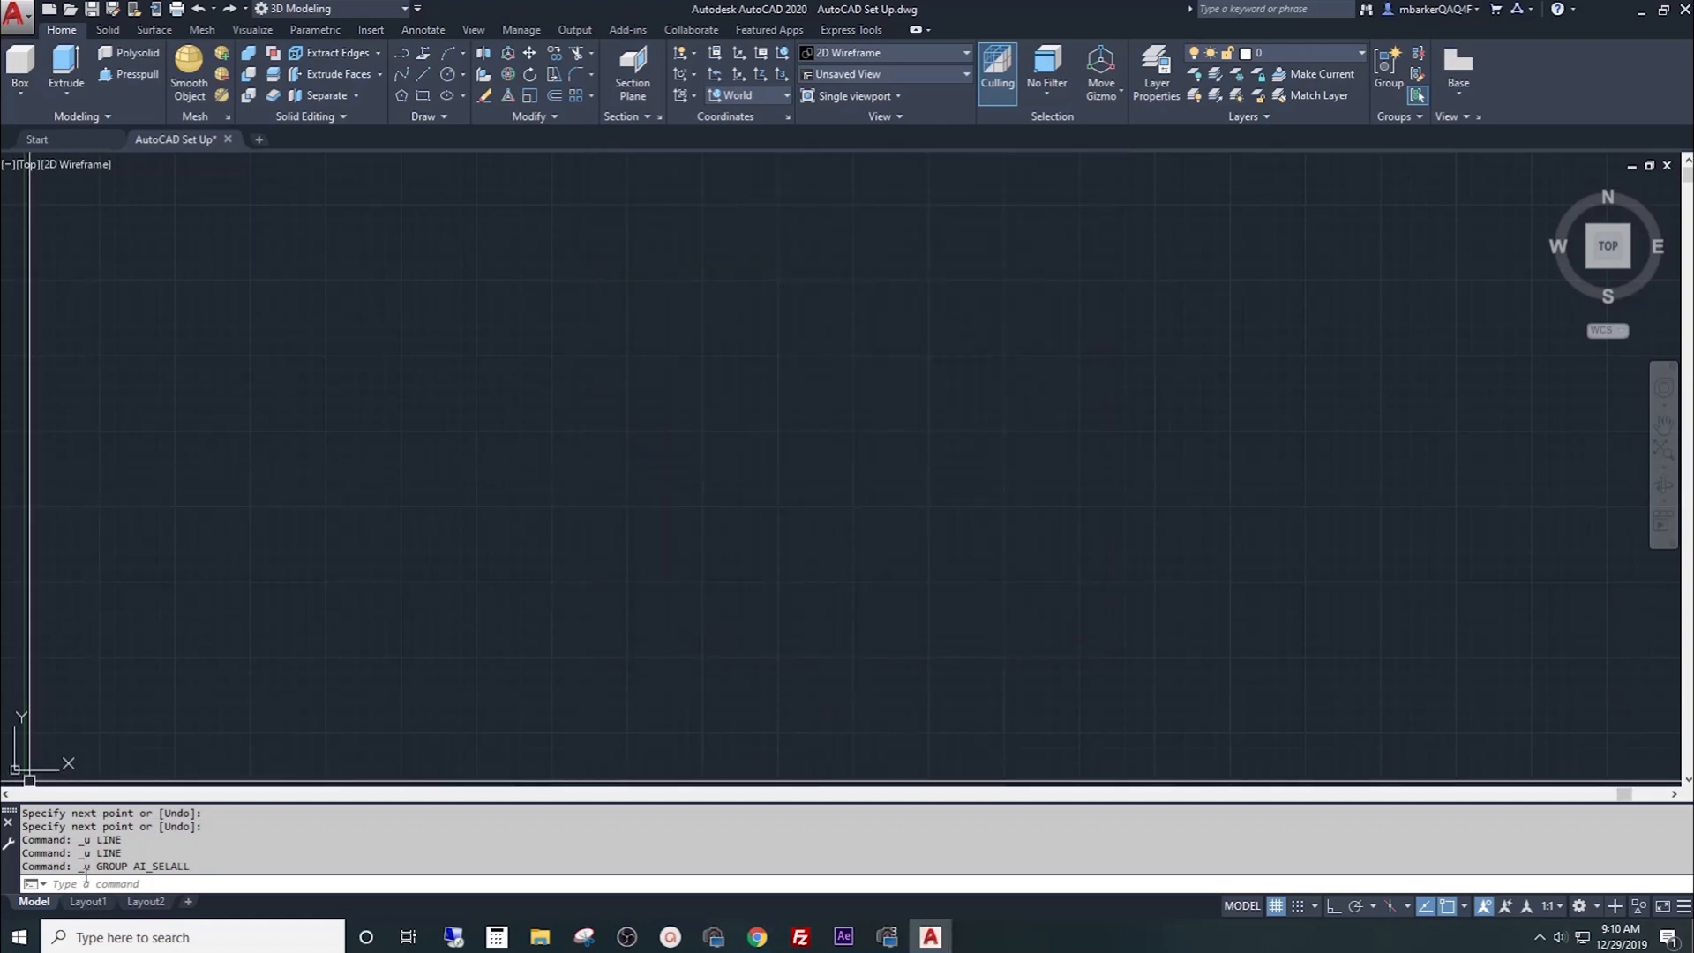
mouse_move(729, 446)
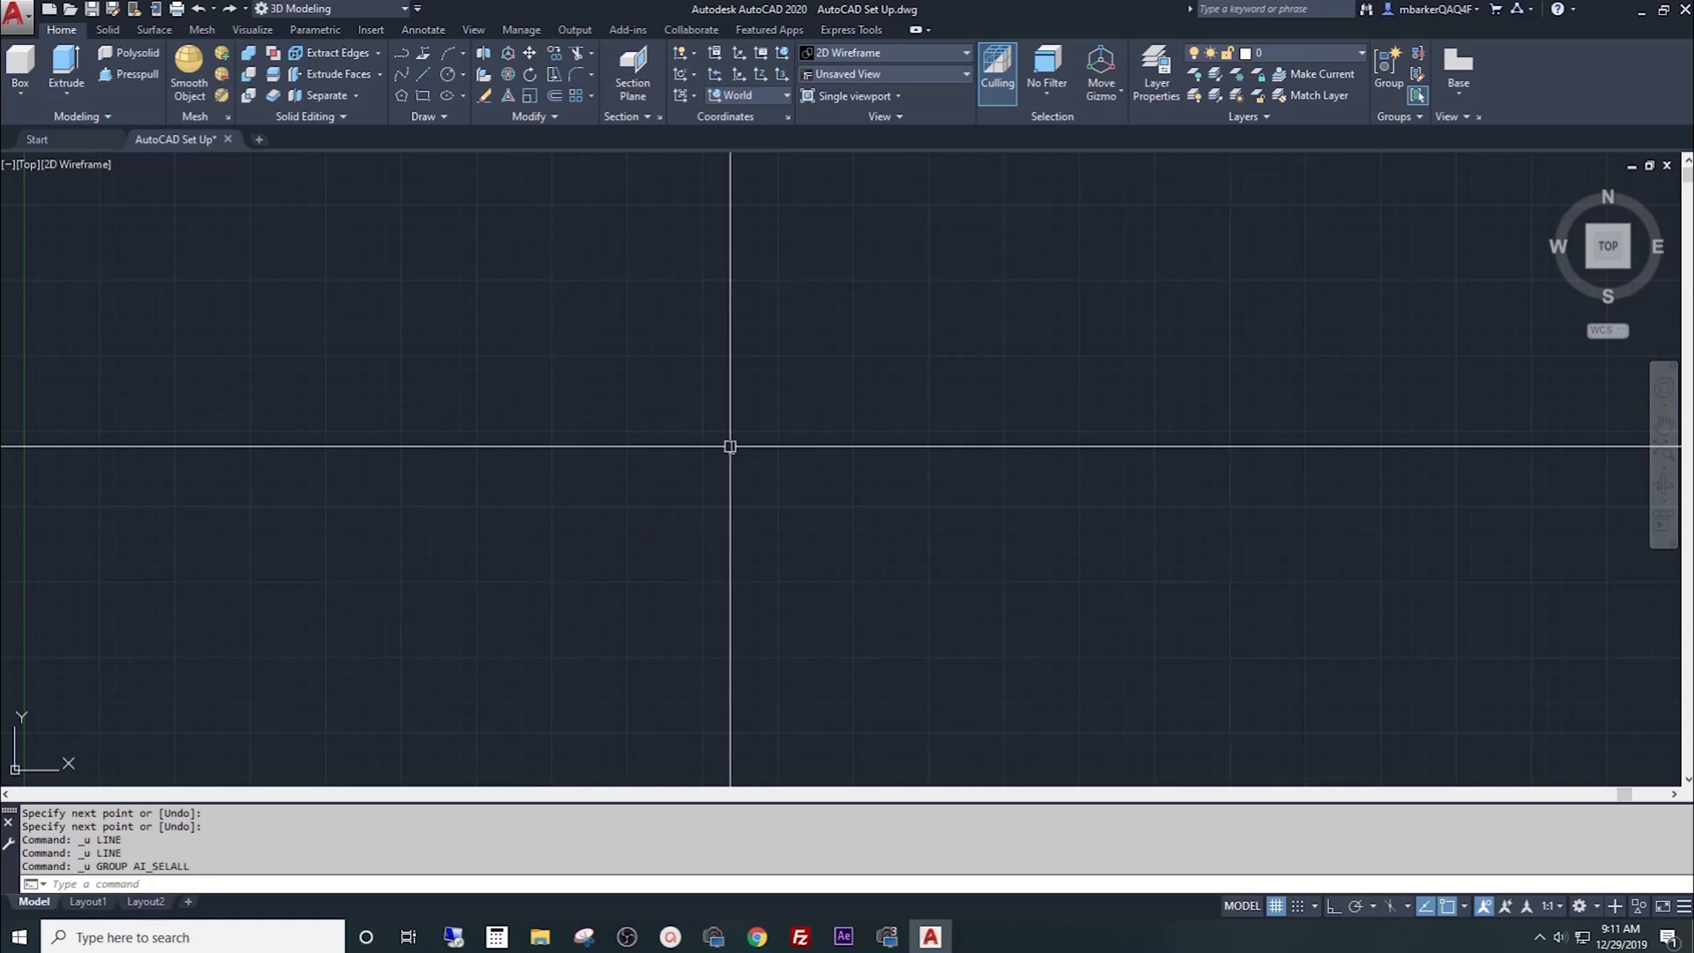
mouse_move(737, 434)
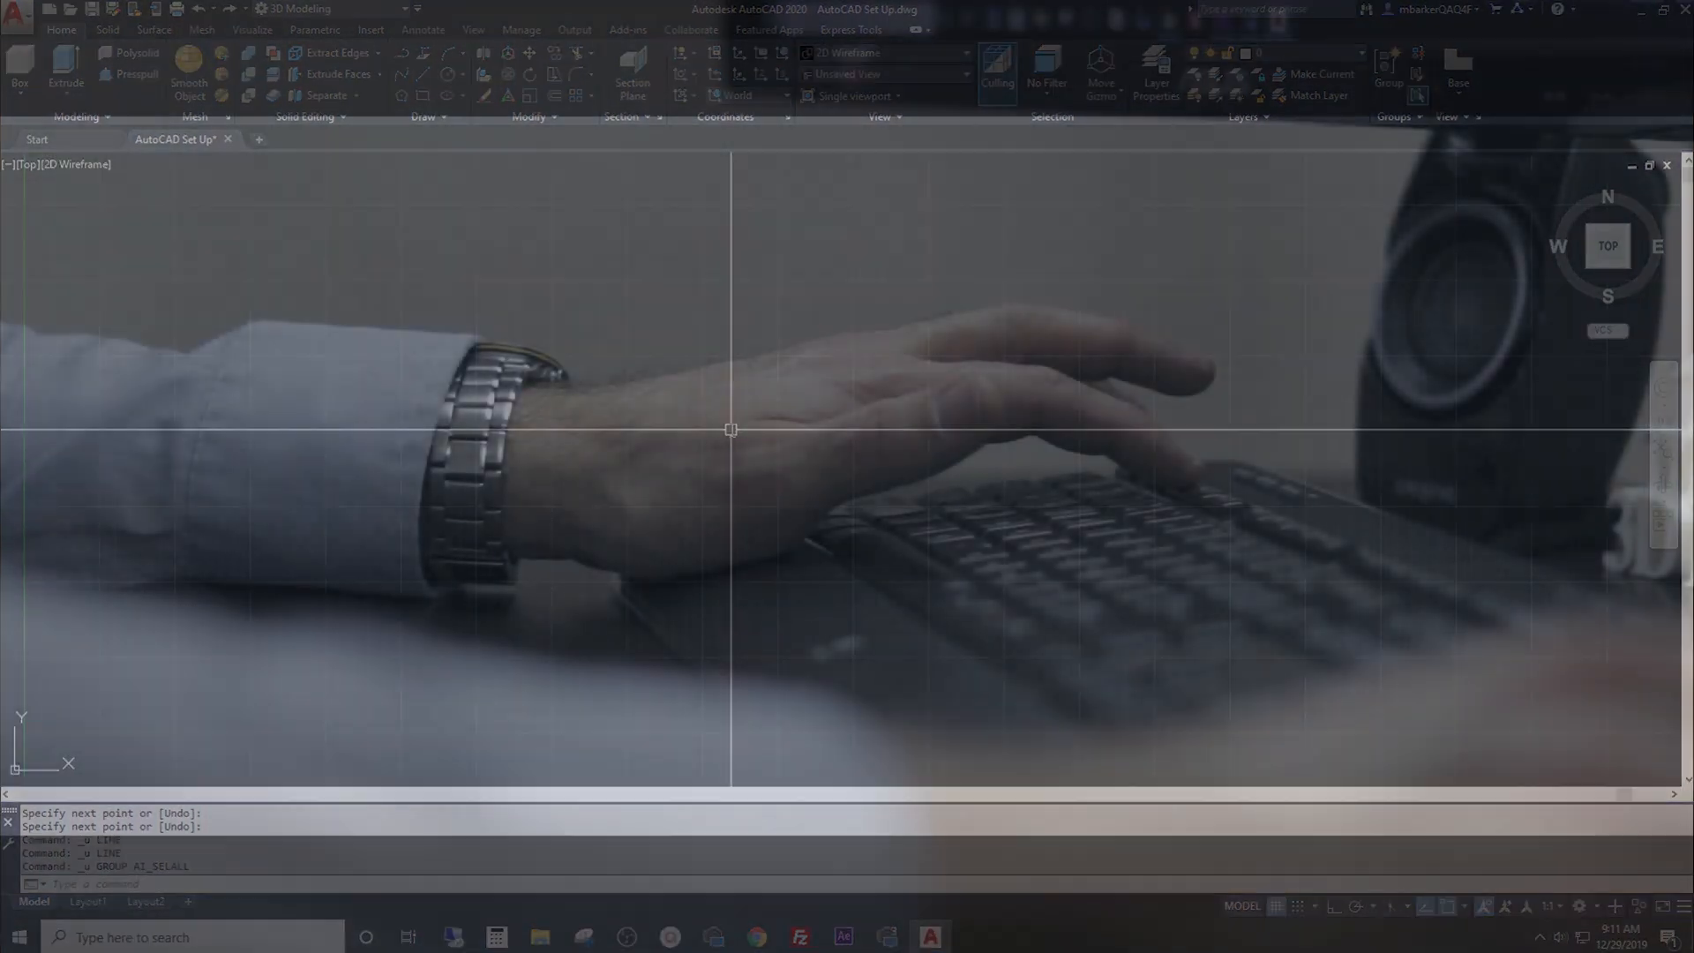
Step: Toggle the background grid with F7, leaving it off, then toggle ortho
key("f7")
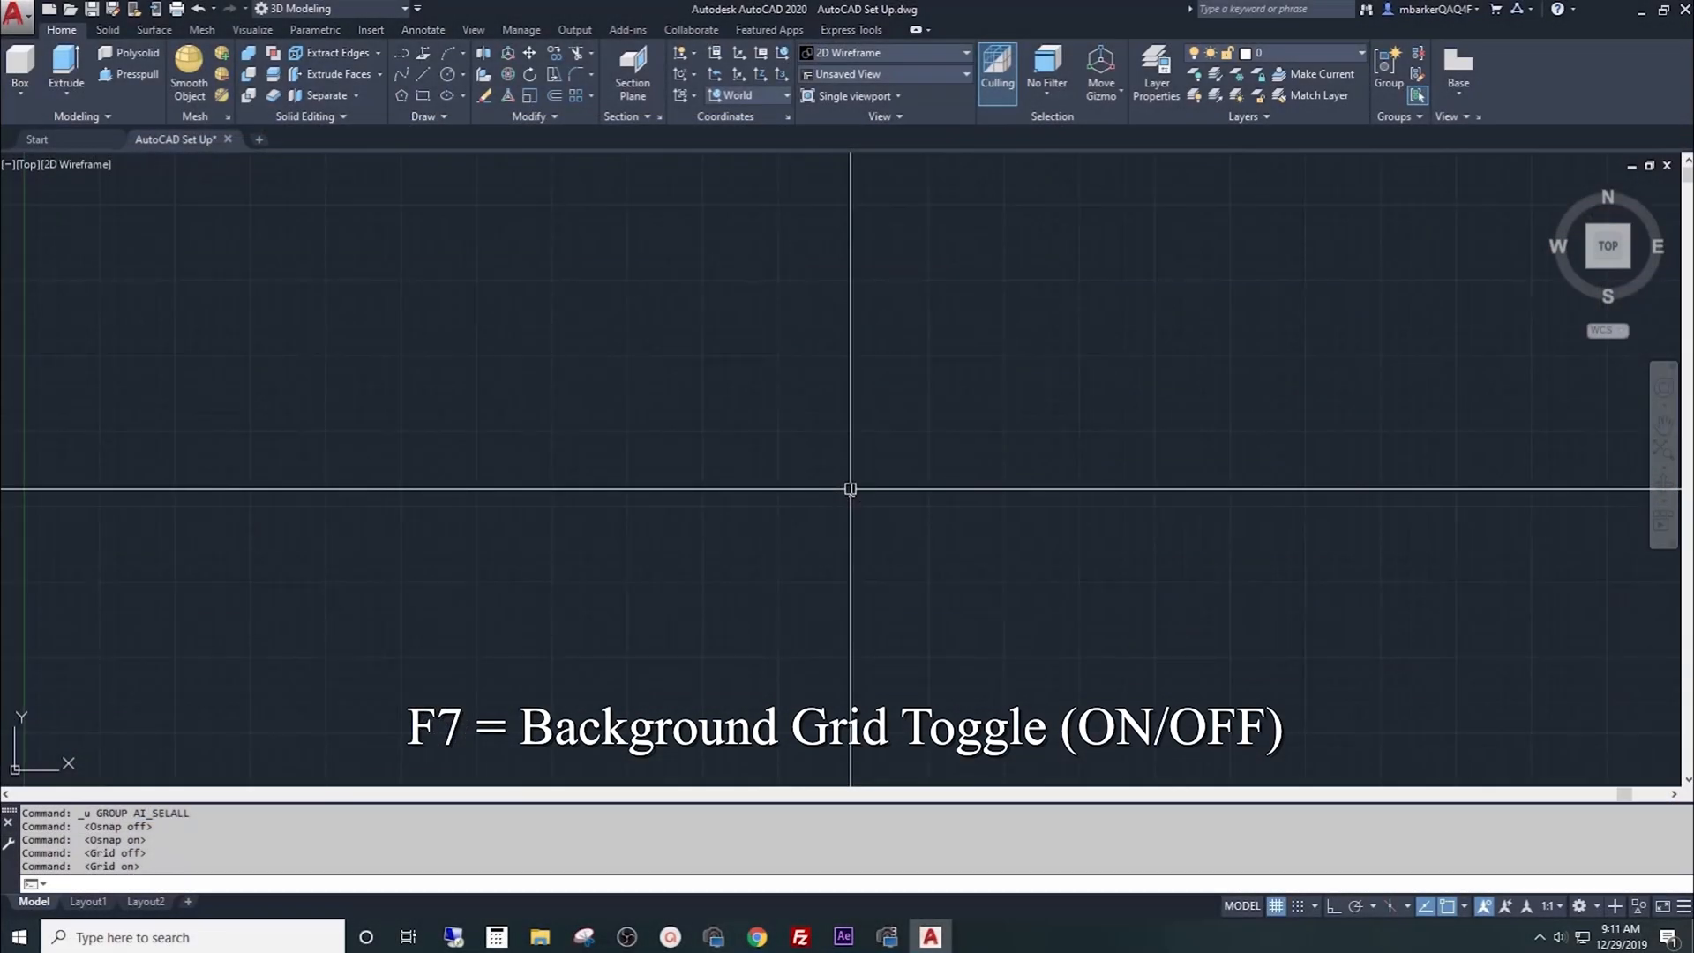
key("f7")
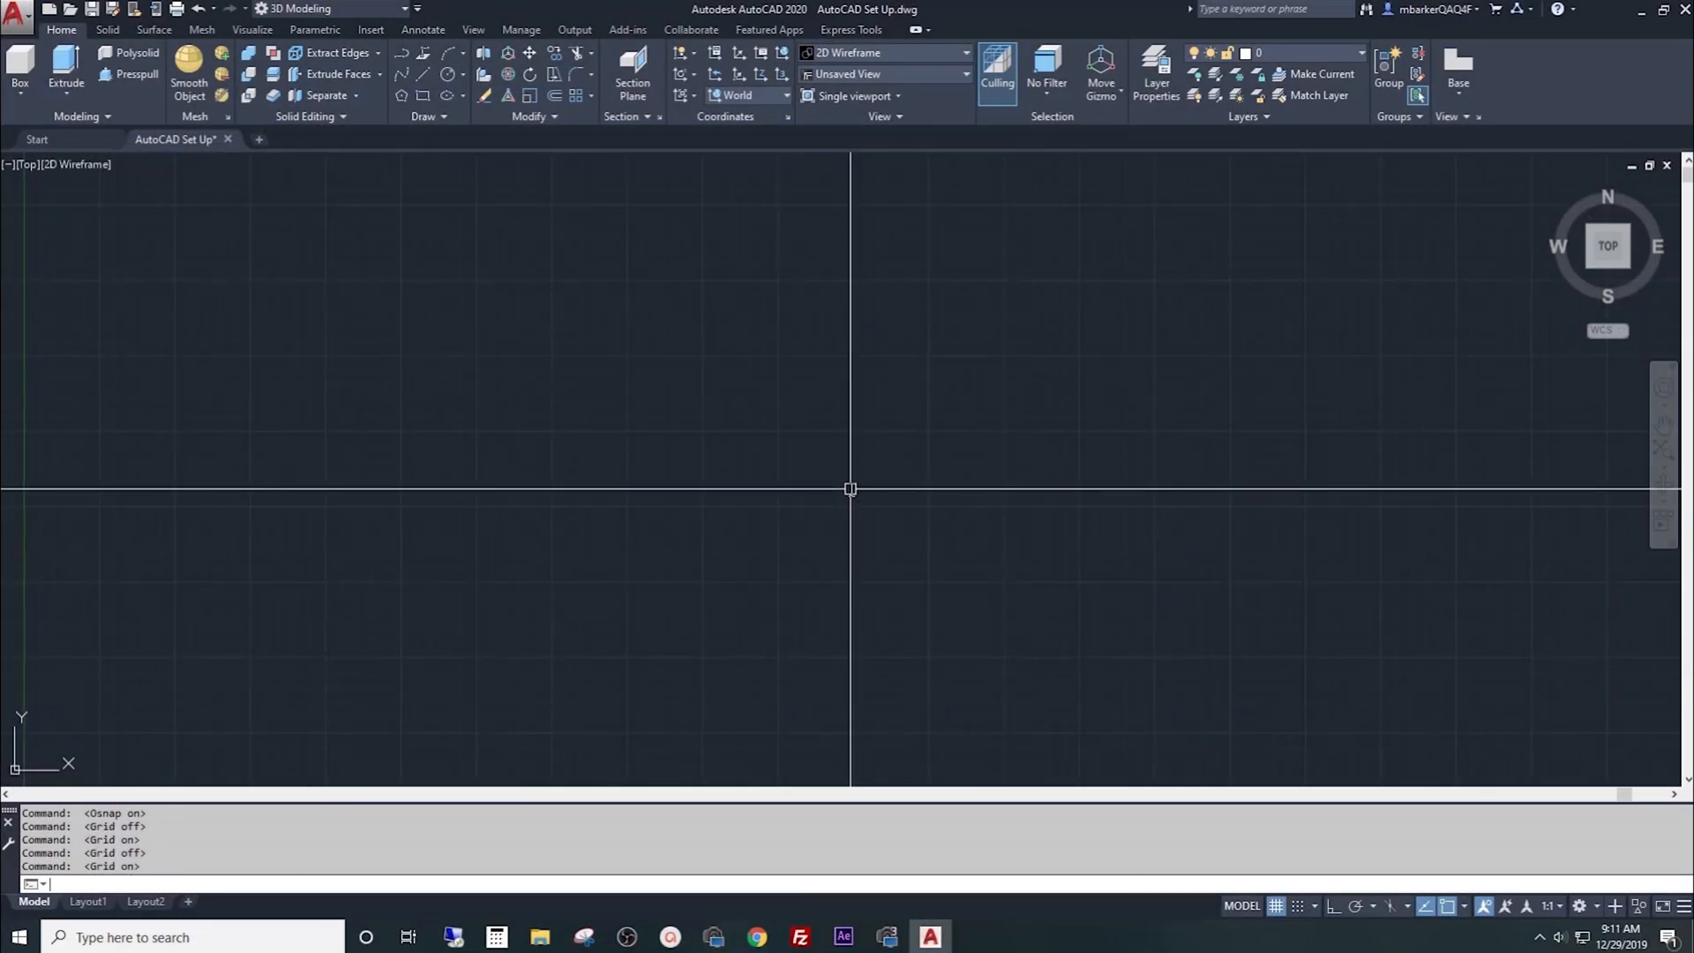
left_click(1273, 905)
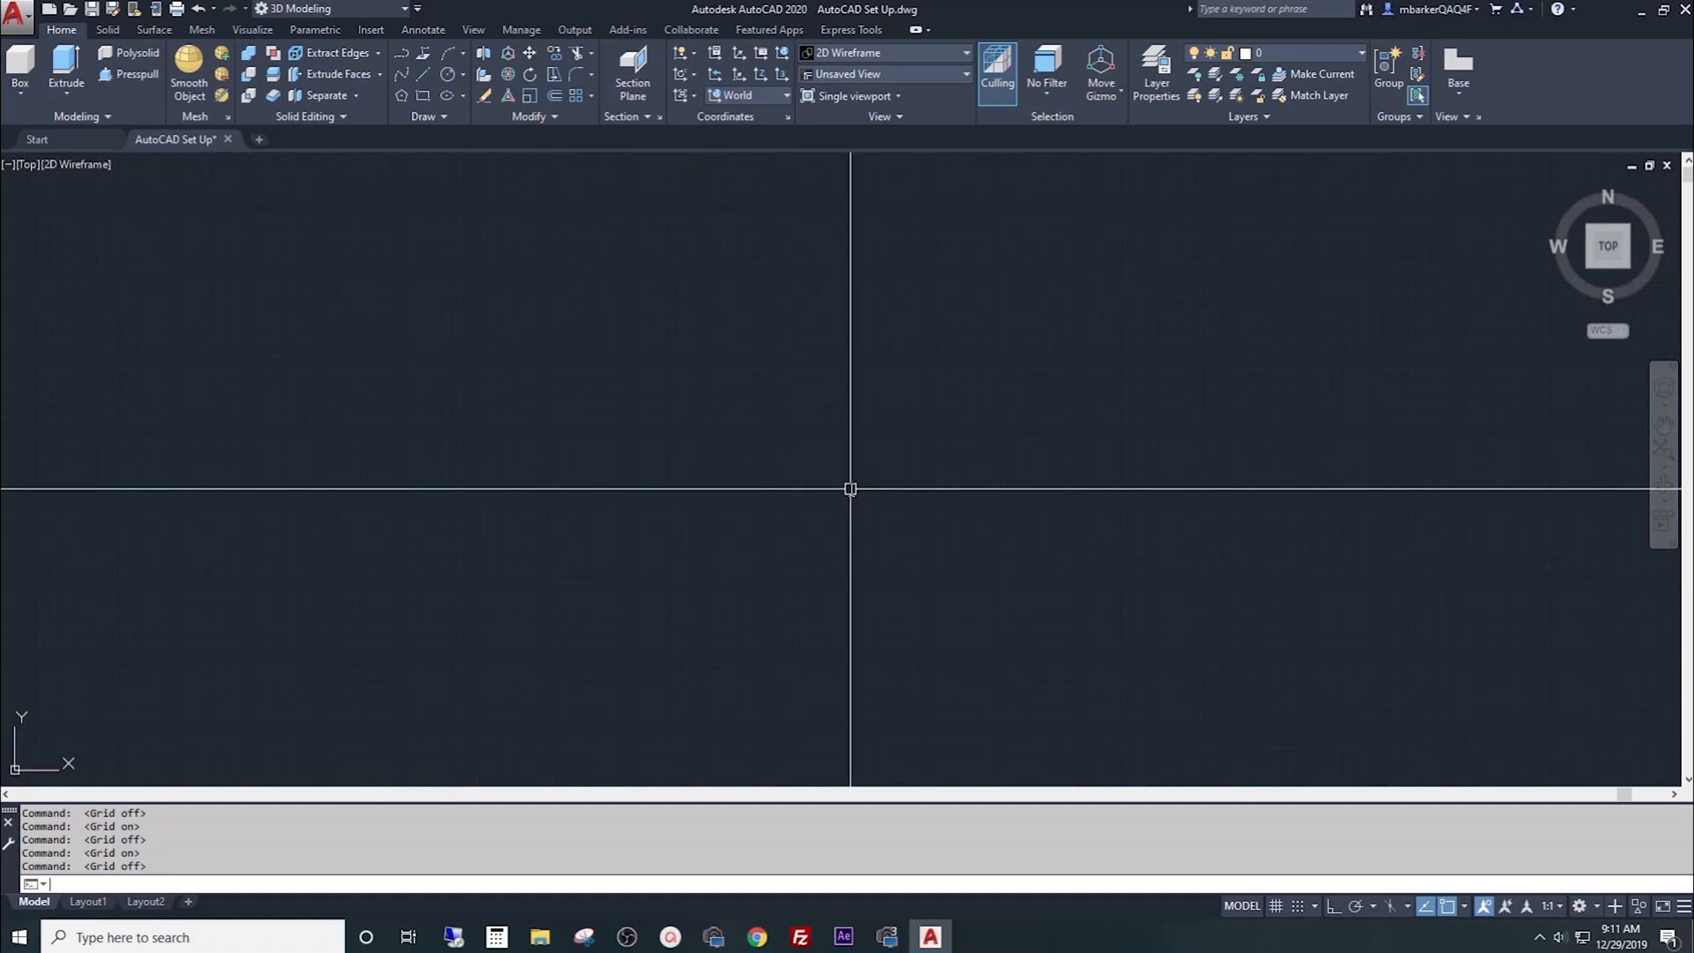
key("f8")
type("L")
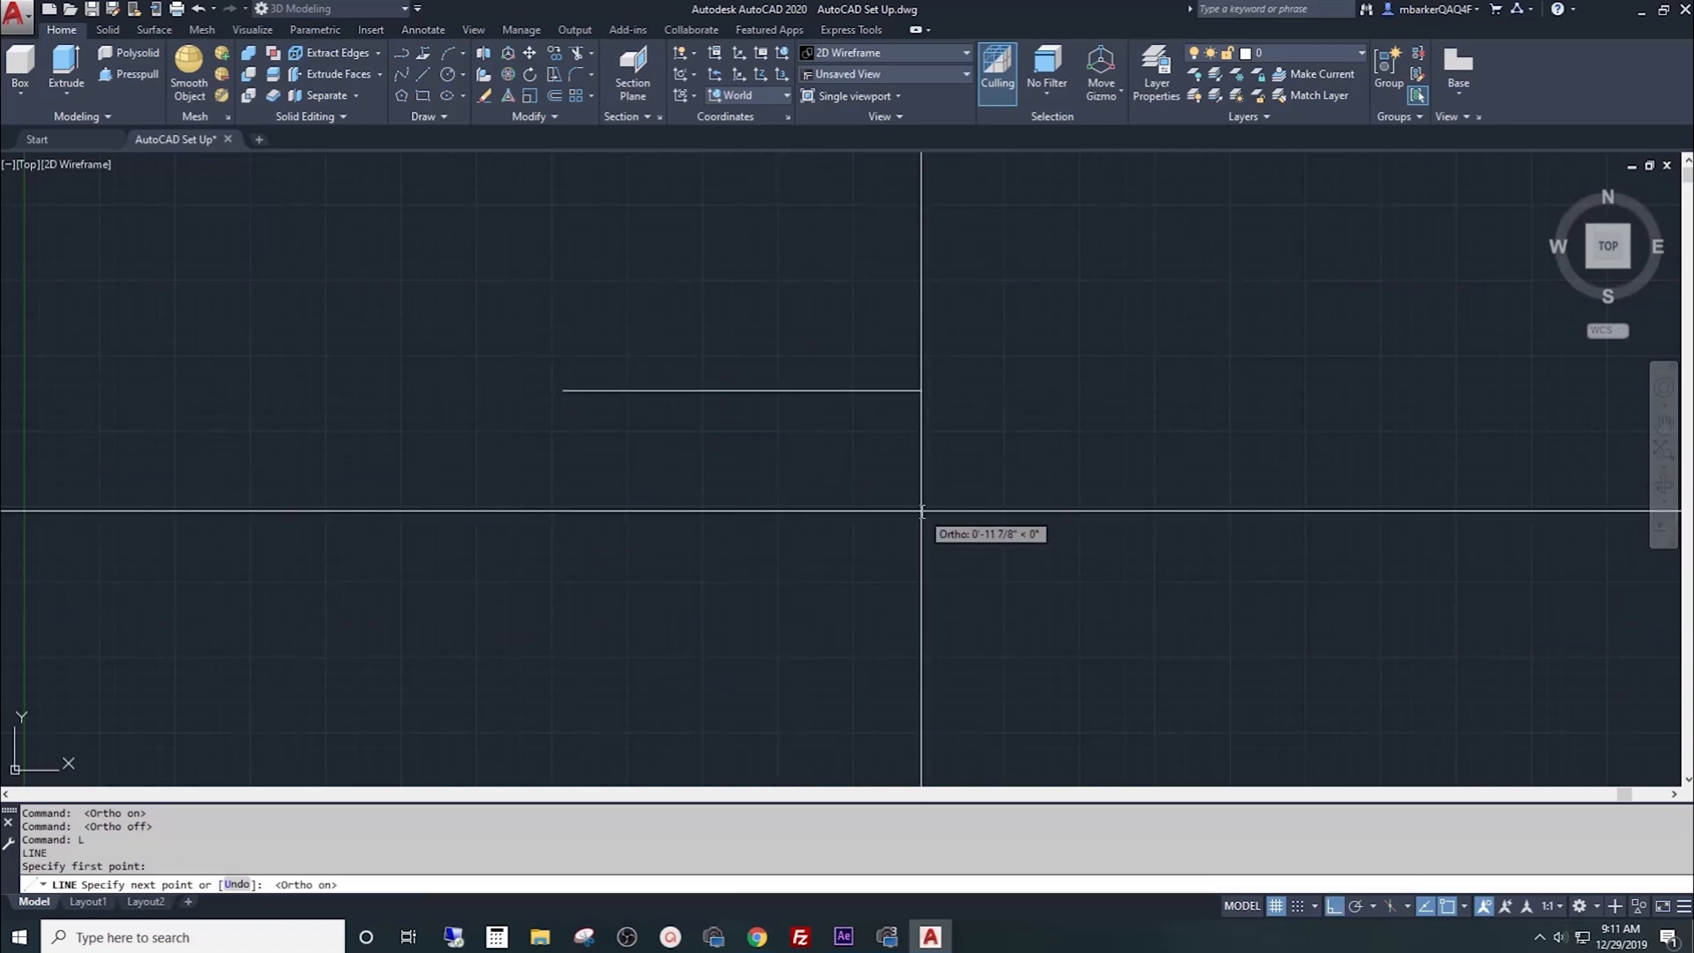
mouse_move(1021, 551)
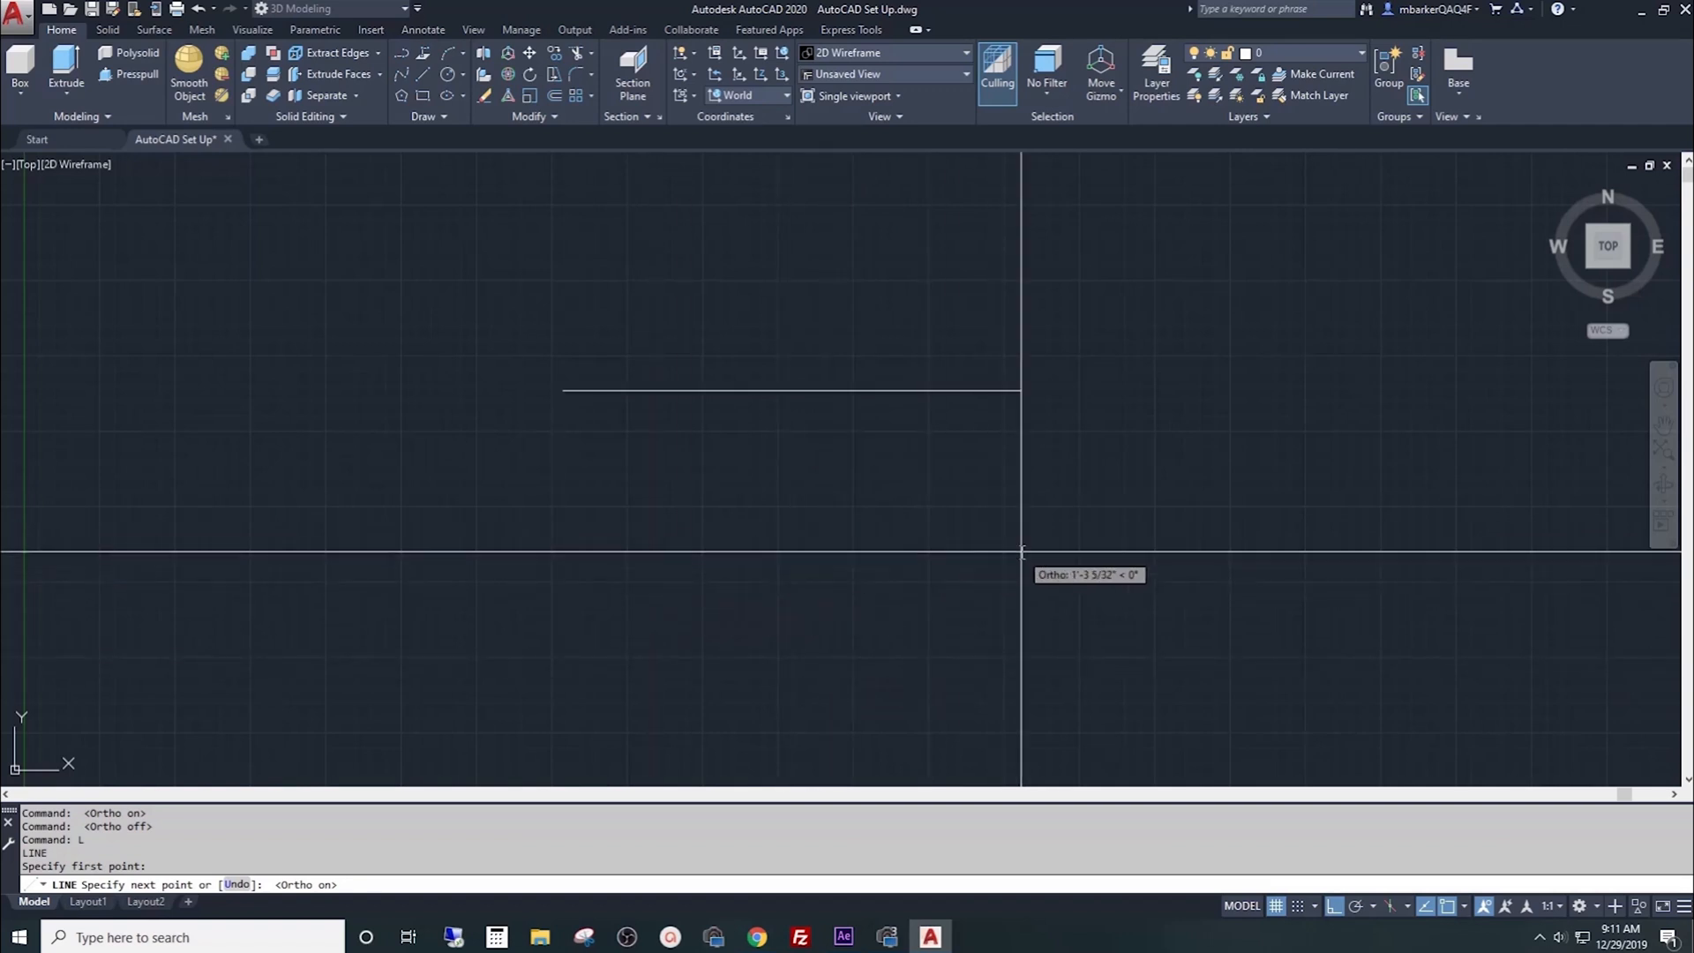
mouse_move(1138, 391)
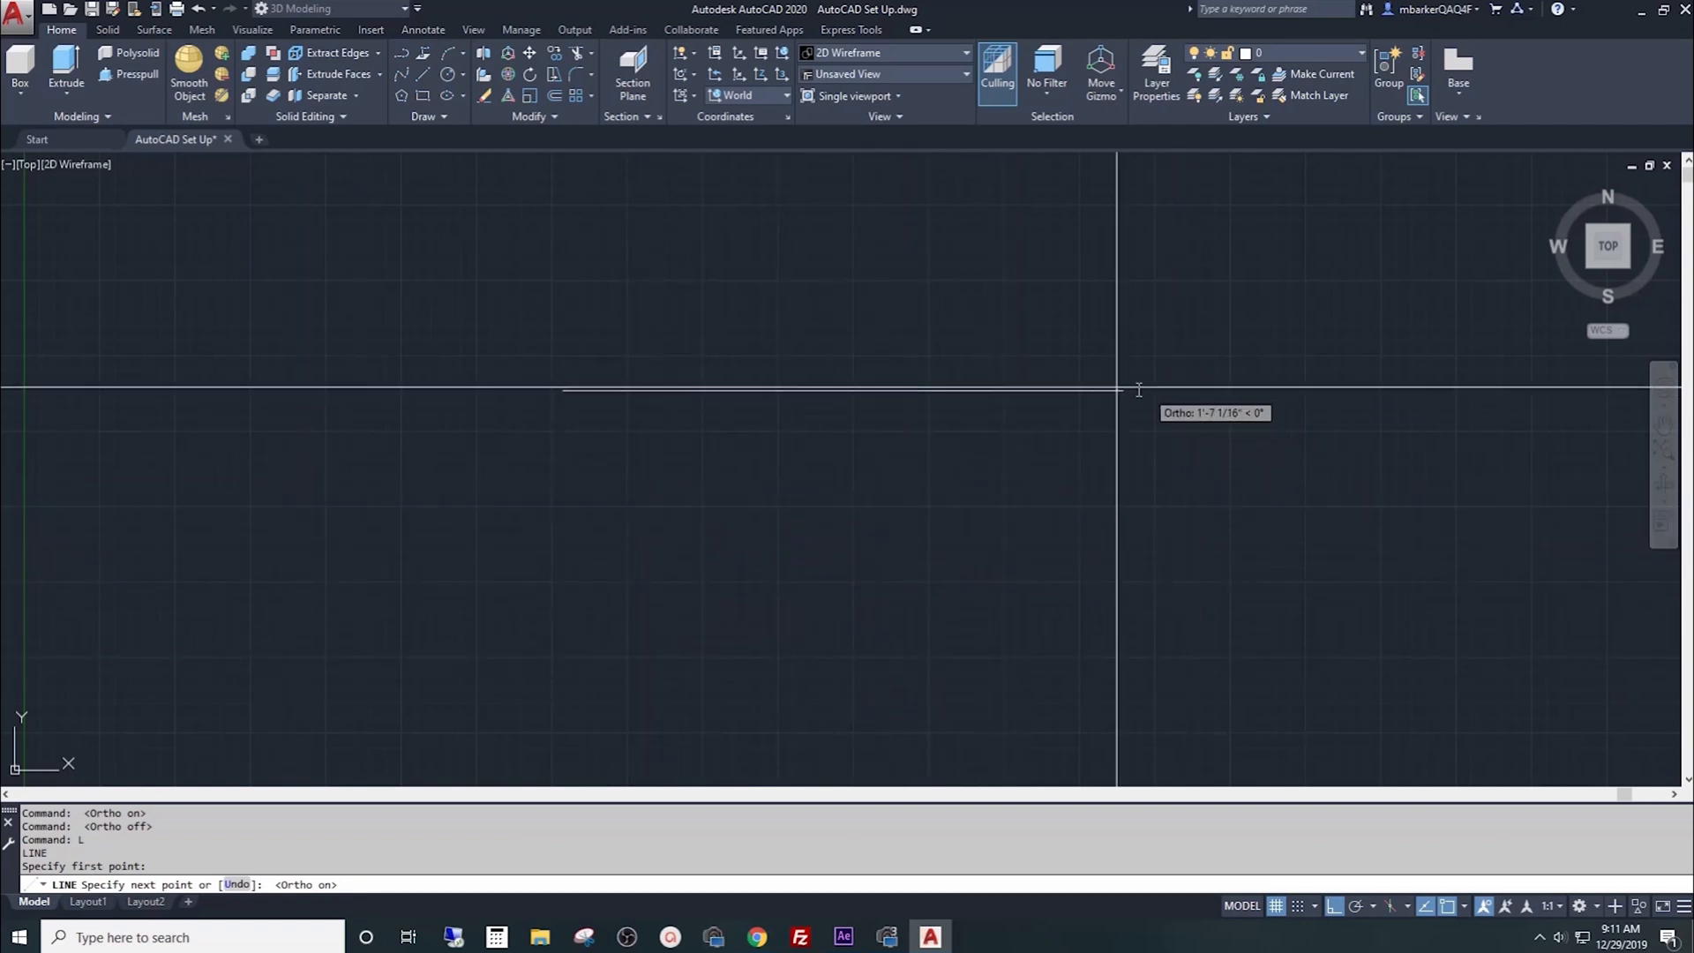
mouse_move(1177, 392)
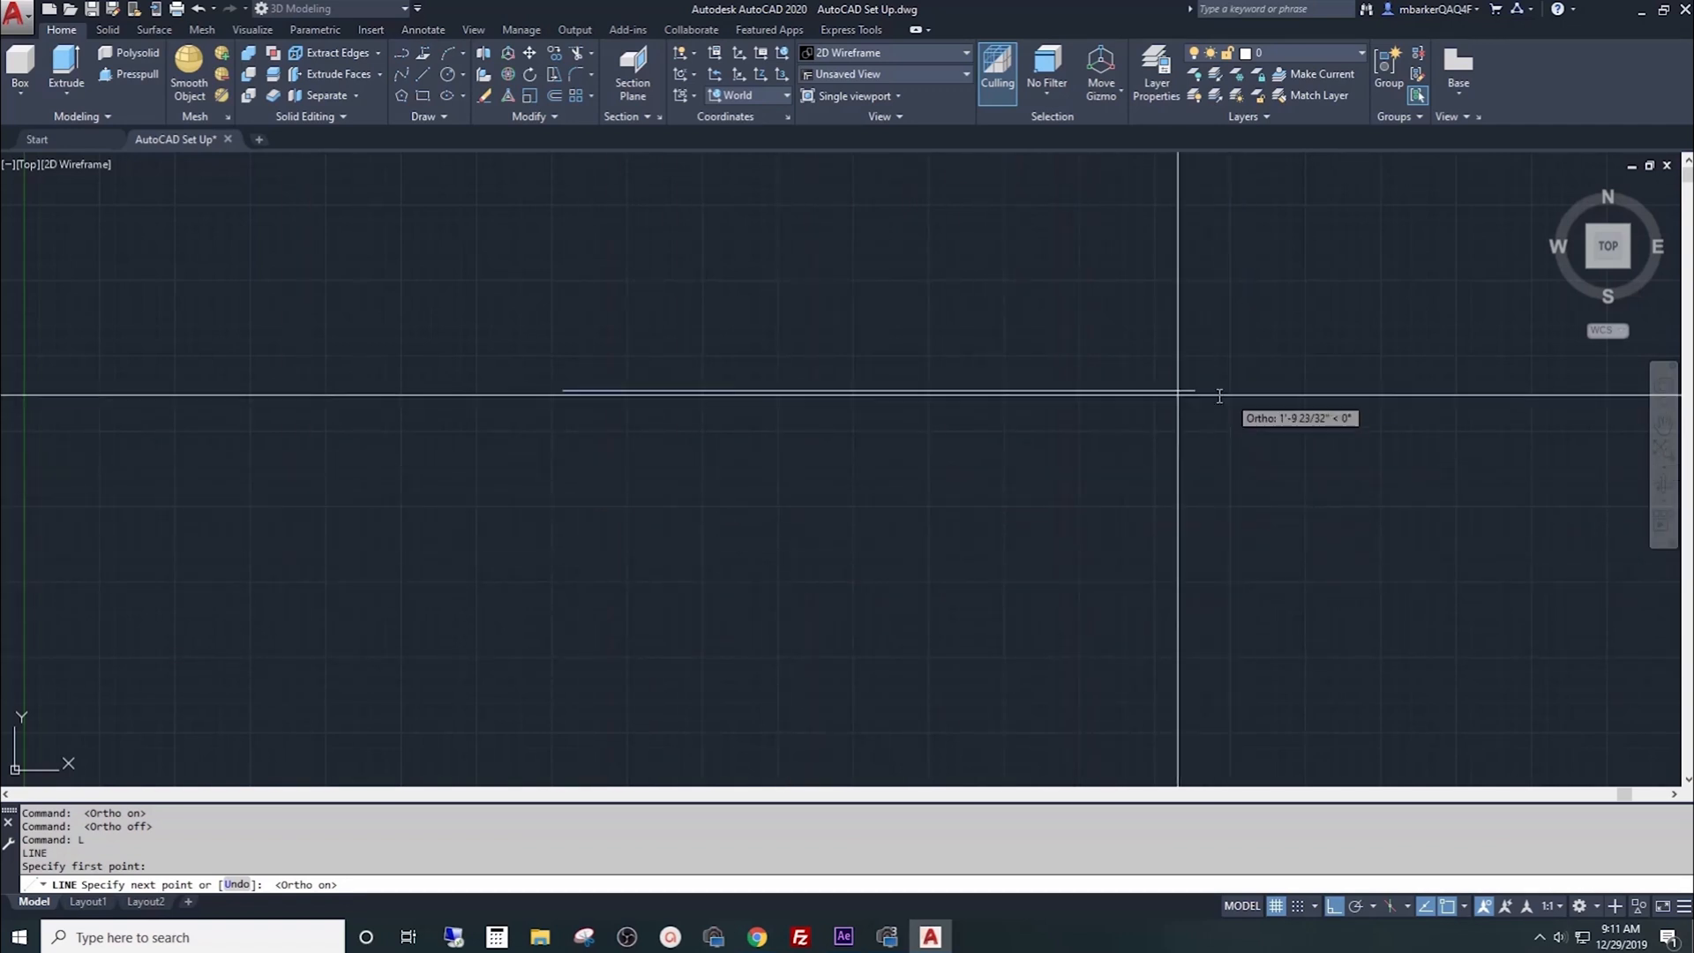
Step: Toggle ortho mode with F8 so the line stays horizontal
key("f8")
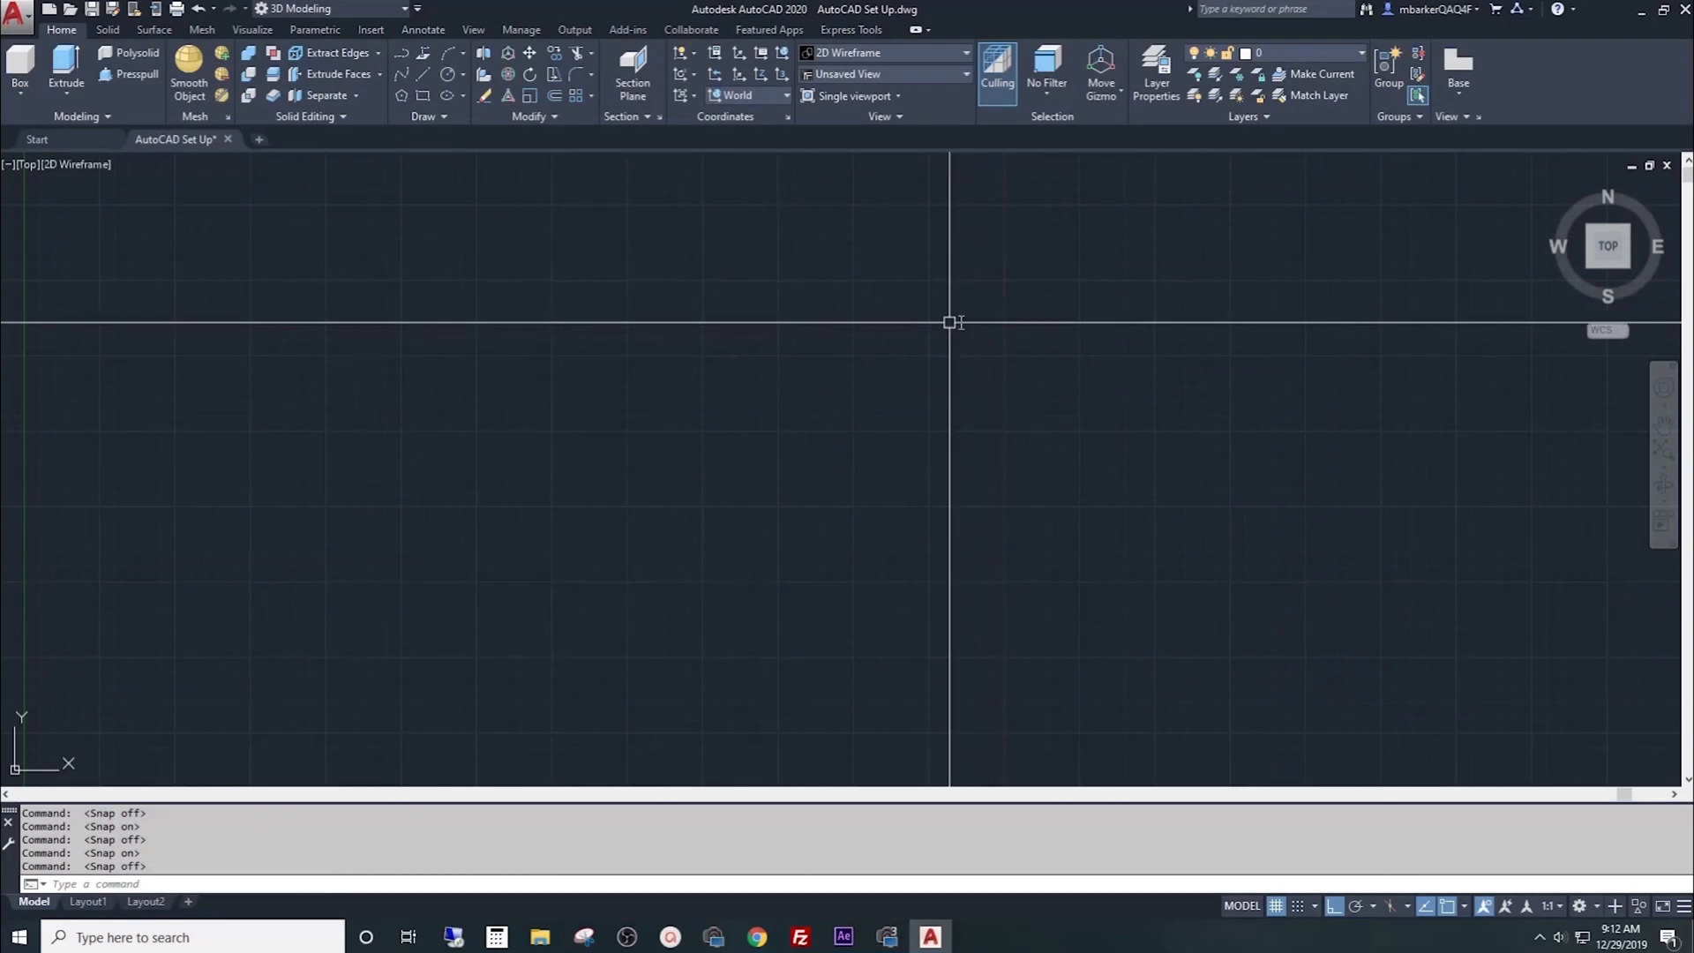
mouse_move(919, 321)
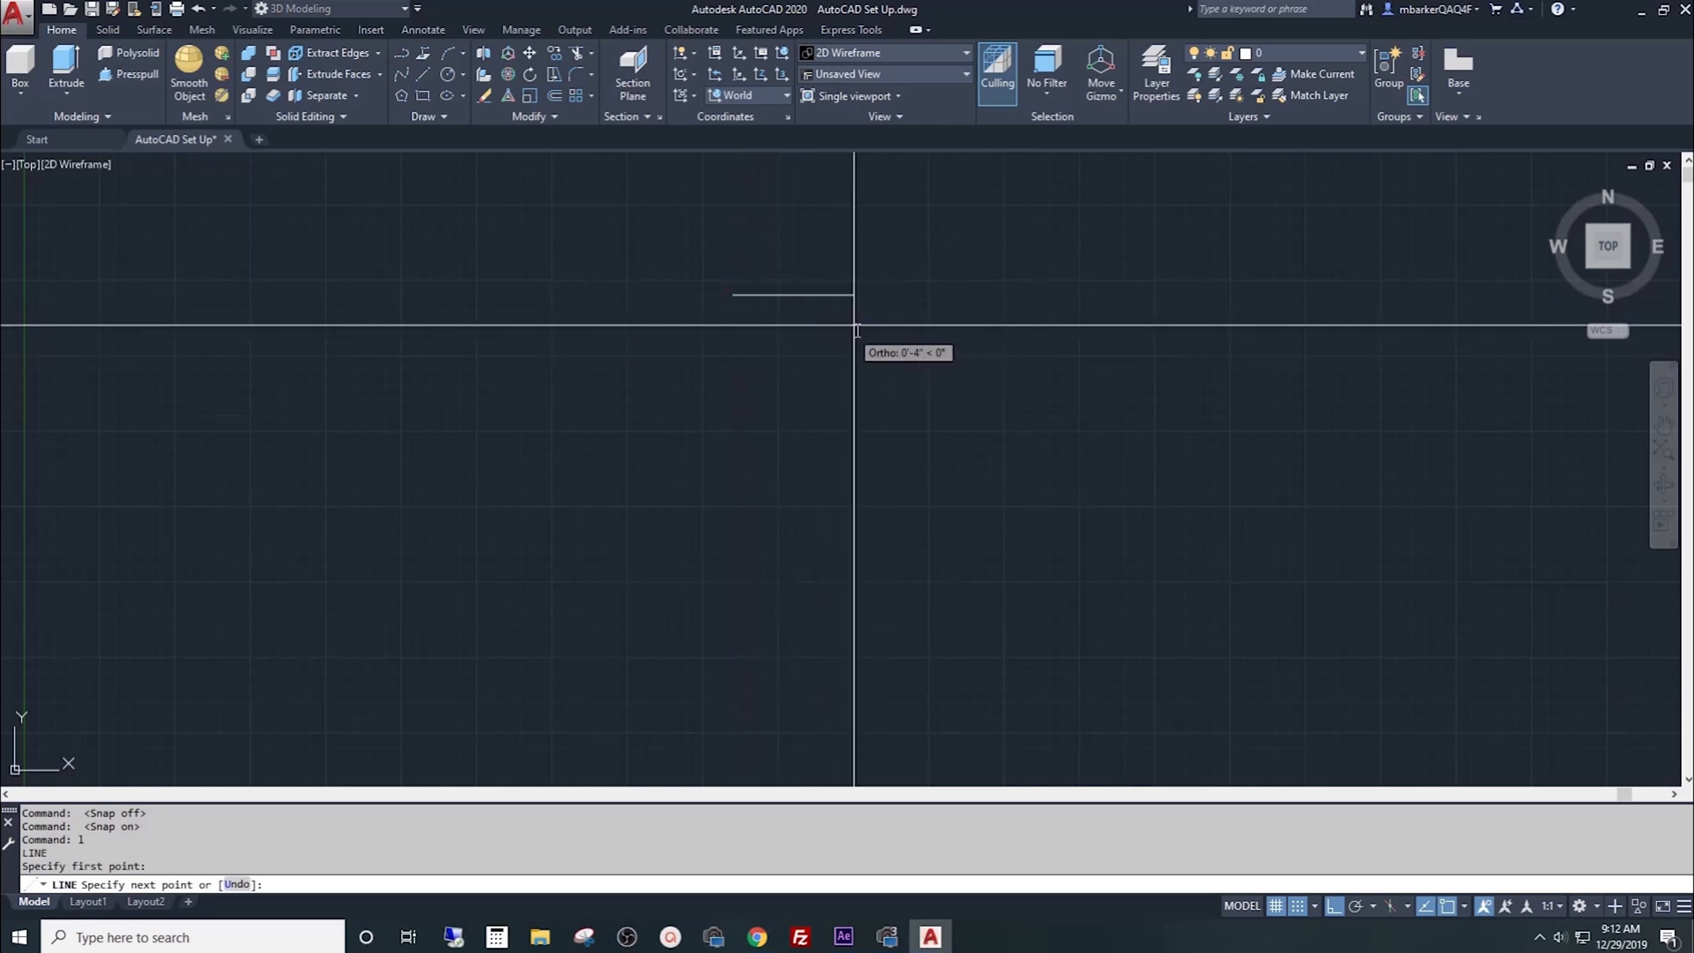
mouse_move(812, 330)
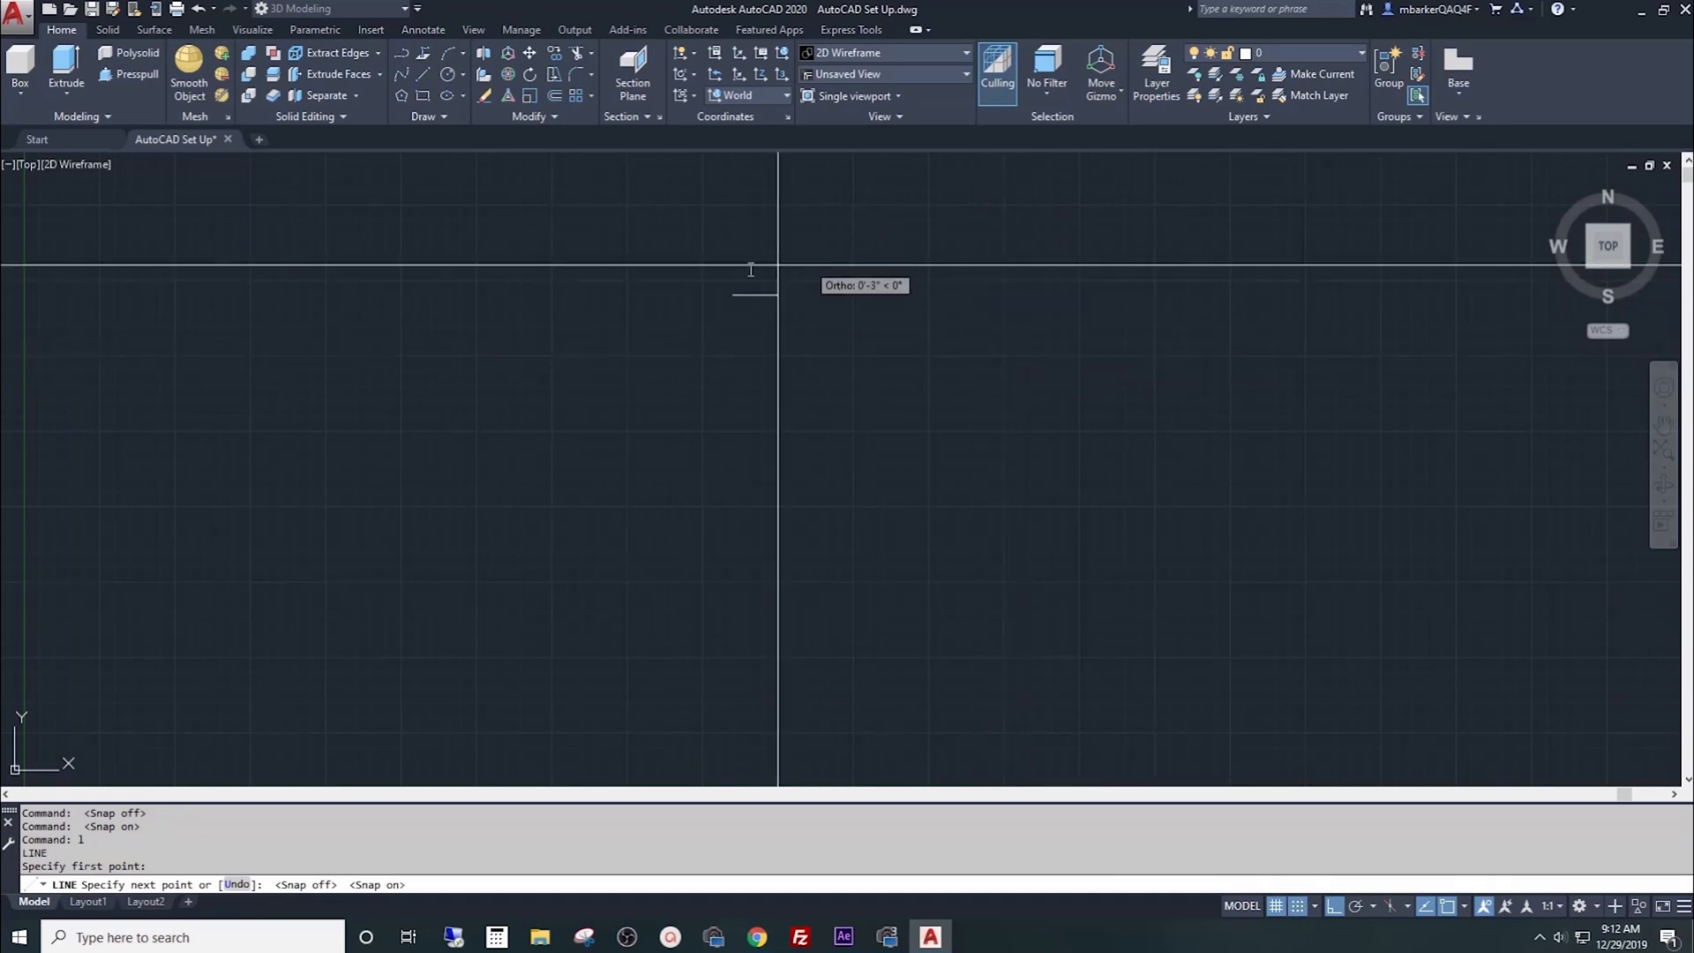
mouse_move(926, 332)
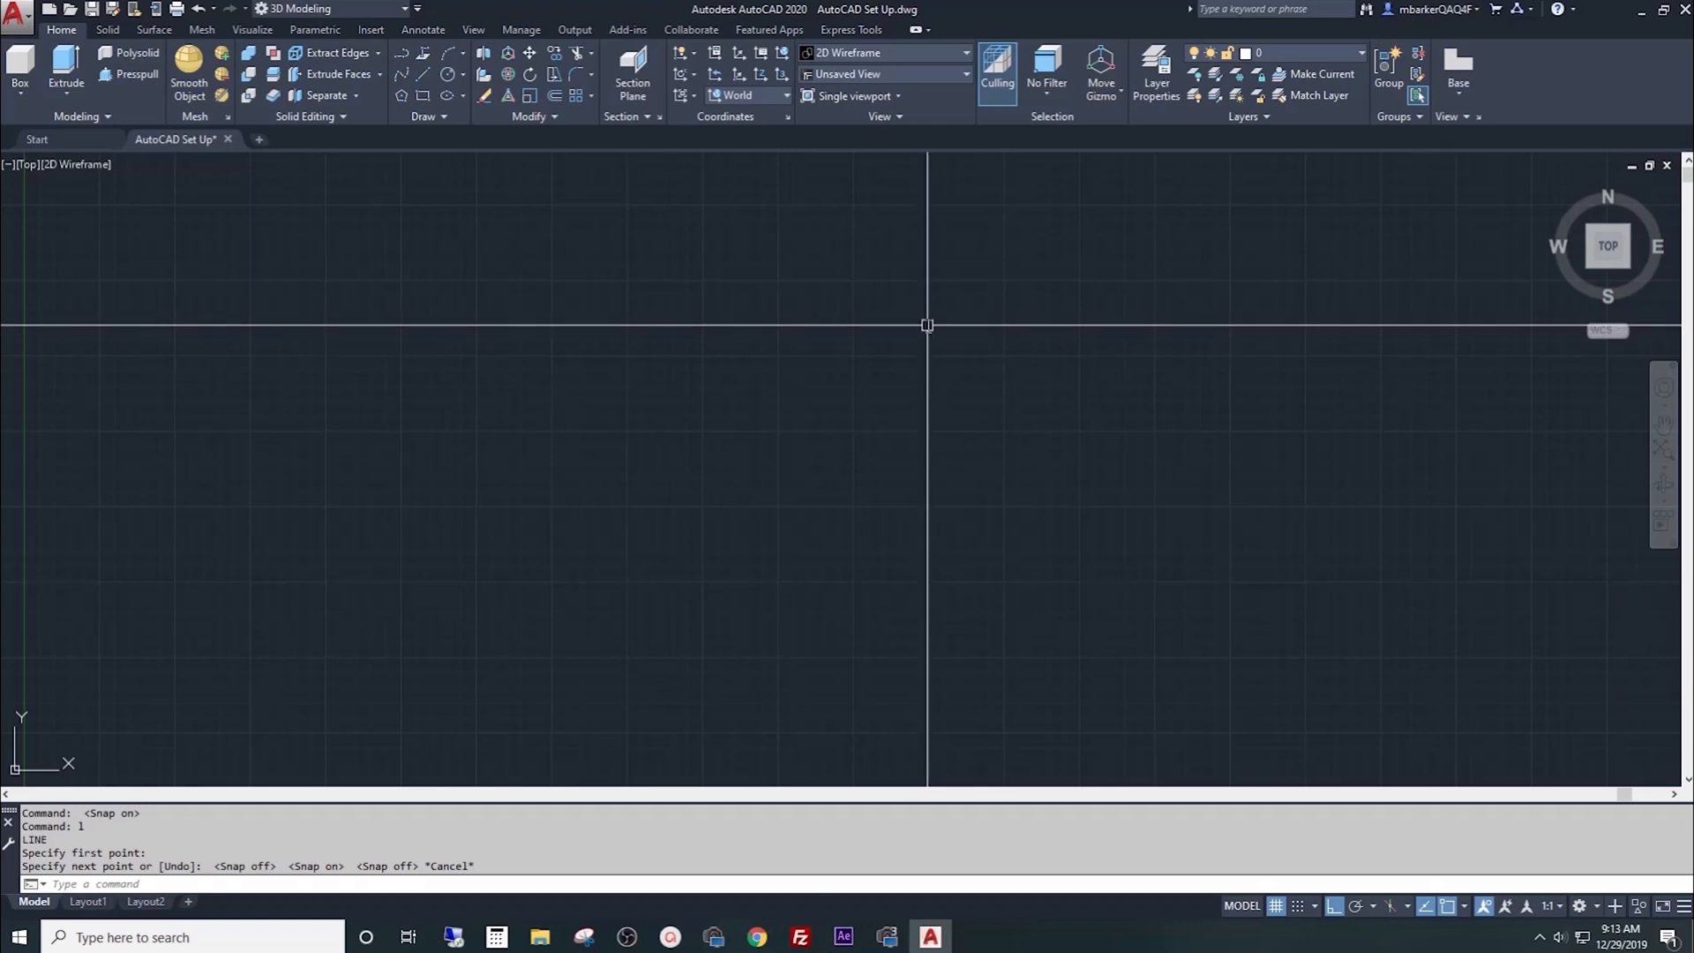
mouse_move(976, 311)
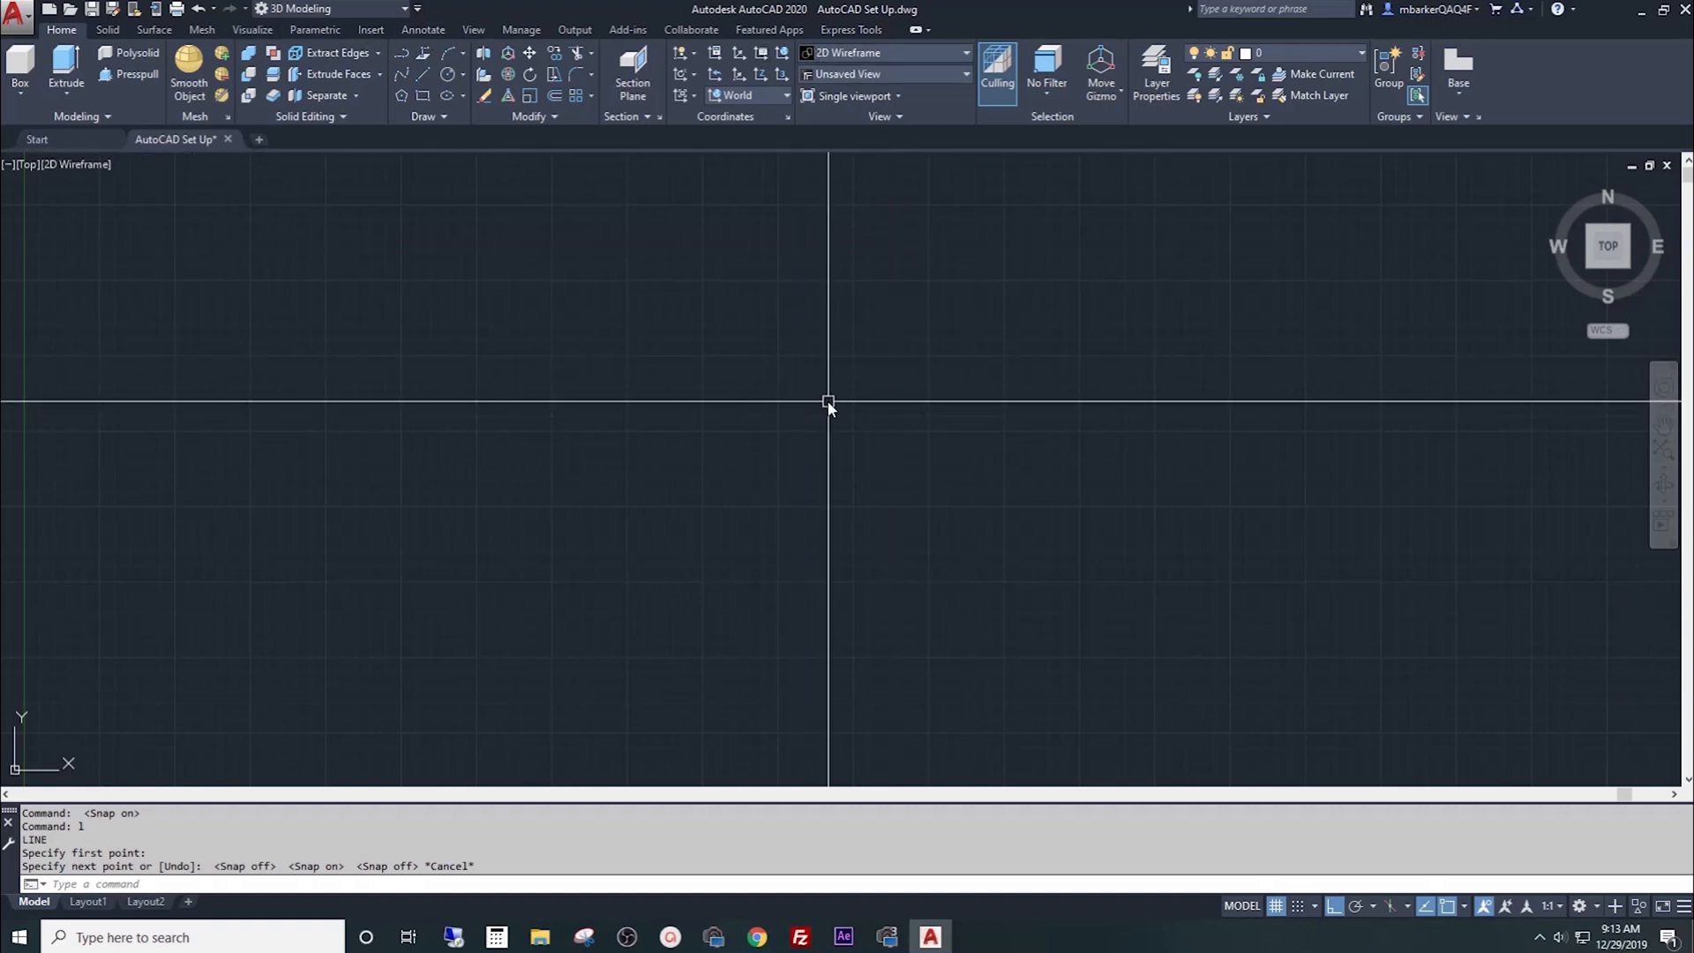
Step: Set MENUBAR to 1 so the classic menu bar shows above the ribbon
type("menu")
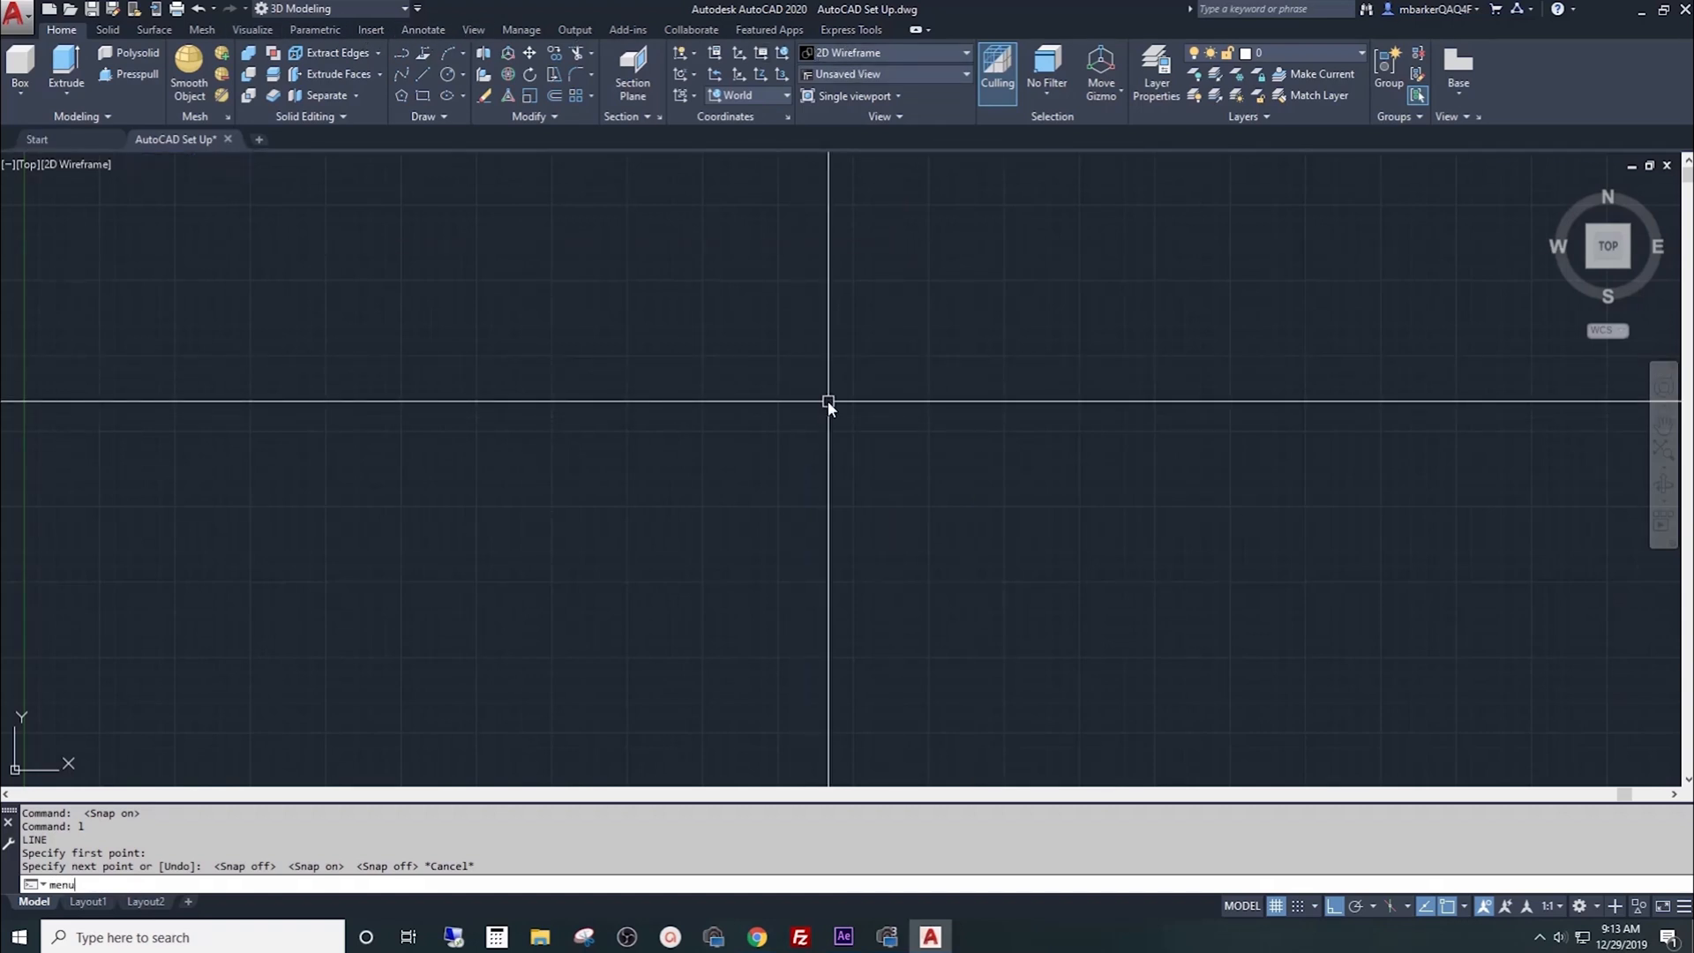
type("MENUBAR")
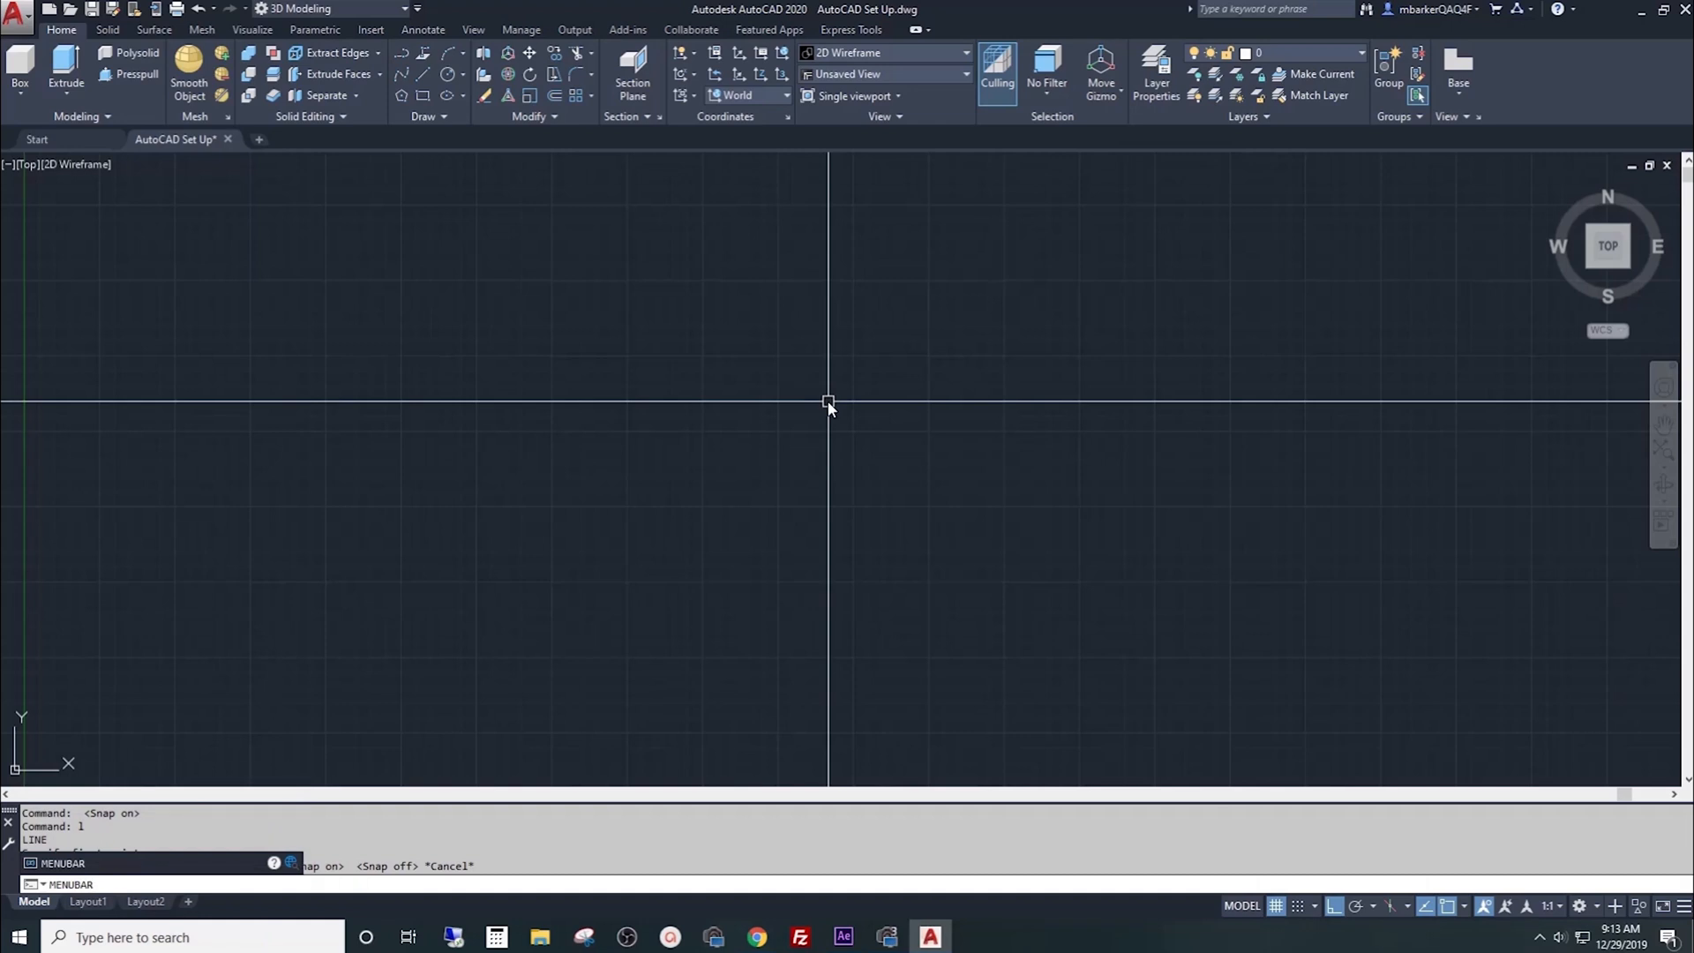
key("enter")
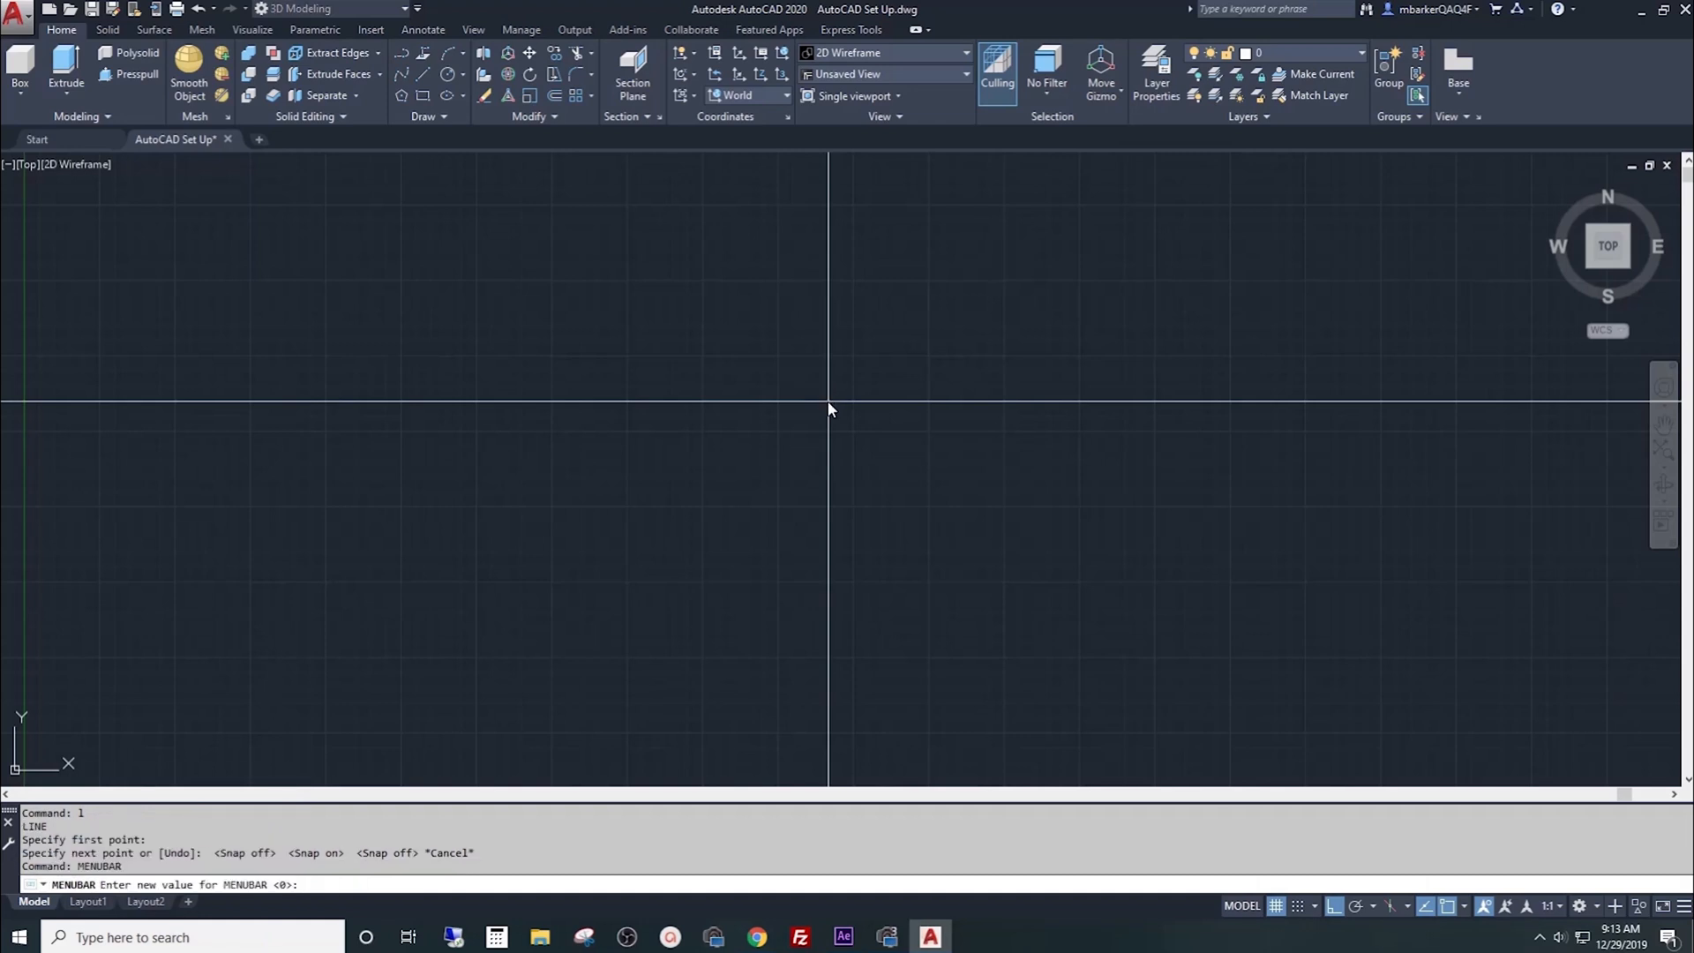
type("1")
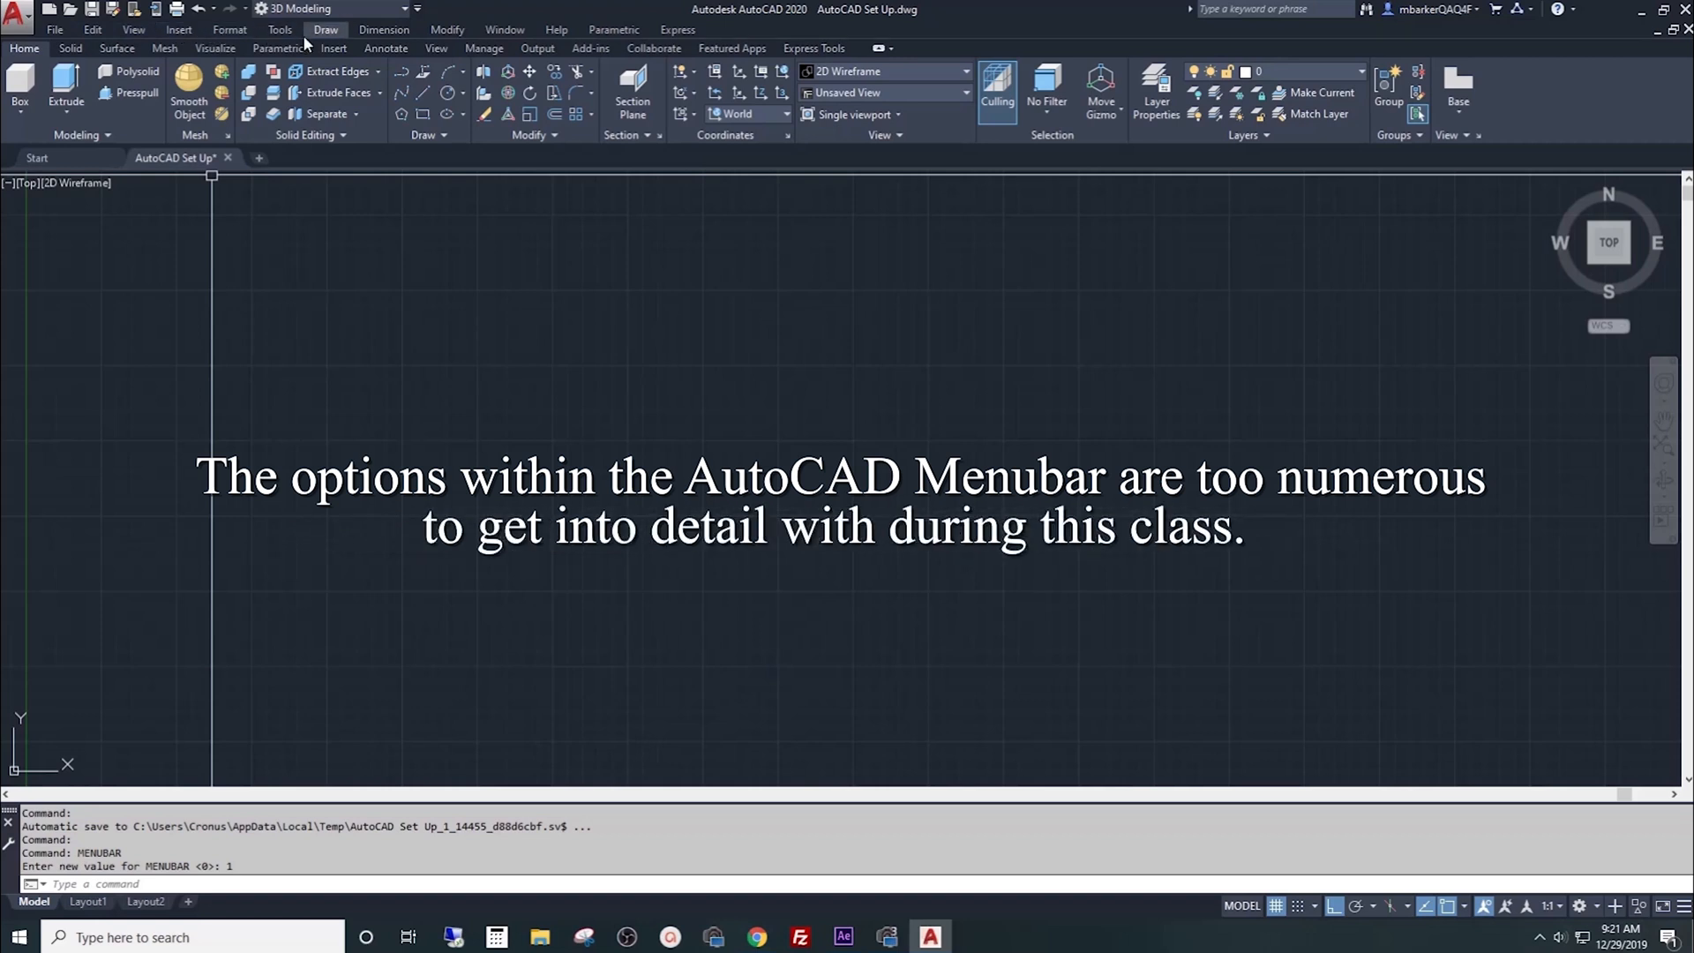
mouse_move(446, 30)
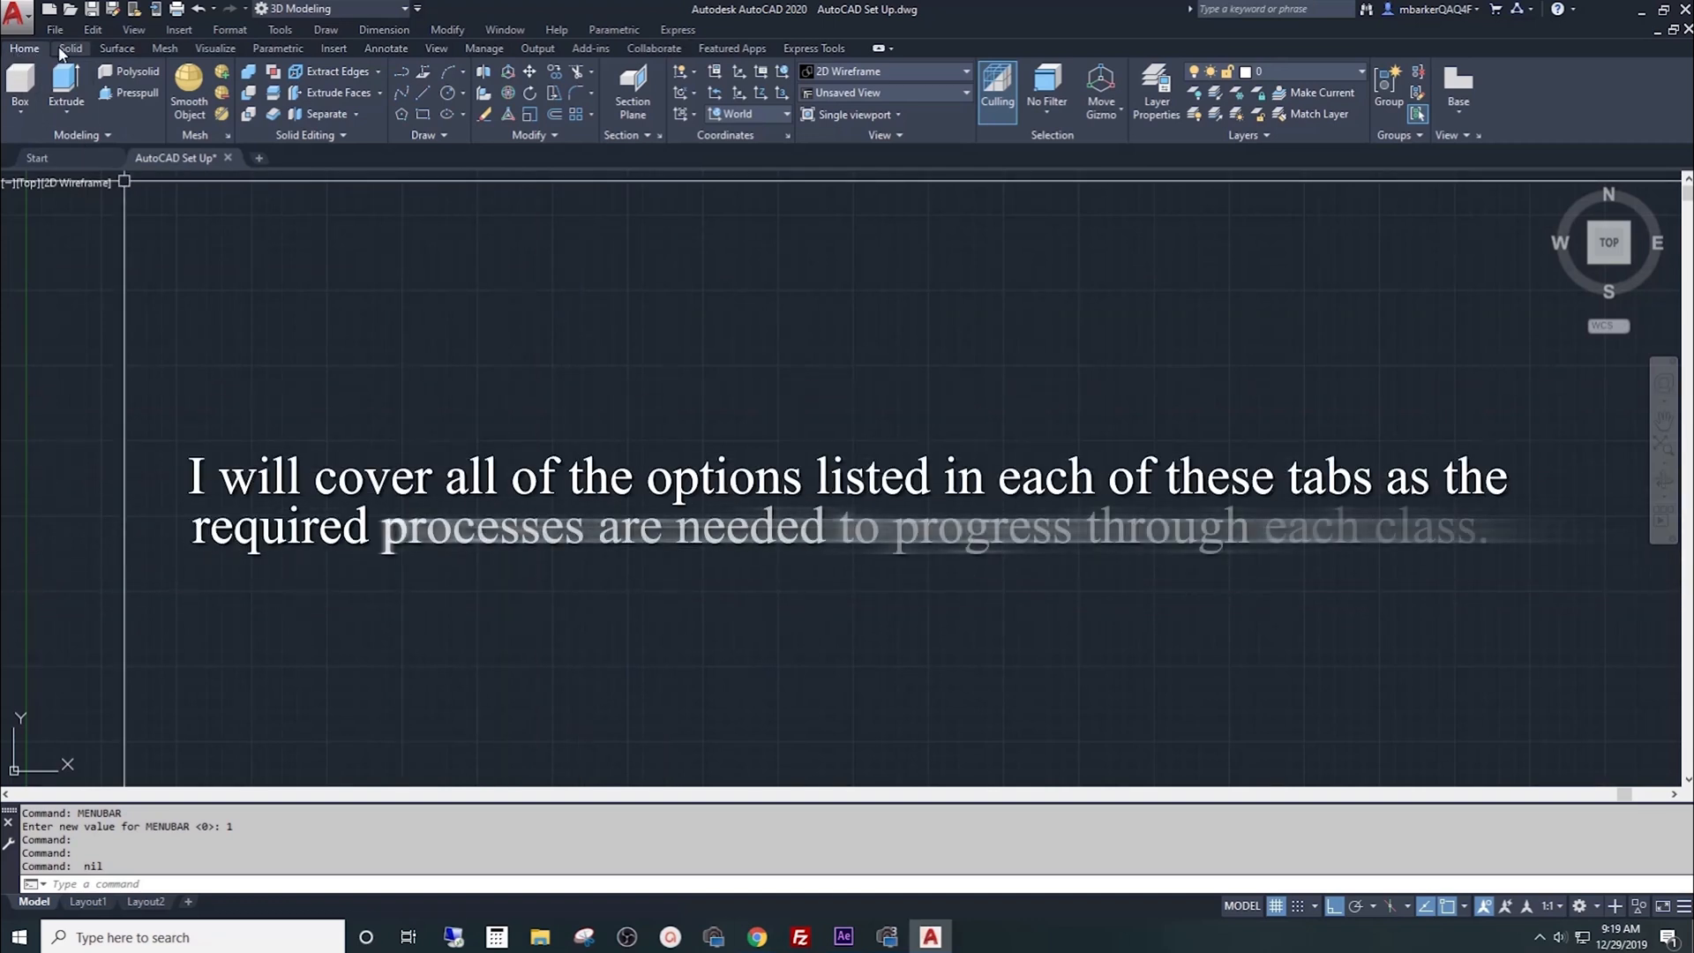
Step: Review the Surface, Mesh, Parametric, Insert and Annotate ribbon tabs in turn
left_click(117, 48)
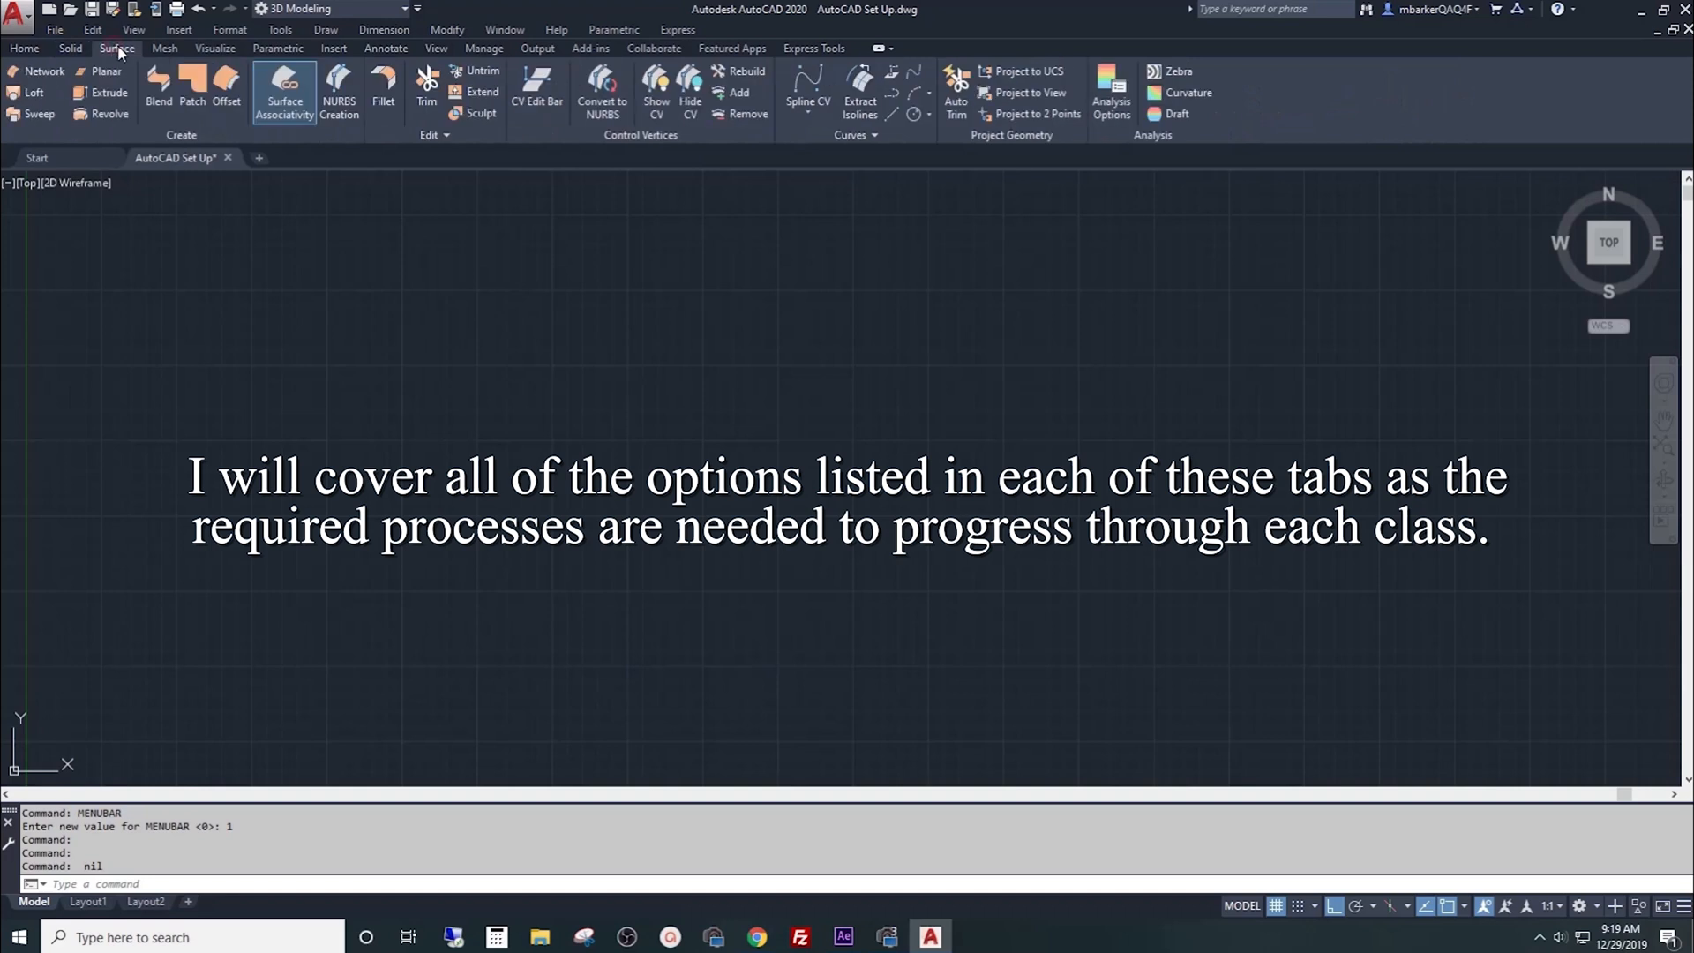
left_click(164, 48)
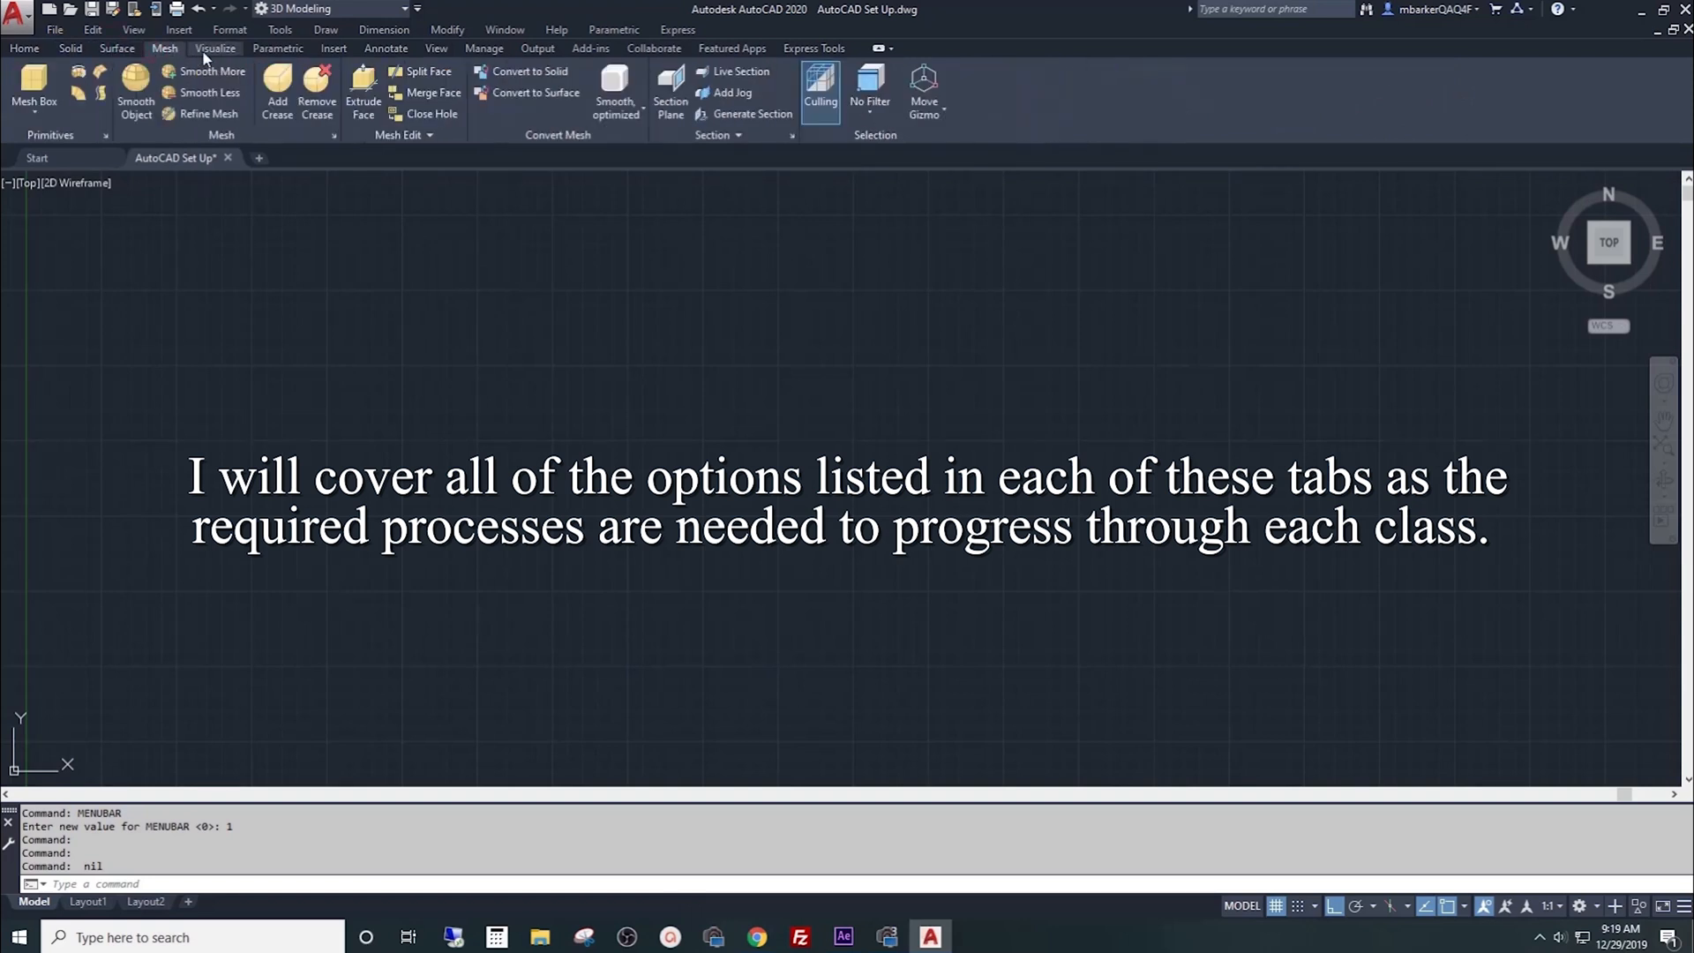
left_click(277, 48)
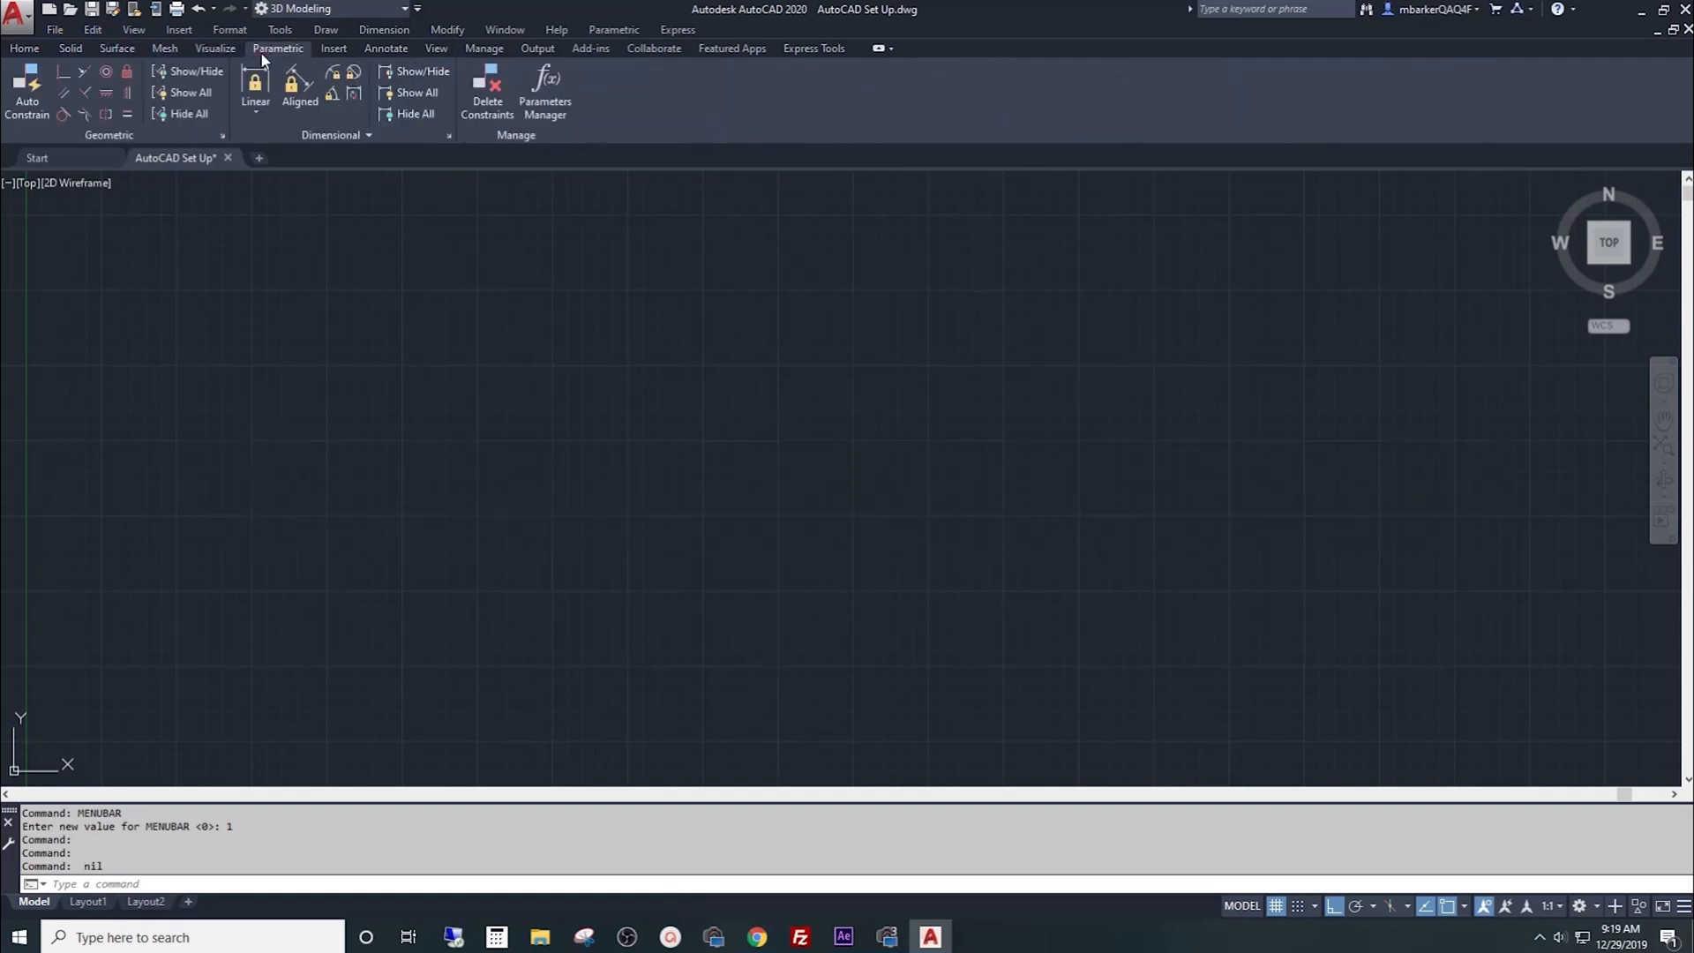
left_click(333, 47)
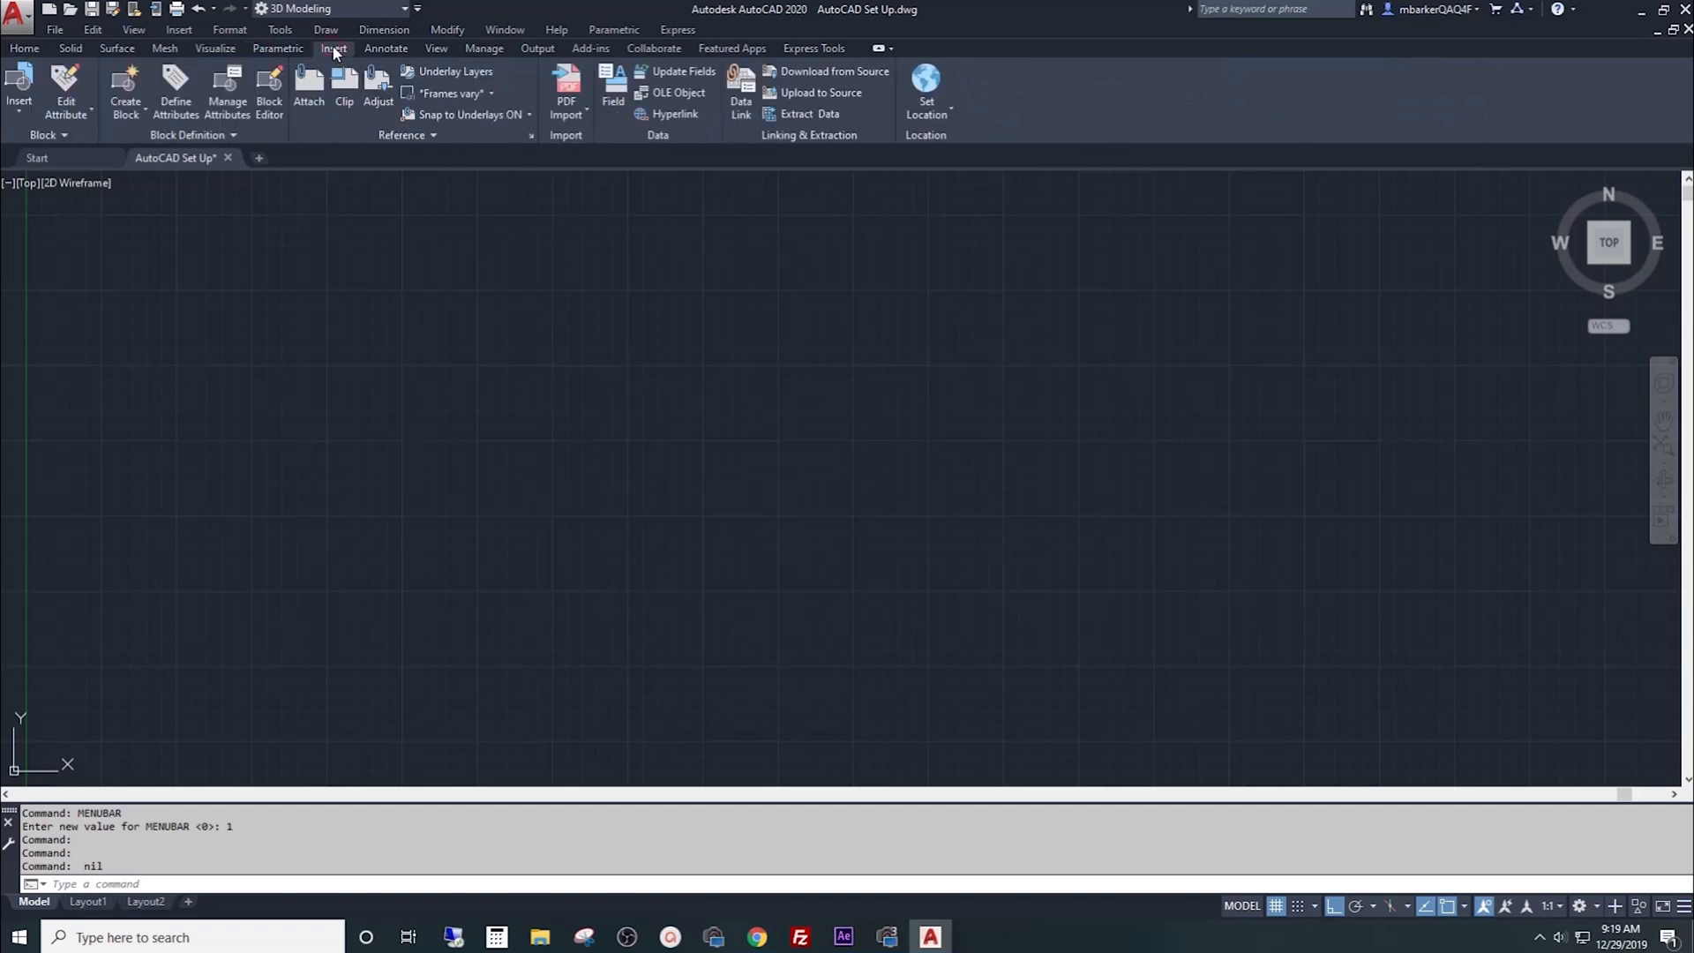
left_click(384, 49)
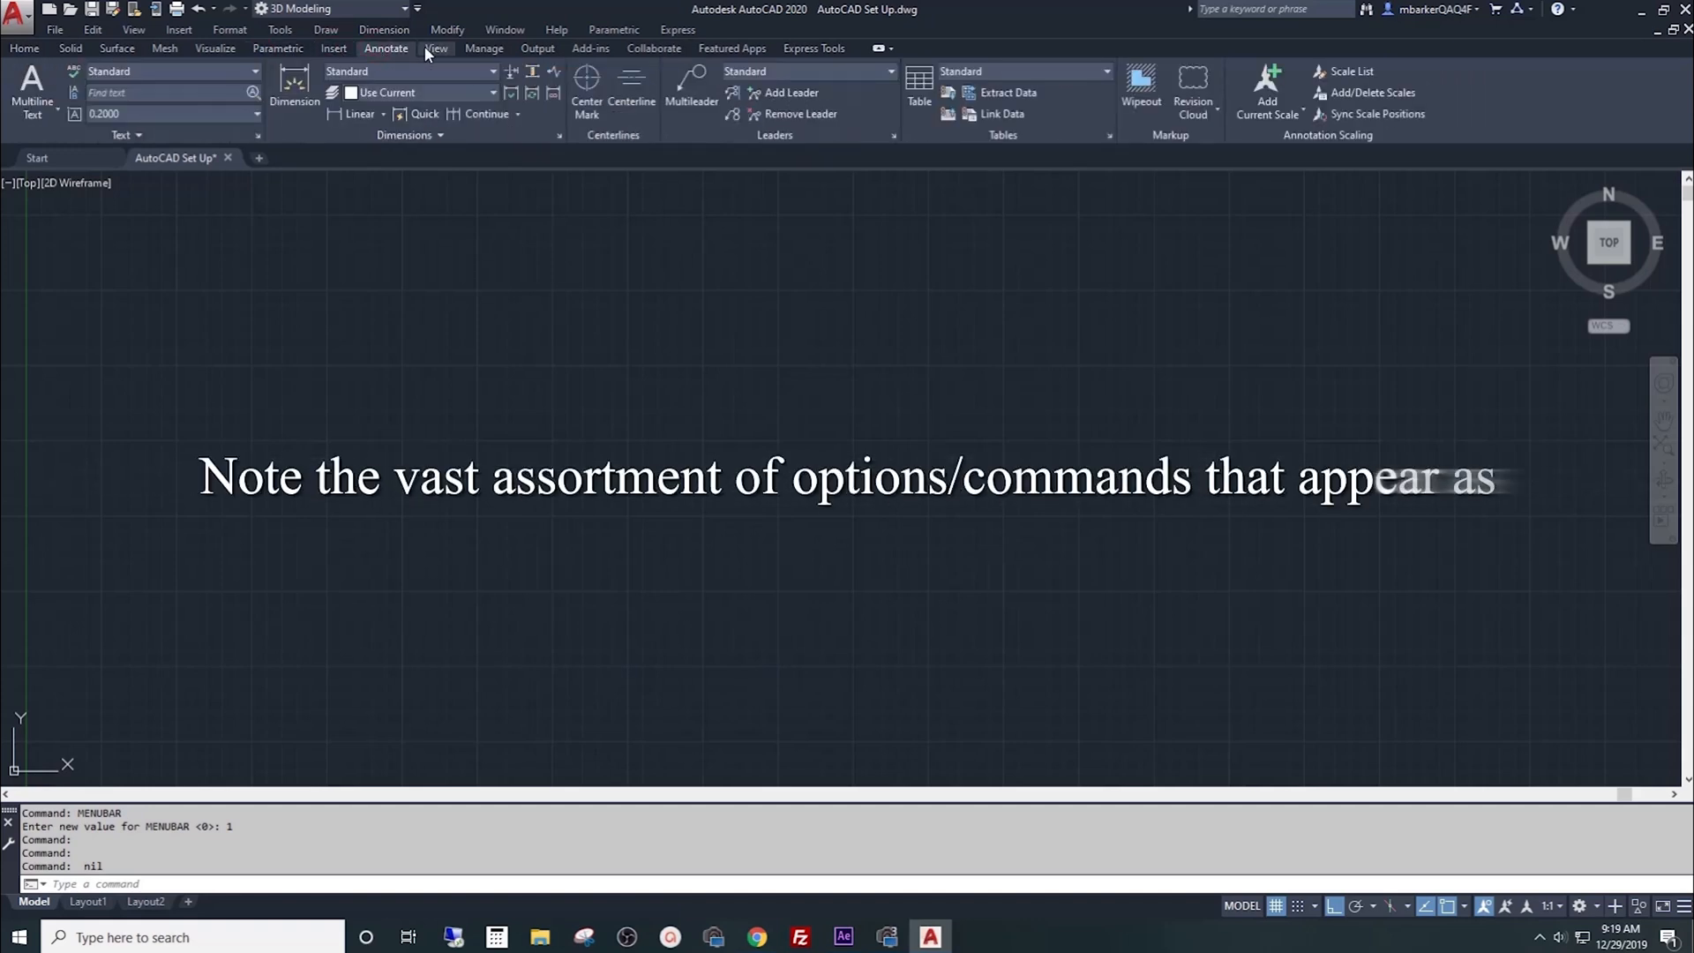
Step: Review the Manage, Output, Collaborate, Featured Apps and Express Tools ribbon tabs
left_click(483, 48)
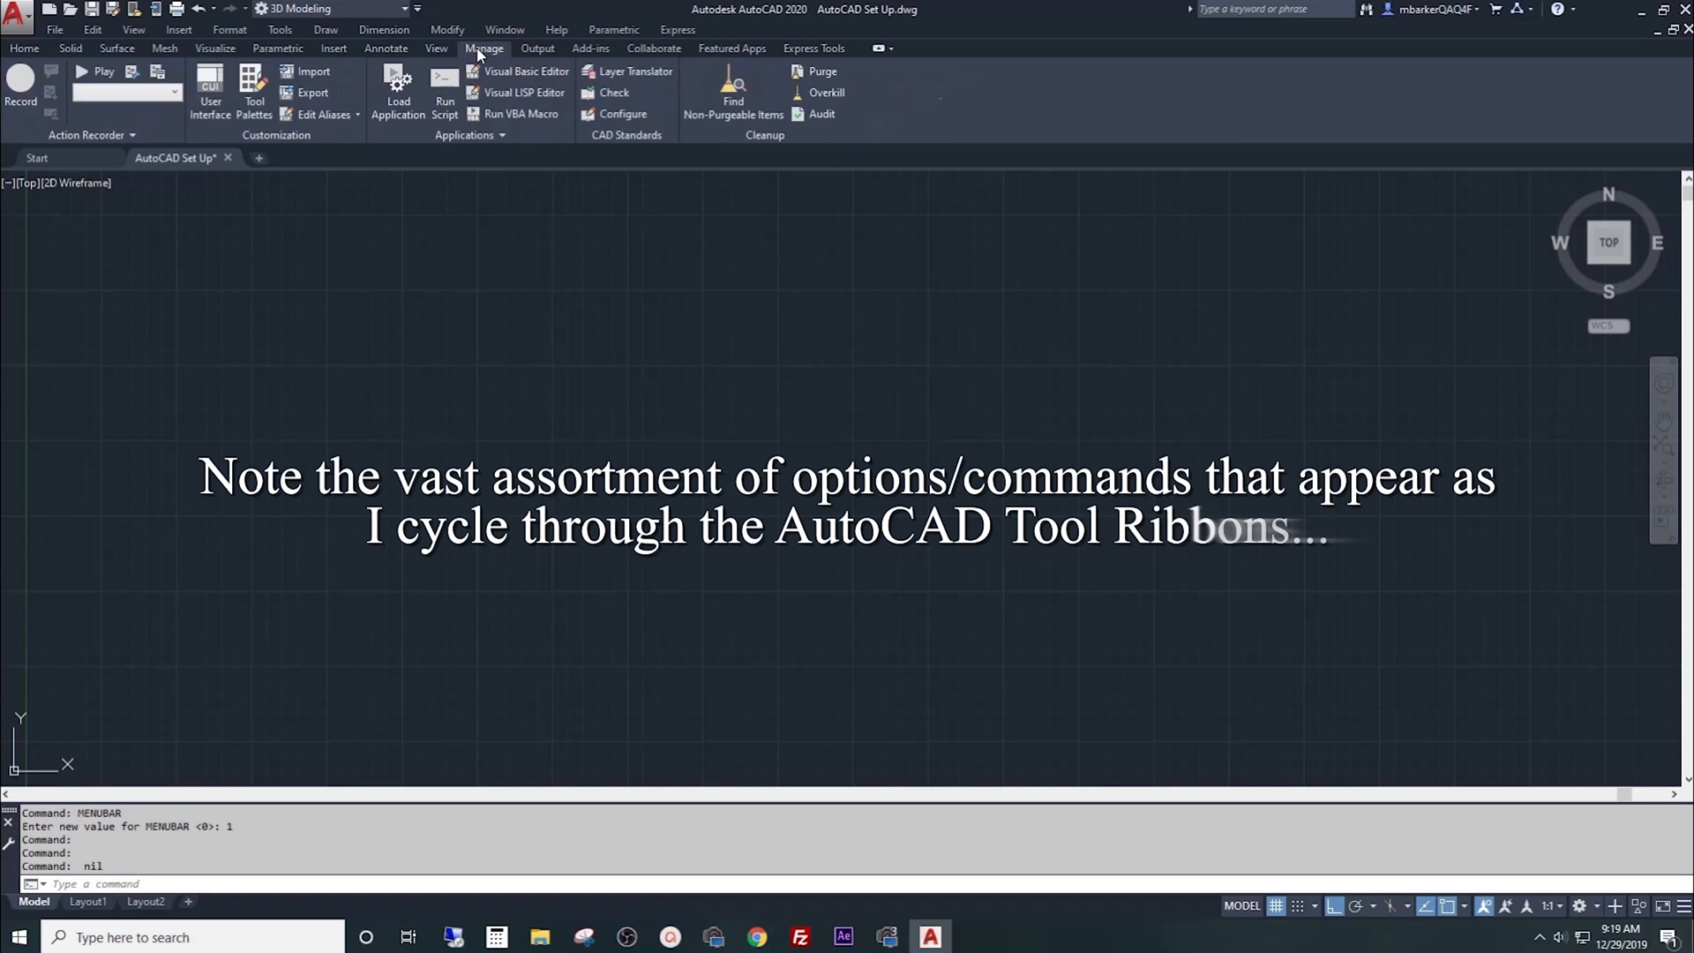
left_click(536, 48)
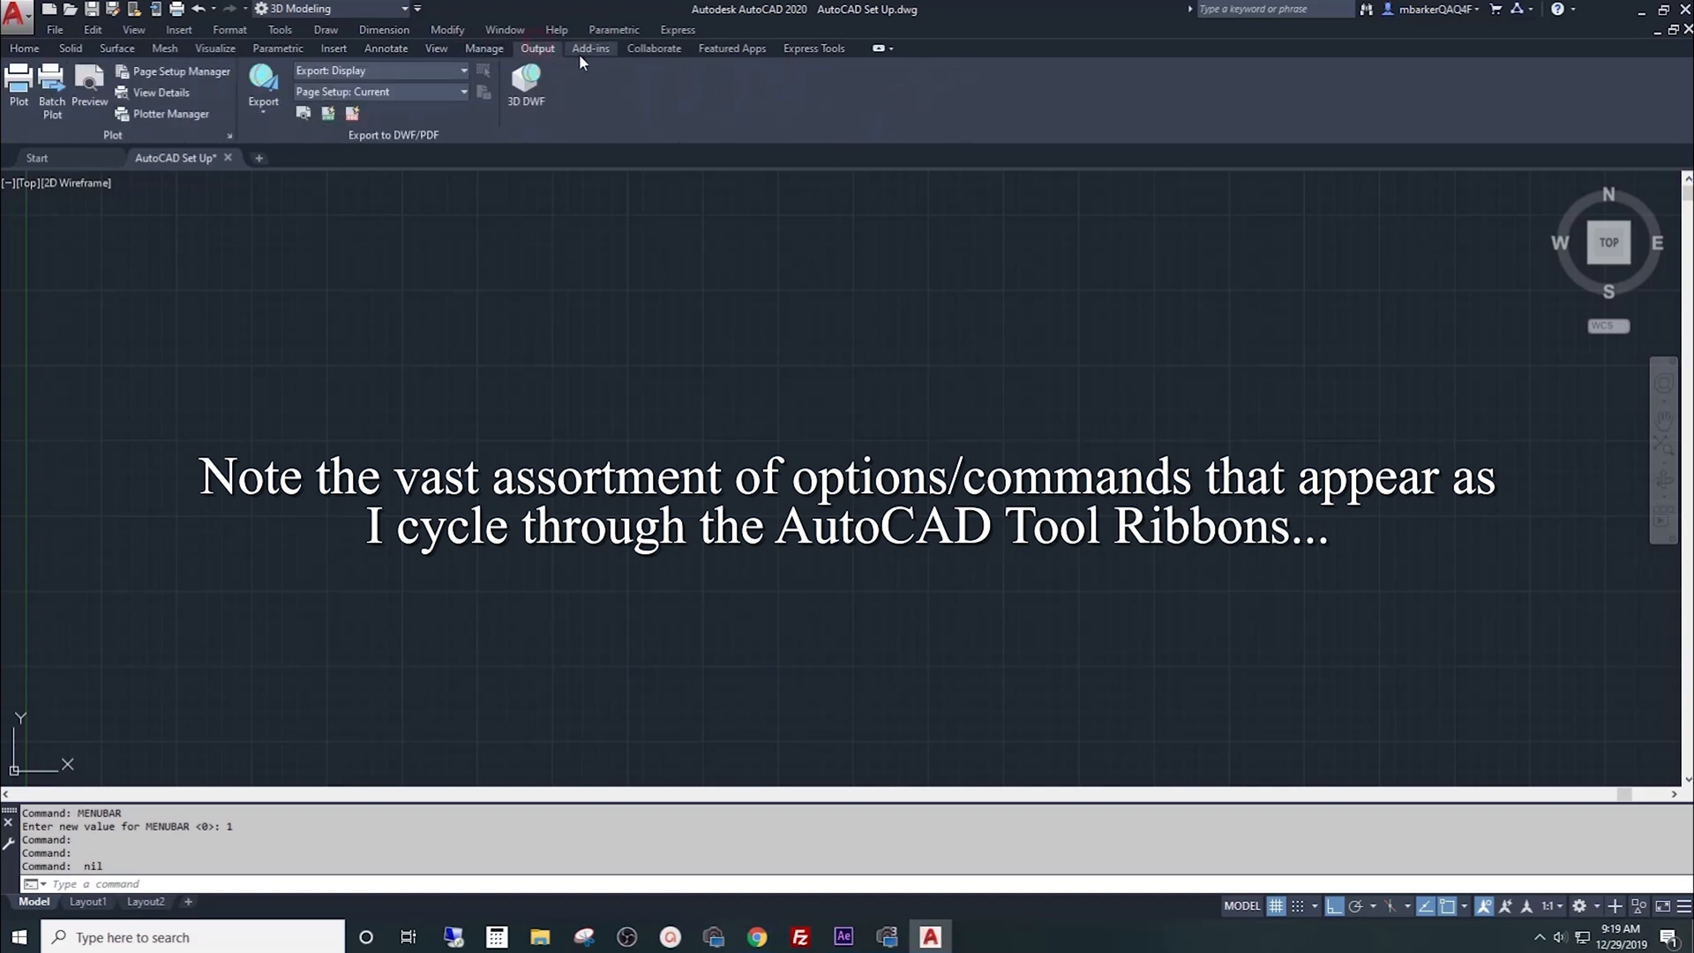
left_click(653, 47)
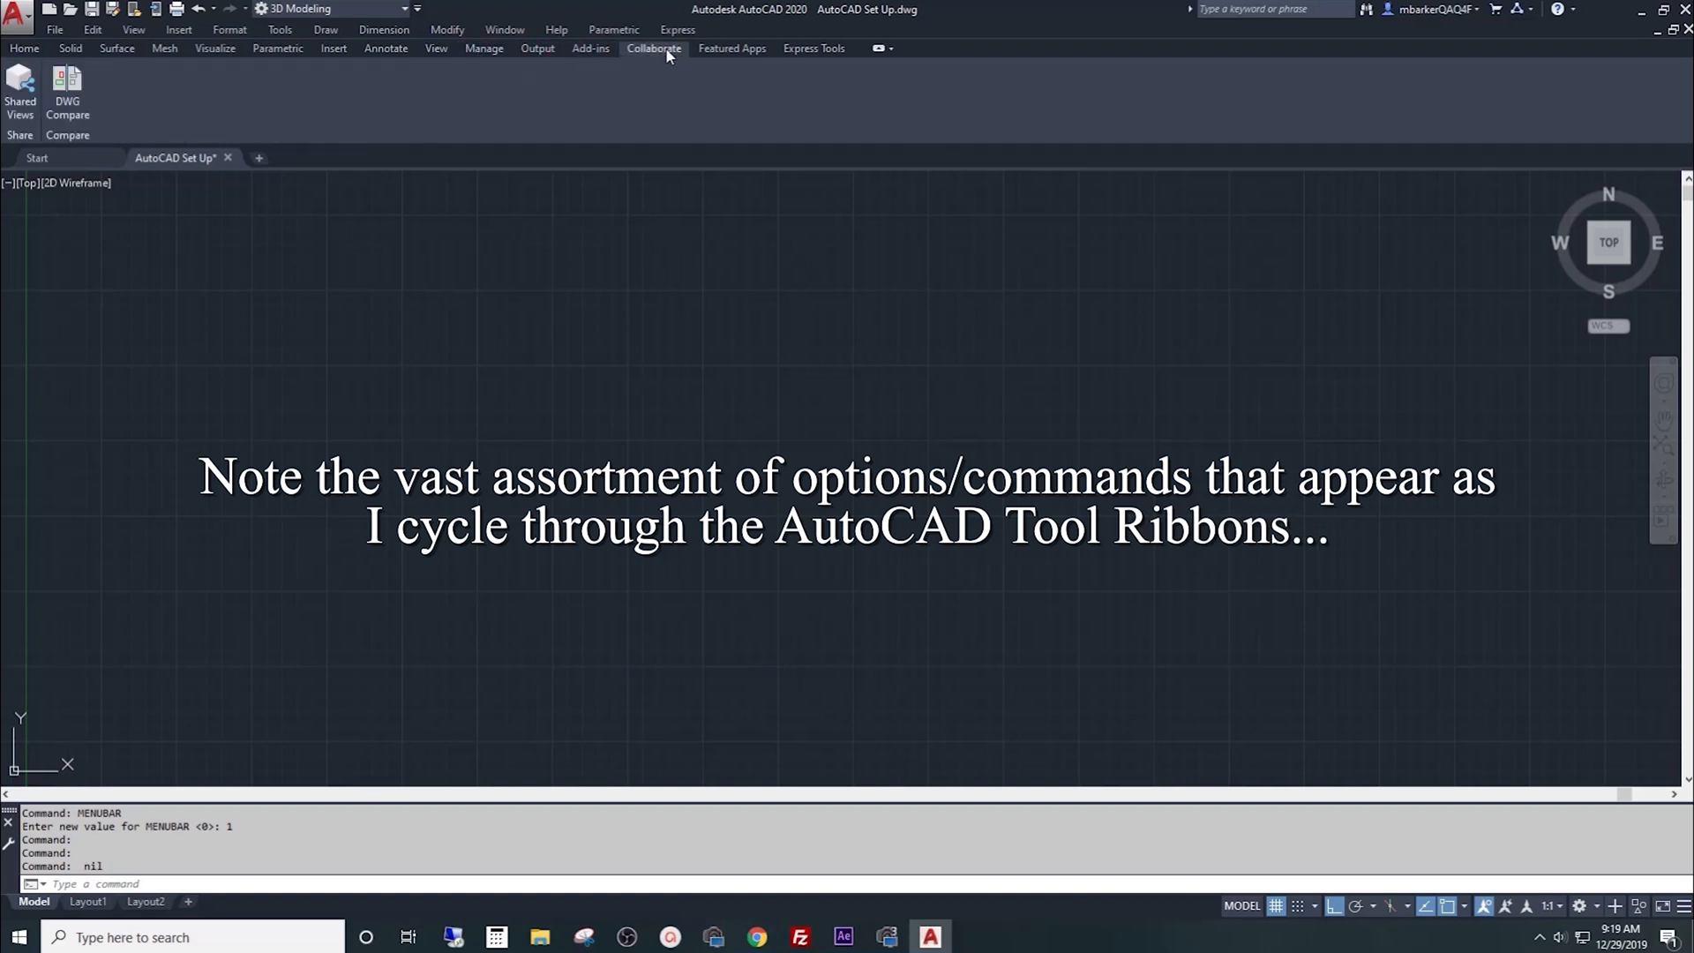
left_click(731, 48)
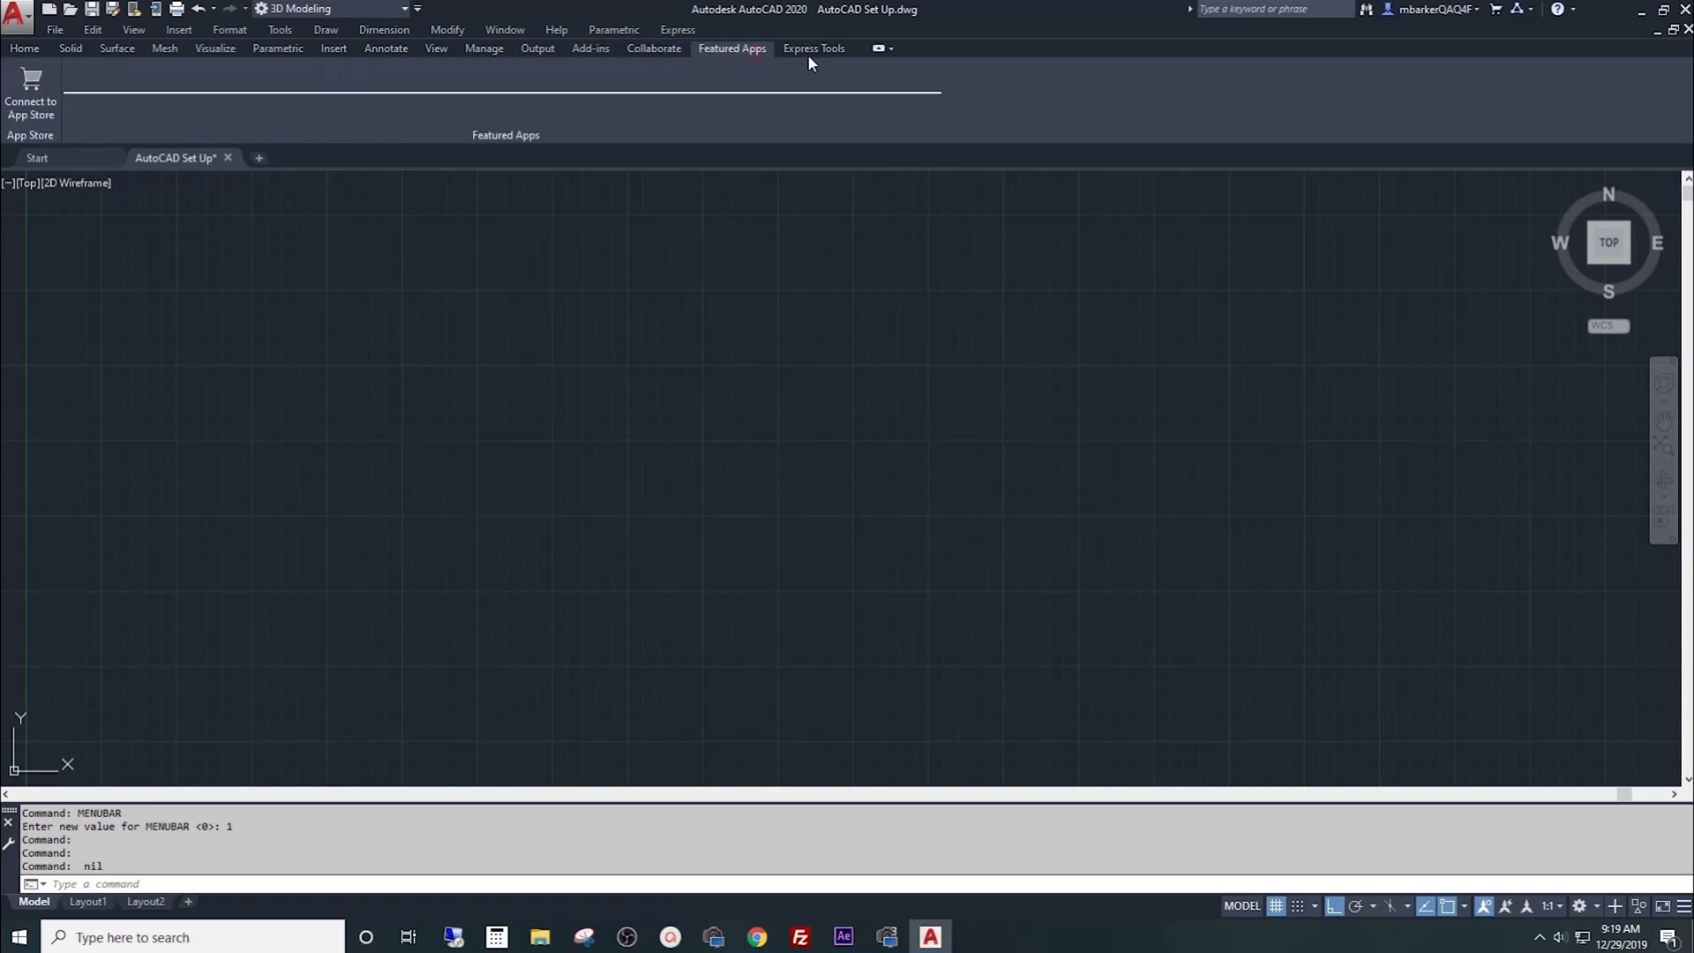
left_click(813, 47)
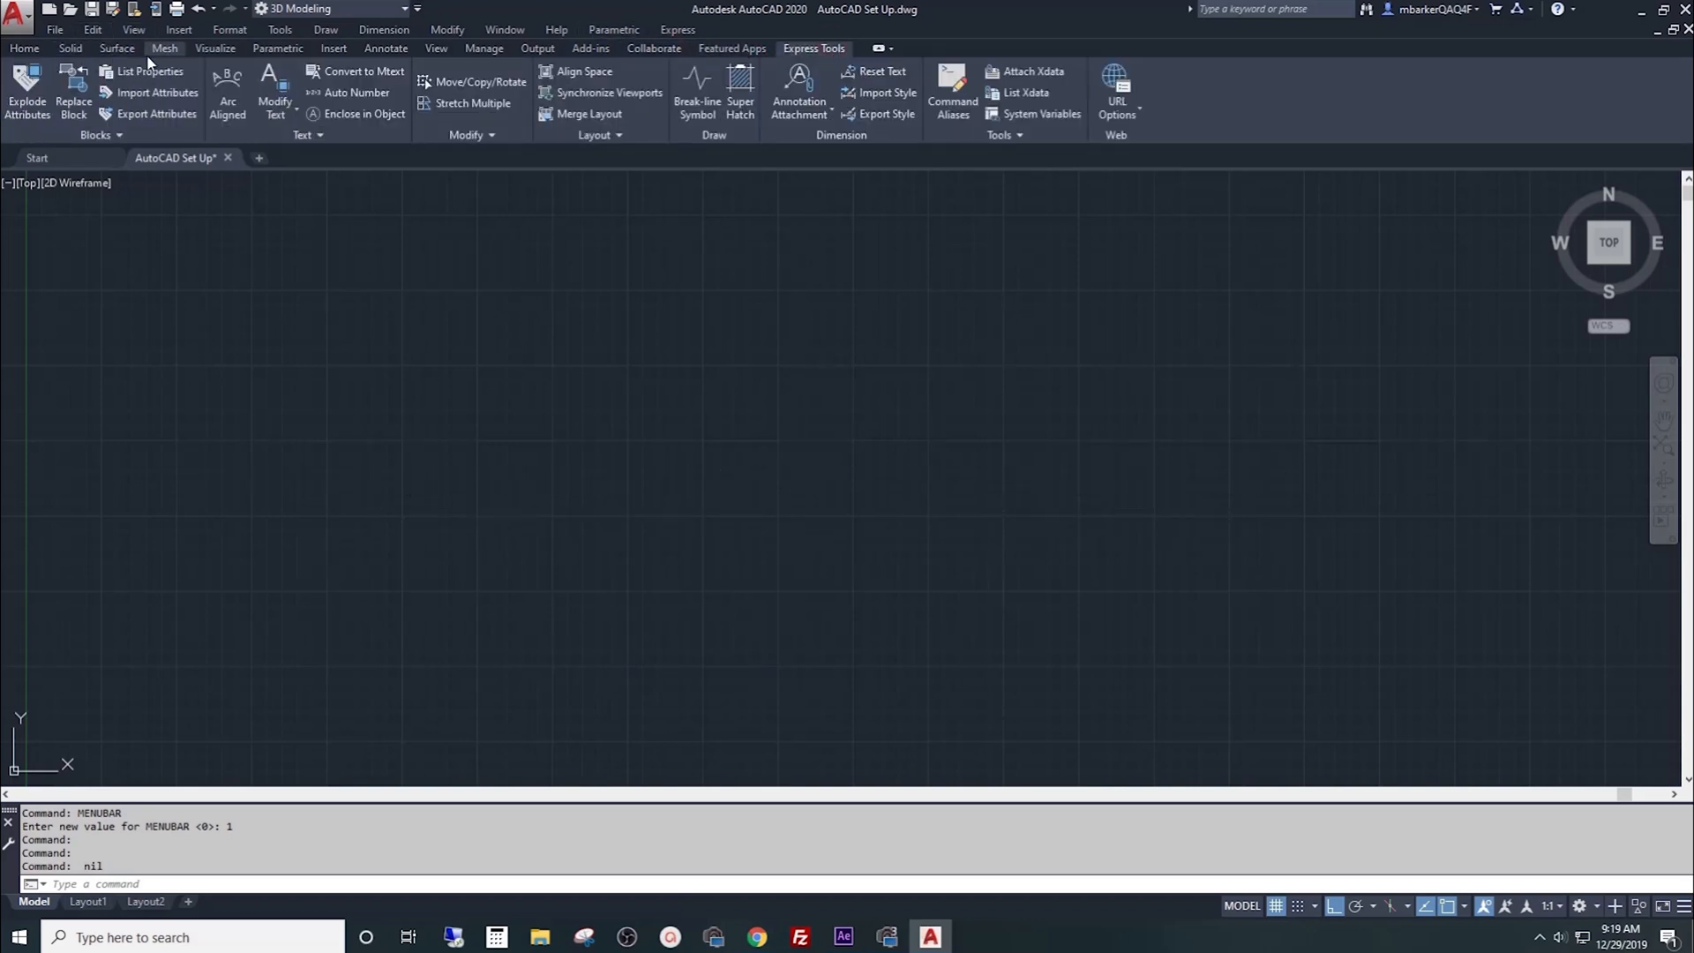
mouse_move(610, 91)
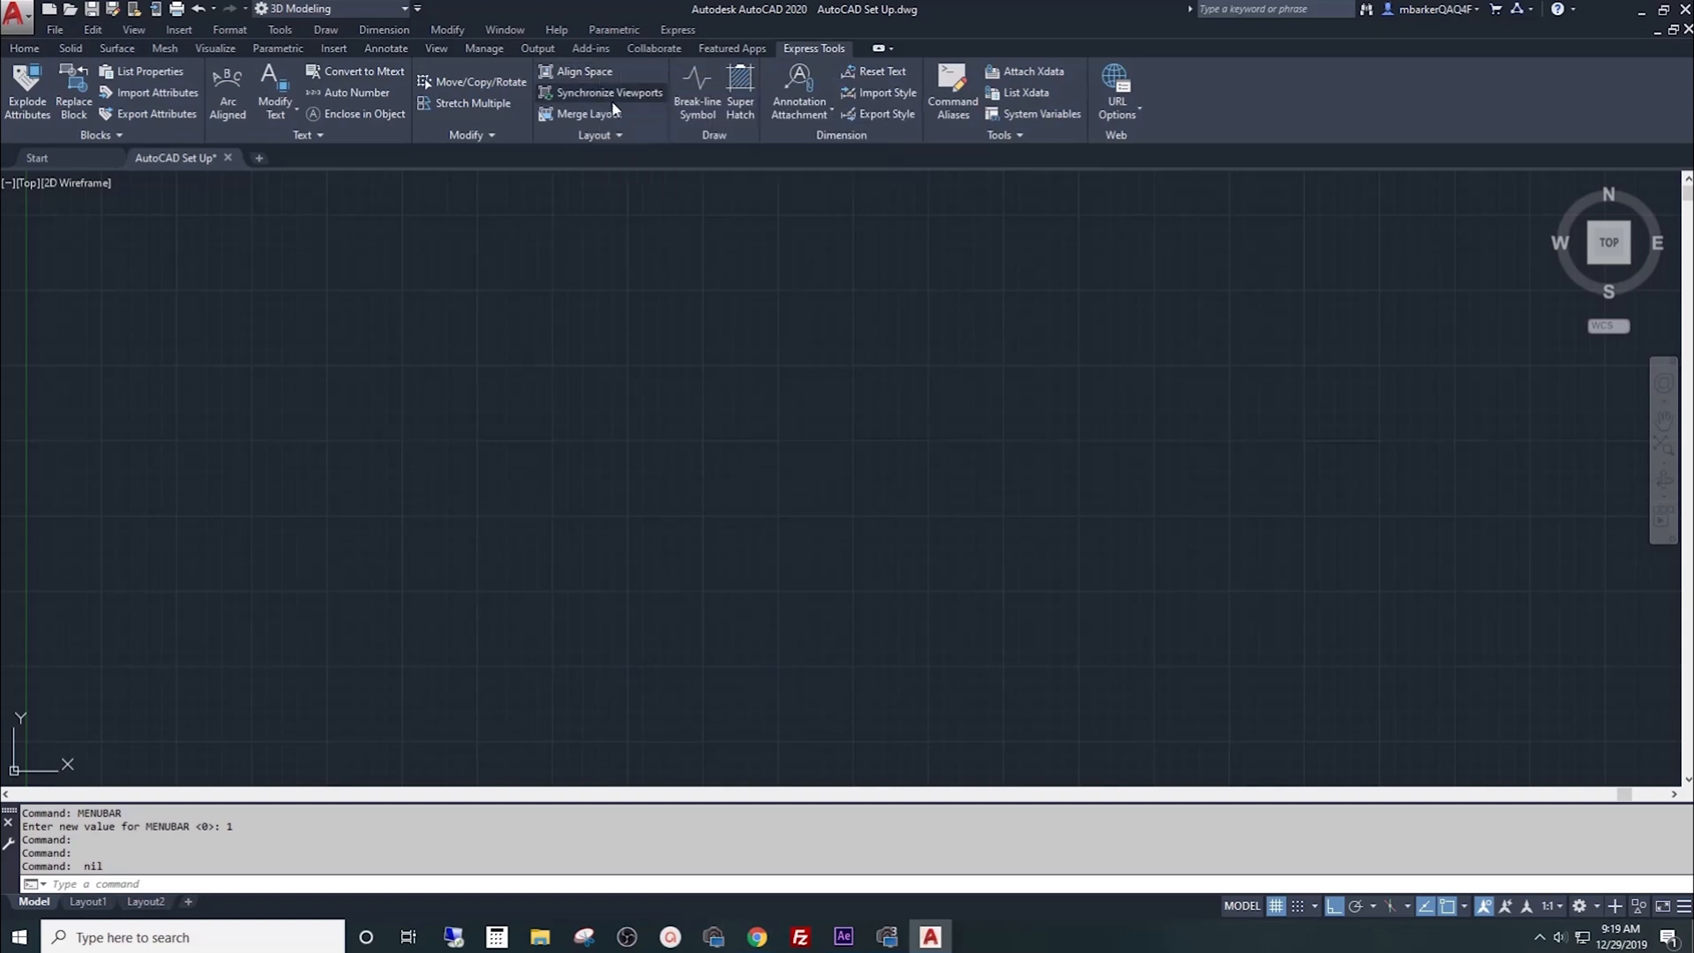